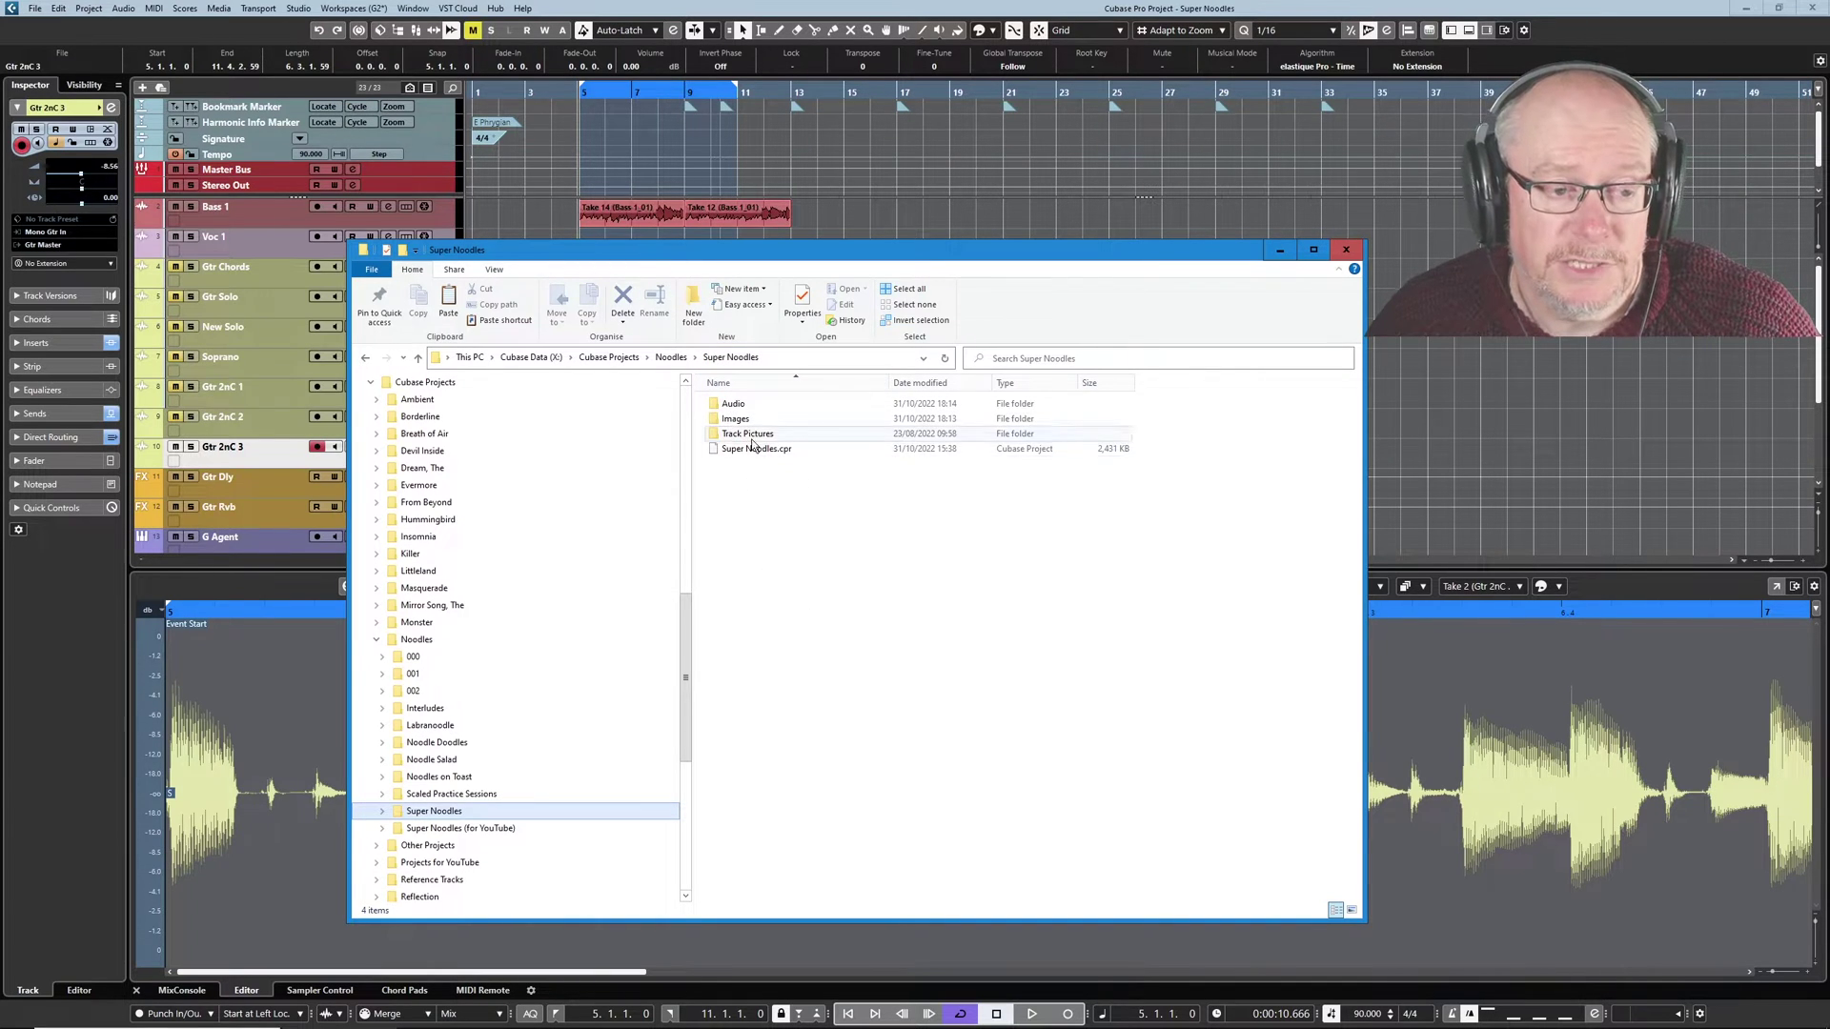
mouse_move(756, 423)
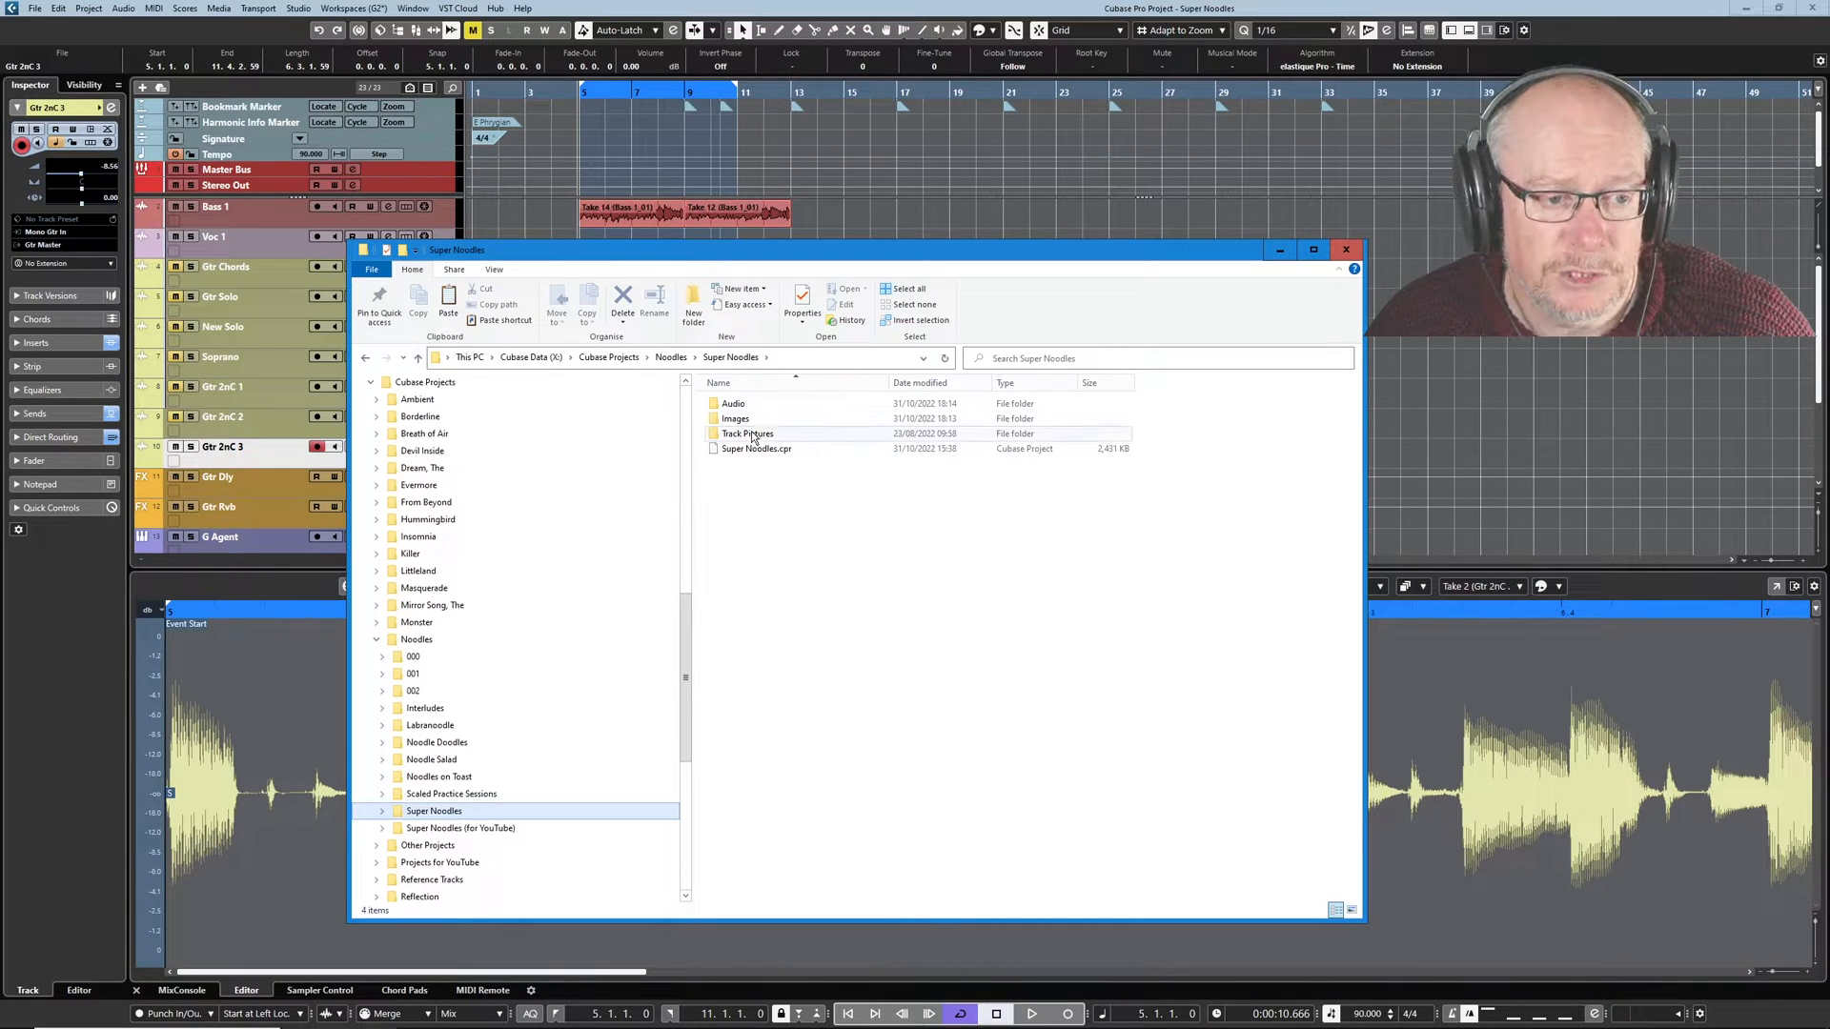
Close the Super Noodles project folder window in File Explorer.
left_click(1344, 249)
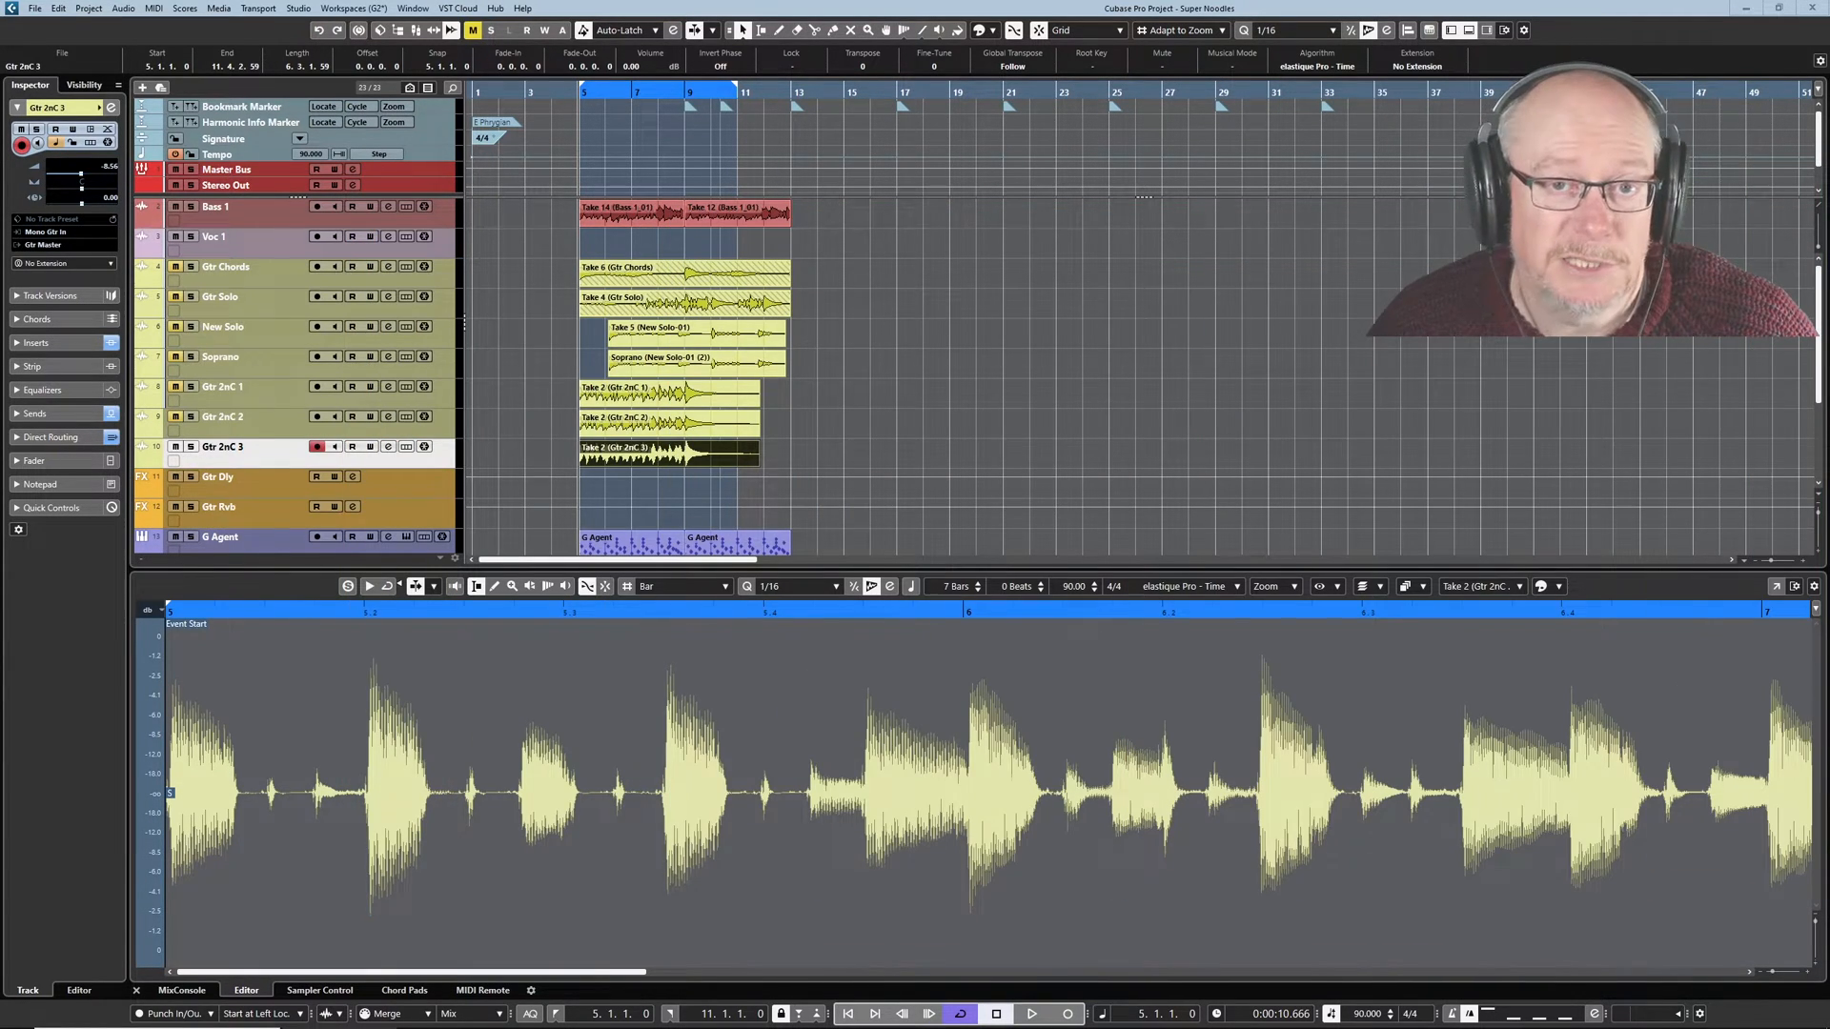
mouse_move(886, 438)
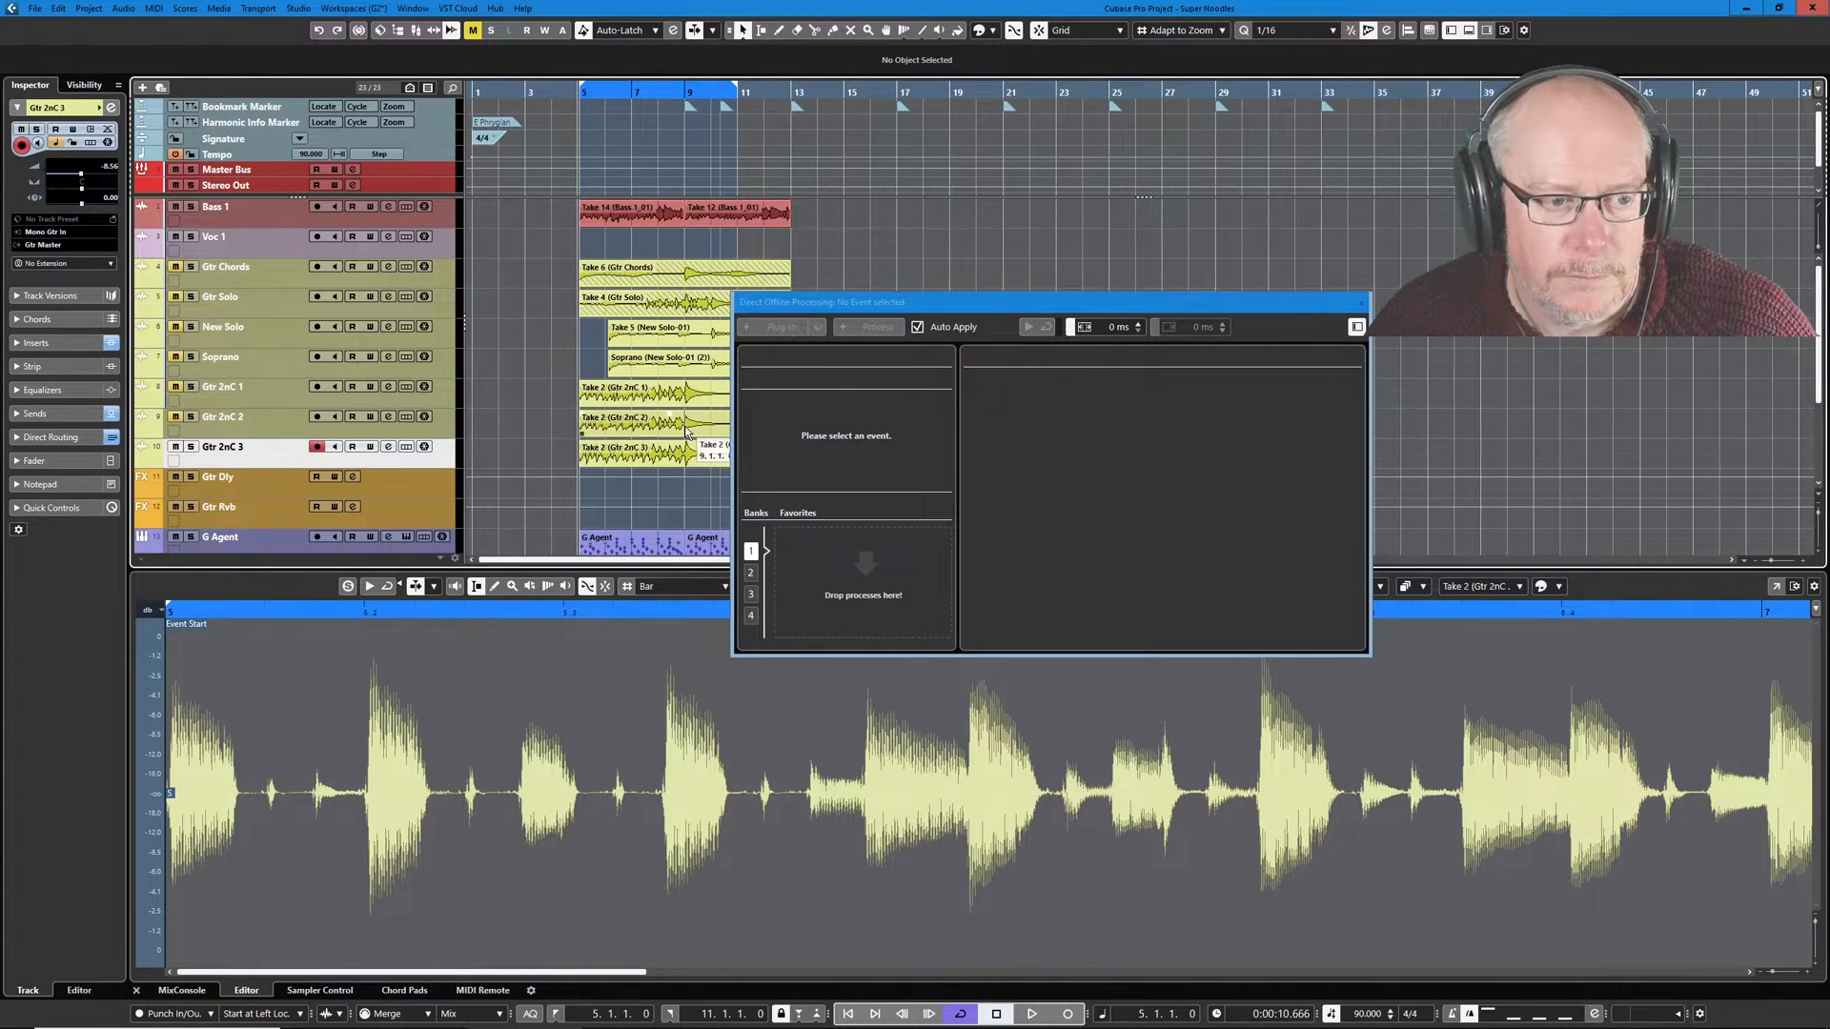
Apply Normalize at -1.67 dB maximum peak to the Gtr 2nC 3 event.
left_click(631, 454)
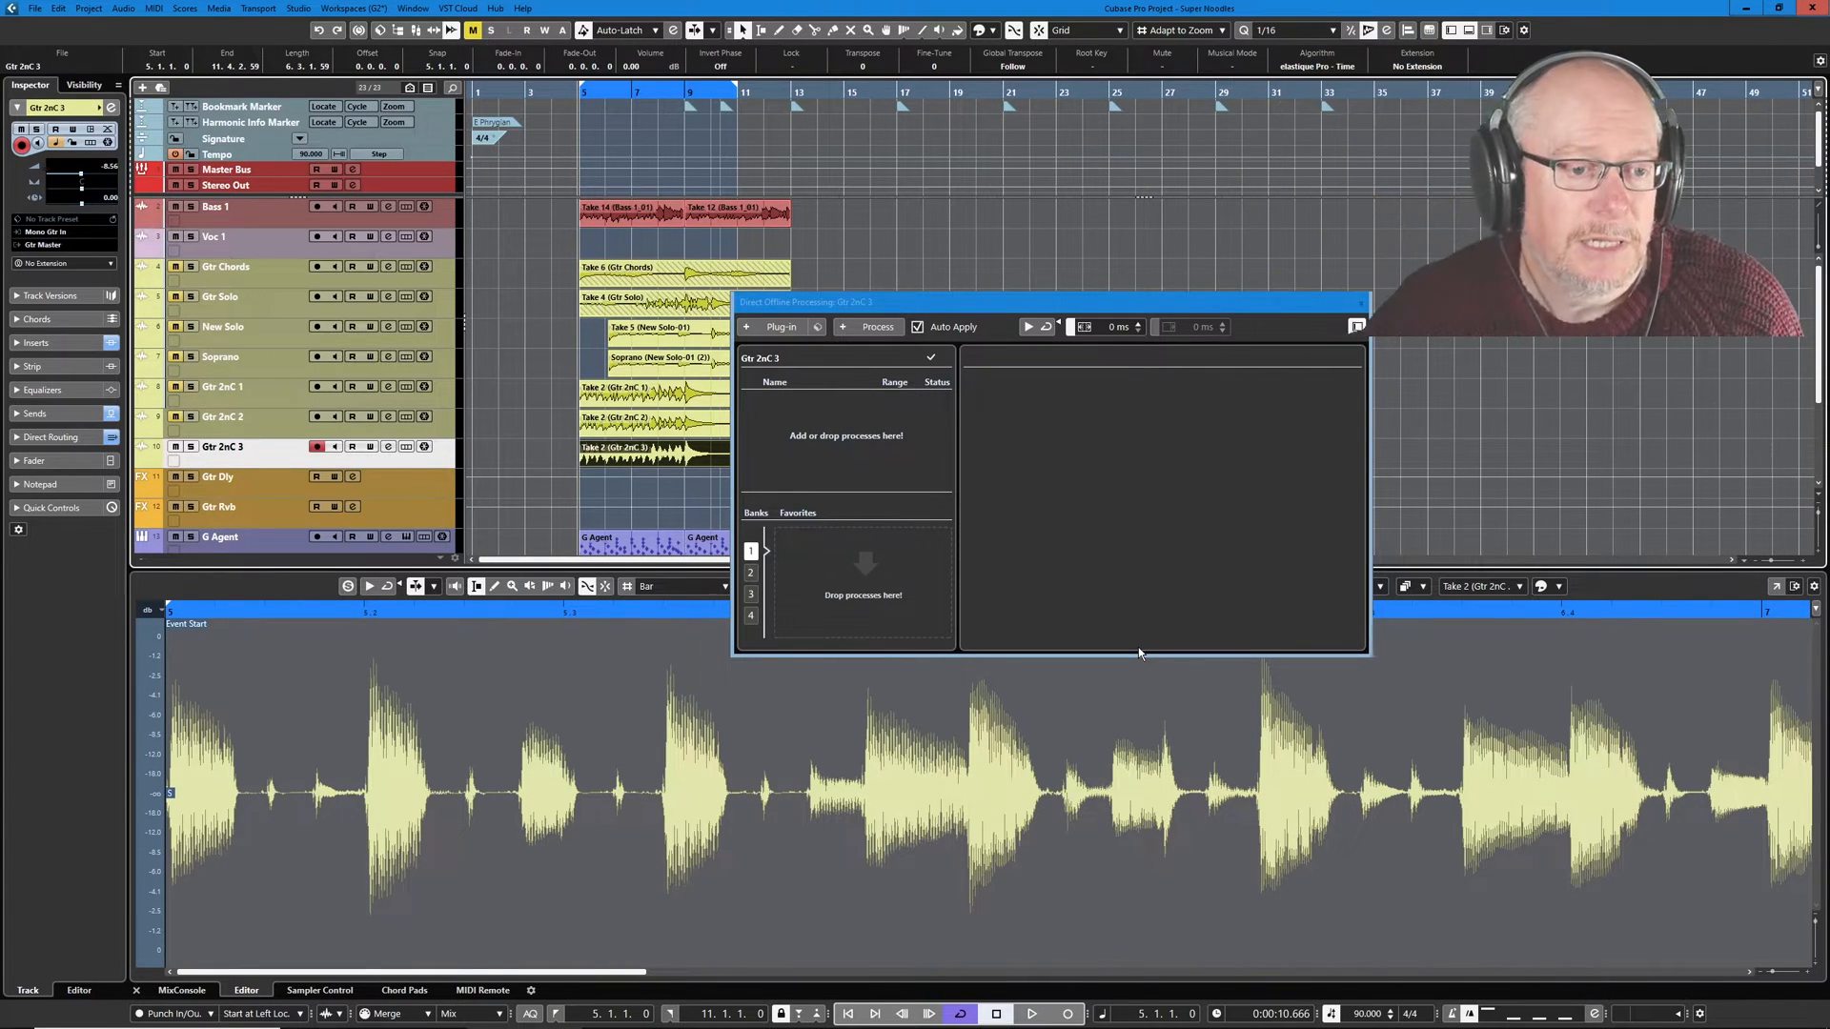
mouse_move(1143, 471)
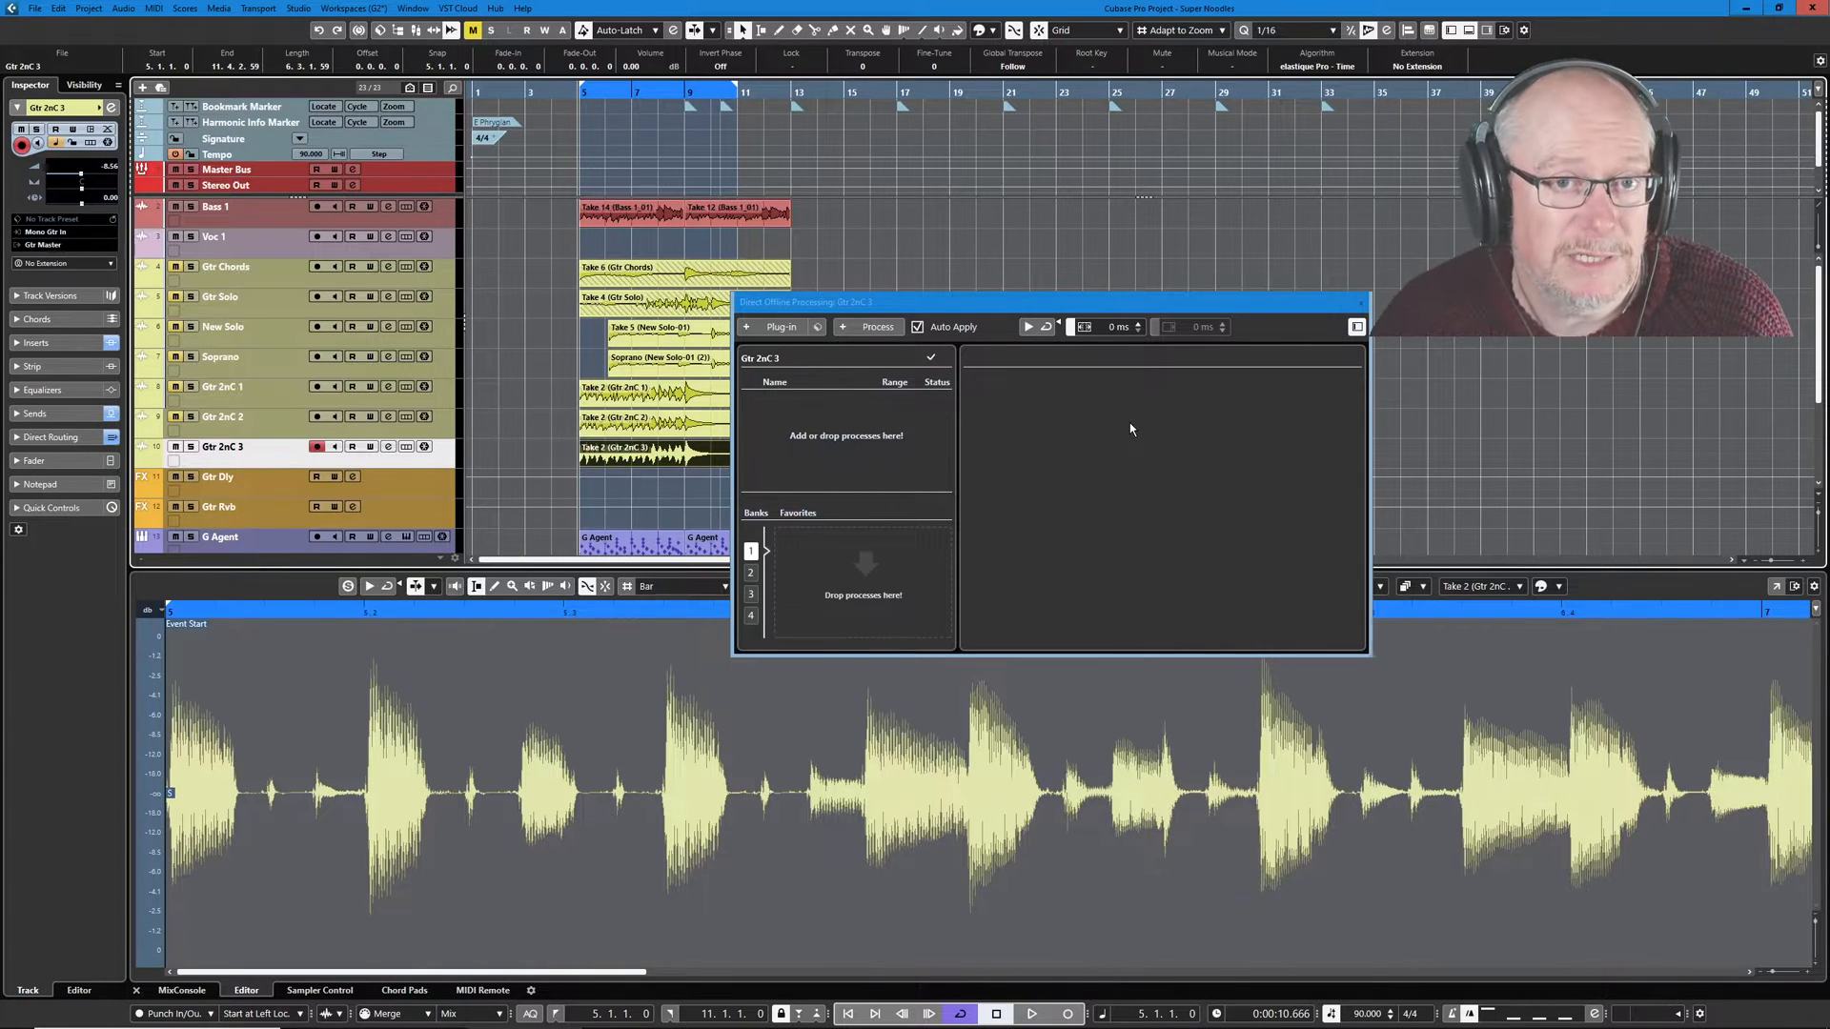
left_click(875, 326)
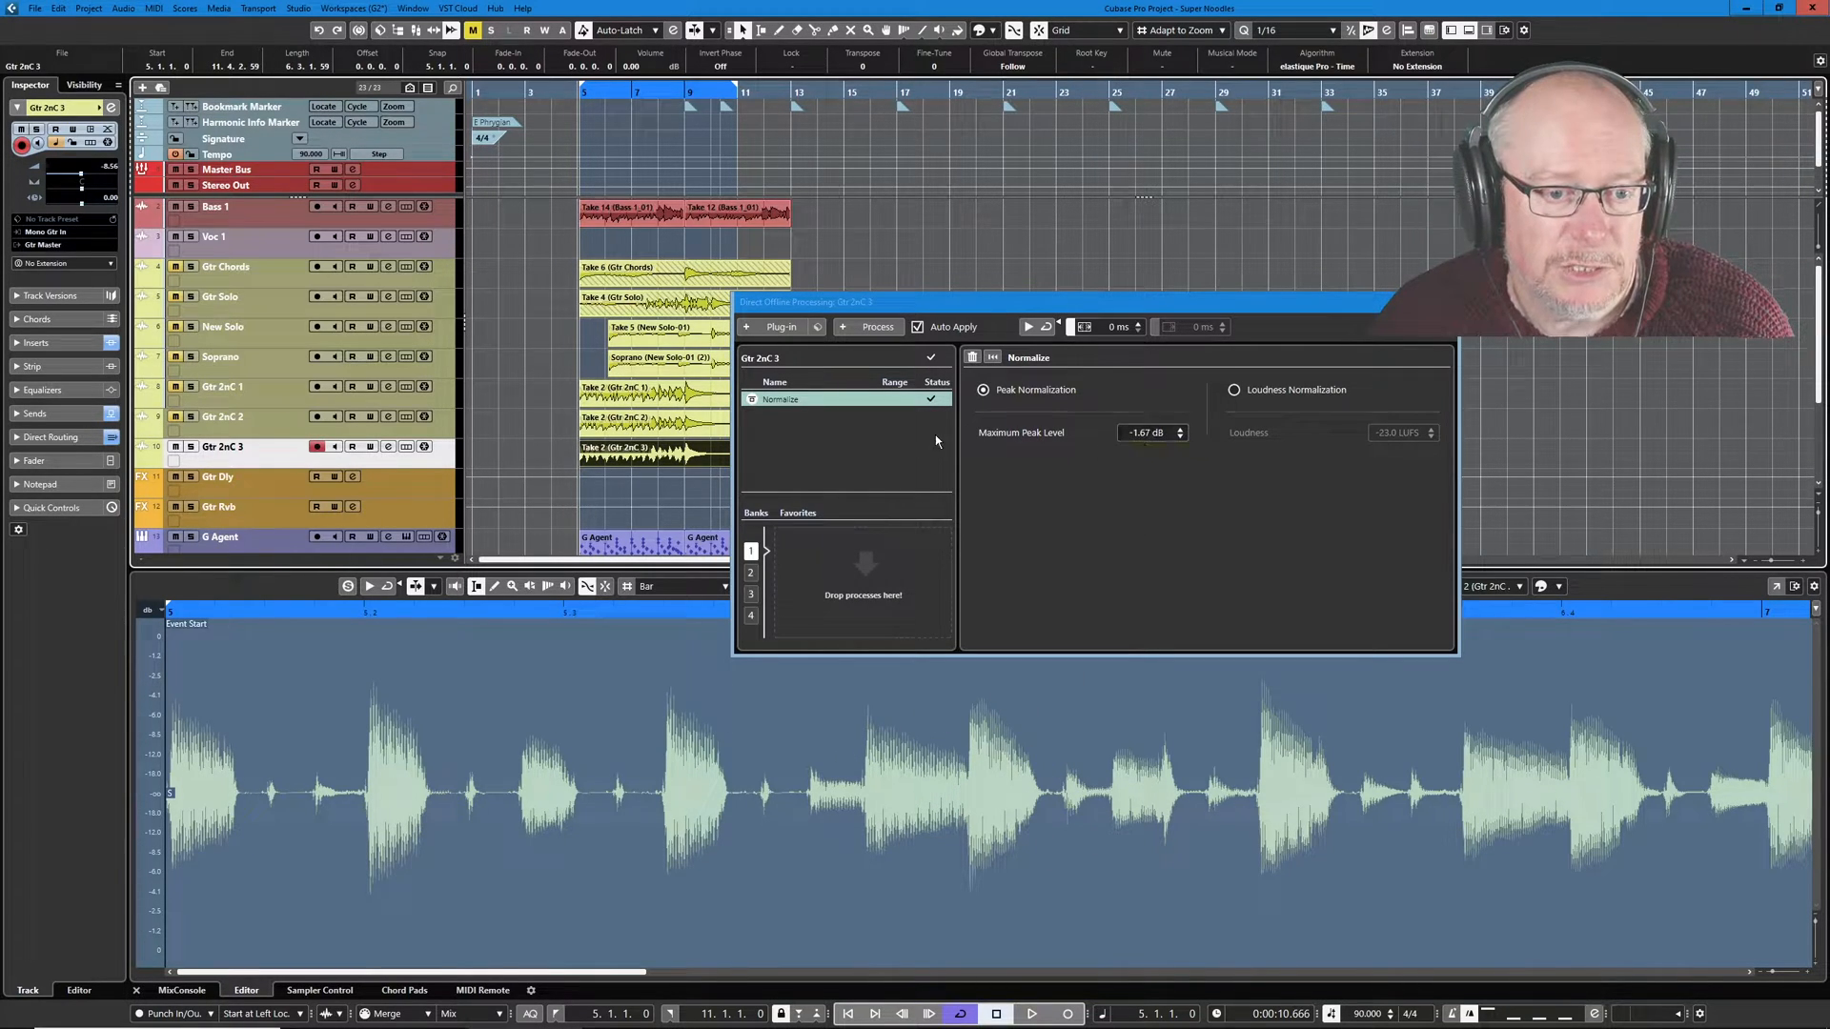
mouse_move(1149, 432)
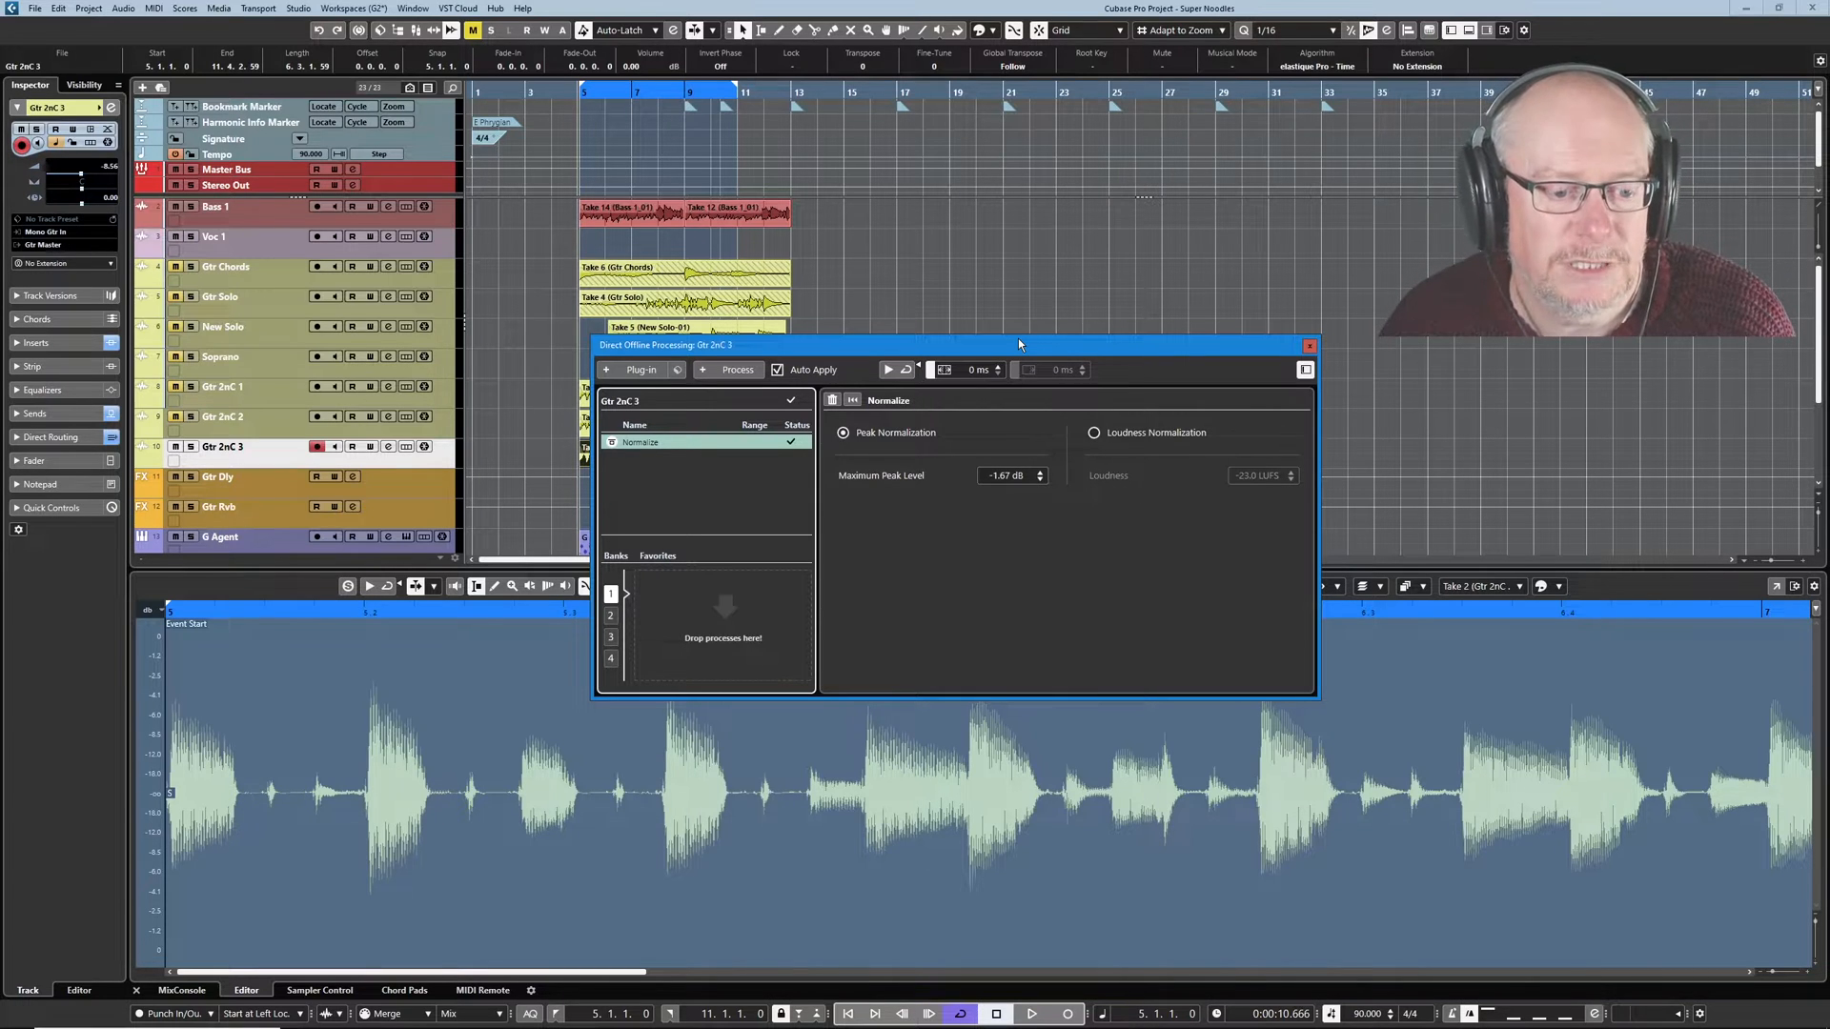
mouse_move(1000, 688)
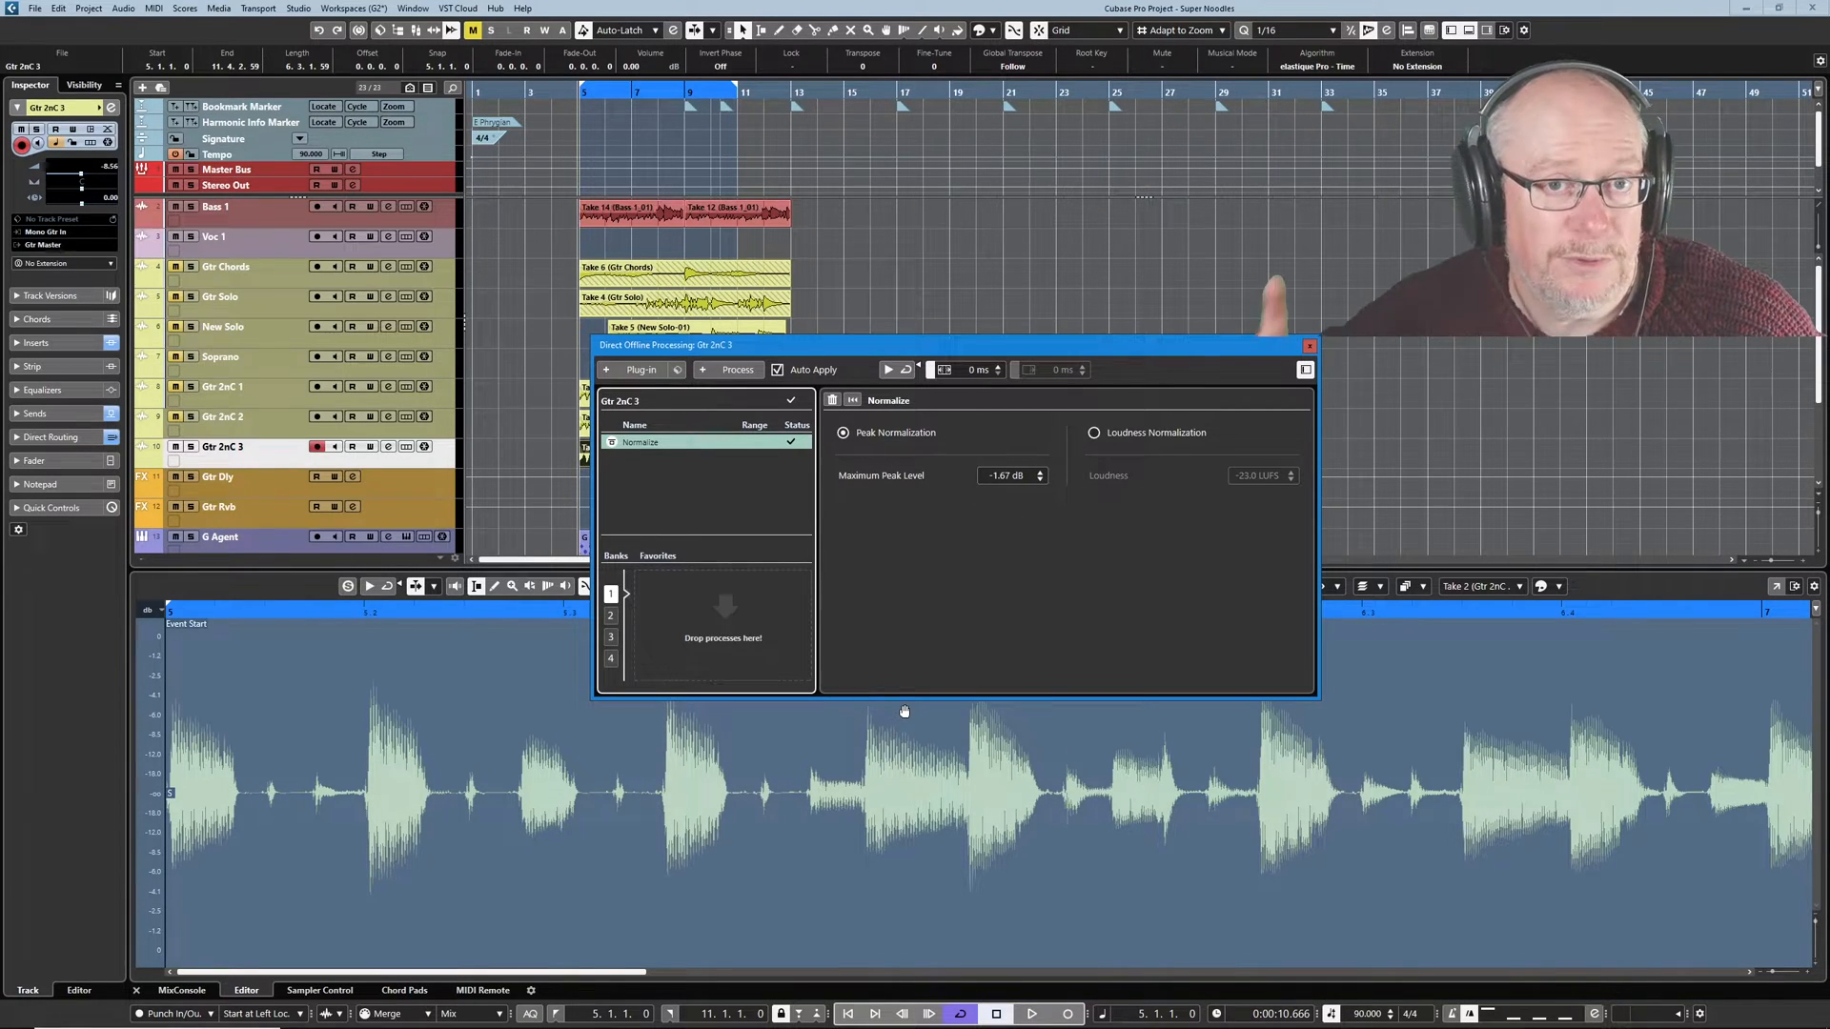
mouse_move(989, 548)
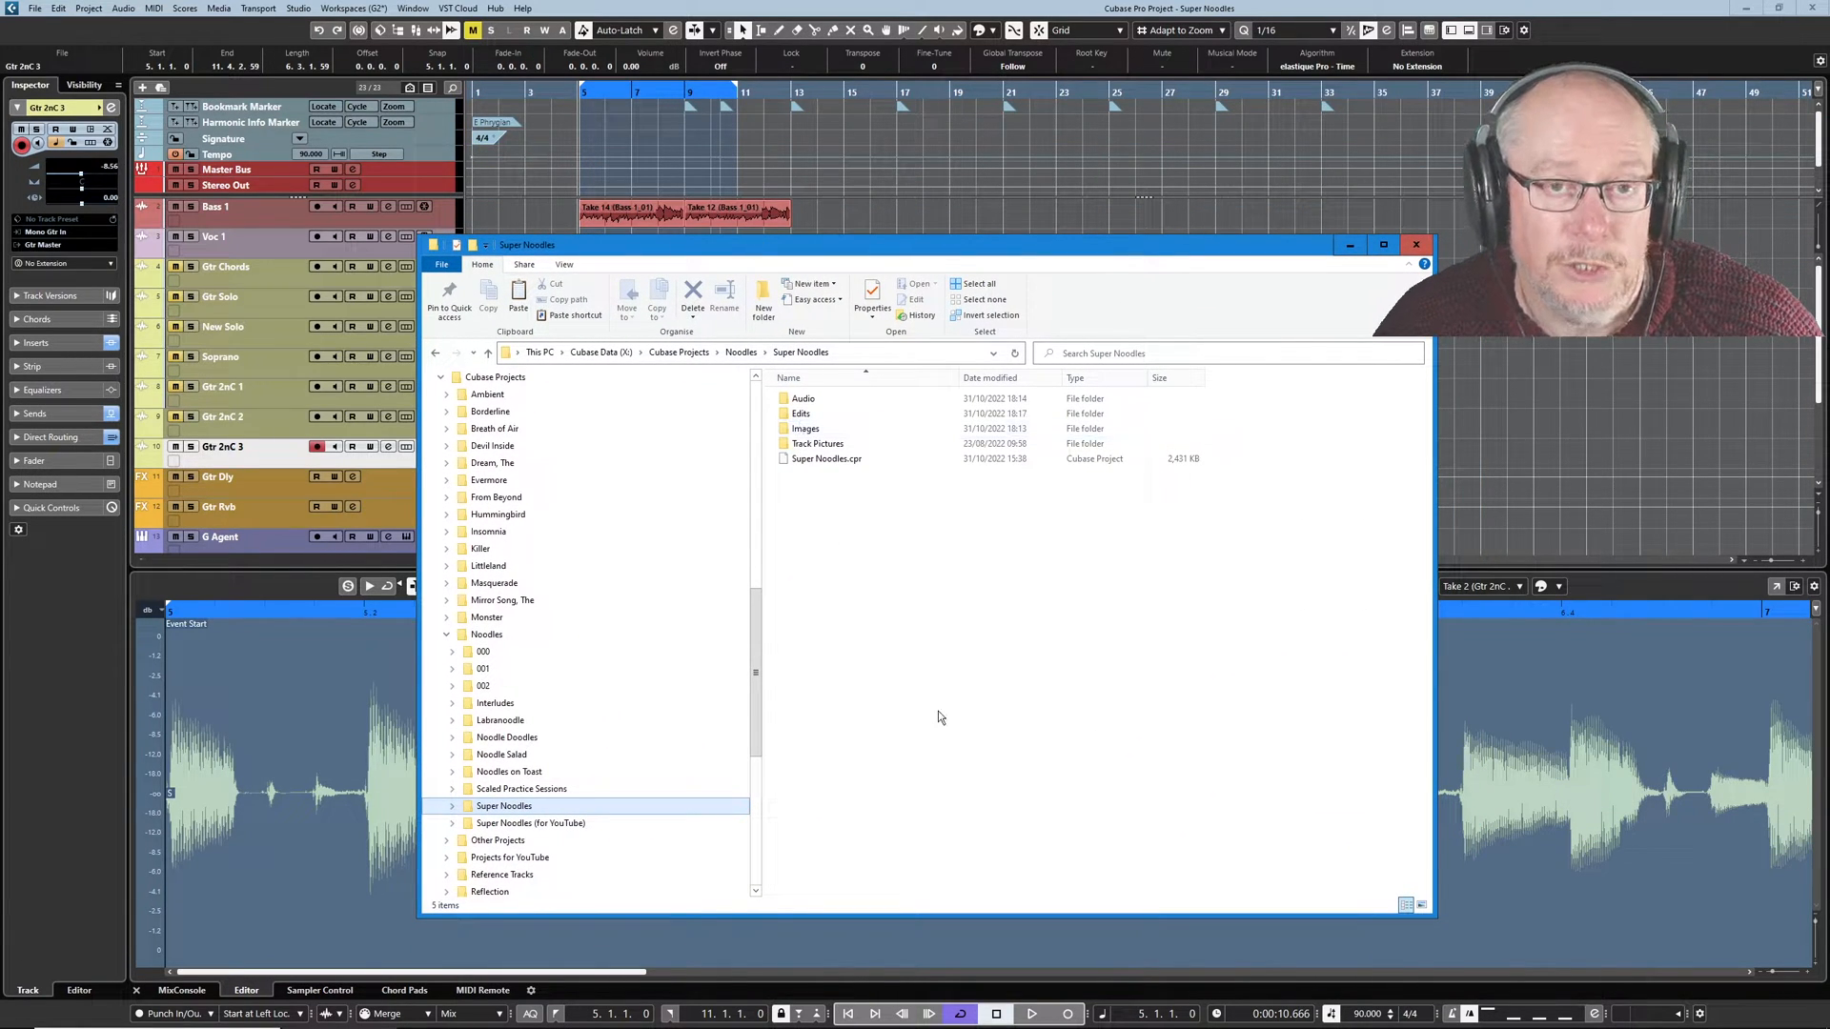
mouse_move(798, 414)
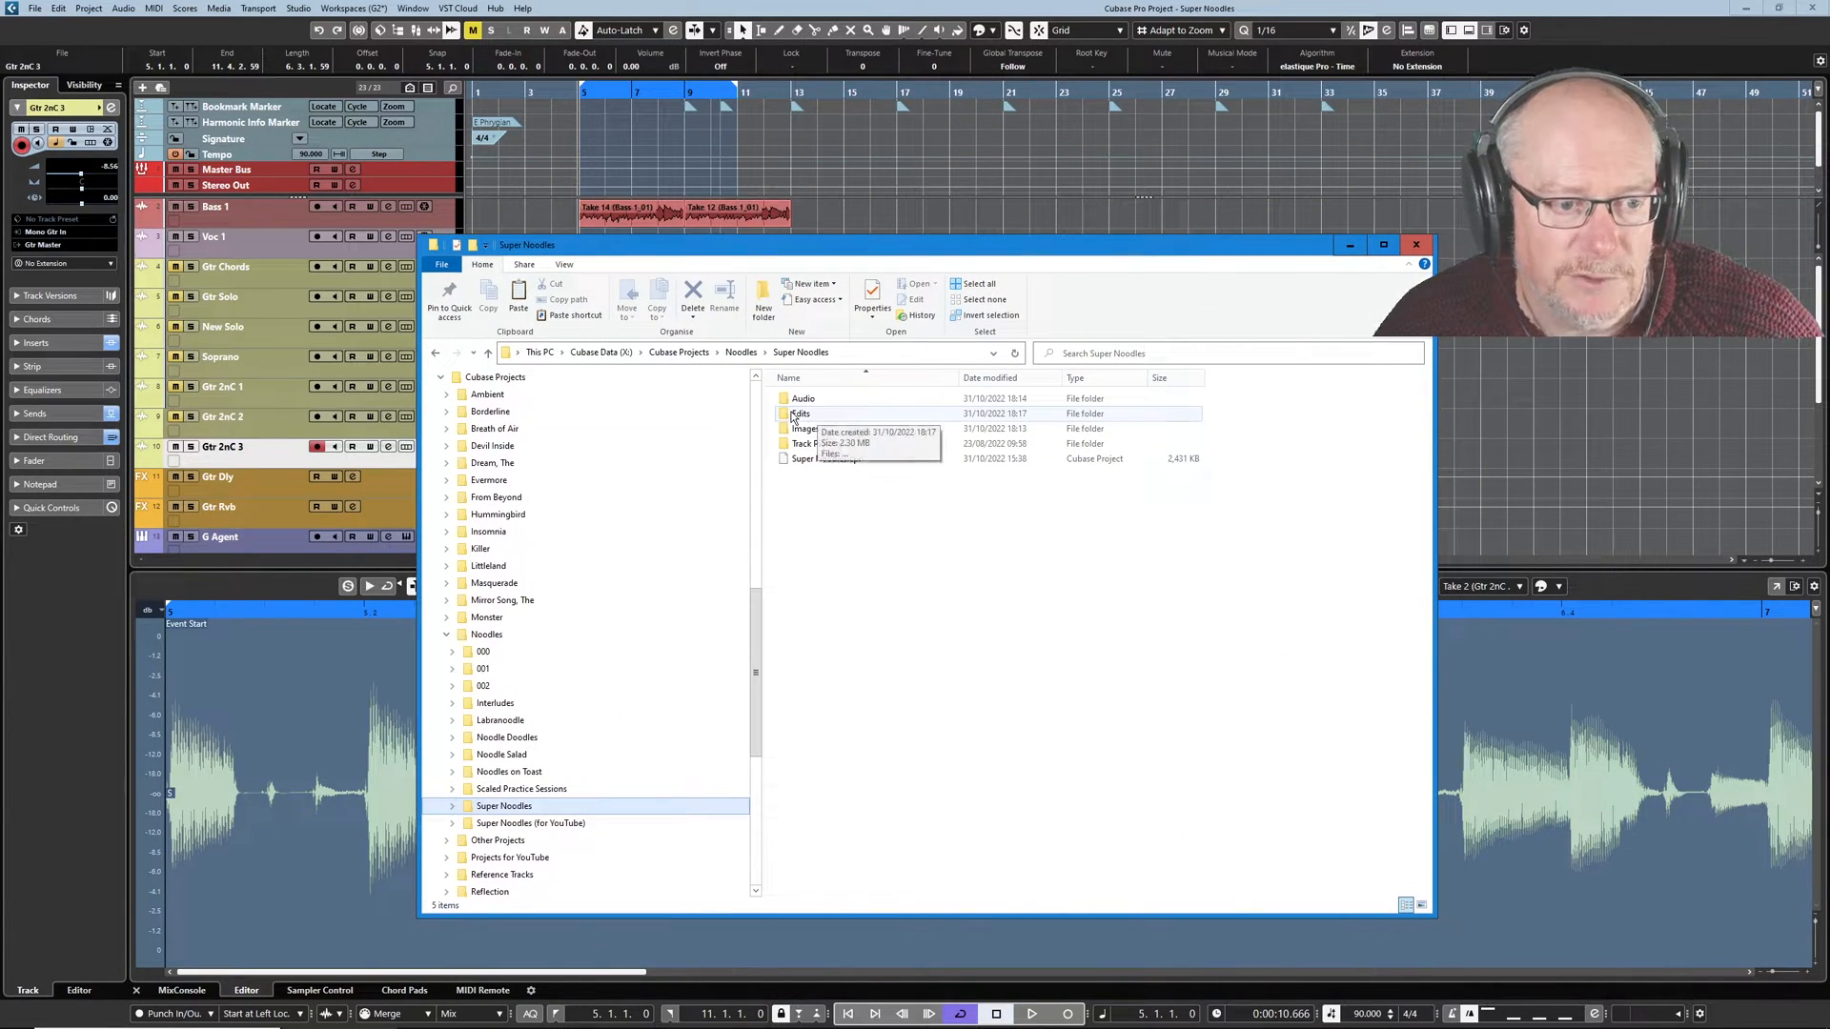
Open the Edits folder holding the normalized Gtr 2nC 3 WAV file.
double_click(801, 413)
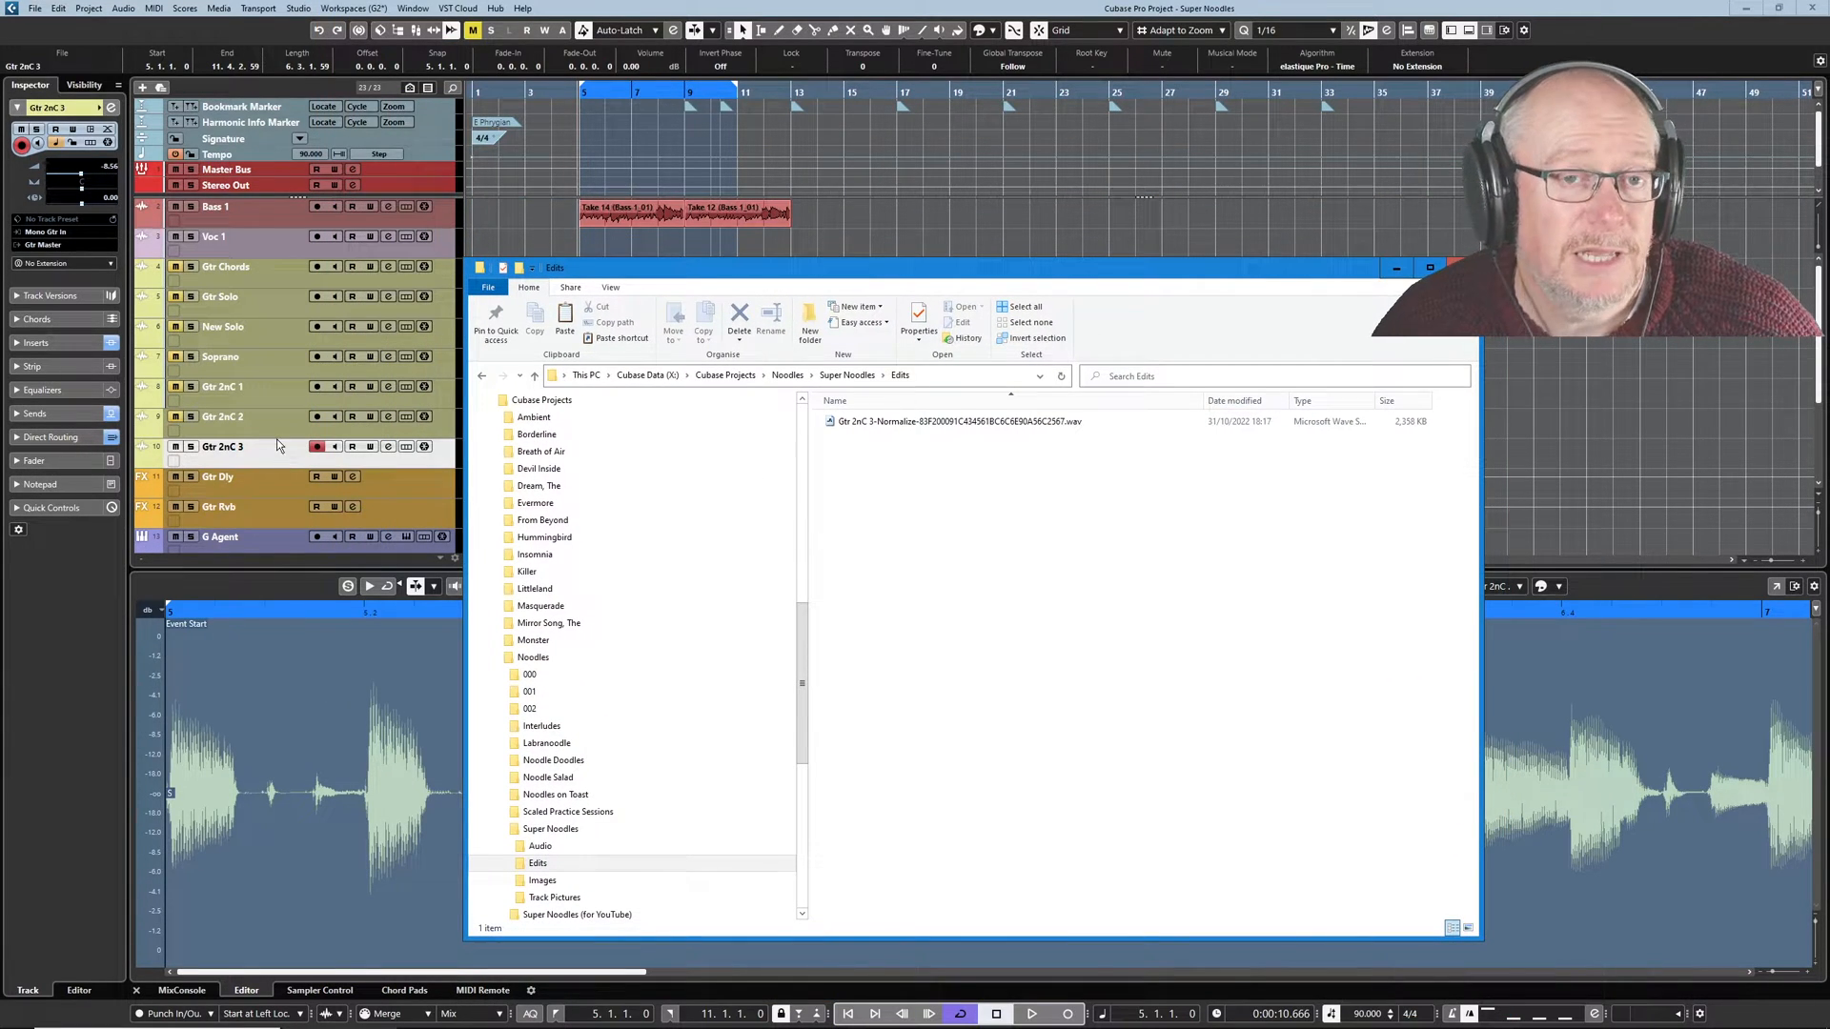
mouse_move(1015, 495)
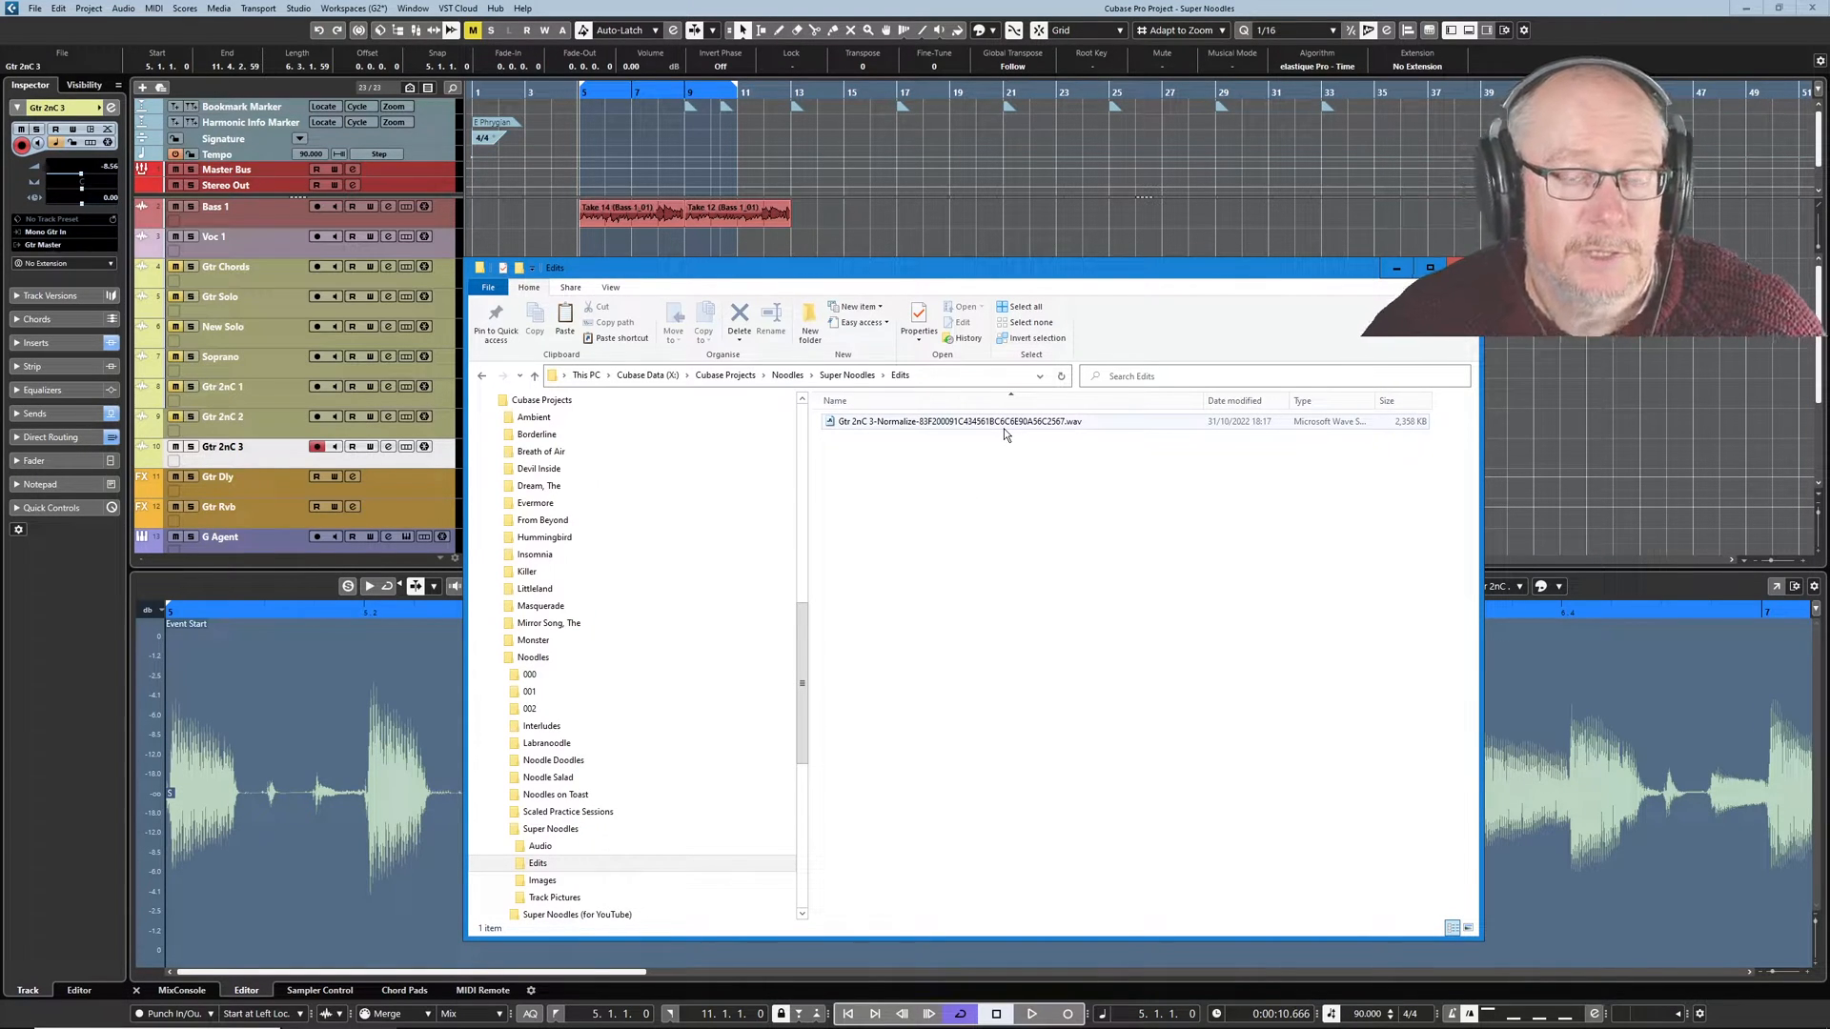
mouse_move(1021, 421)
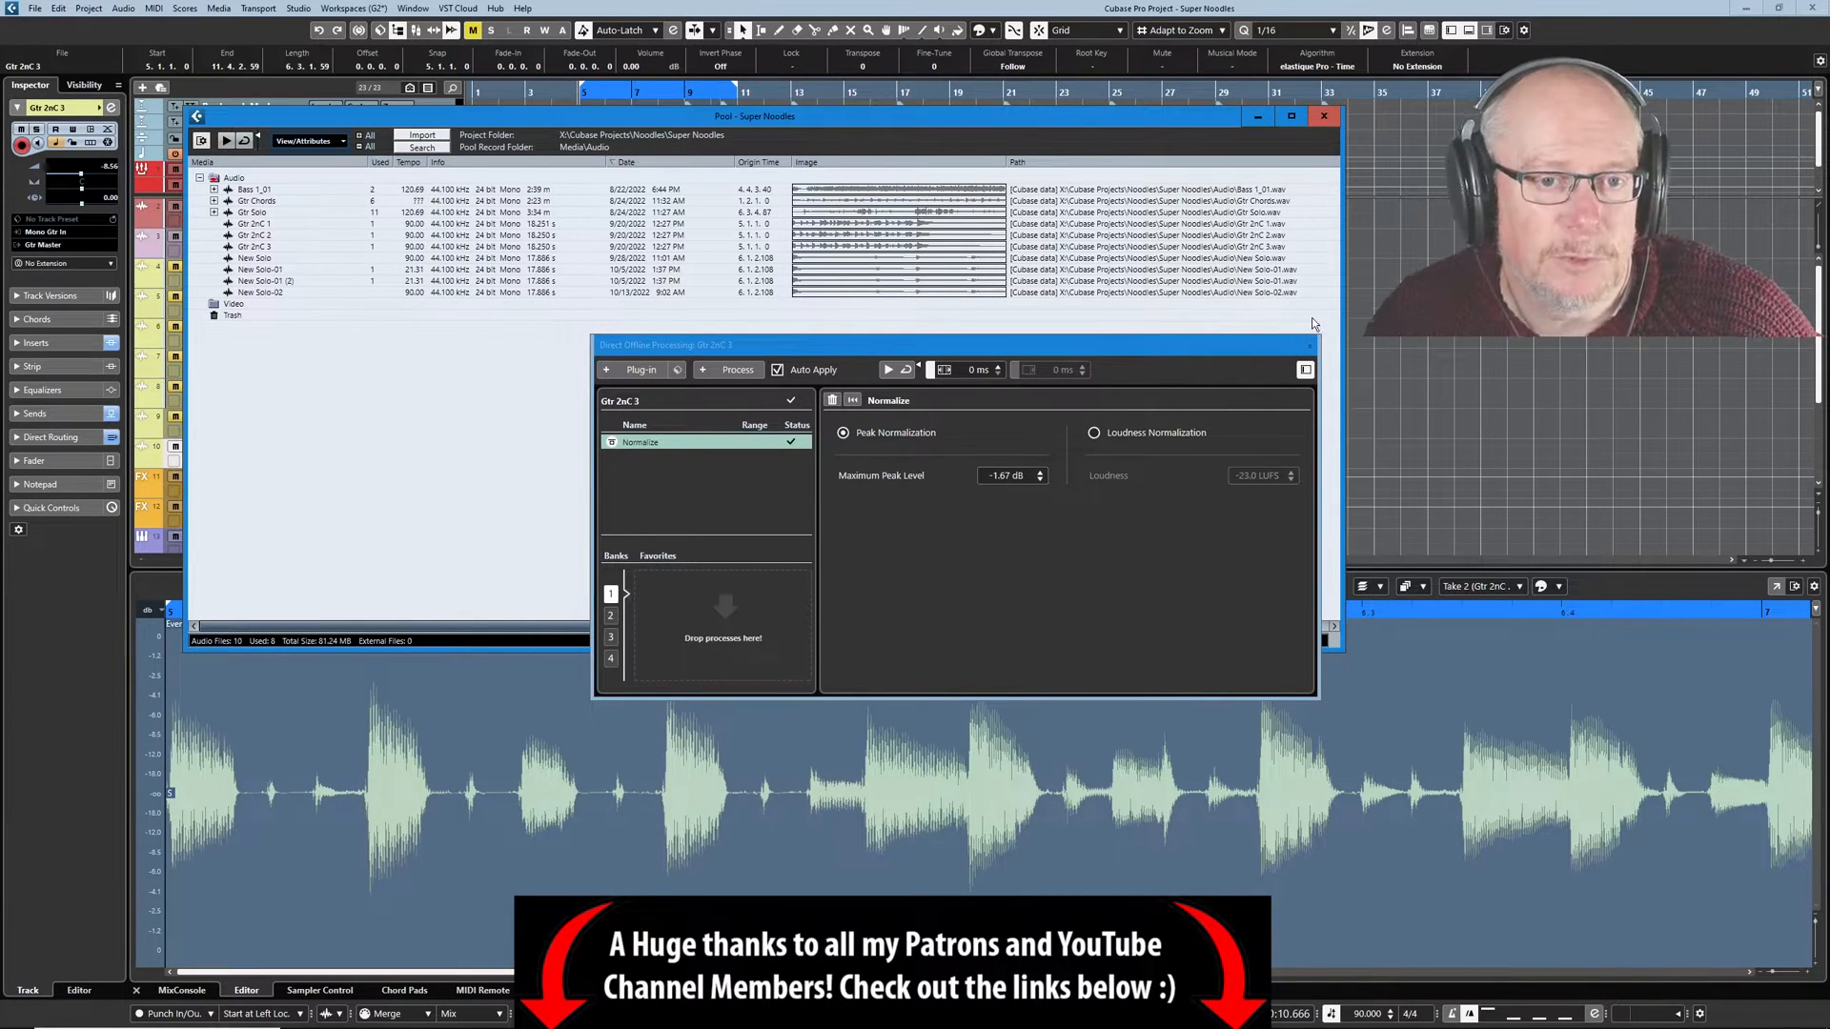
Close the Pool window, leaving Normalize at -1.67 dB on the guitar event.
left_click(1323, 117)
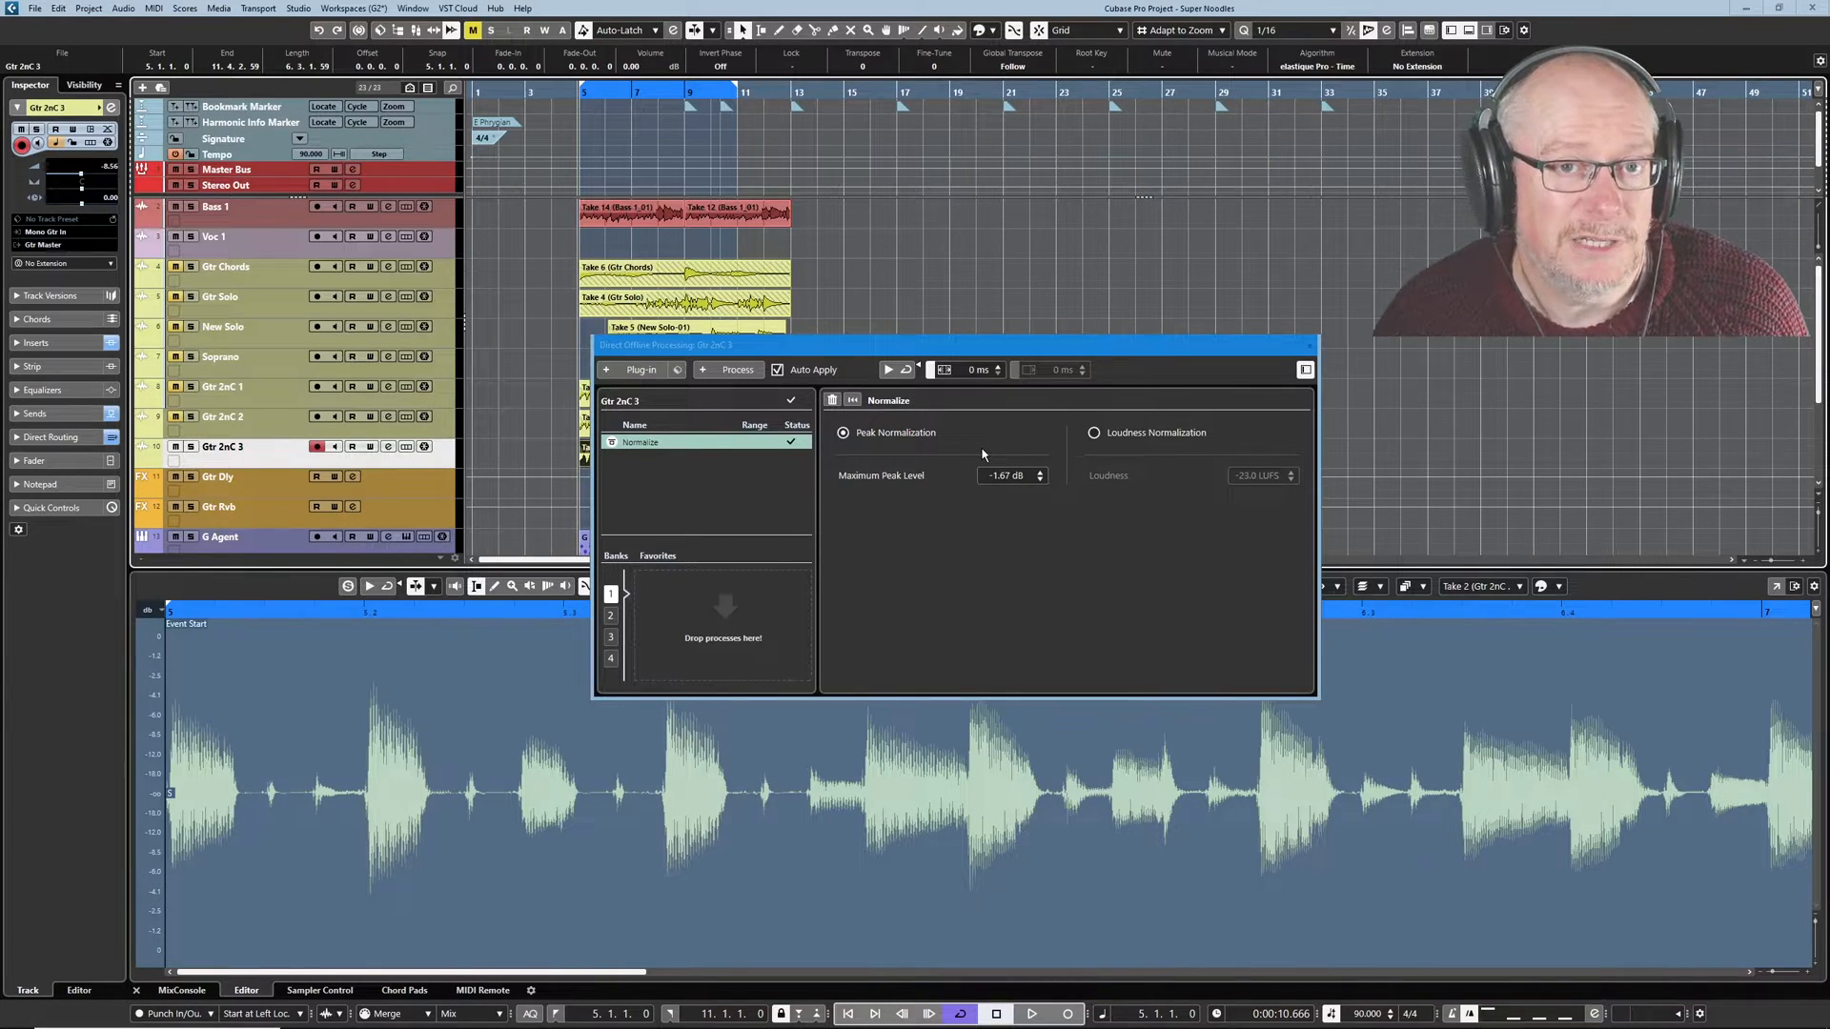
mouse_move(976, 688)
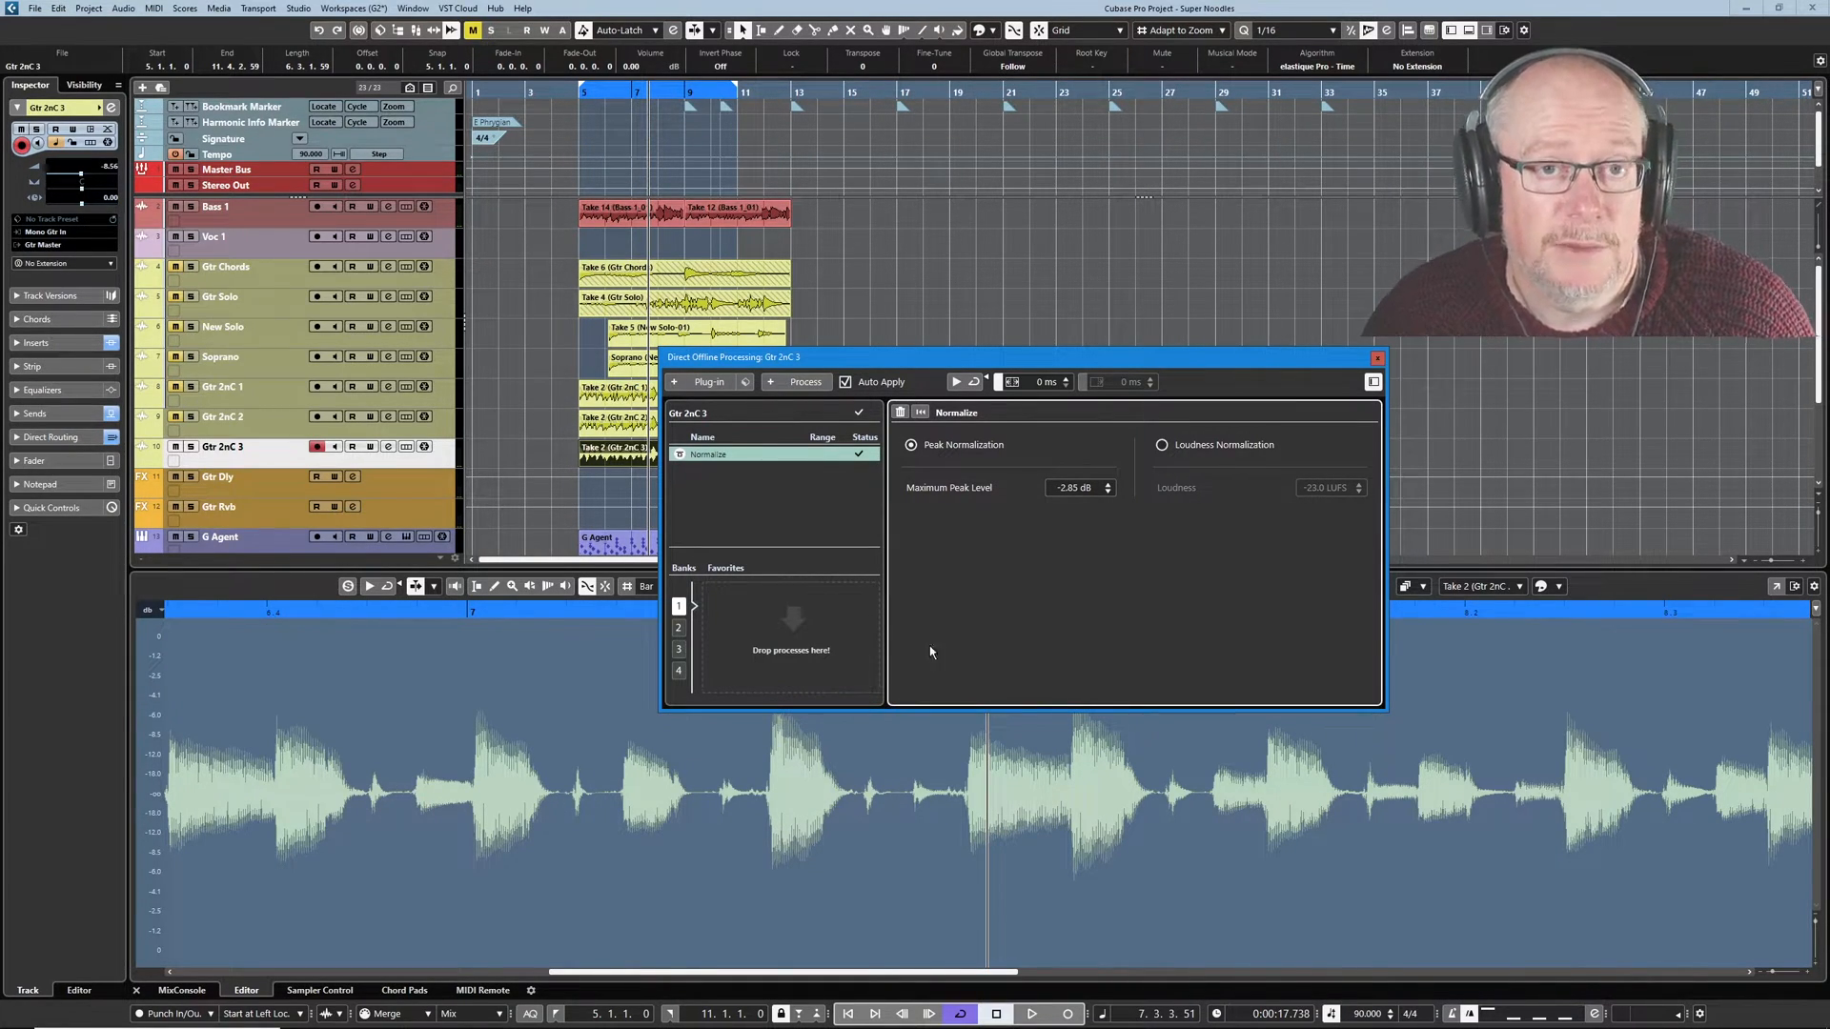
mouse_move(974, 570)
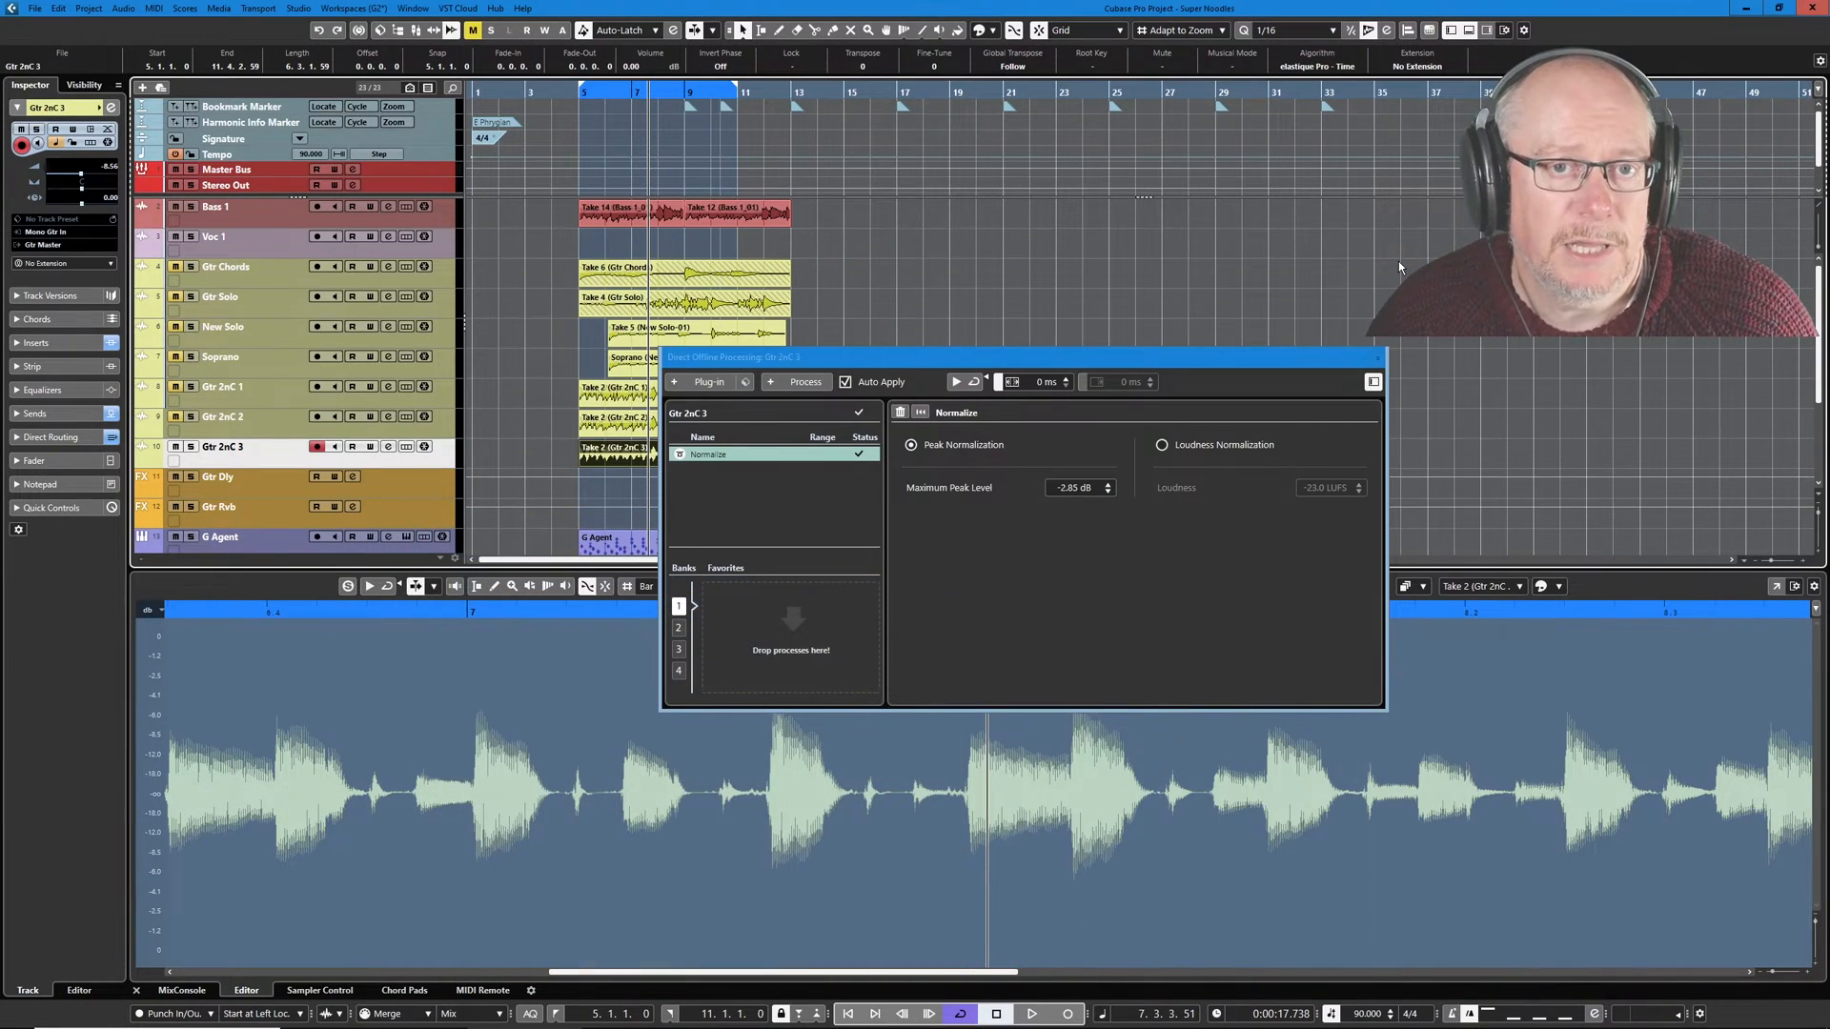
Check Edit menu for the undoable Modify Normalize entry after the -2.85 dB change.
left_click(57, 7)
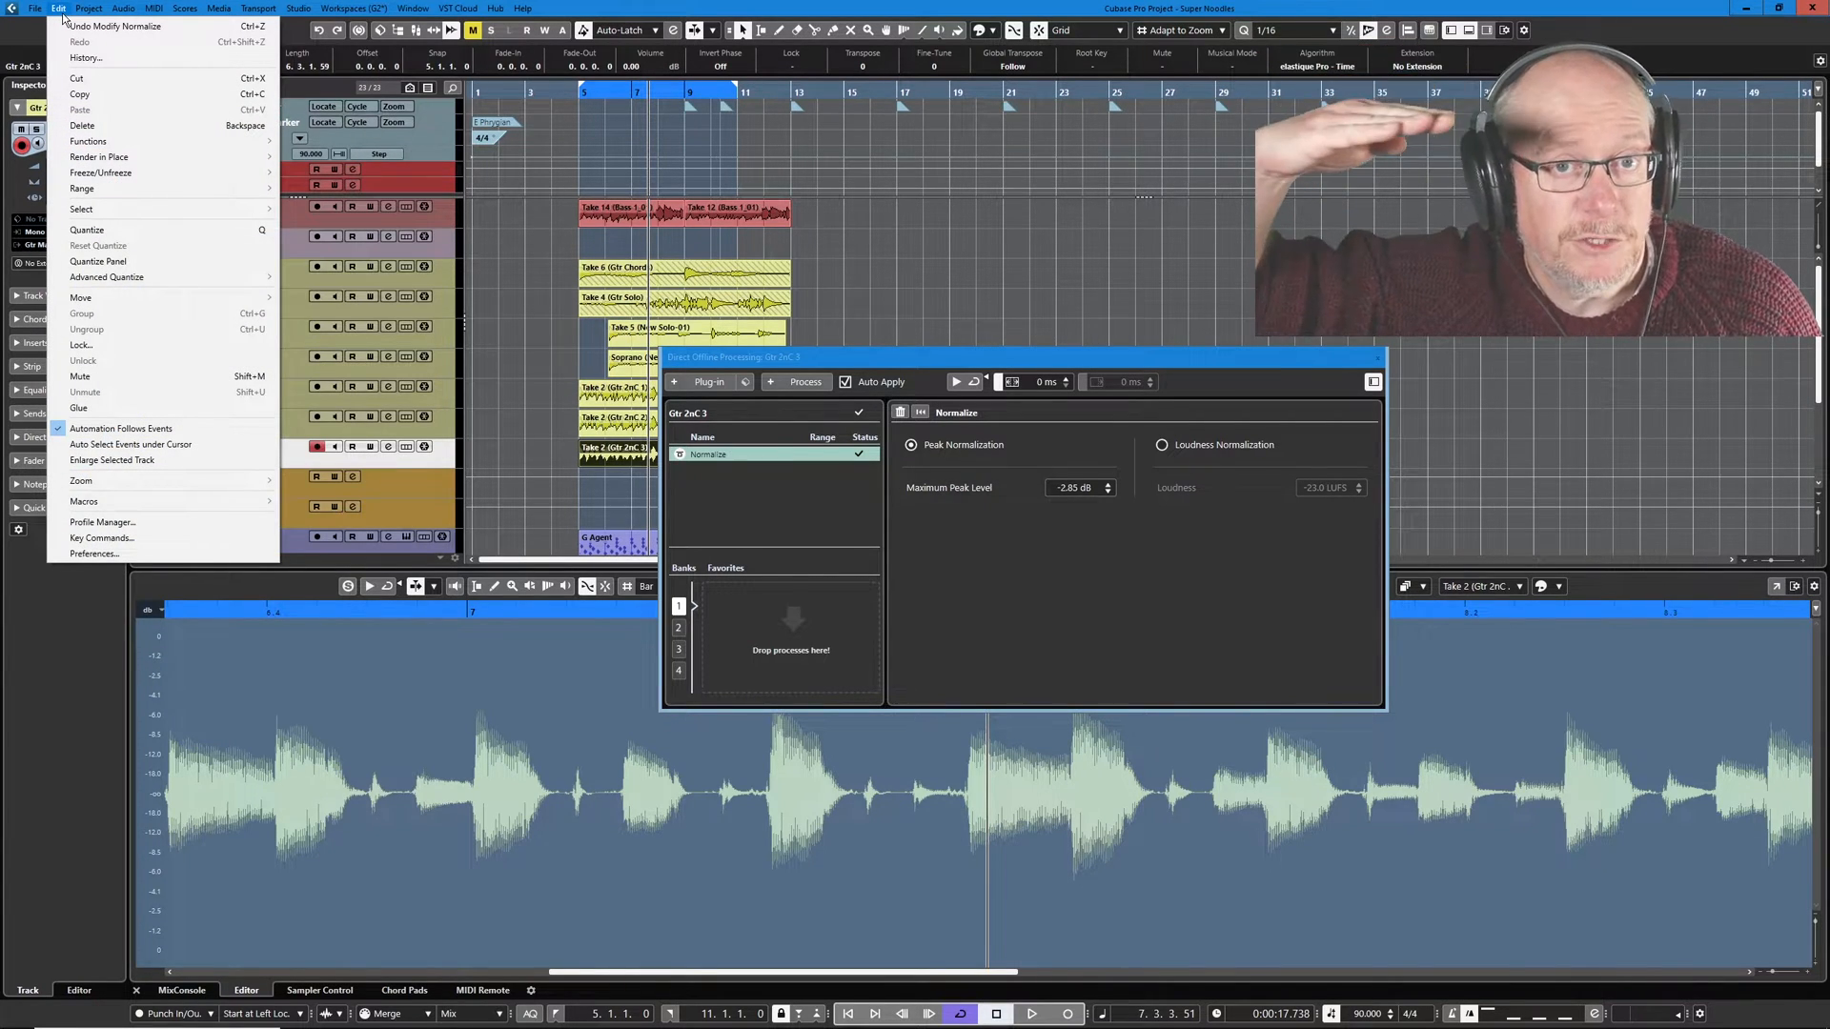
mouse_move(84, 58)
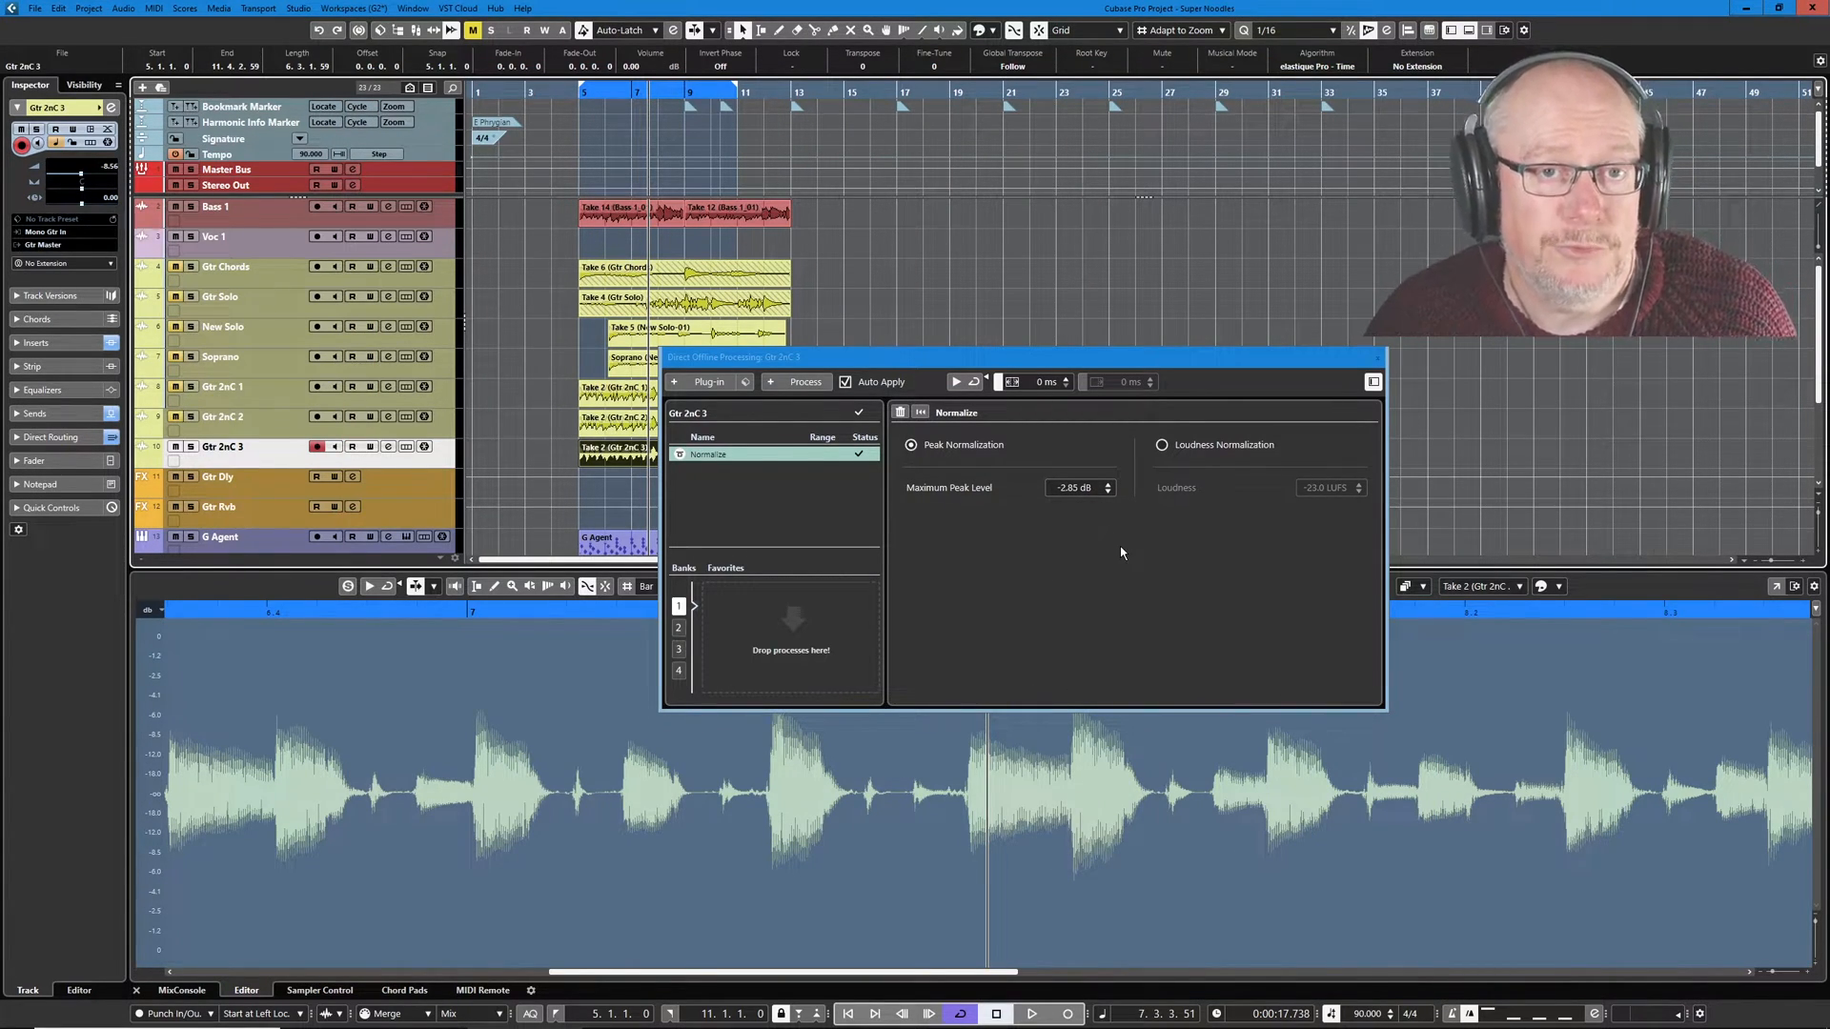
mouse_move(745, 517)
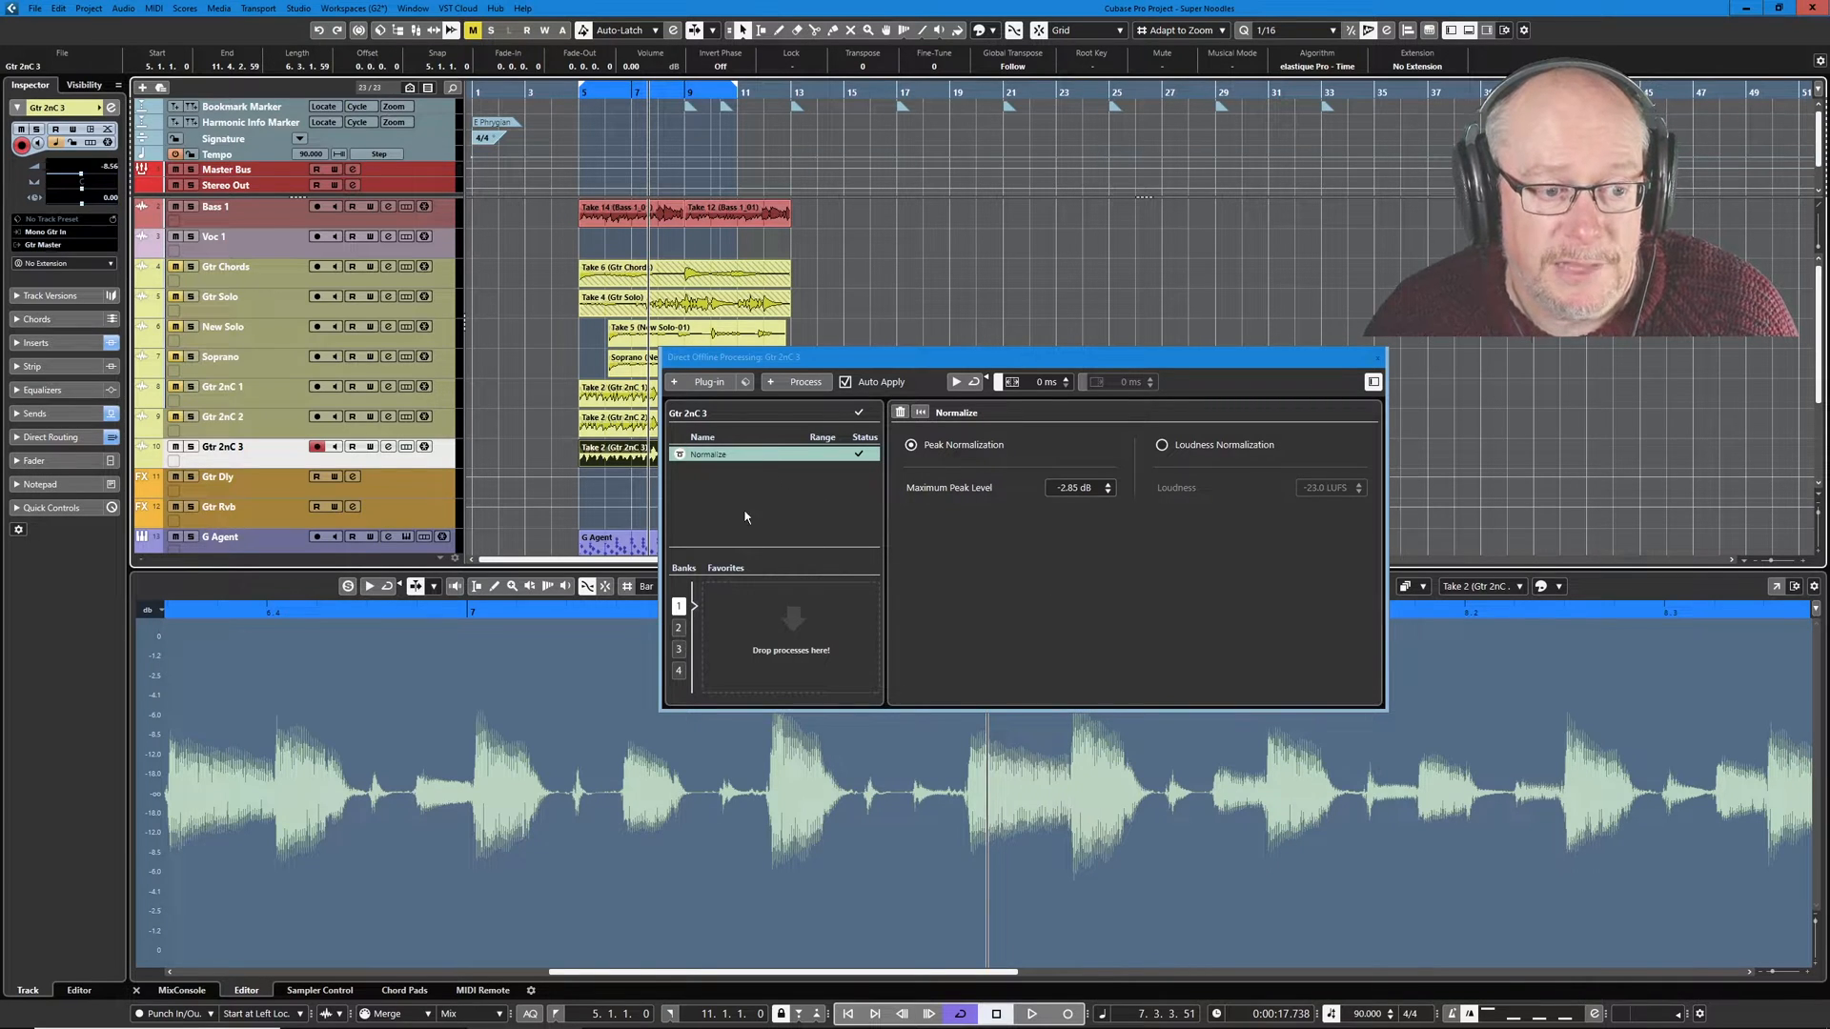
mouse_move(800, 534)
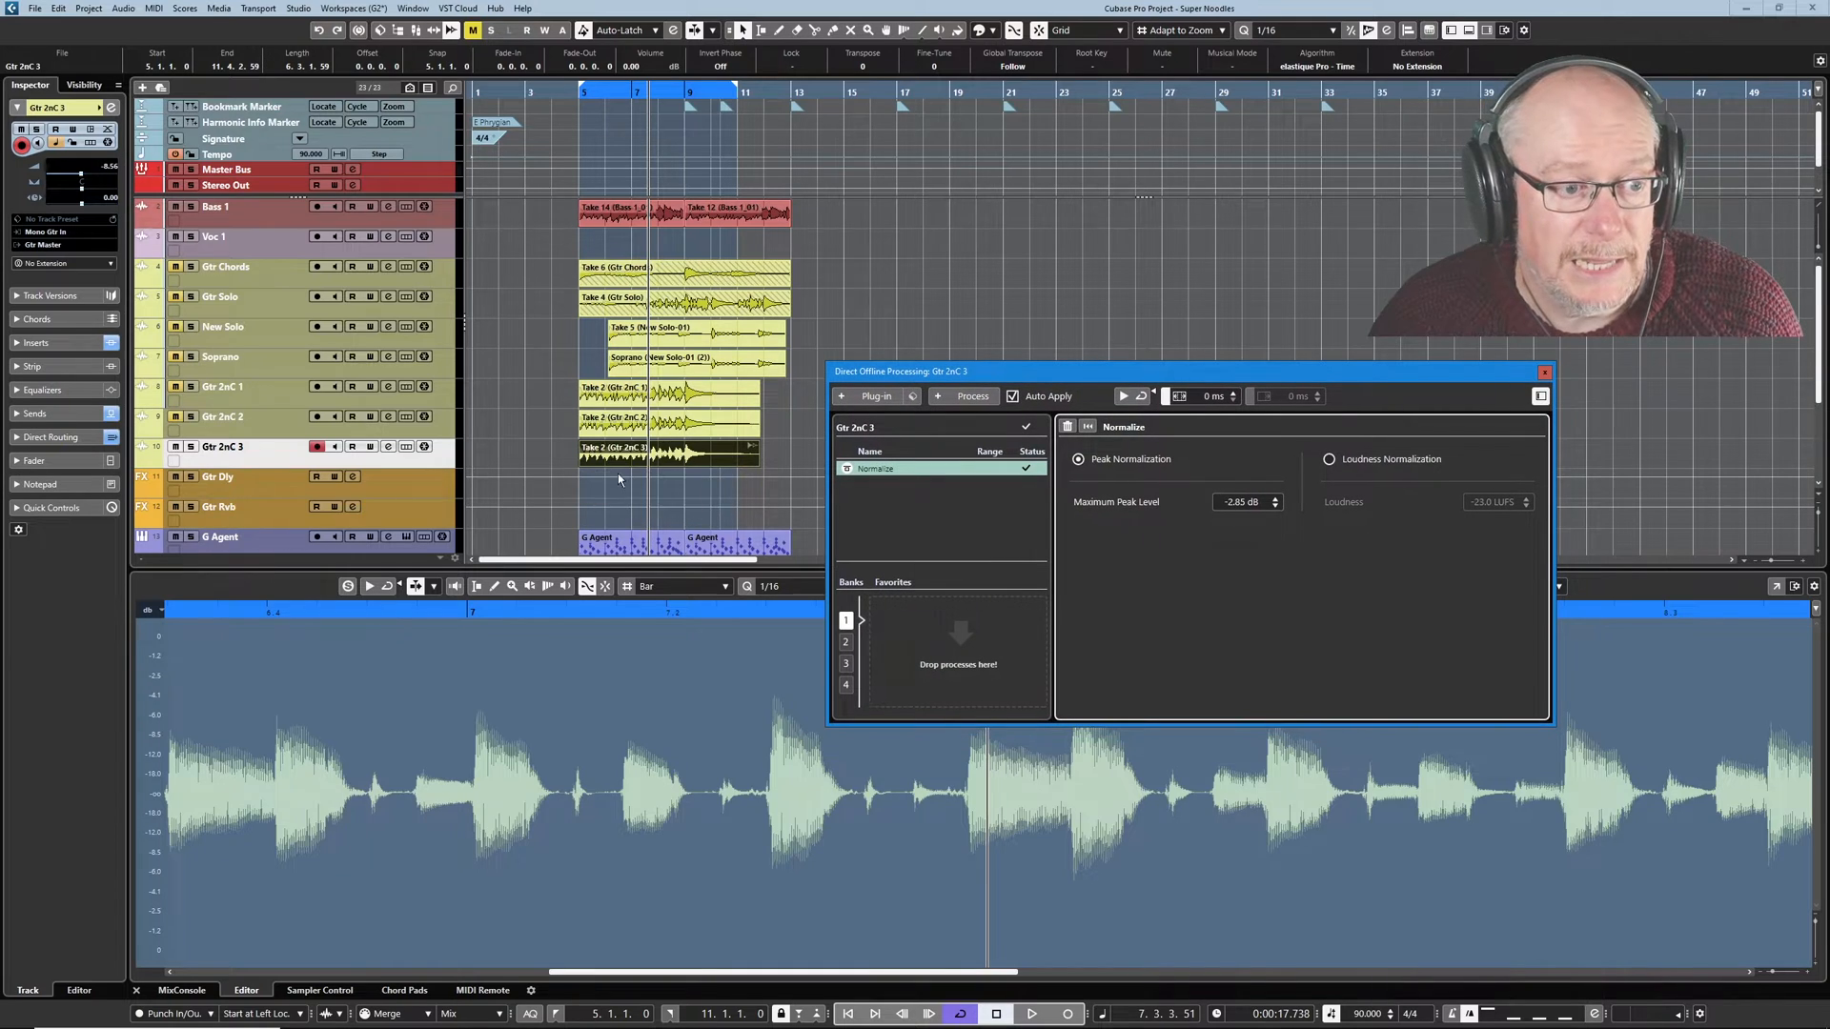
mouse_move(970, 396)
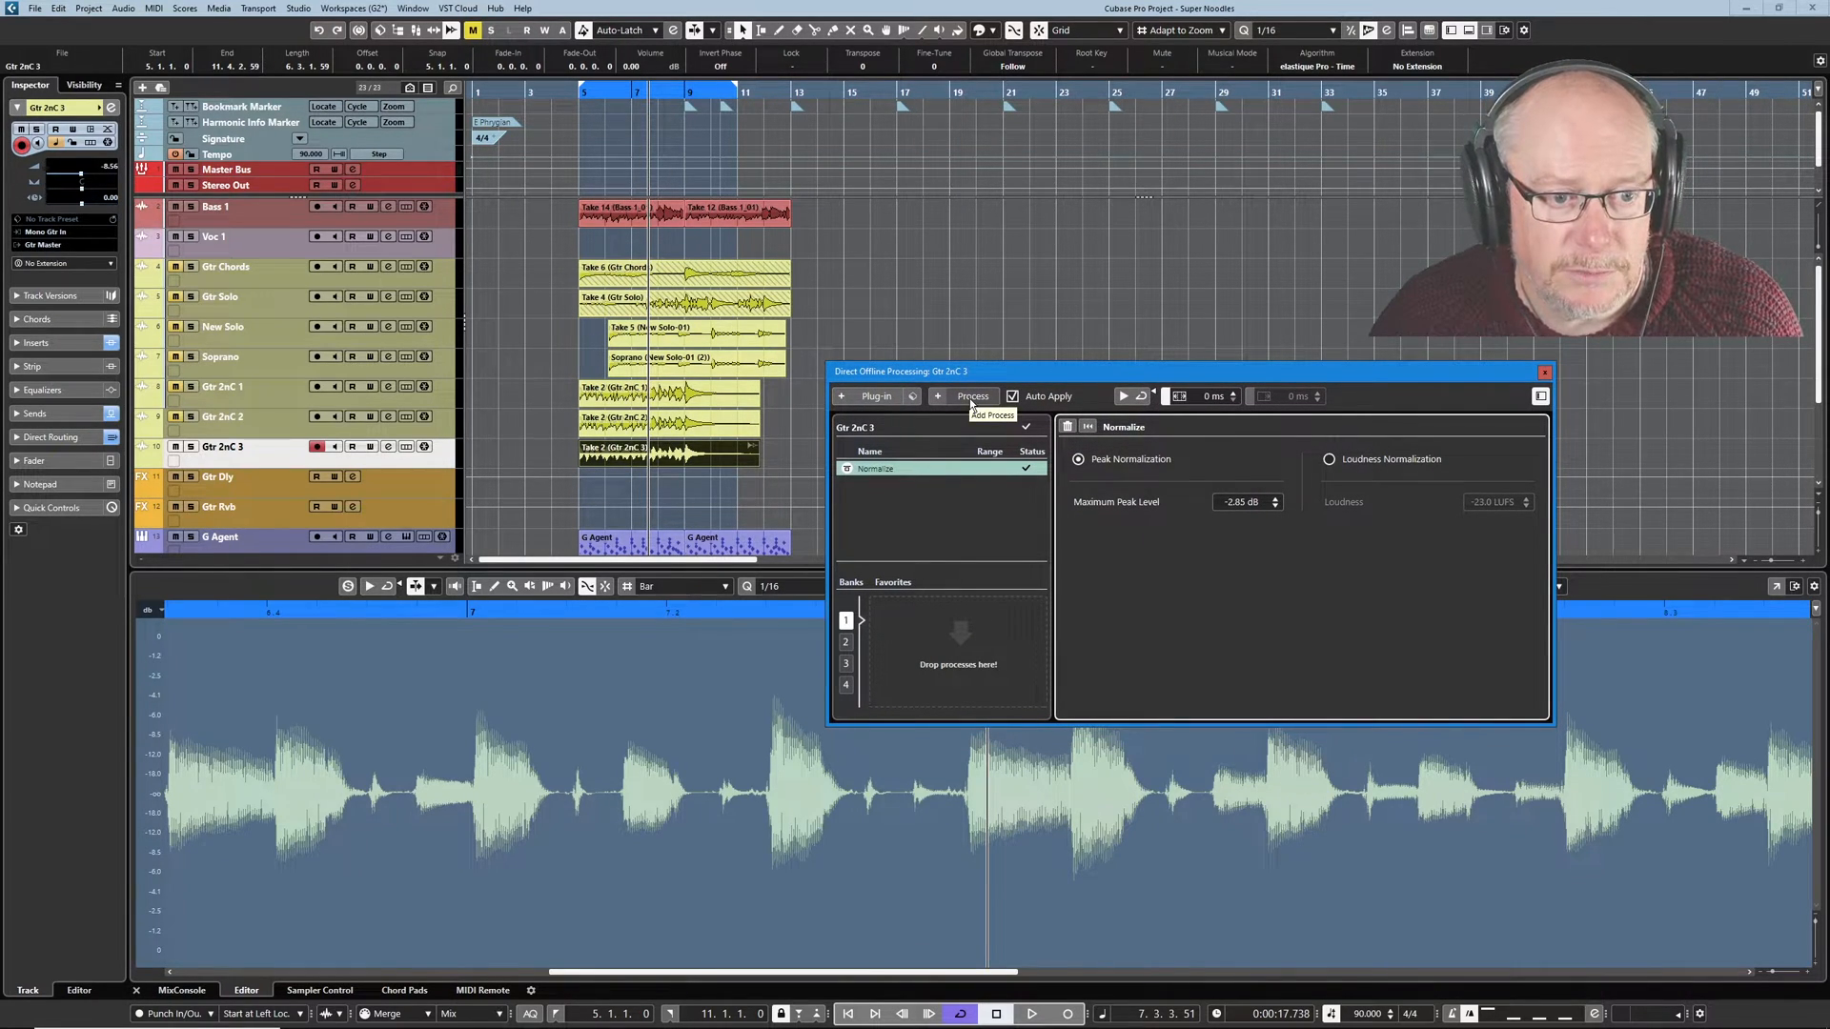
Add a Fade In process to the Gtr 2nC 3 event's offline processing chain.
left_click(963, 397)
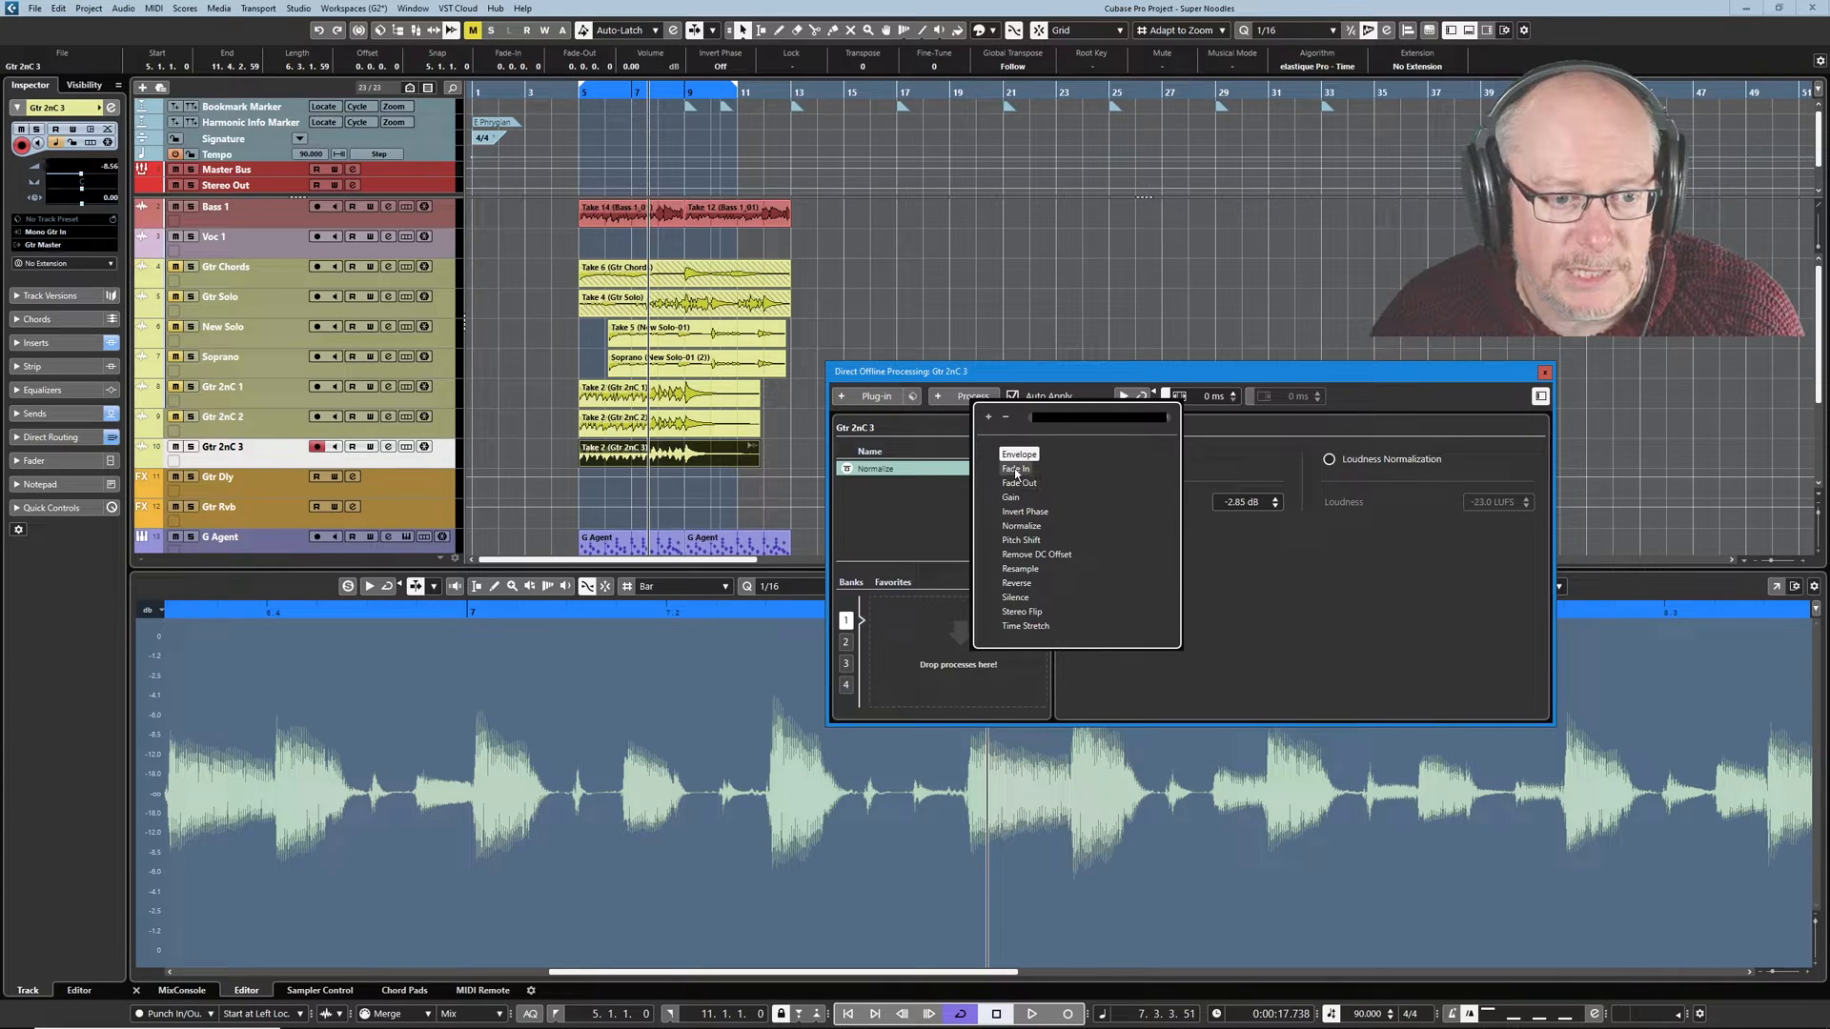
left_click(1016, 469)
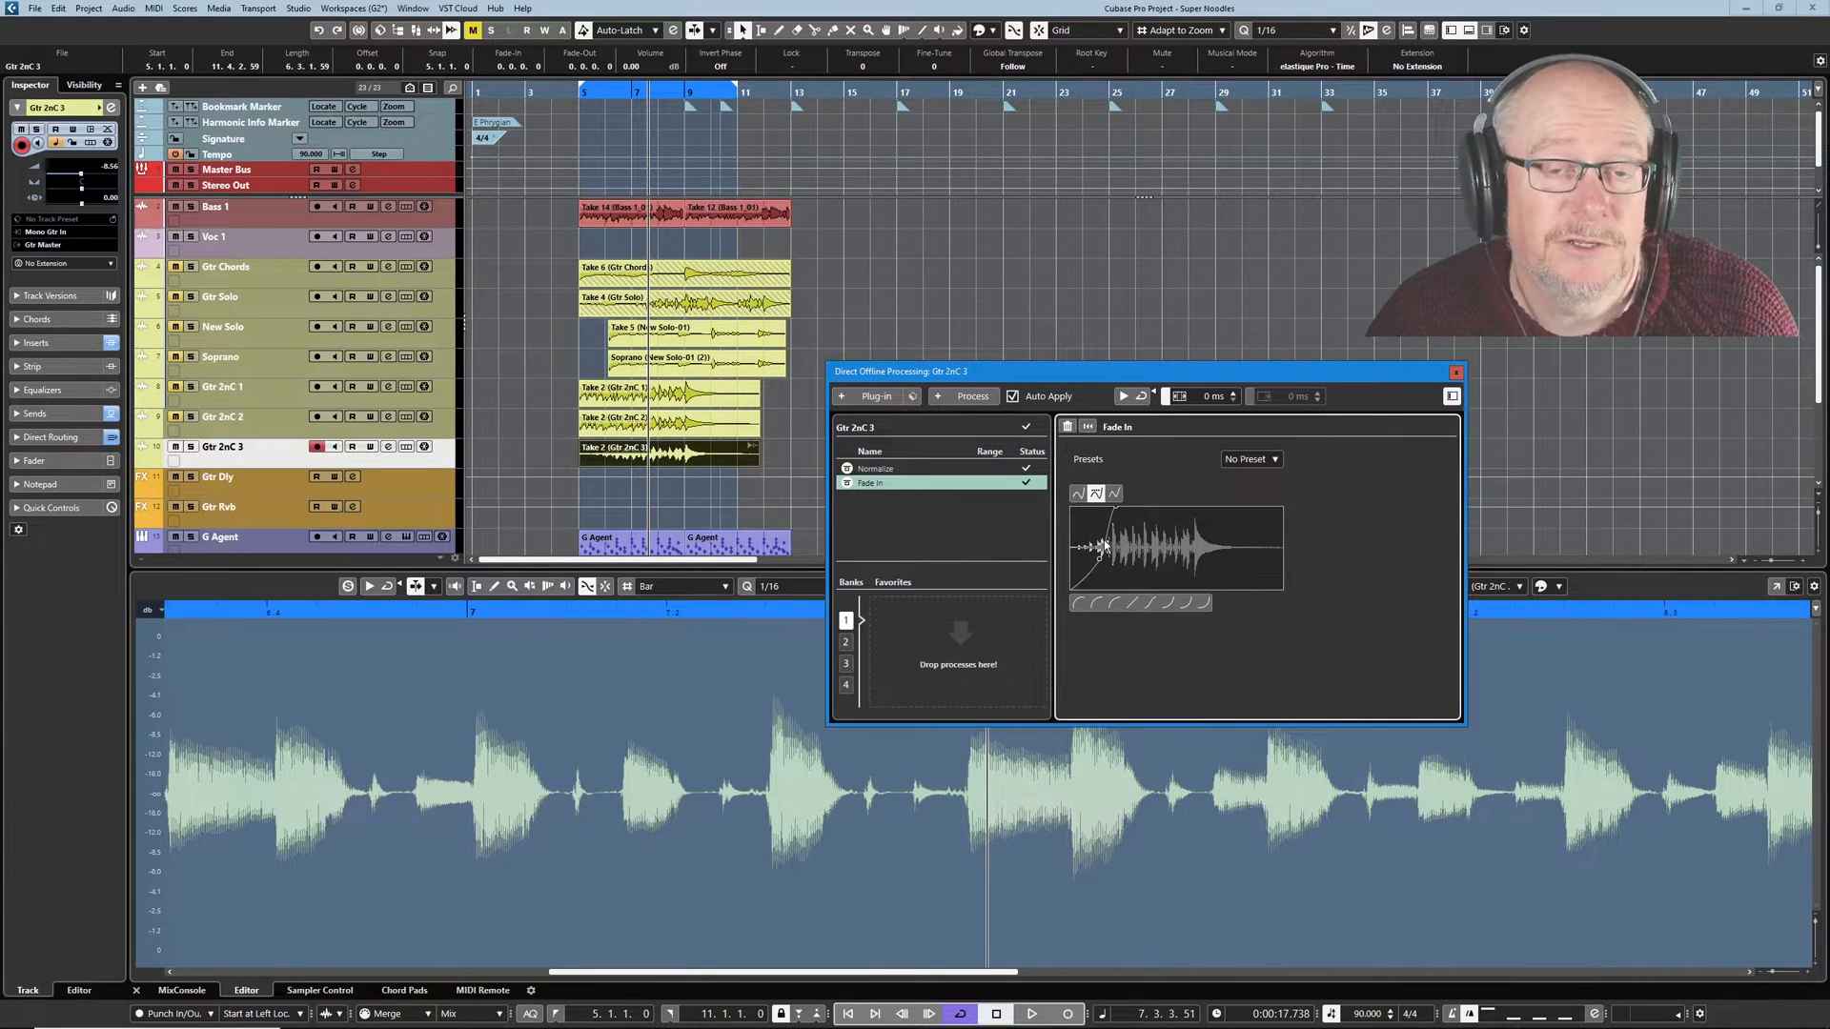
mouse_move(985, 522)
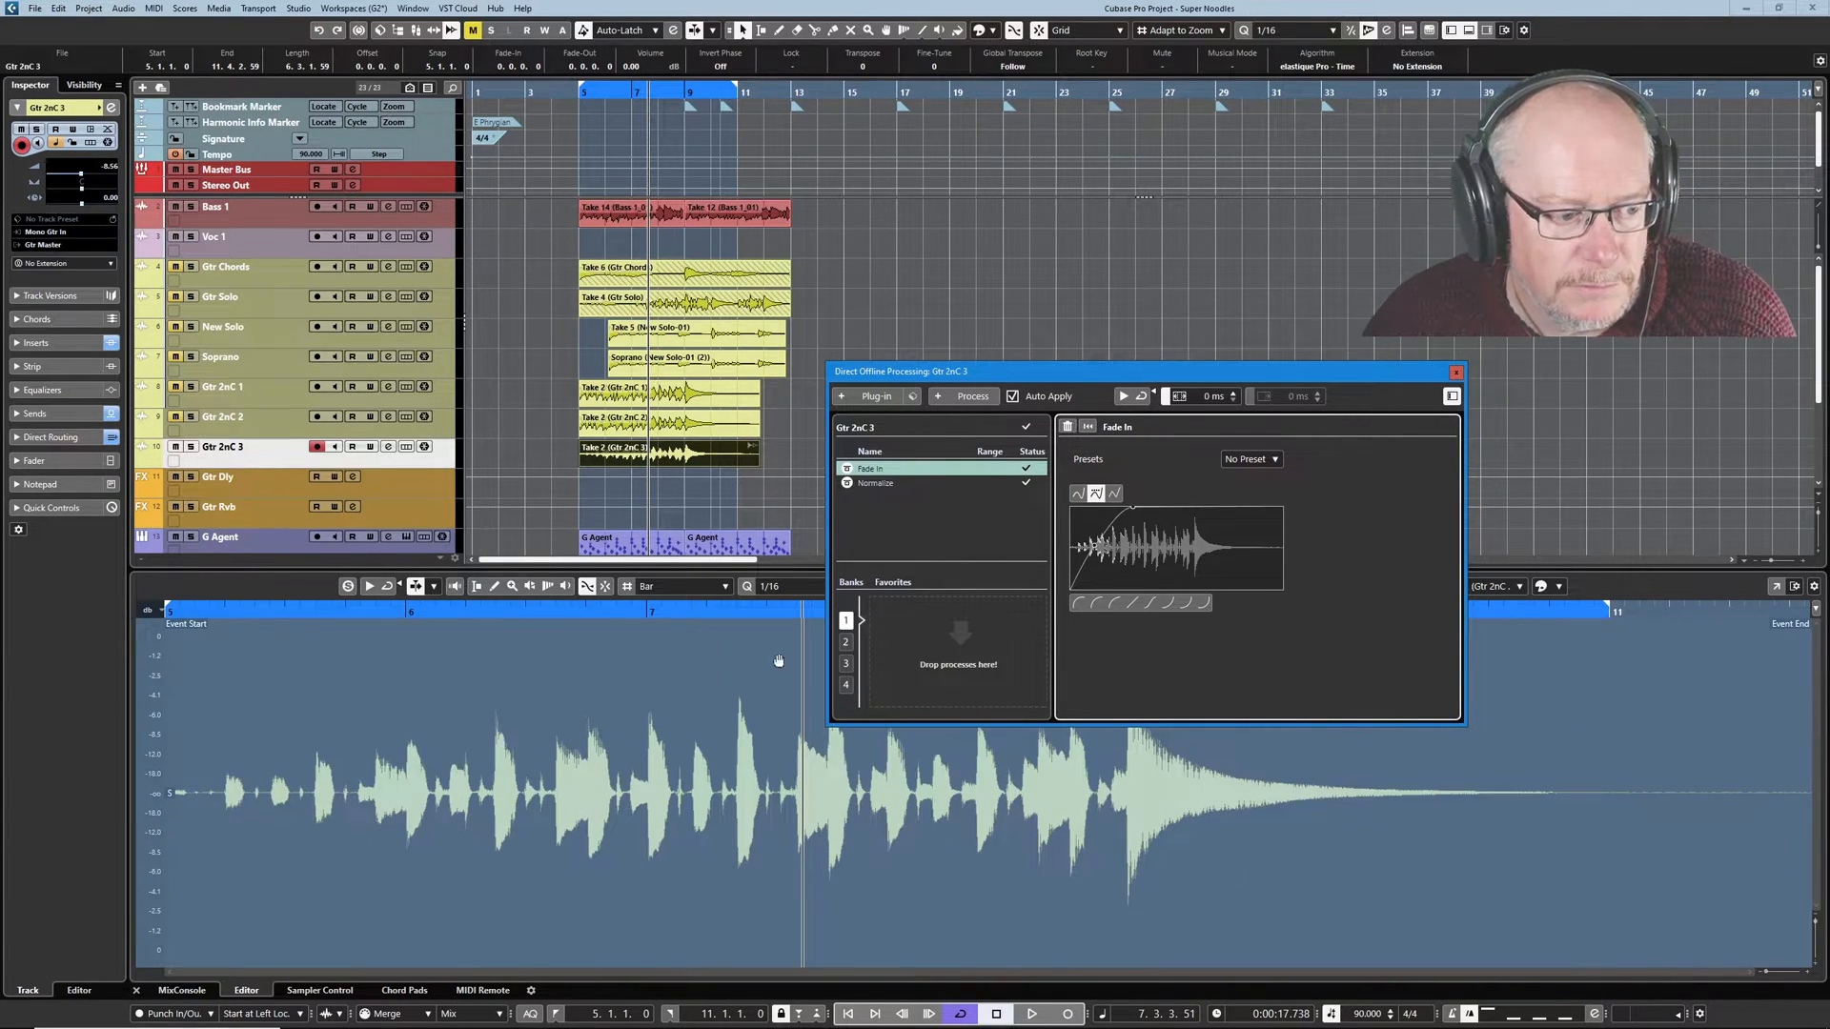
mouse_move(208, 780)
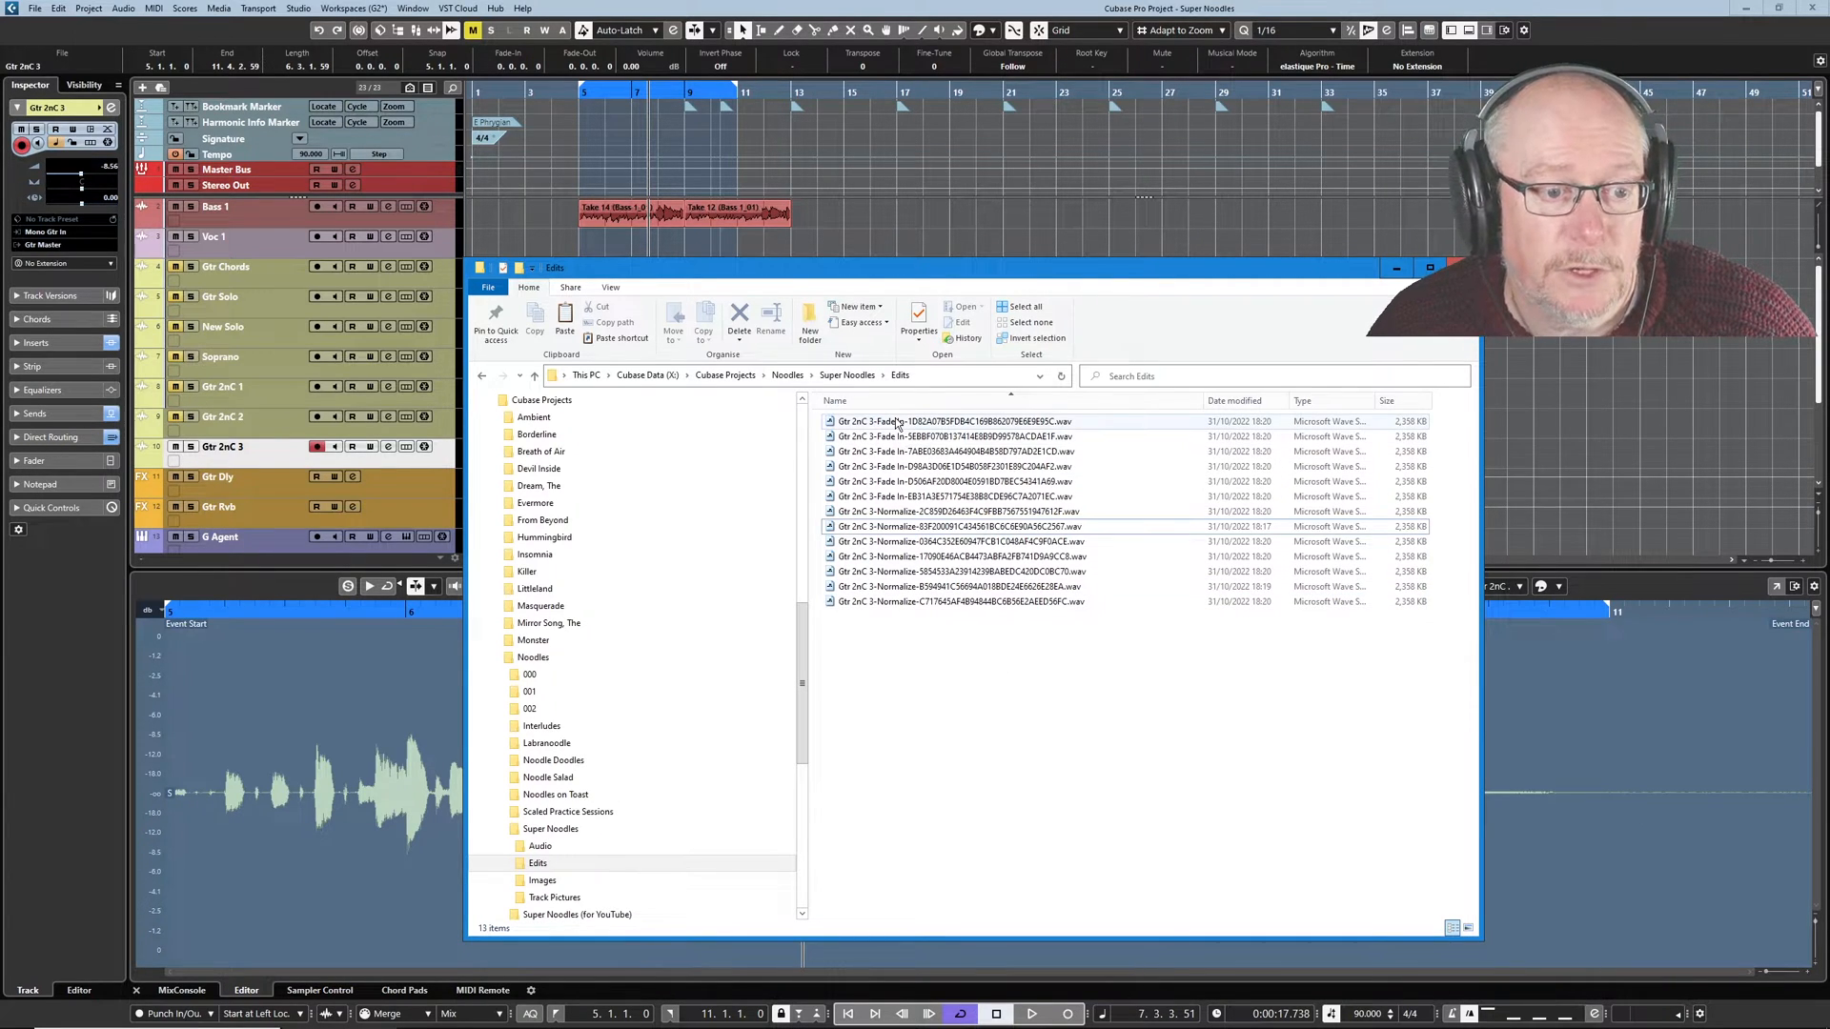
mouse_move(897, 438)
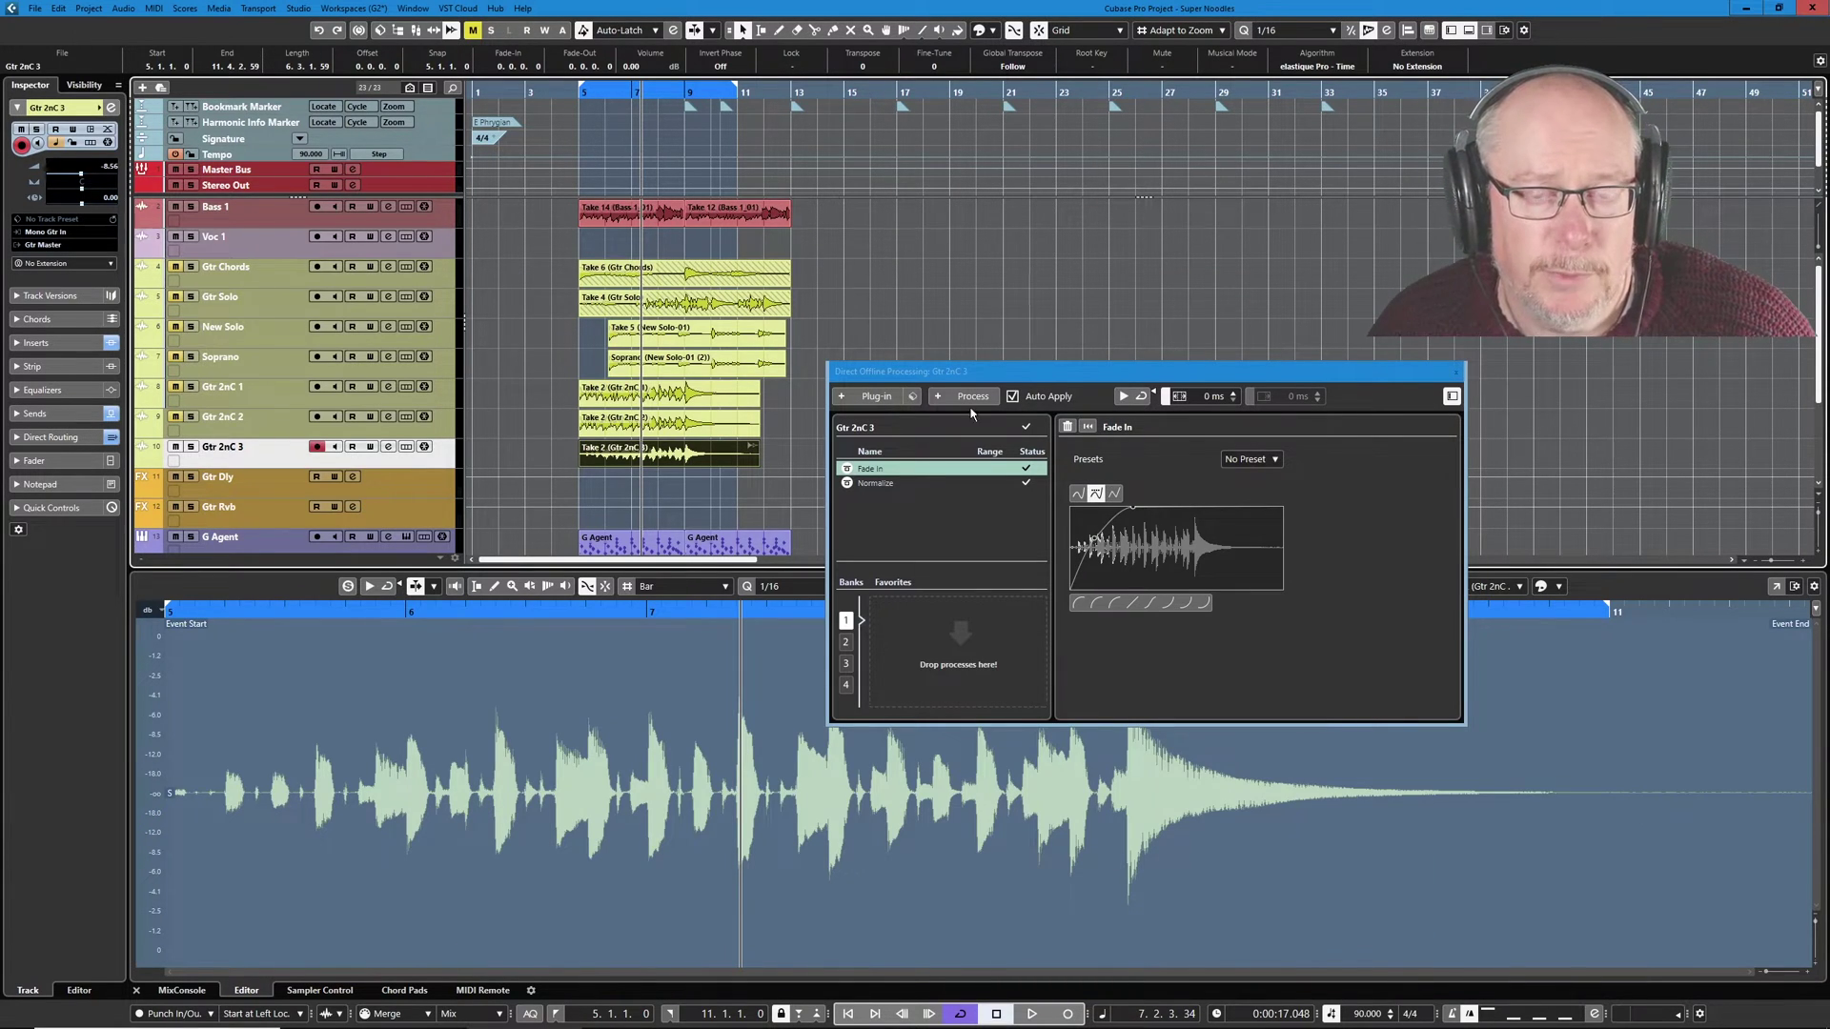
Delete the Fade In and set Normalize maximum peak level to -2.99 dB.
right_click(869, 469)
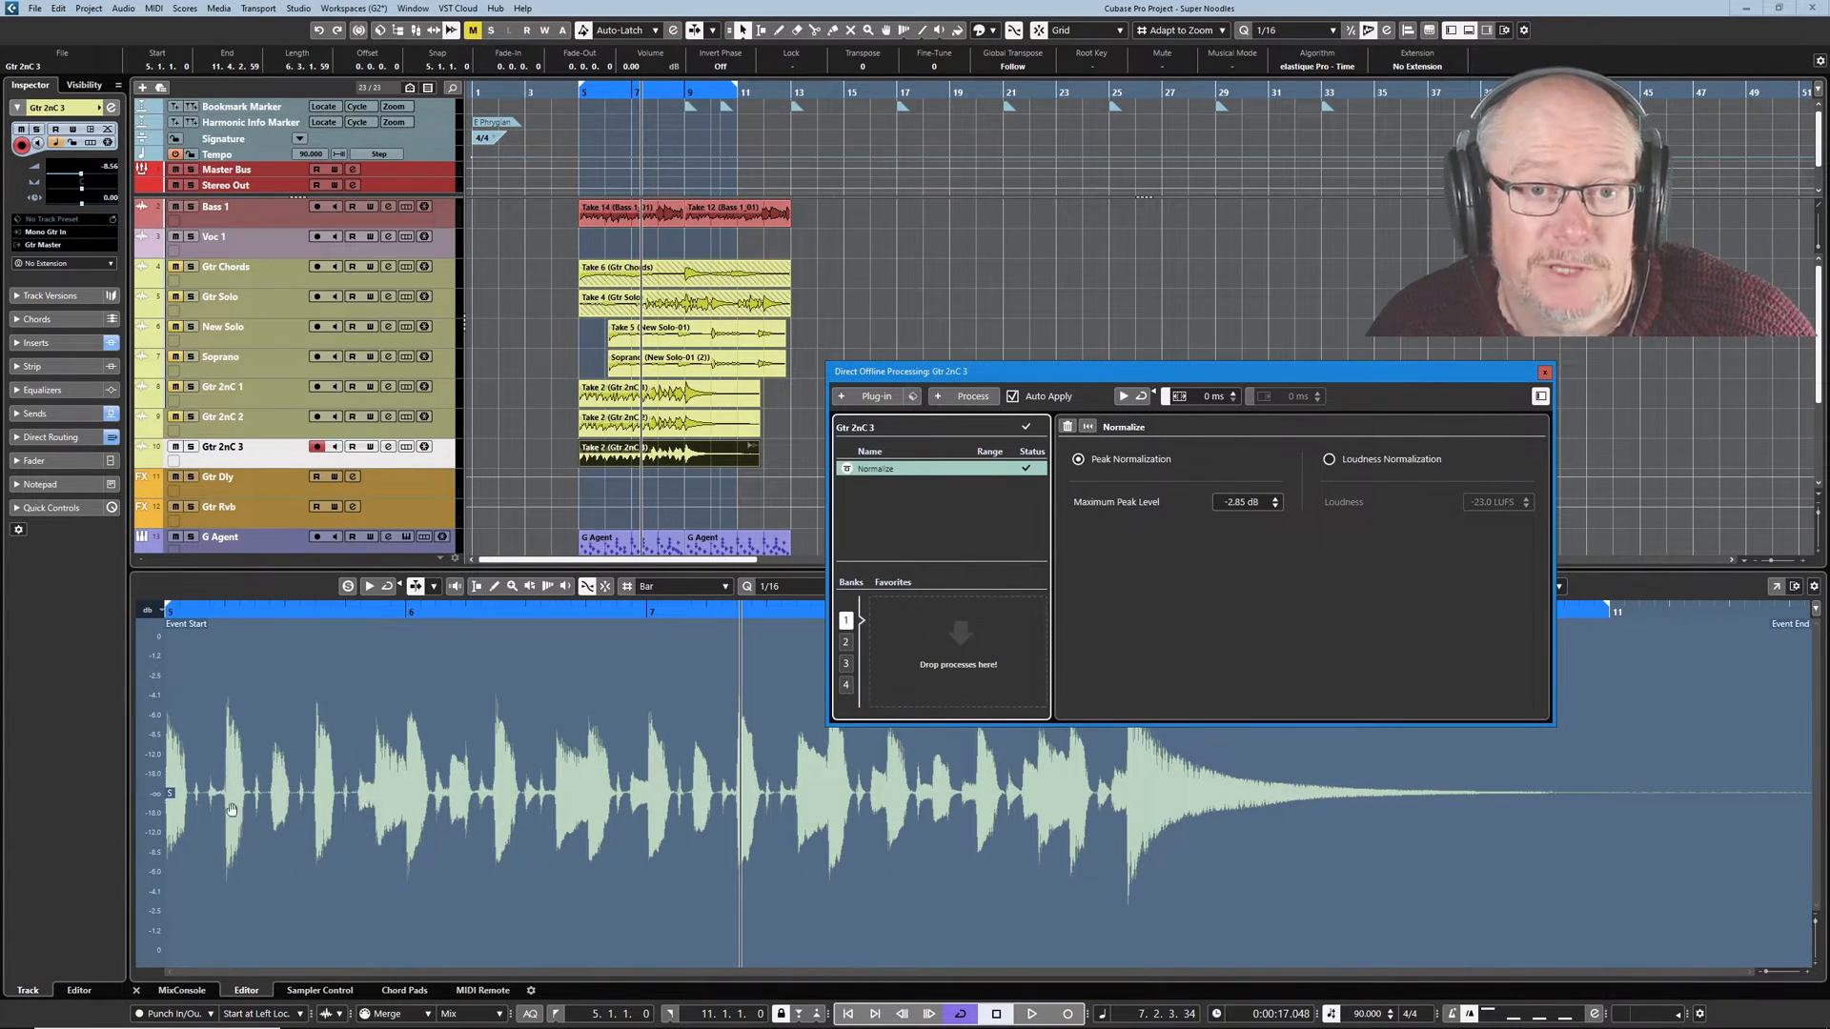
mouse_move(882, 819)
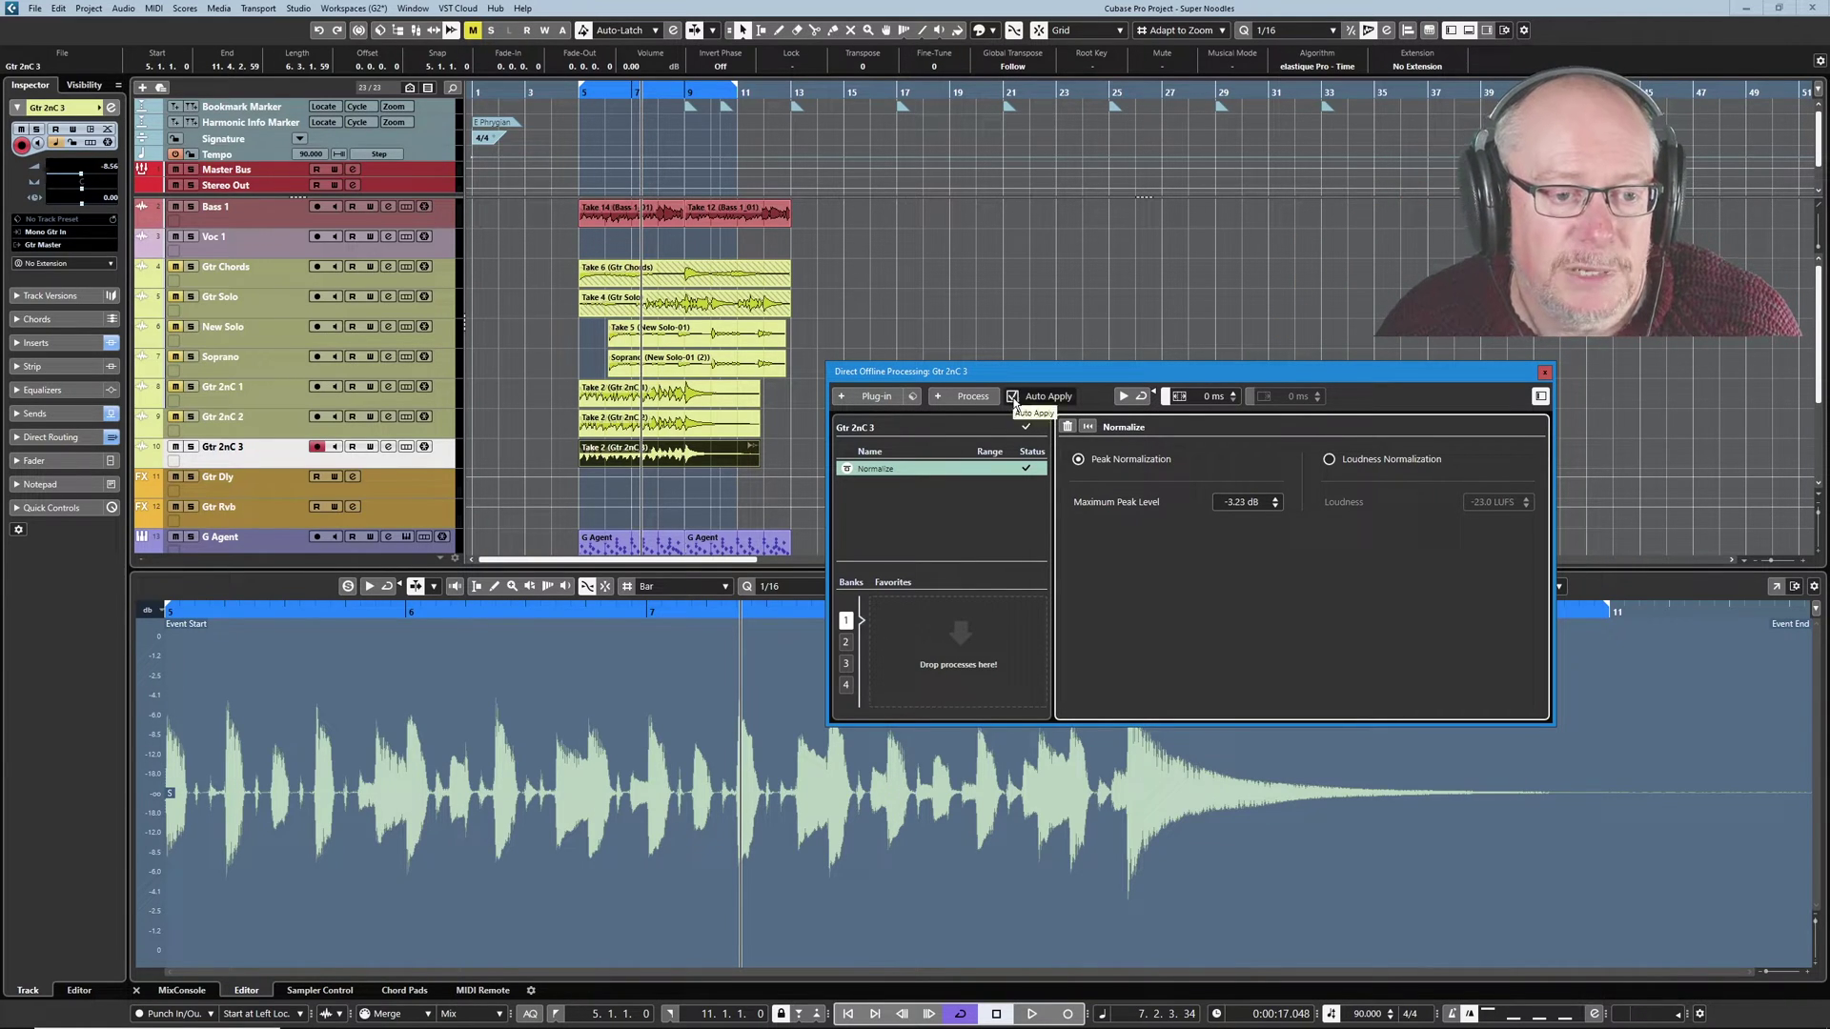
left_click(1012, 396)
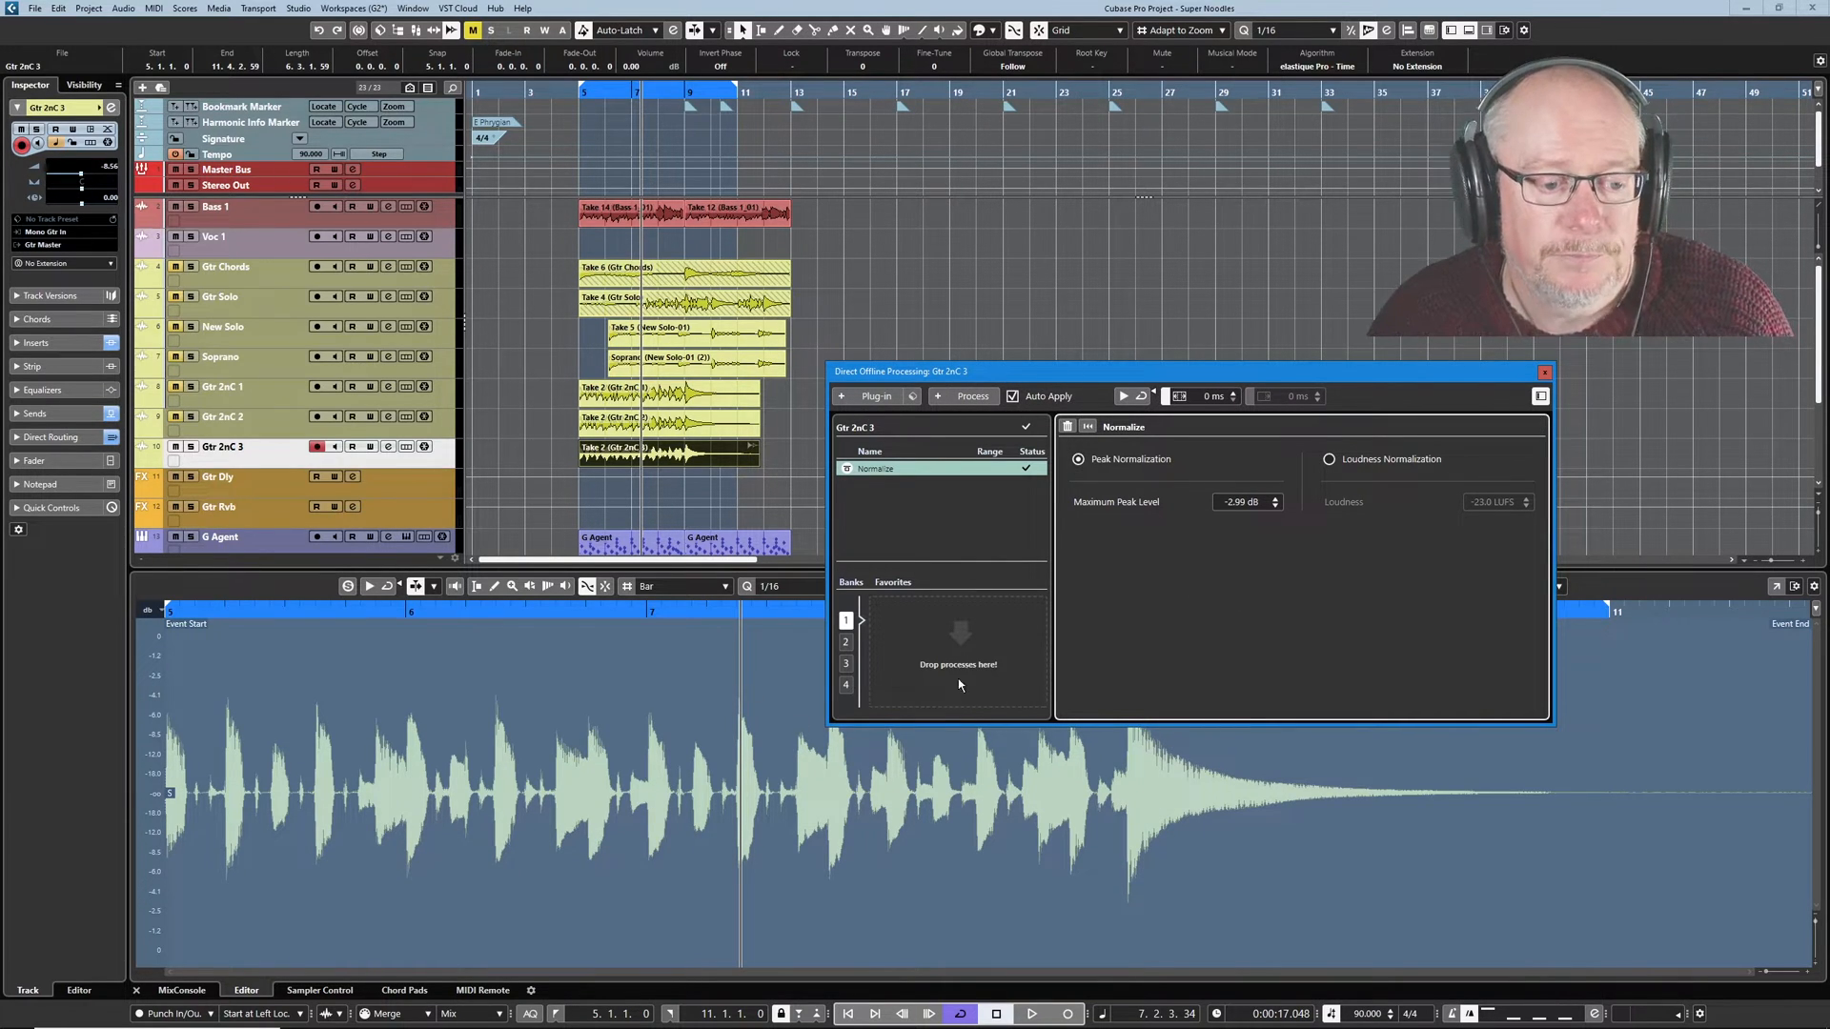
mouse_move(768, 546)
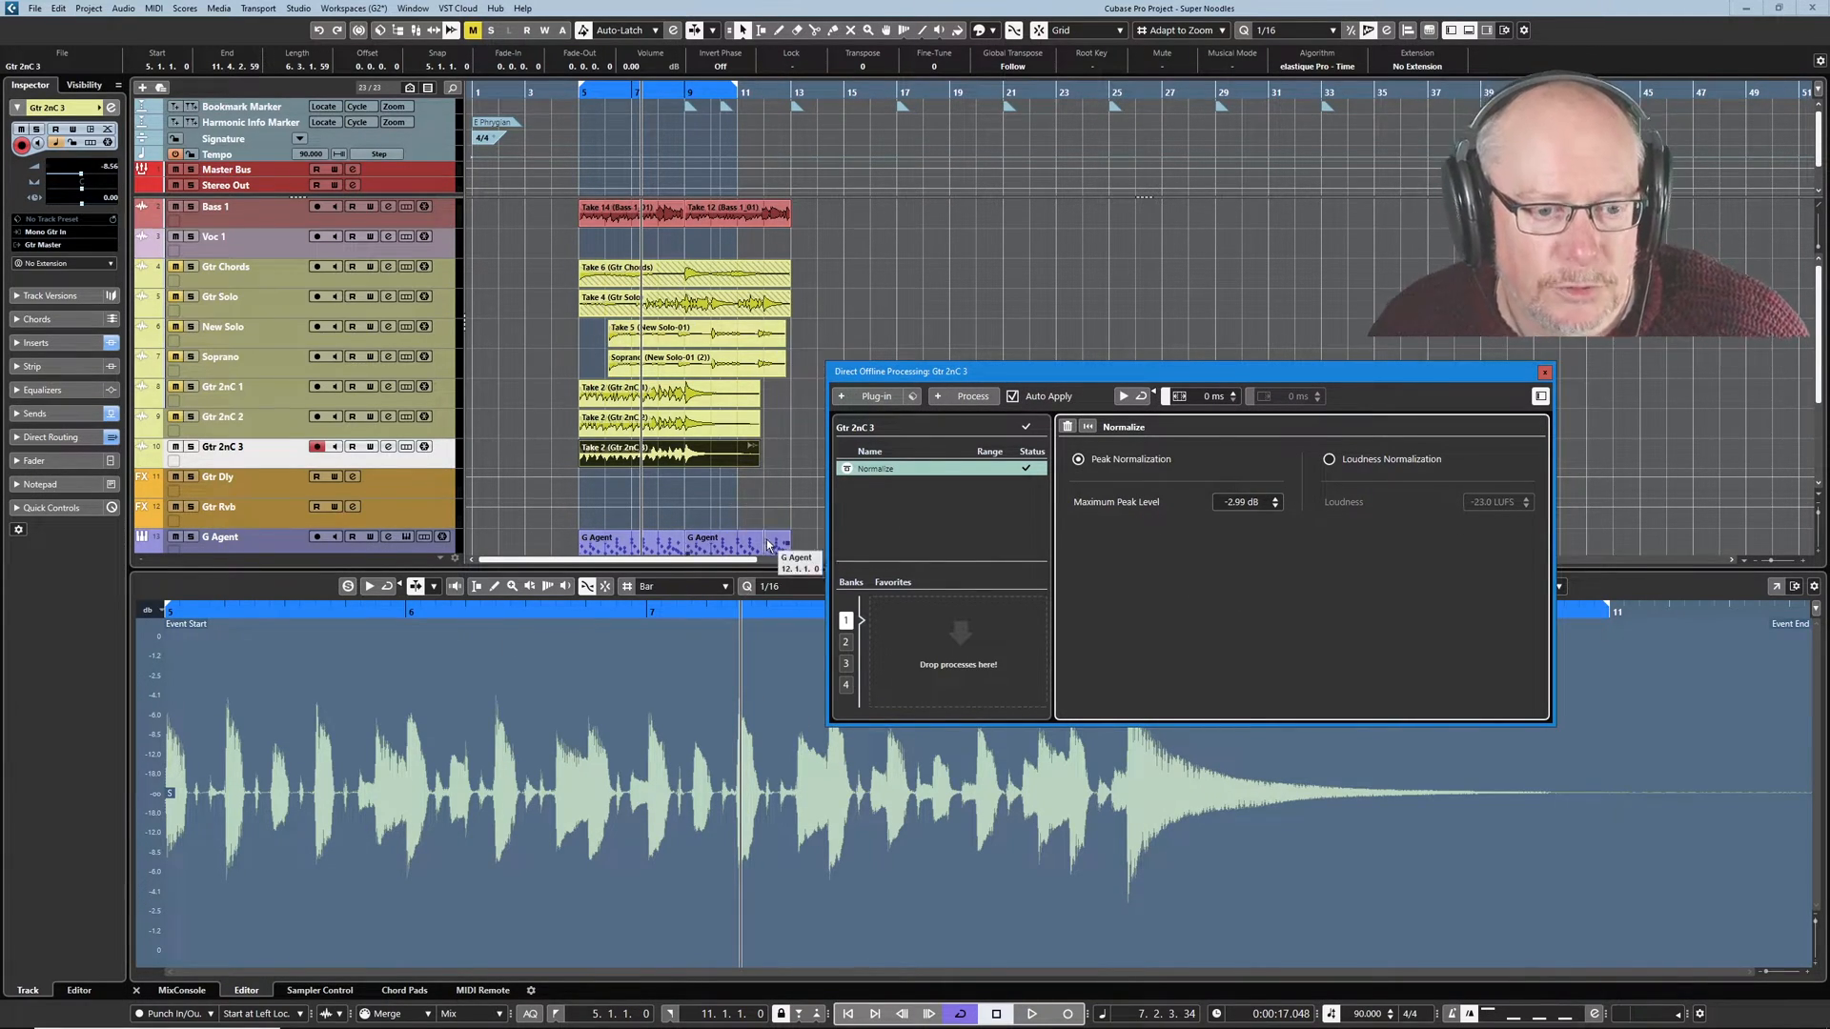
mouse_move(1145, 572)
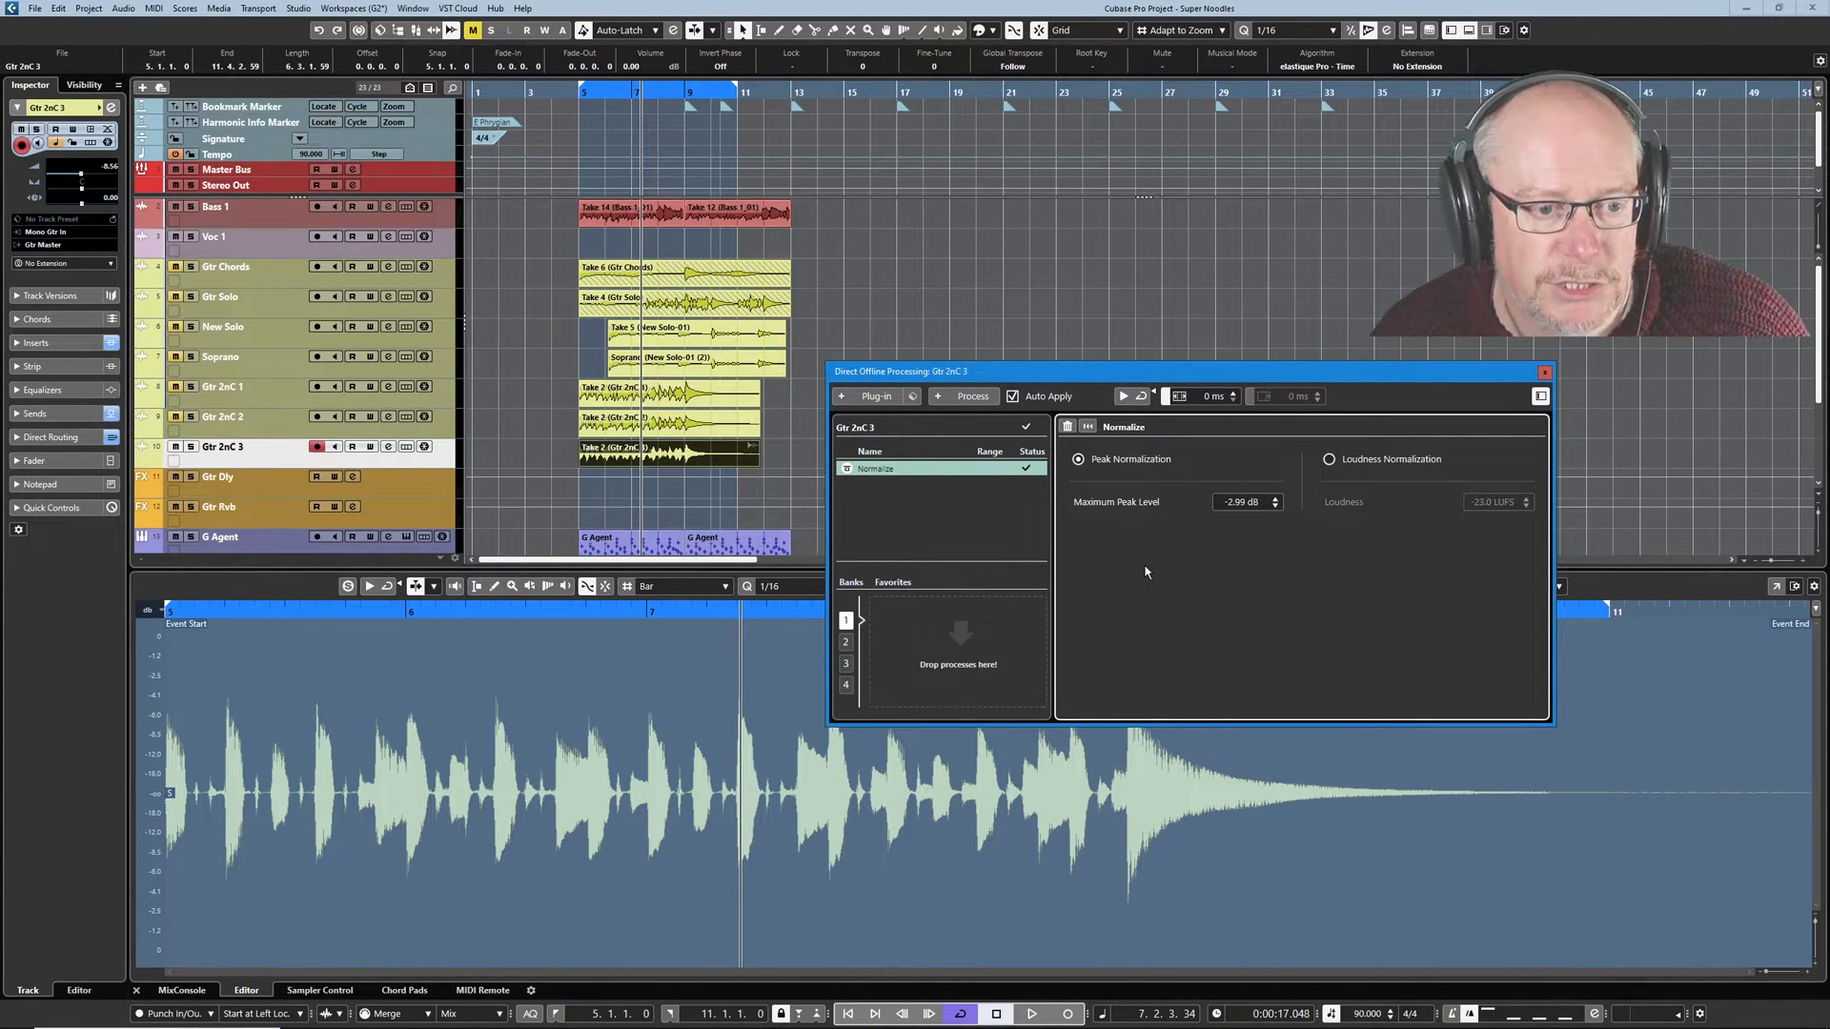
left_click(964, 397)
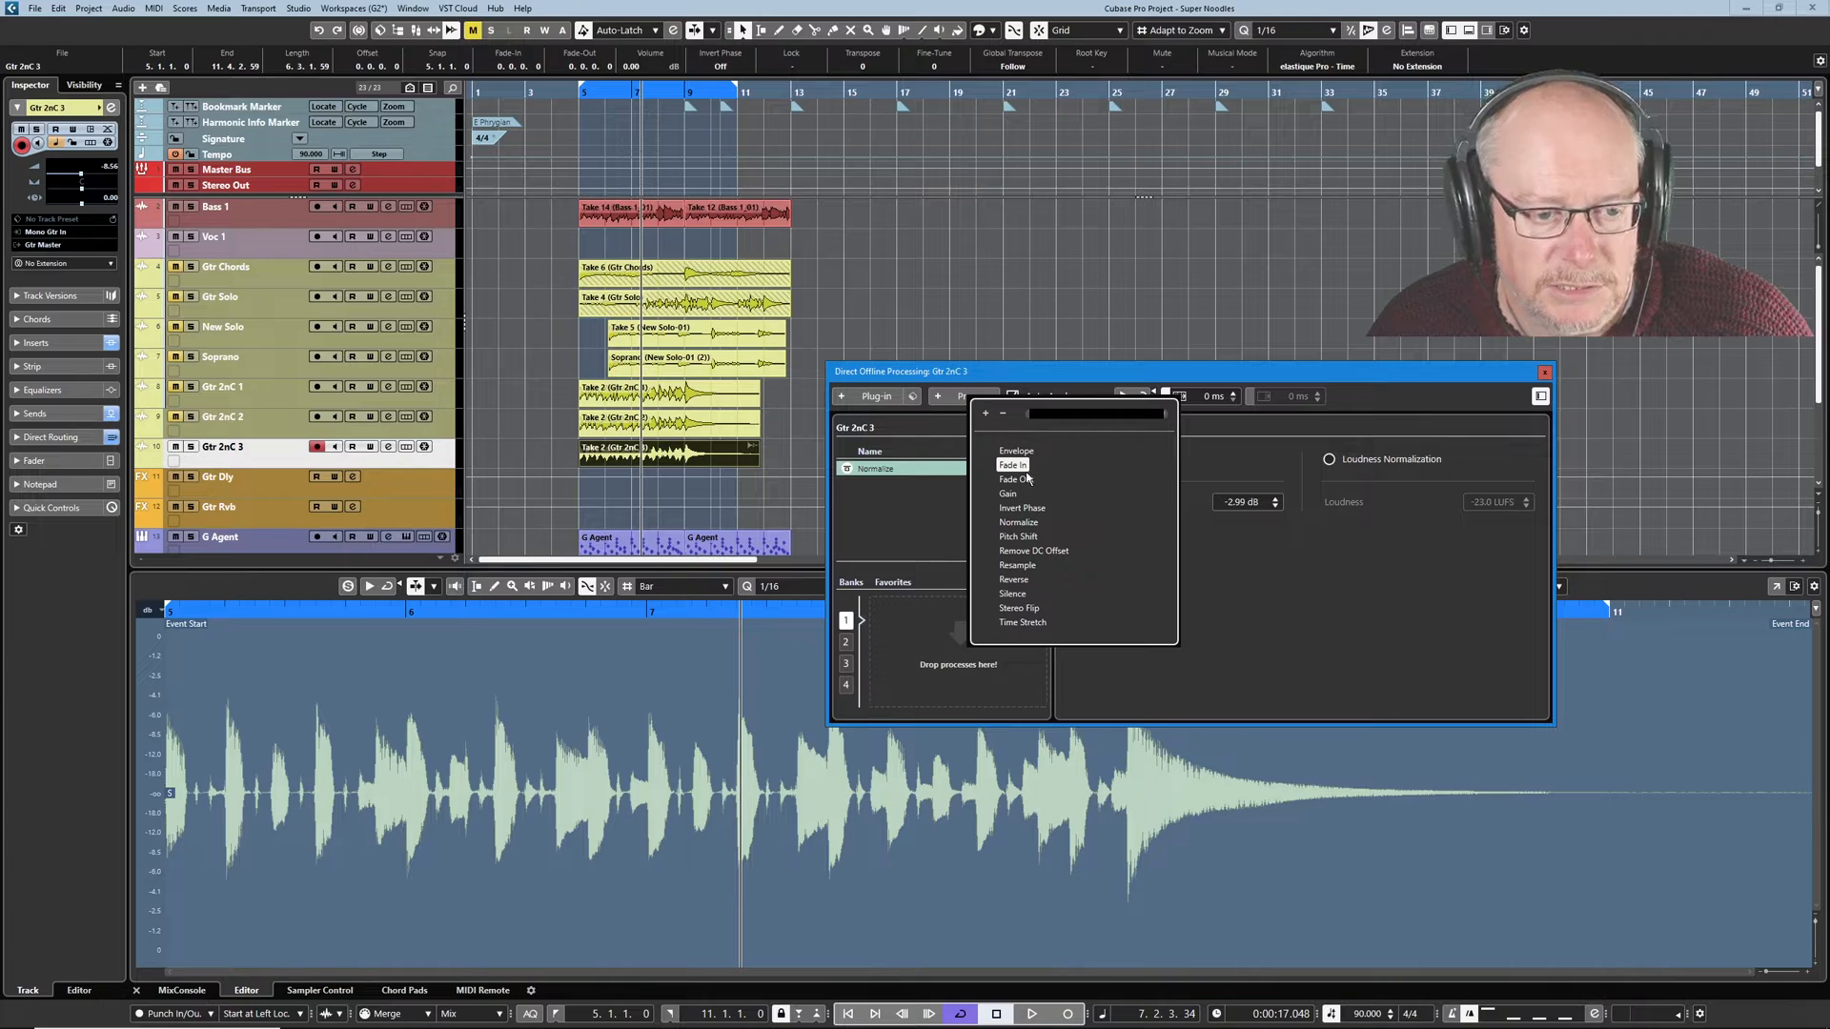
mouse_move(1015, 454)
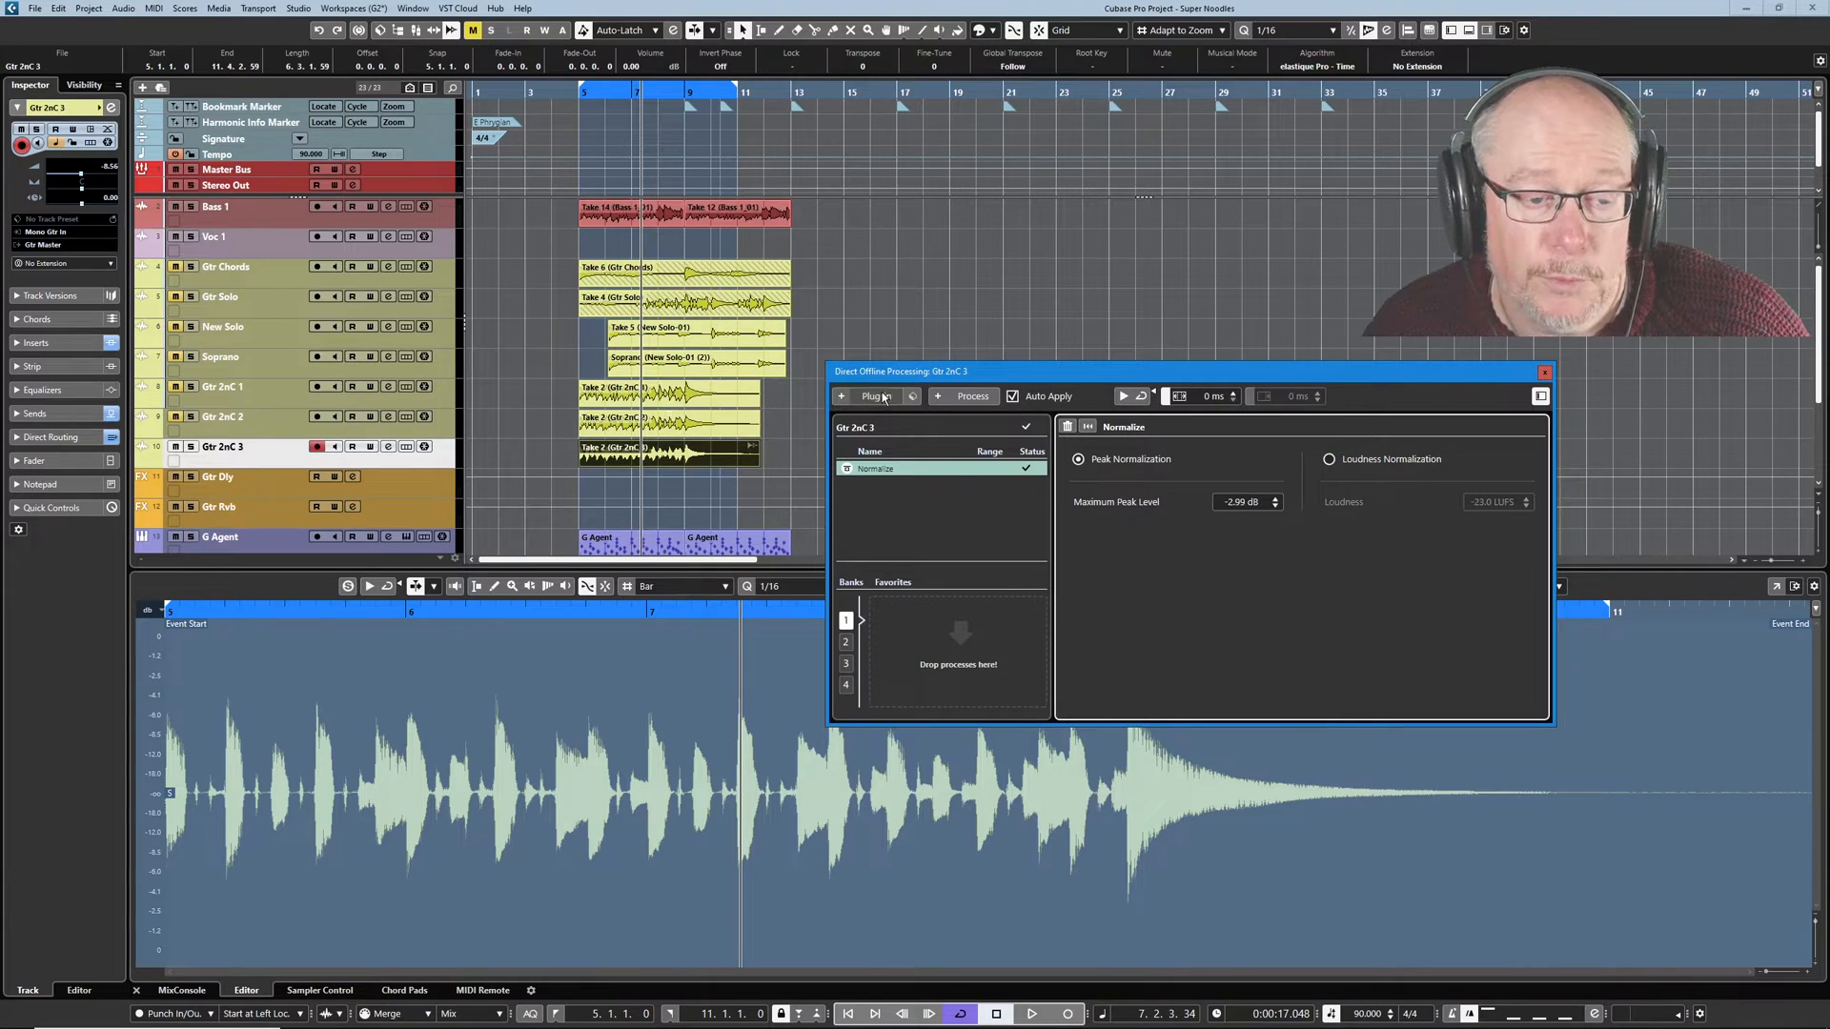
Add the Steinberg Phaser plug-in after Normalize on the Gtr 2nC 3 event.
left_click(875, 396)
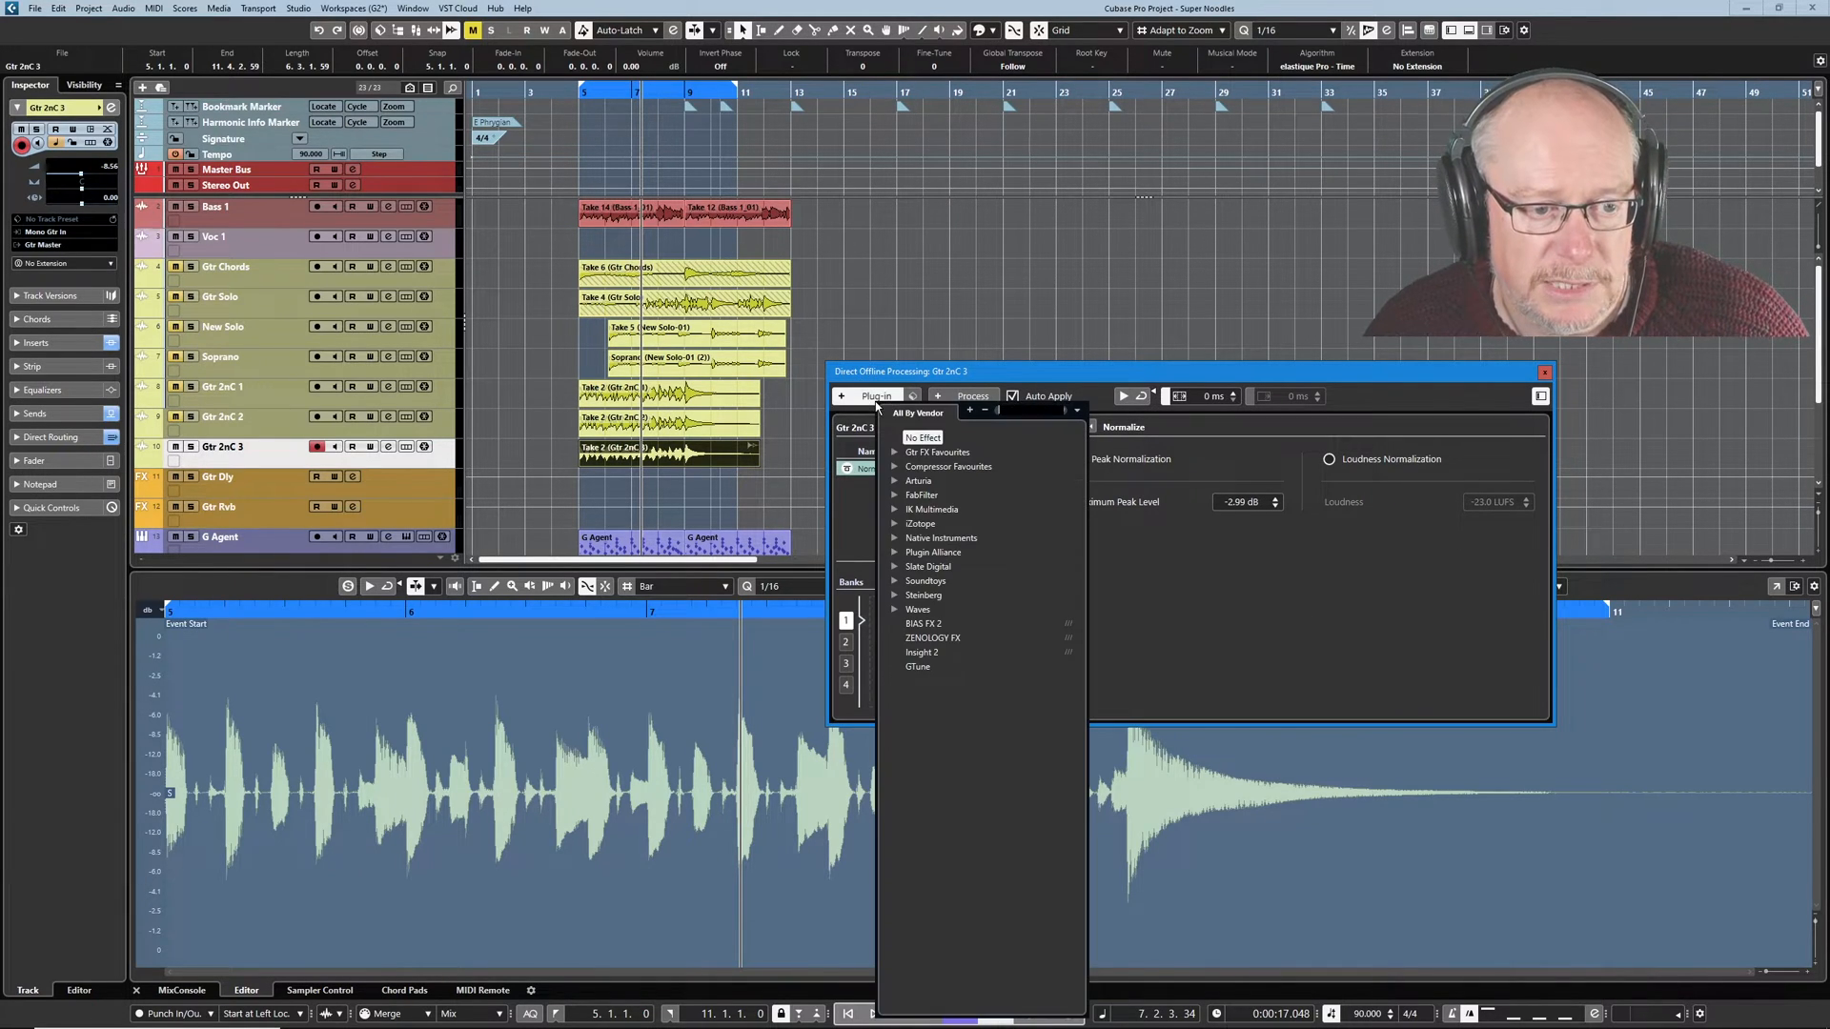
left_click(923, 595)
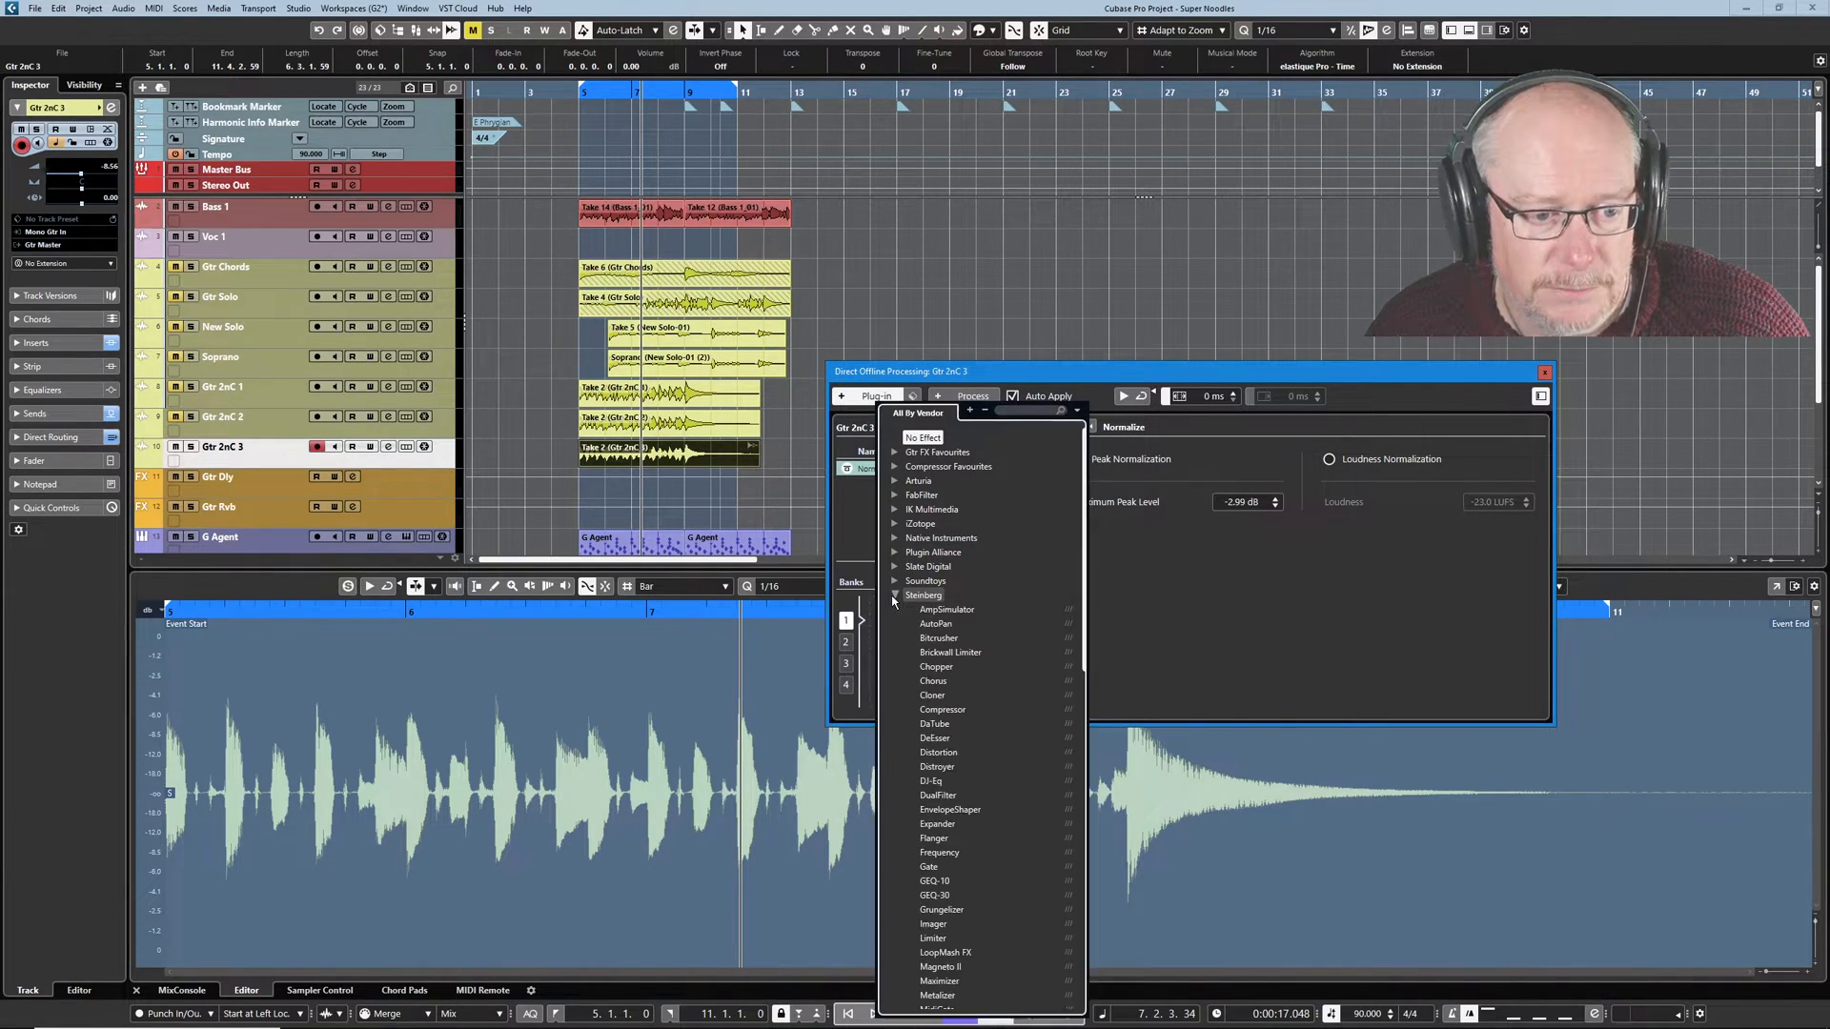
scroll("down", 3)
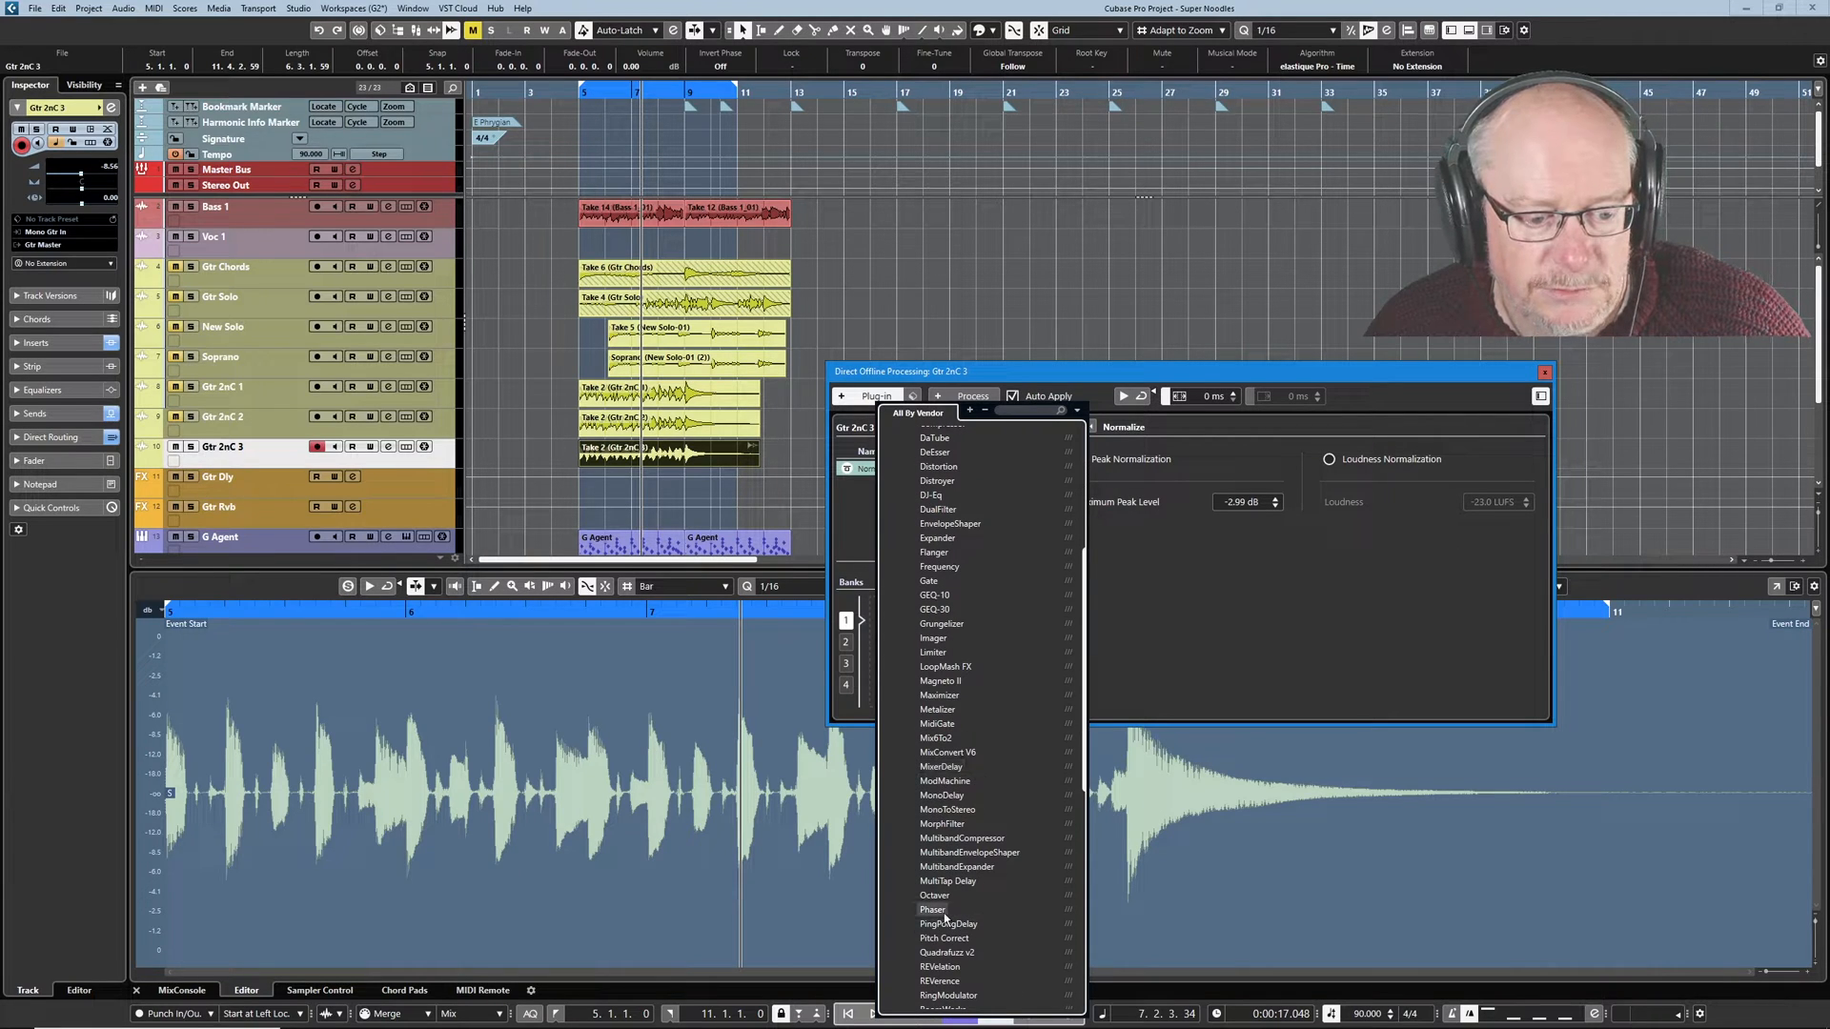
left_click(931, 909)
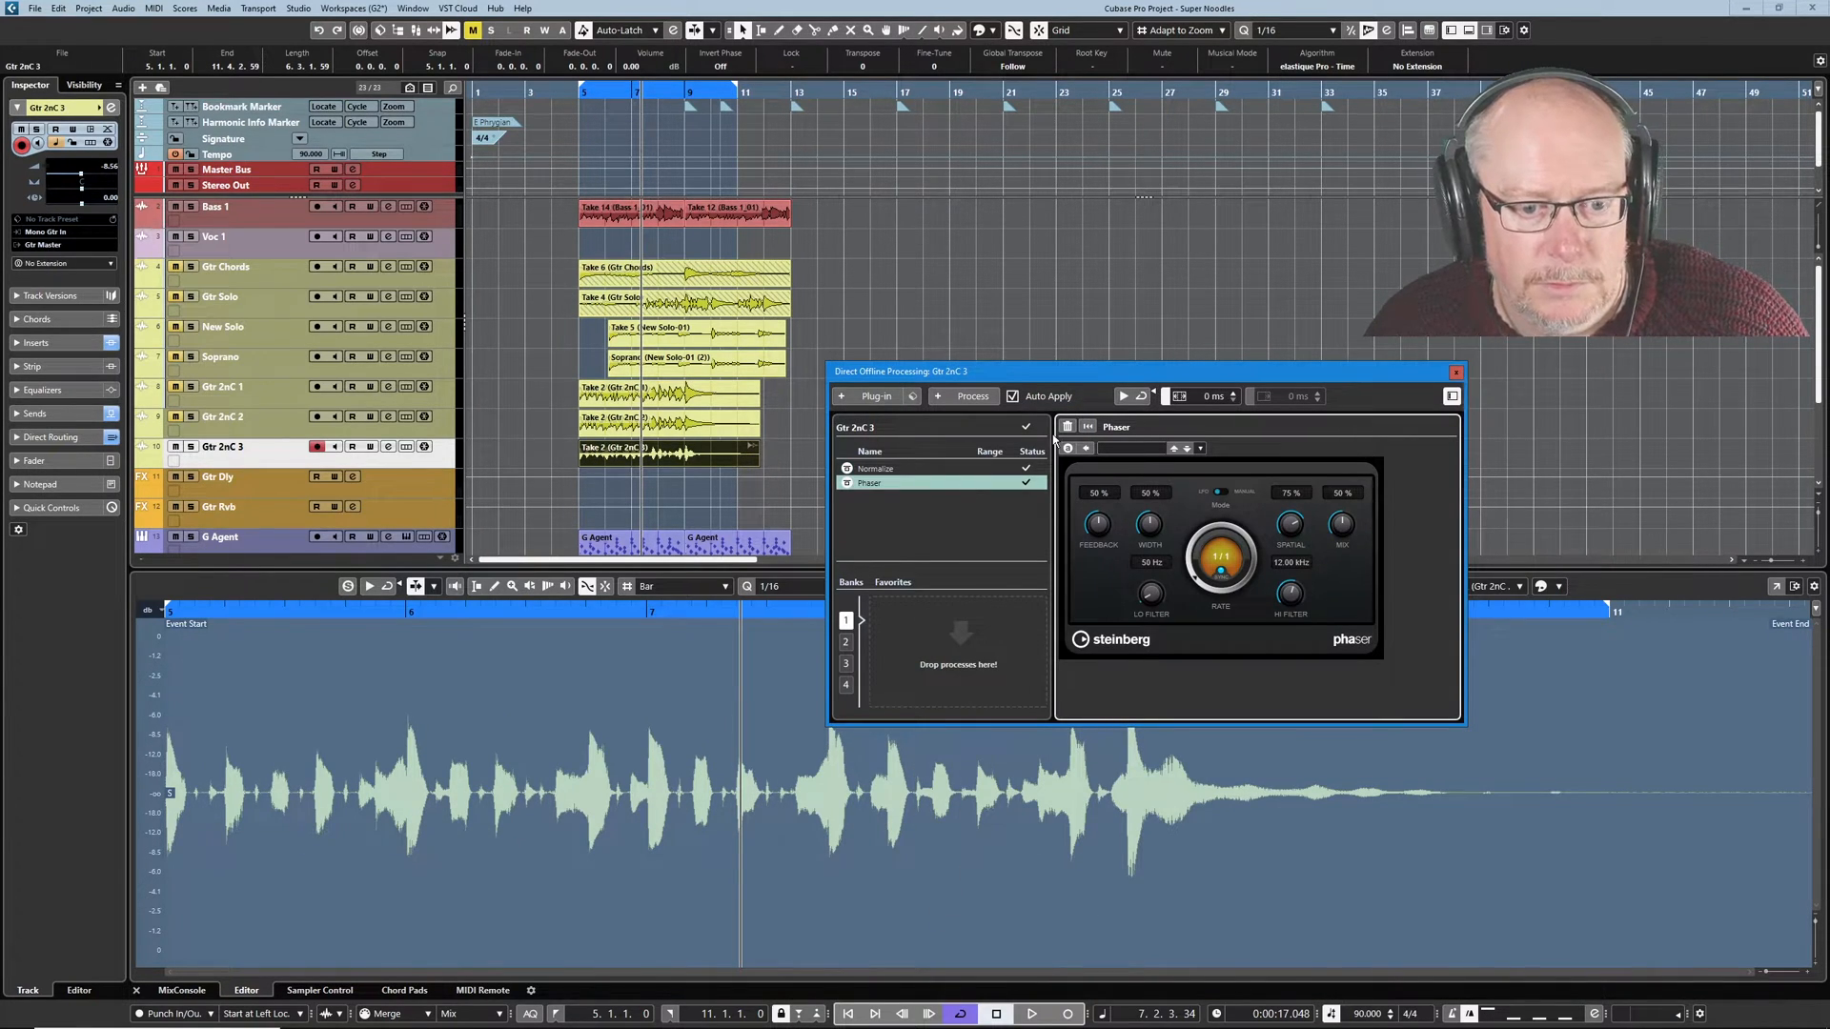
mouse_move(1105, 604)
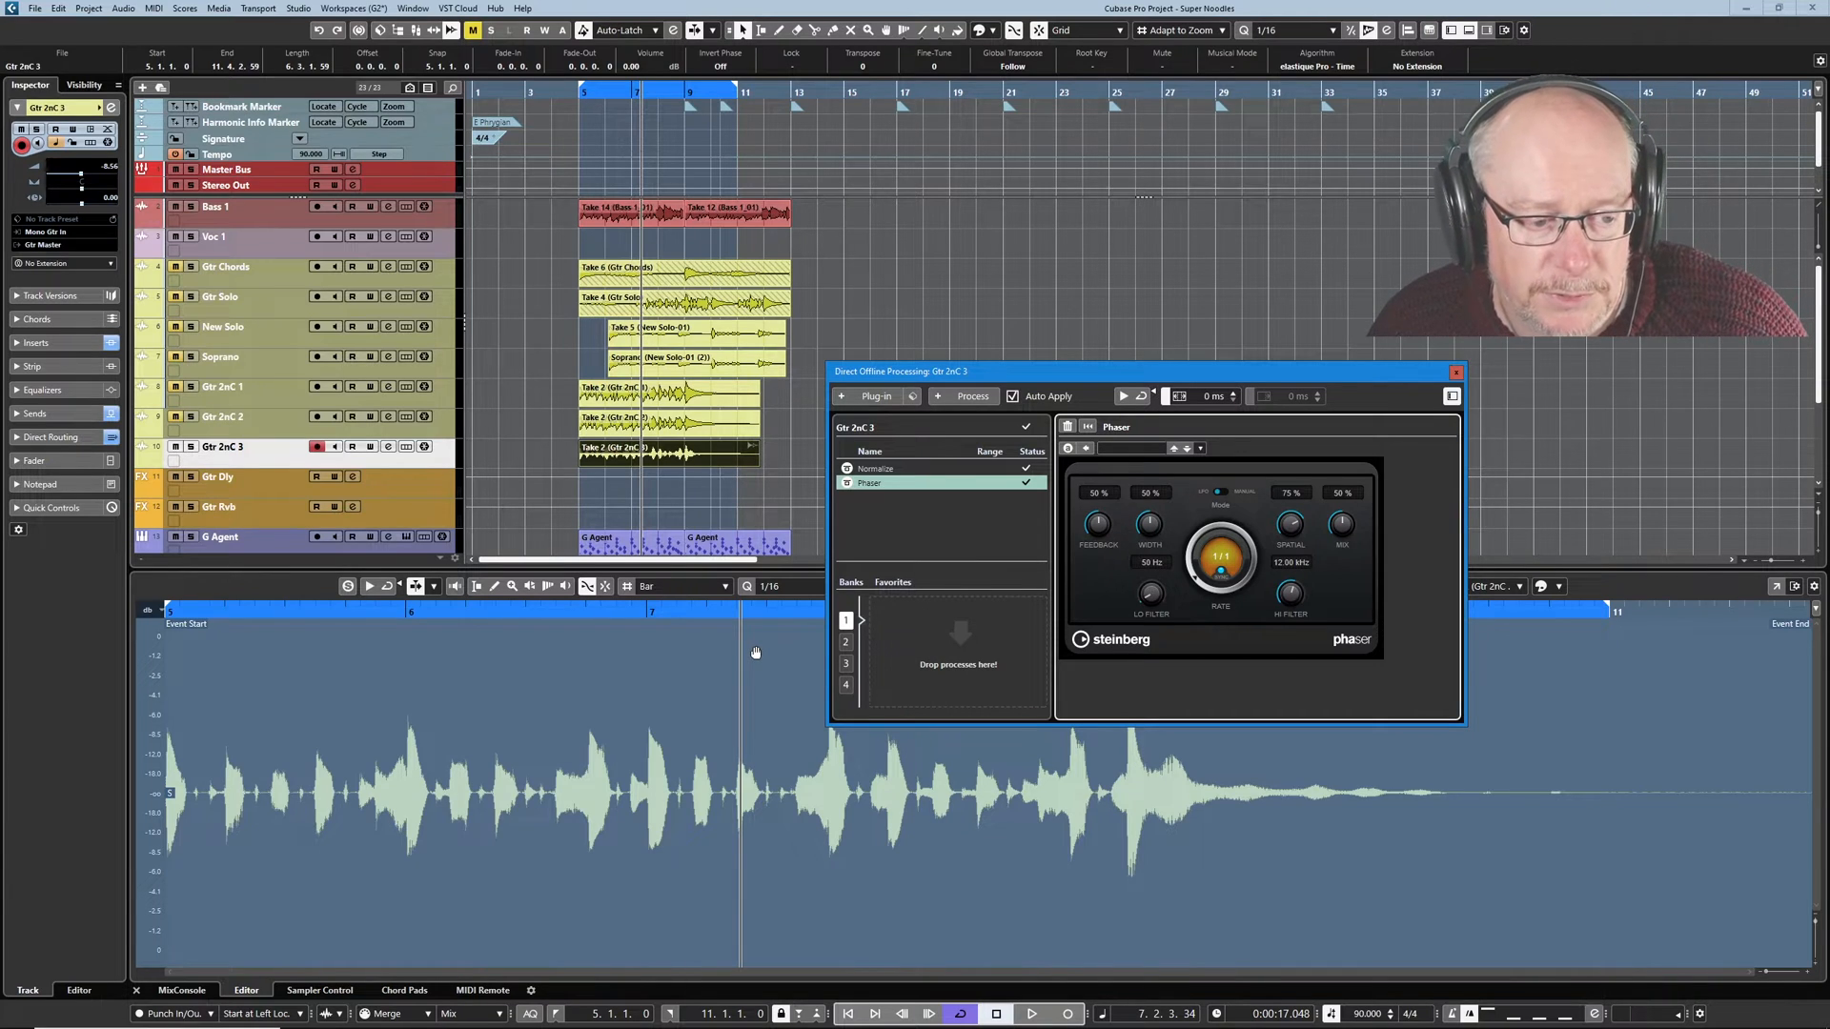
Play back the phased guitar to audition it, then stop the transport.
left_click(1031, 1012)
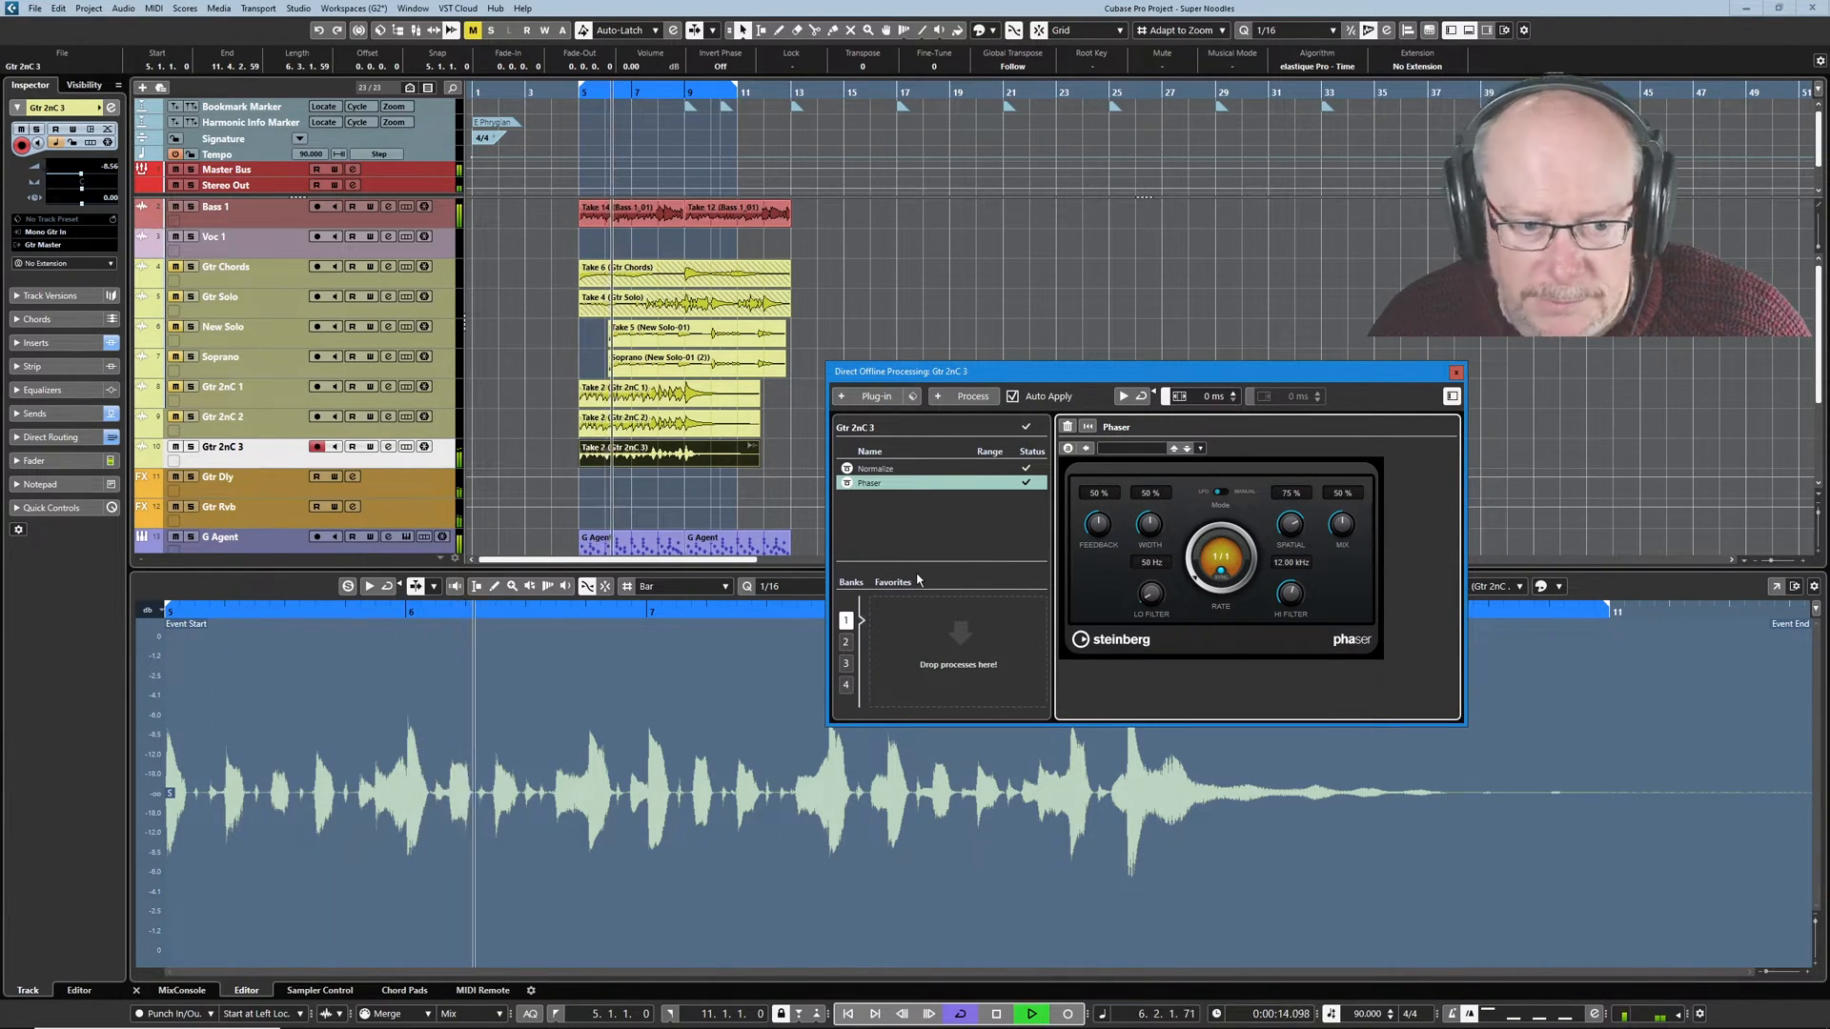
left_click(1031, 1012)
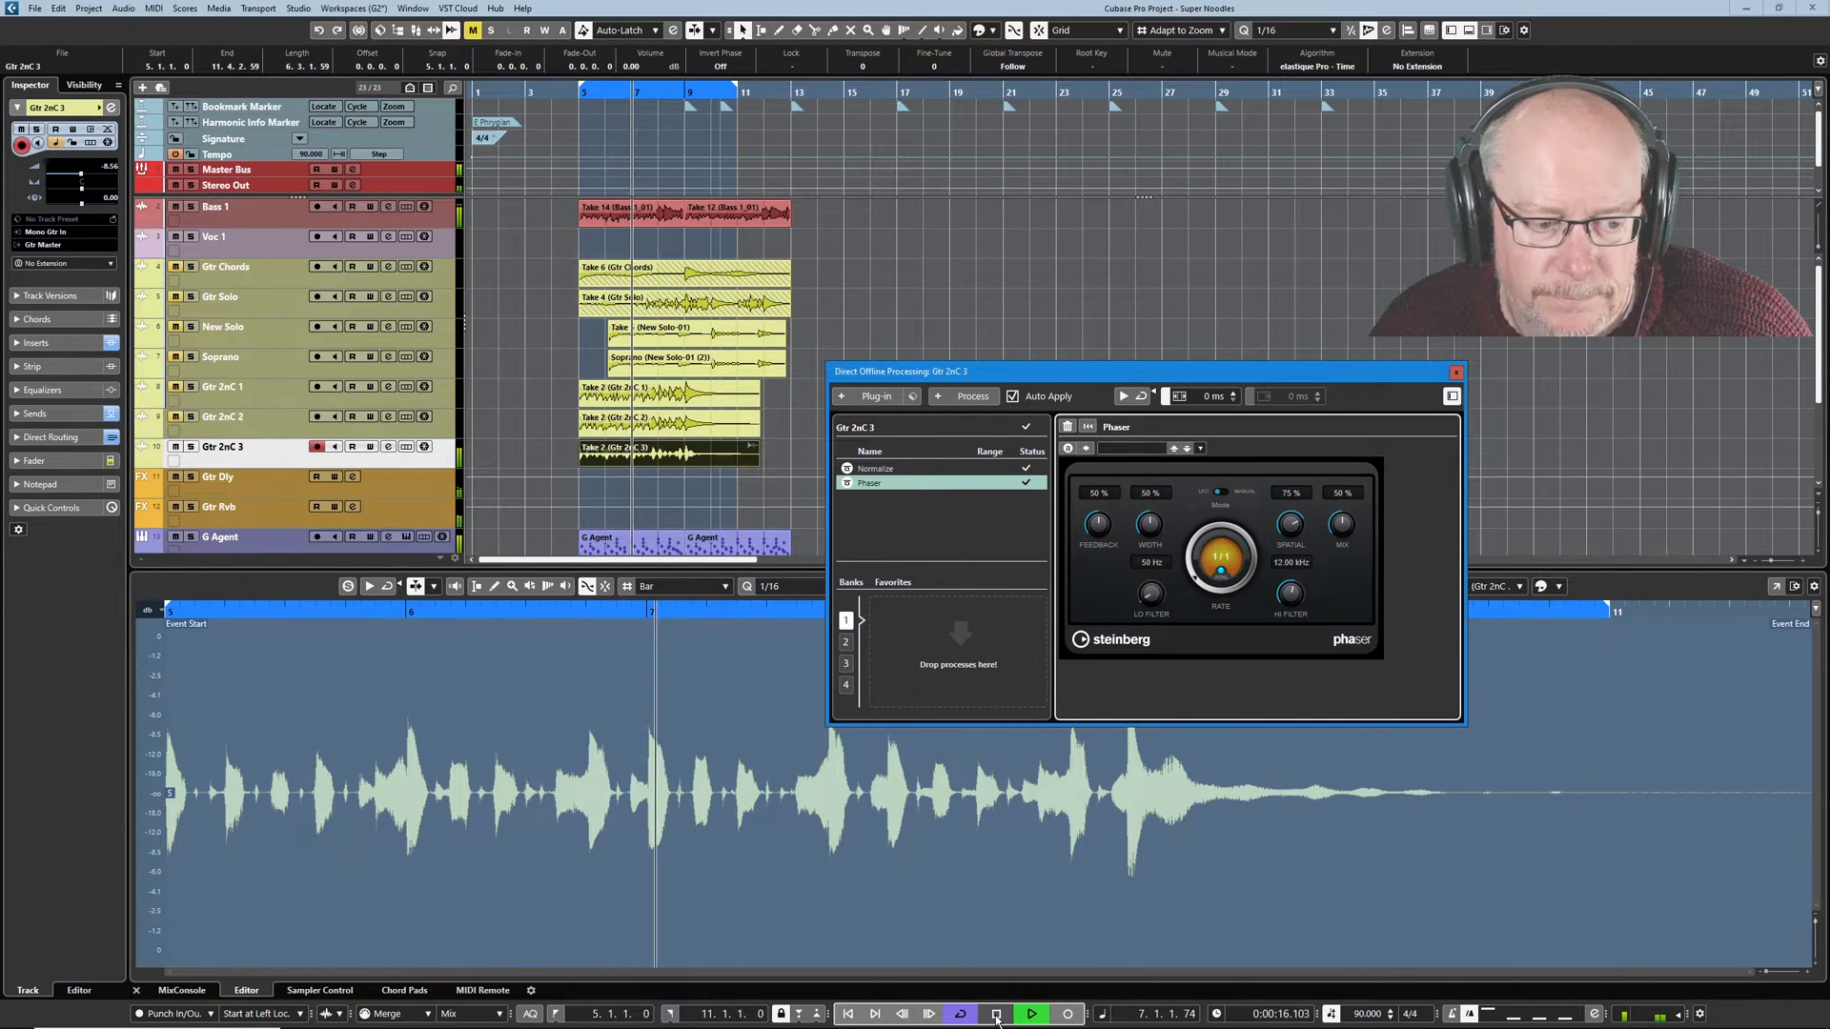
left_click(997, 1012)
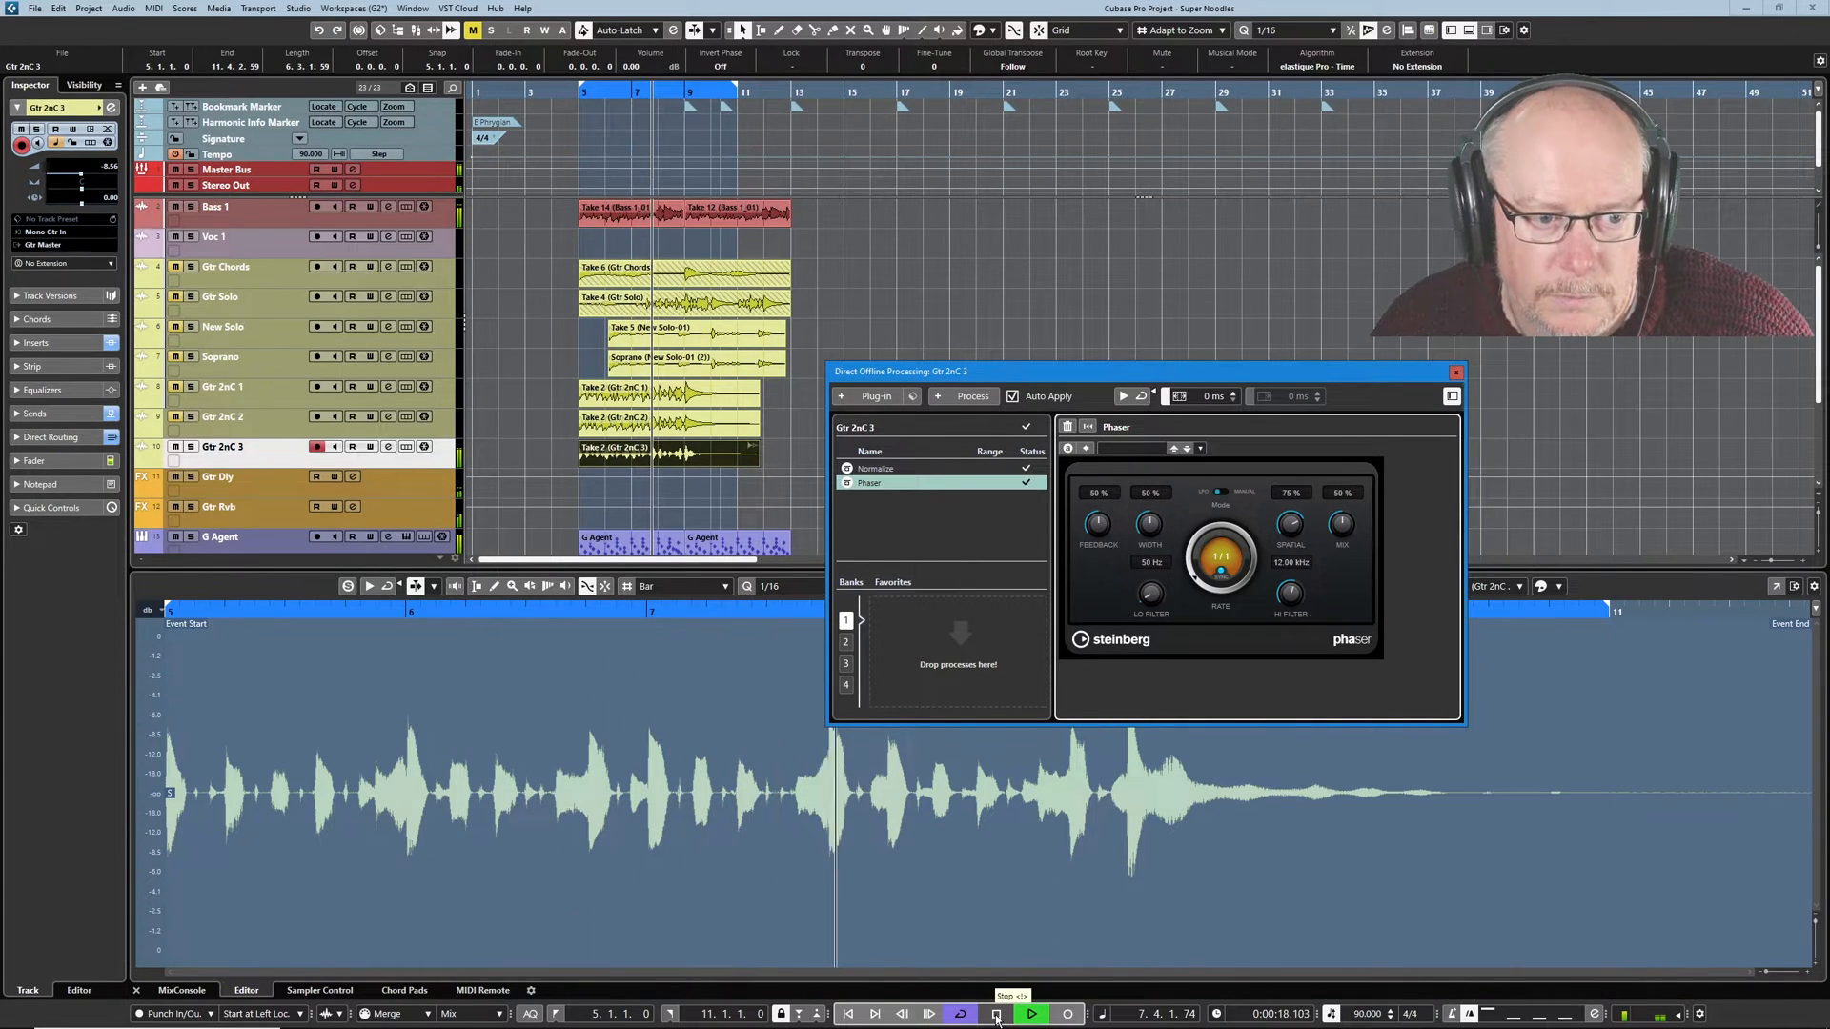
left_click(995, 1012)
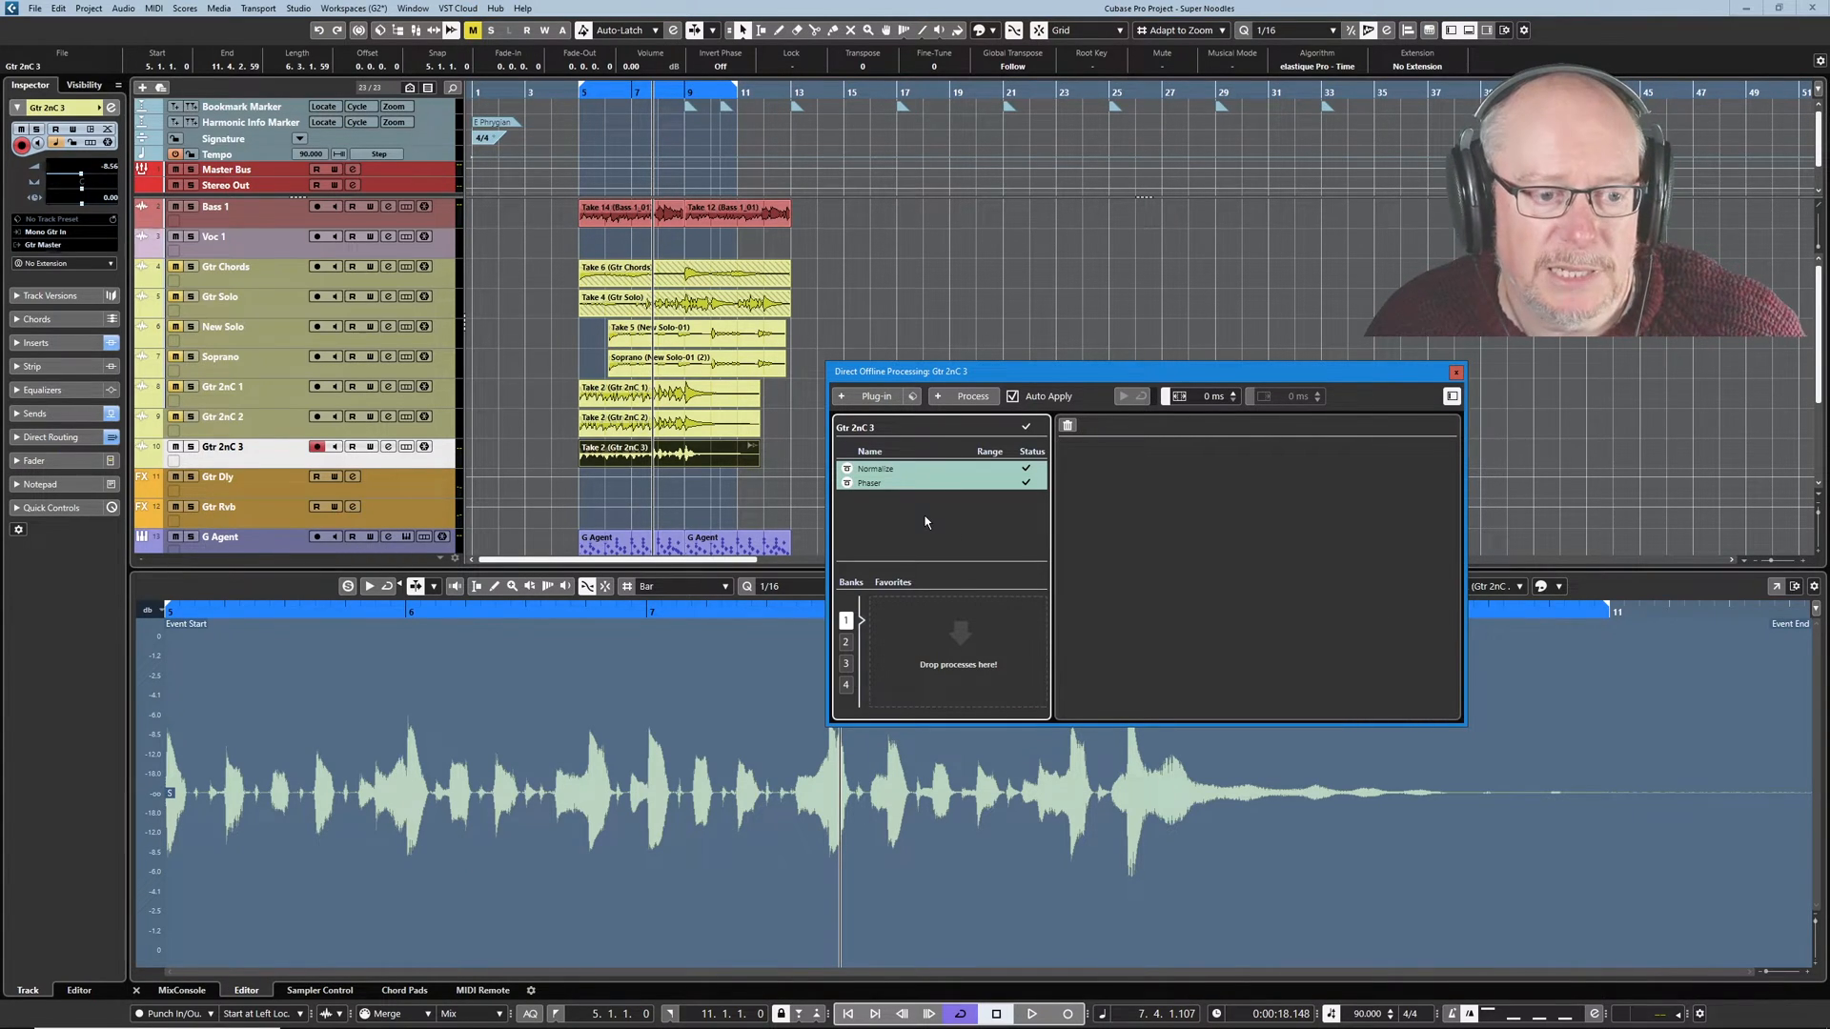
mouse_move(923, 575)
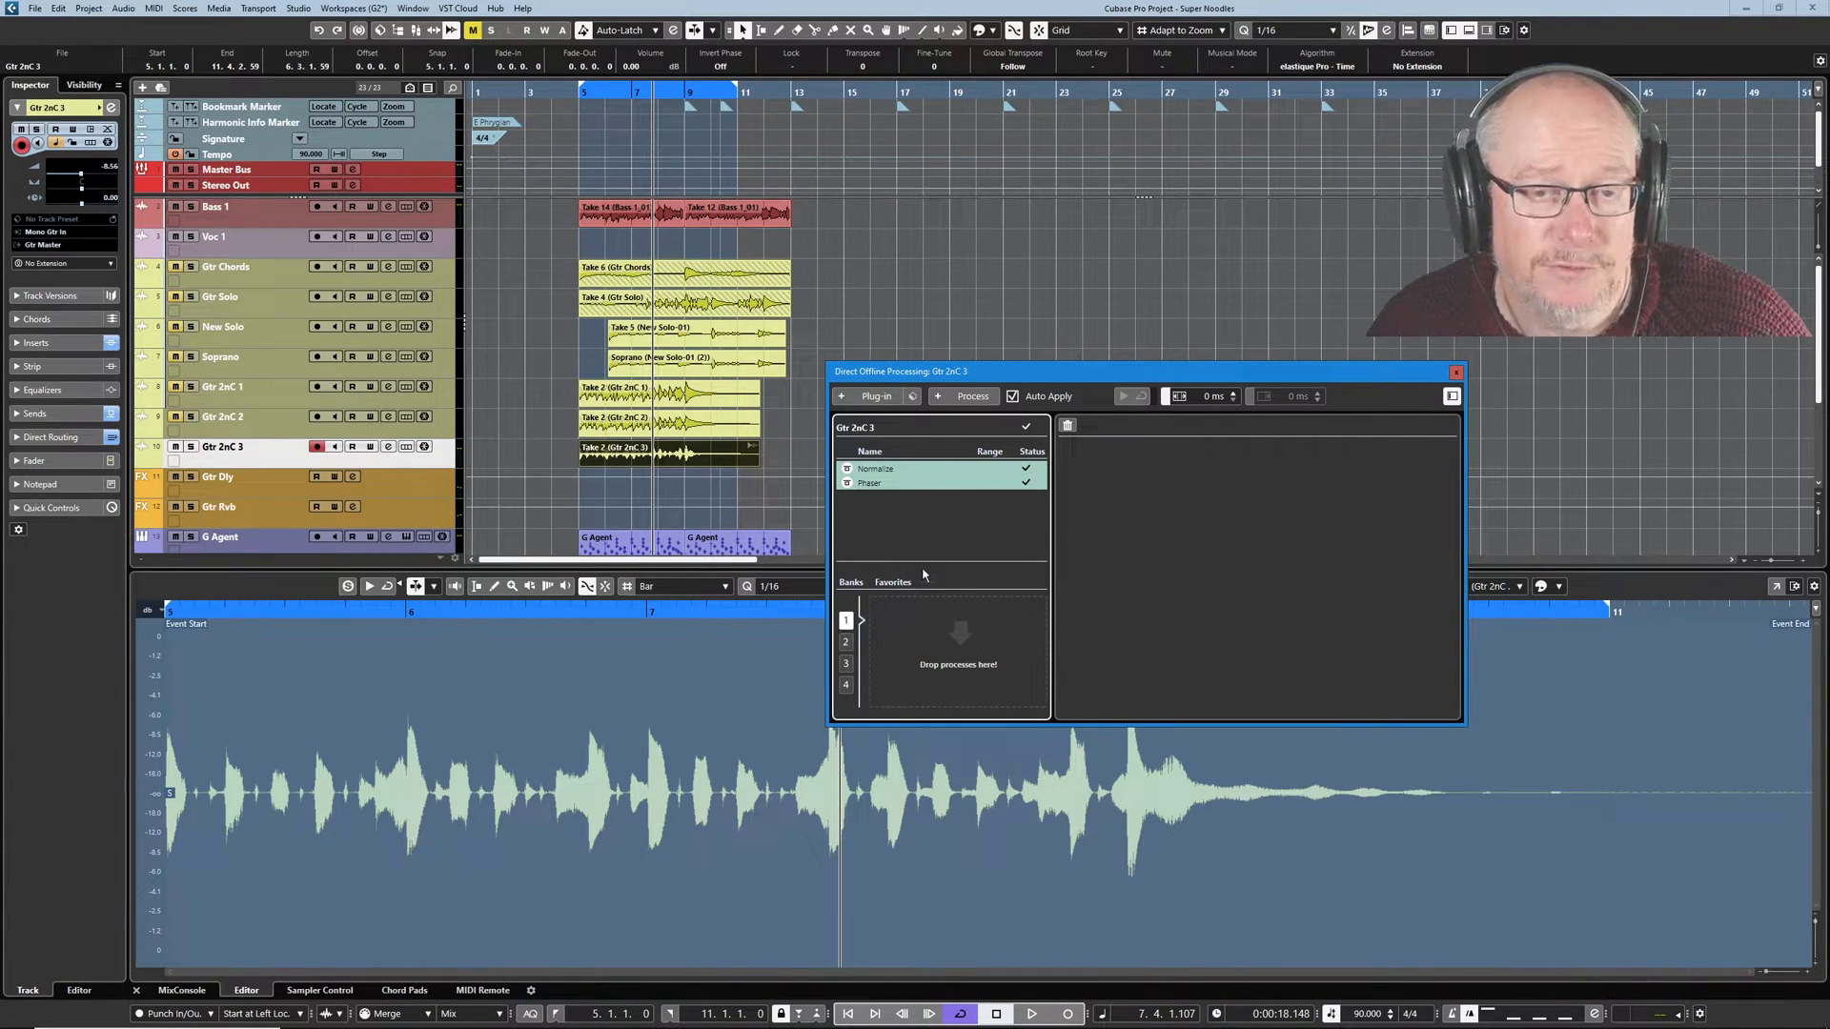
mouse_move(930, 517)
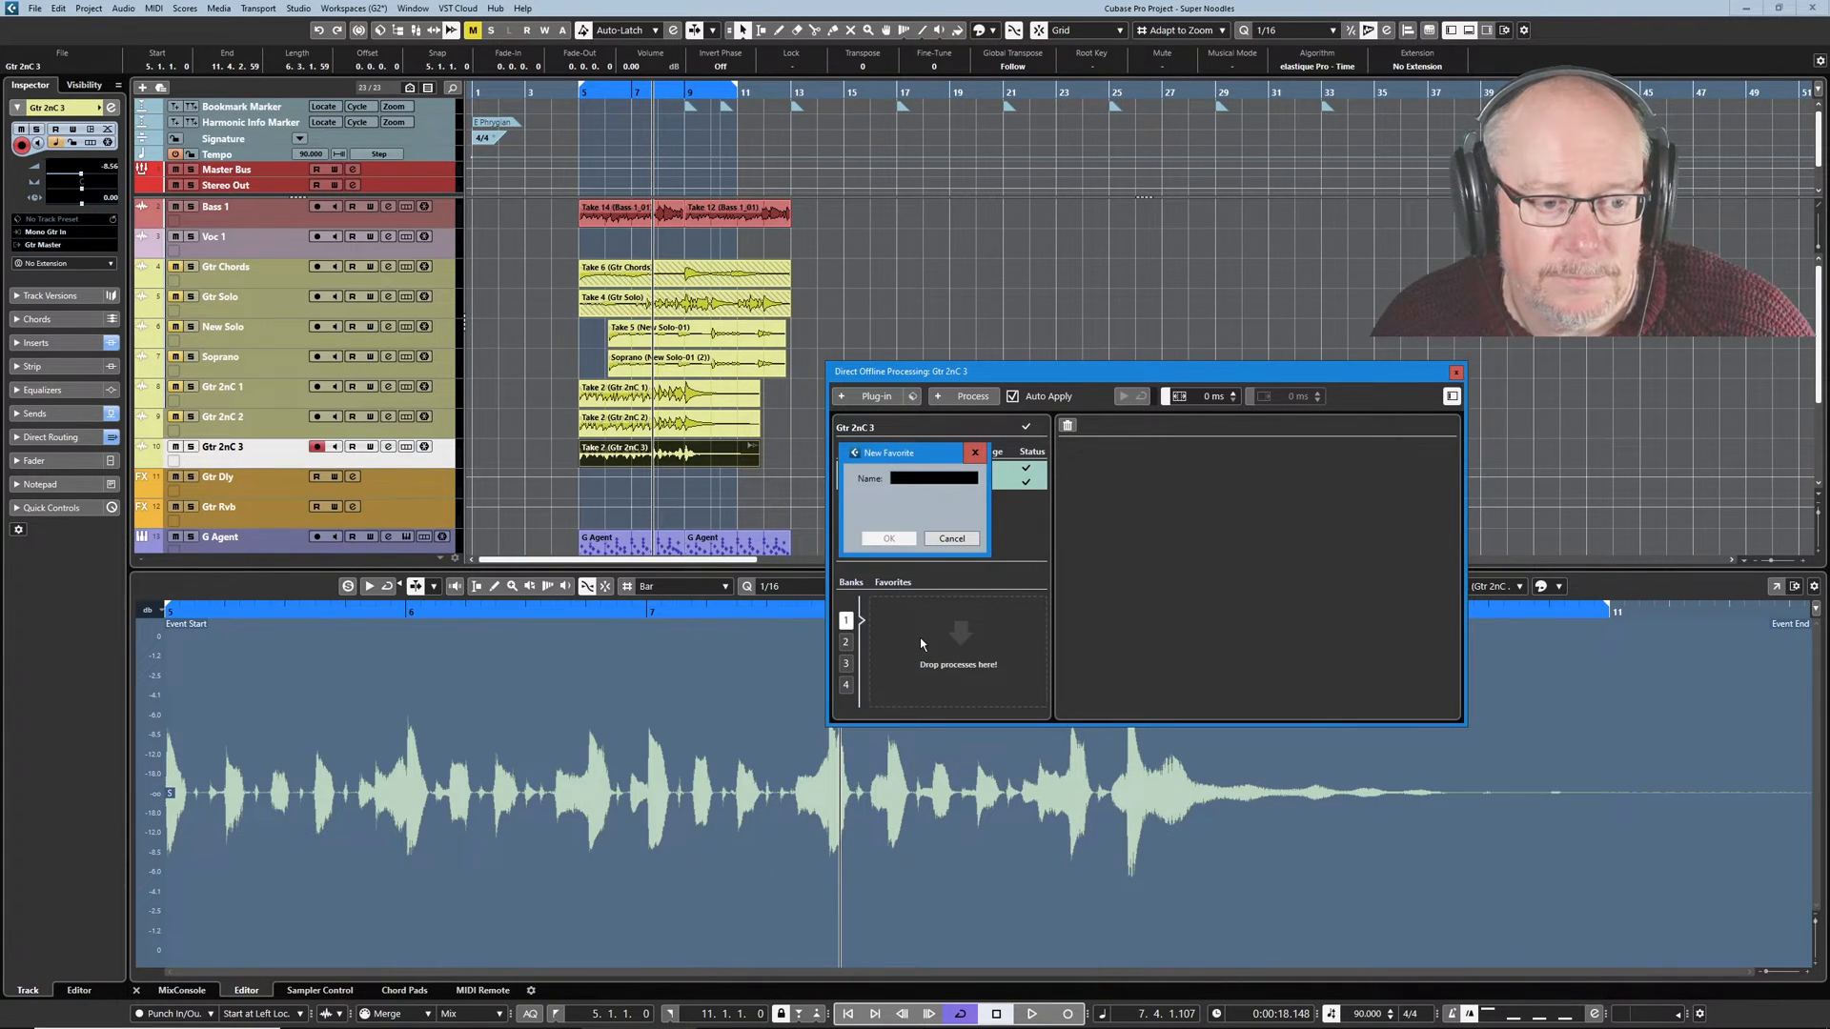
mouse_move(913, 610)
type("Normalised Phase")
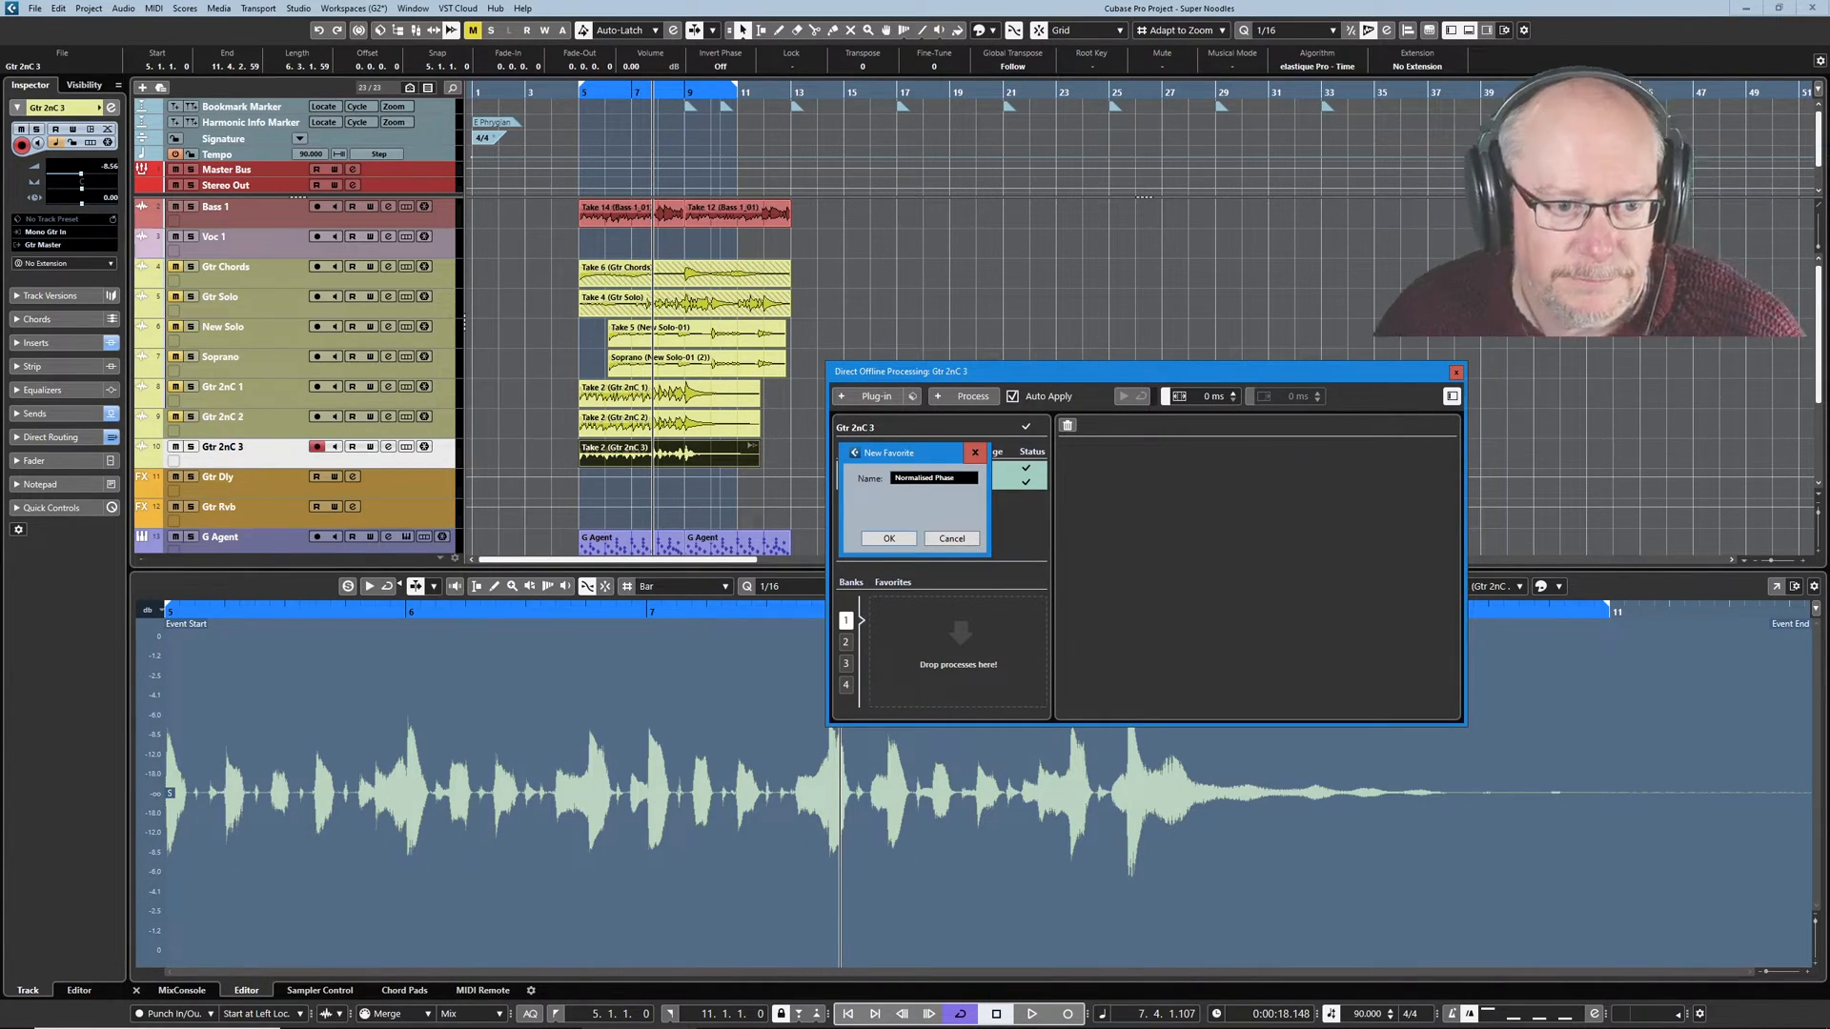
Confirm the new favorite's name Normalized Phaser.
left_click(887, 537)
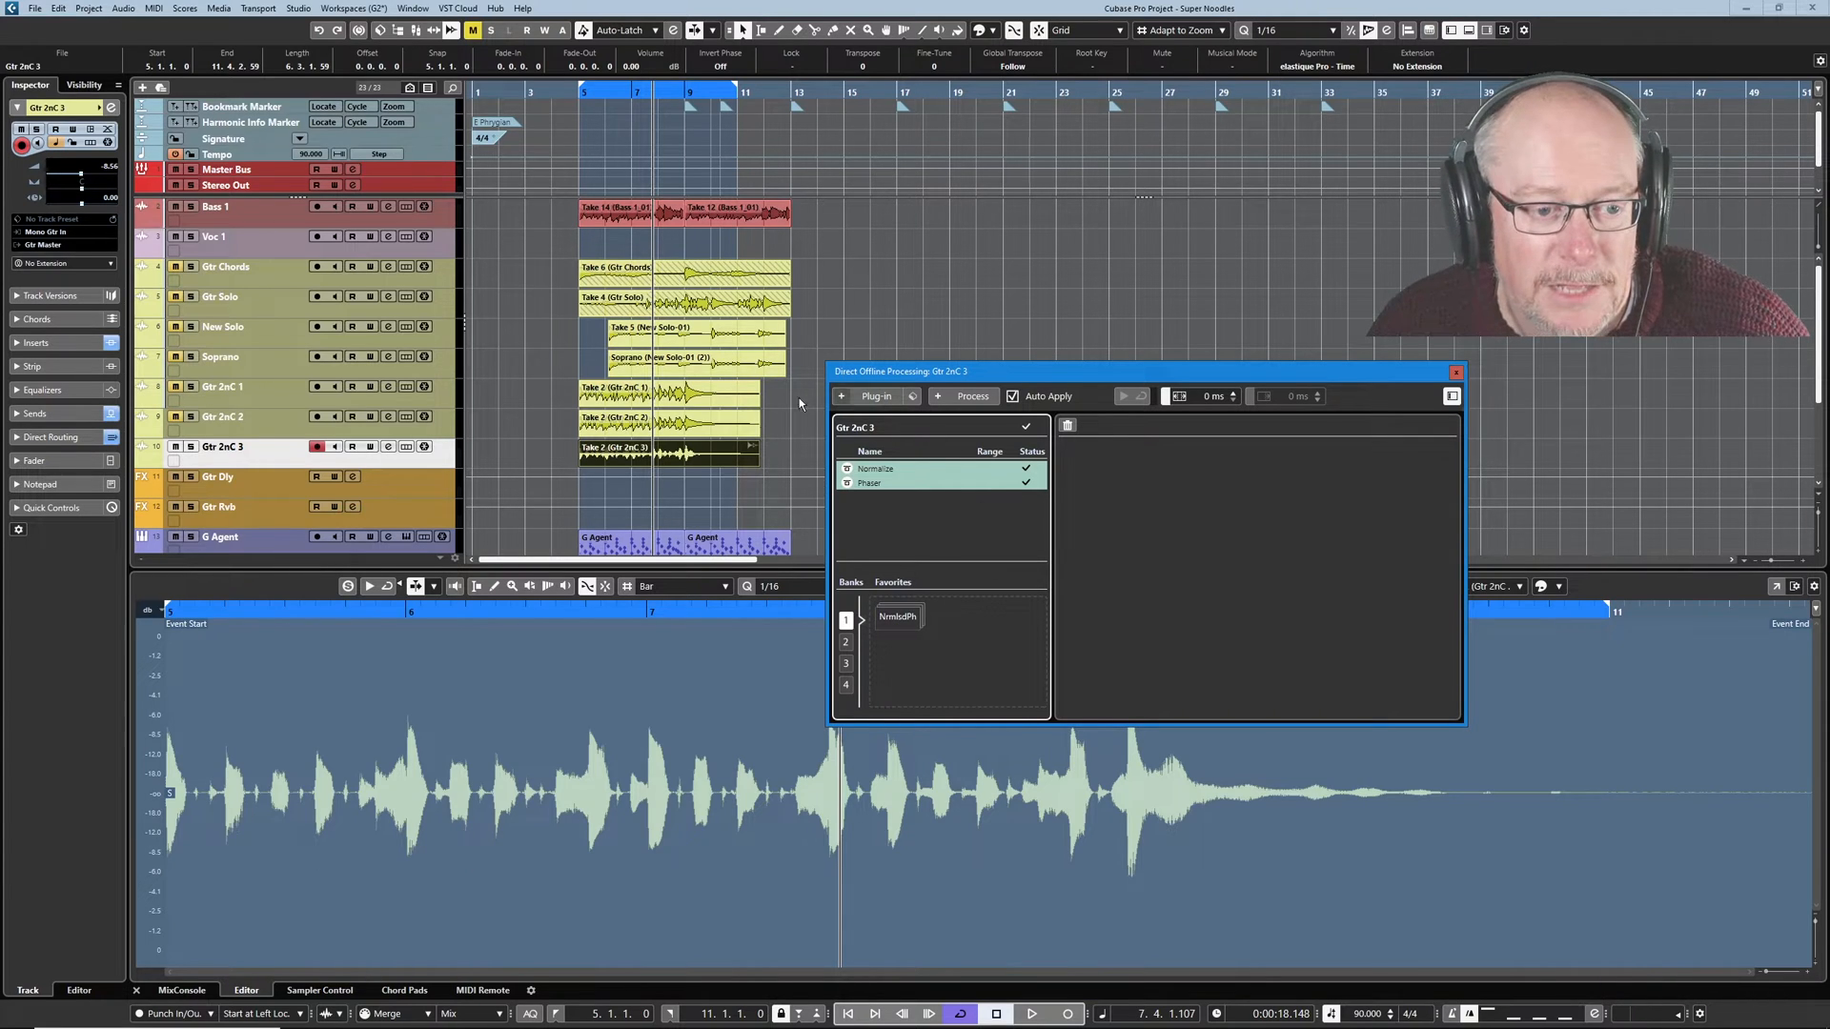
mouse_move(896, 566)
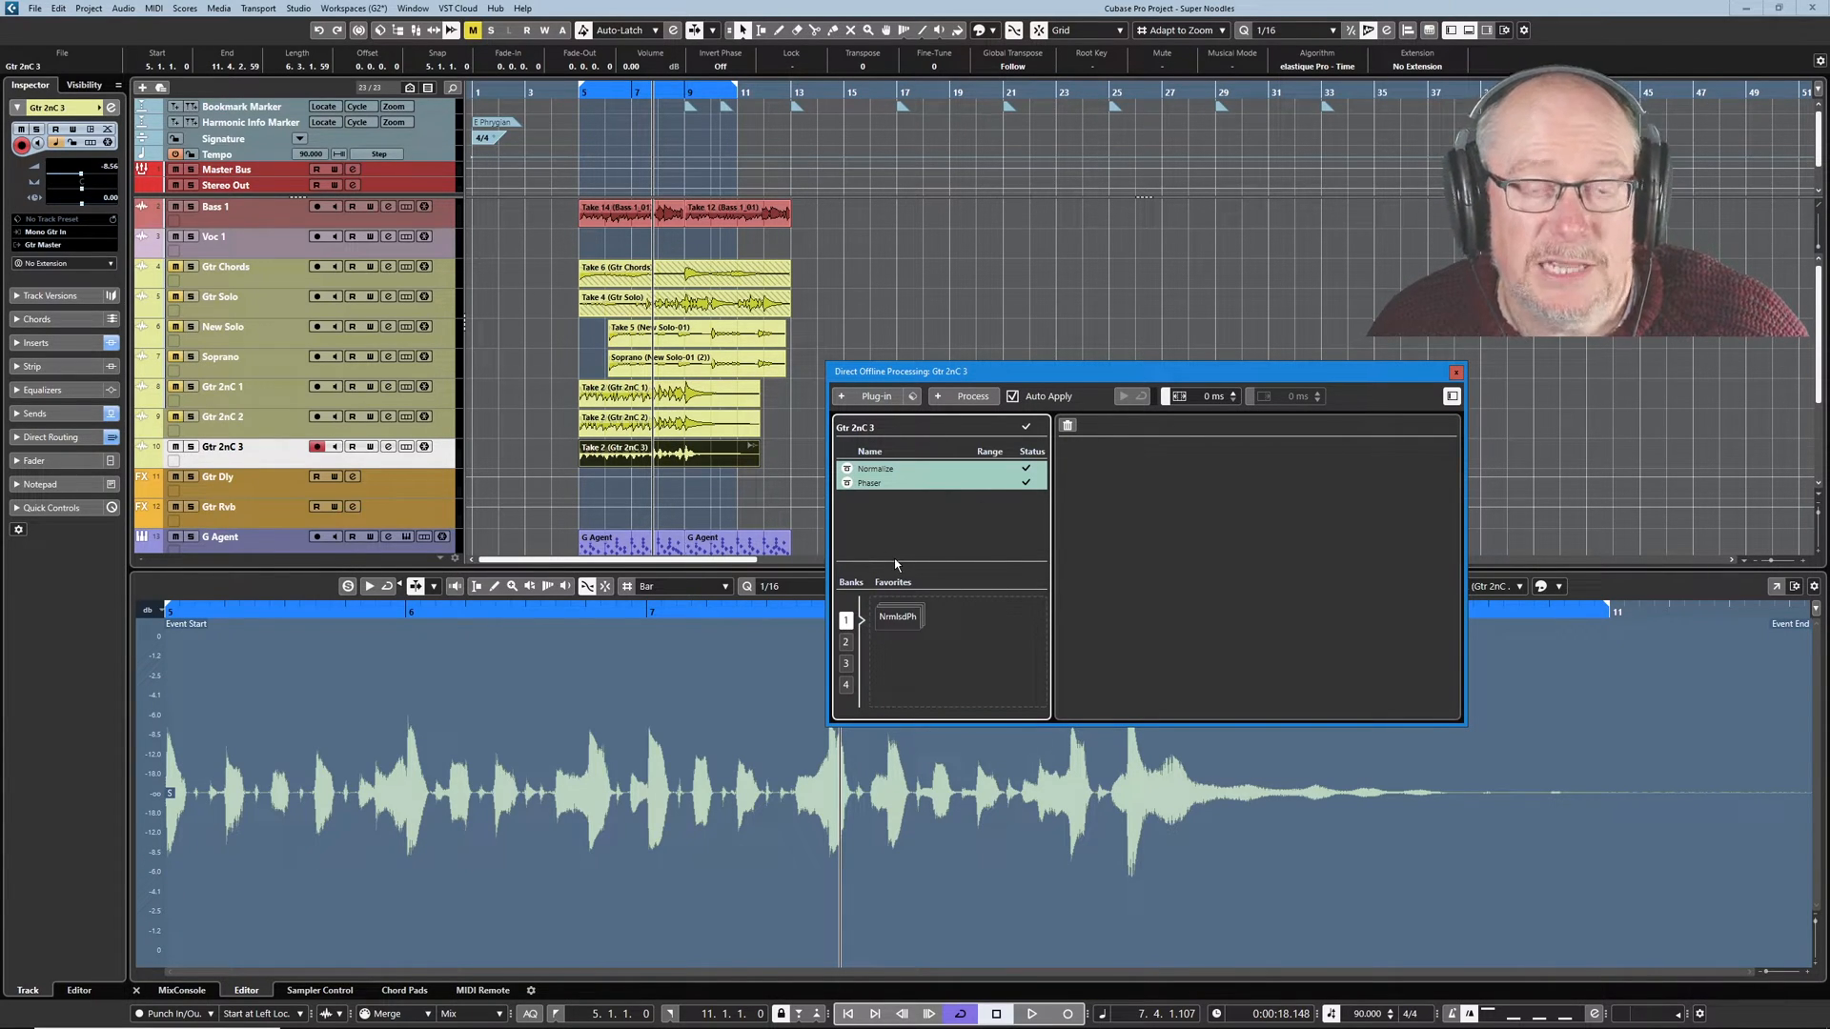
mouse_move(465, 345)
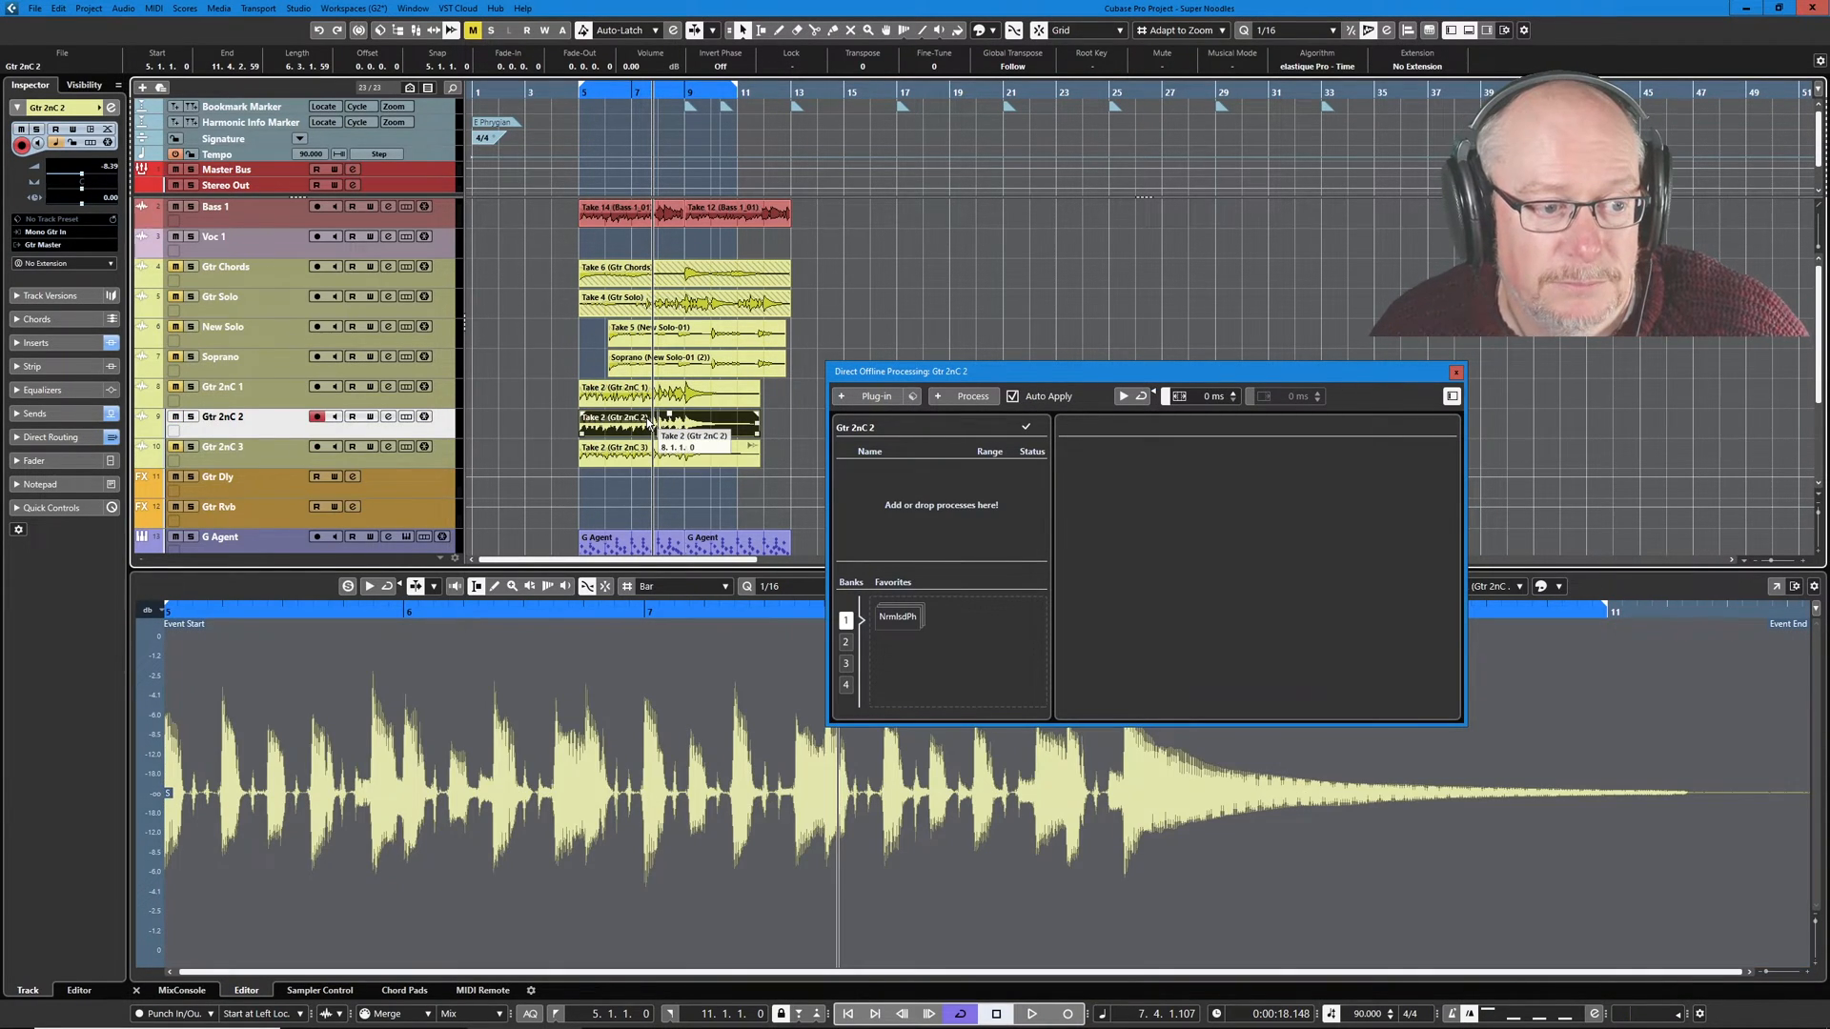
Apply the Normalized Phaser favorite to the Gtr 2nC 2 event and play it back.
left_click(1031, 1012)
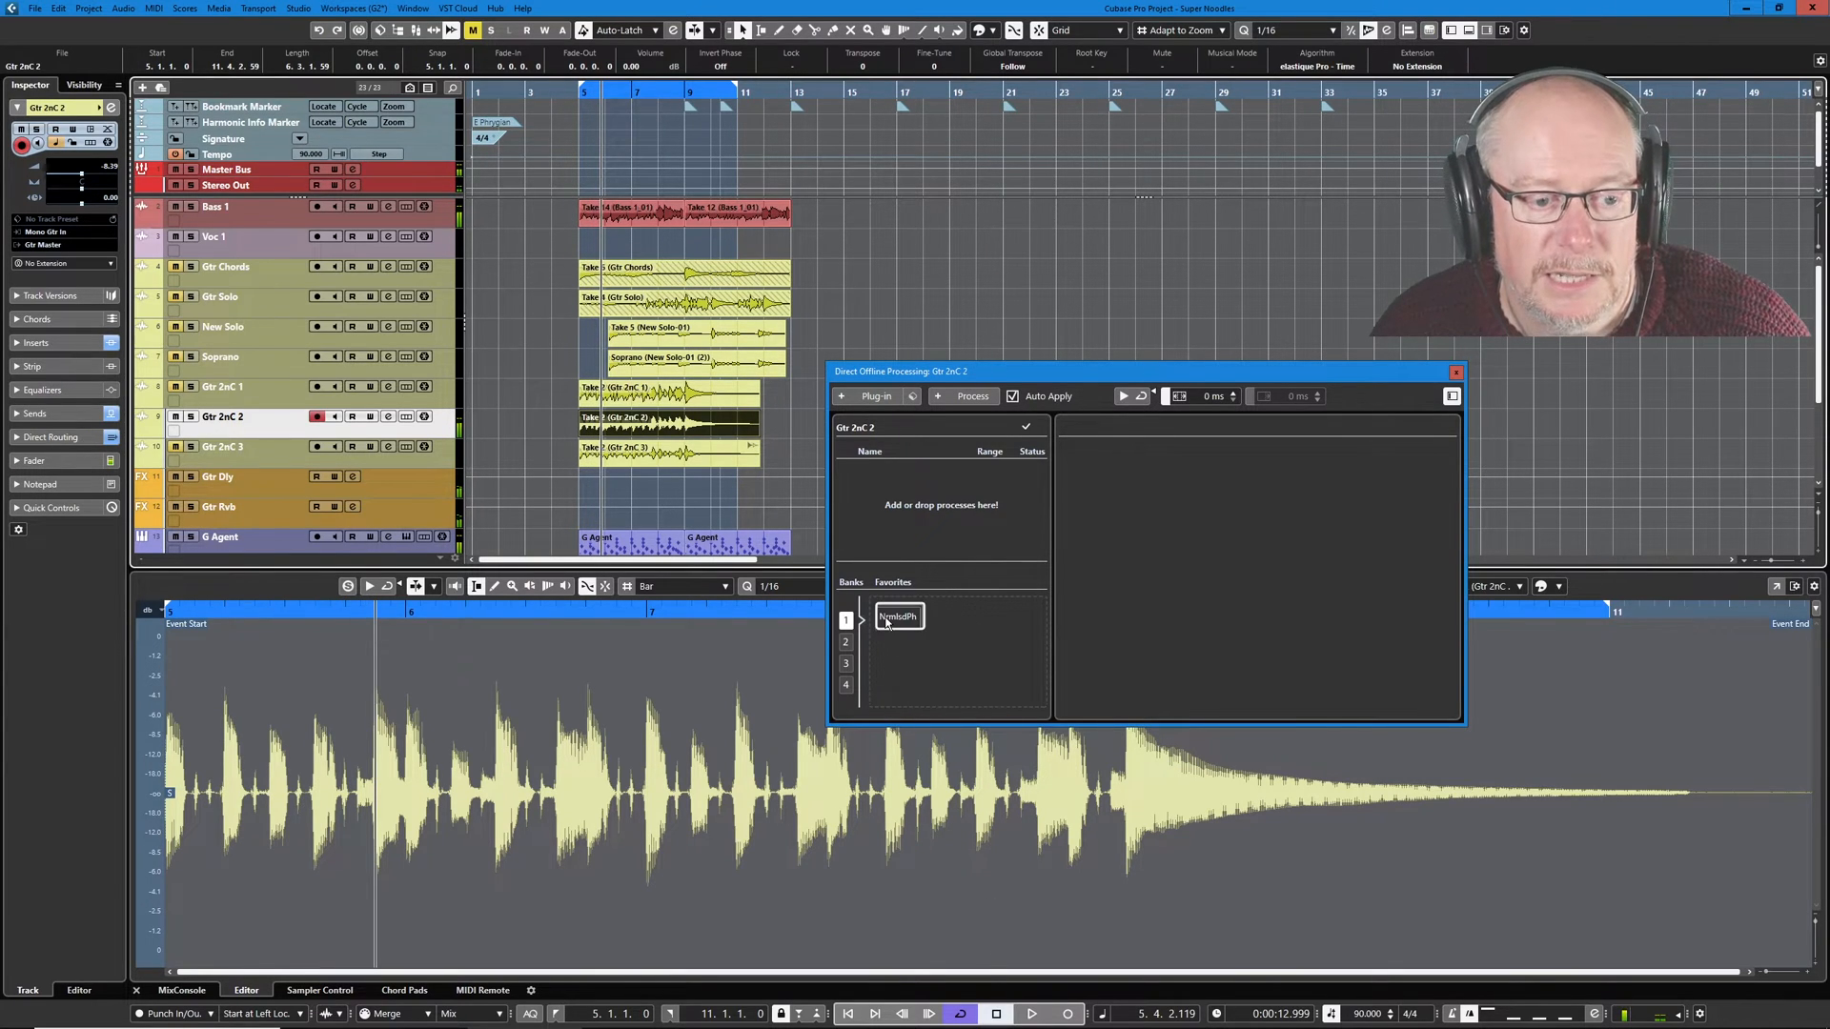
mouse_move(897, 616)
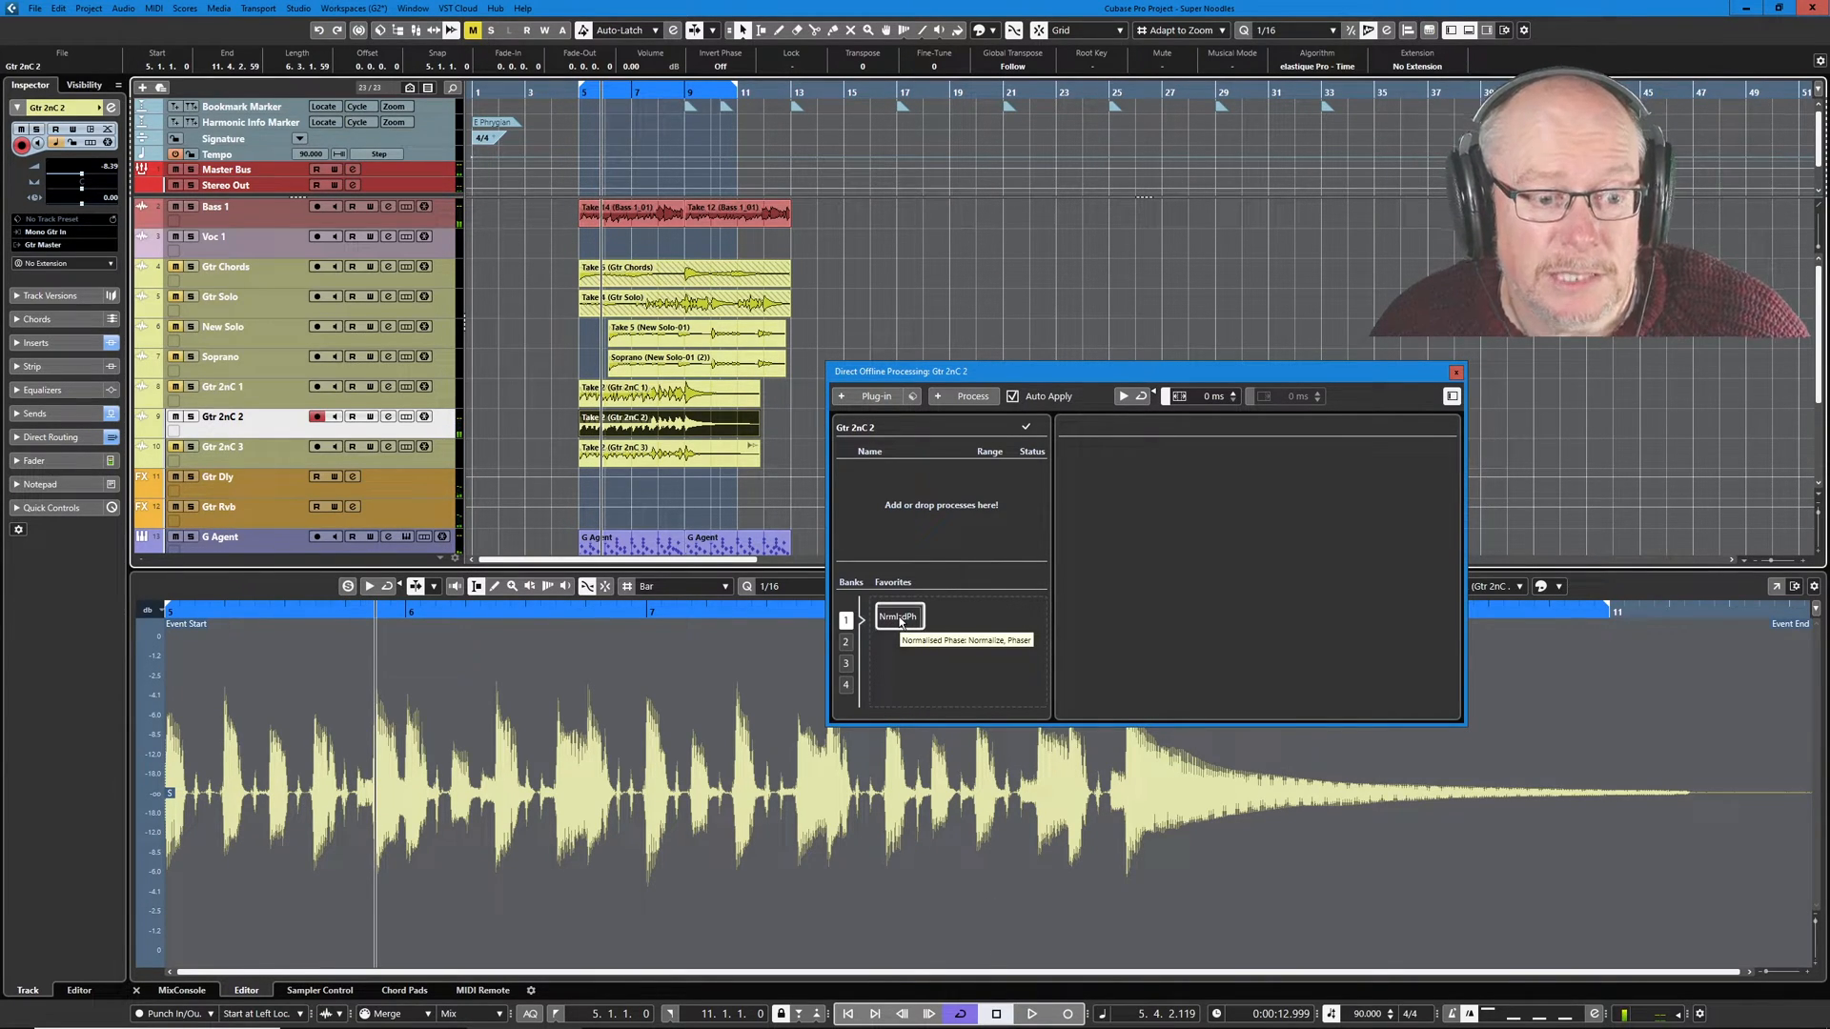
left_click(898, 615)
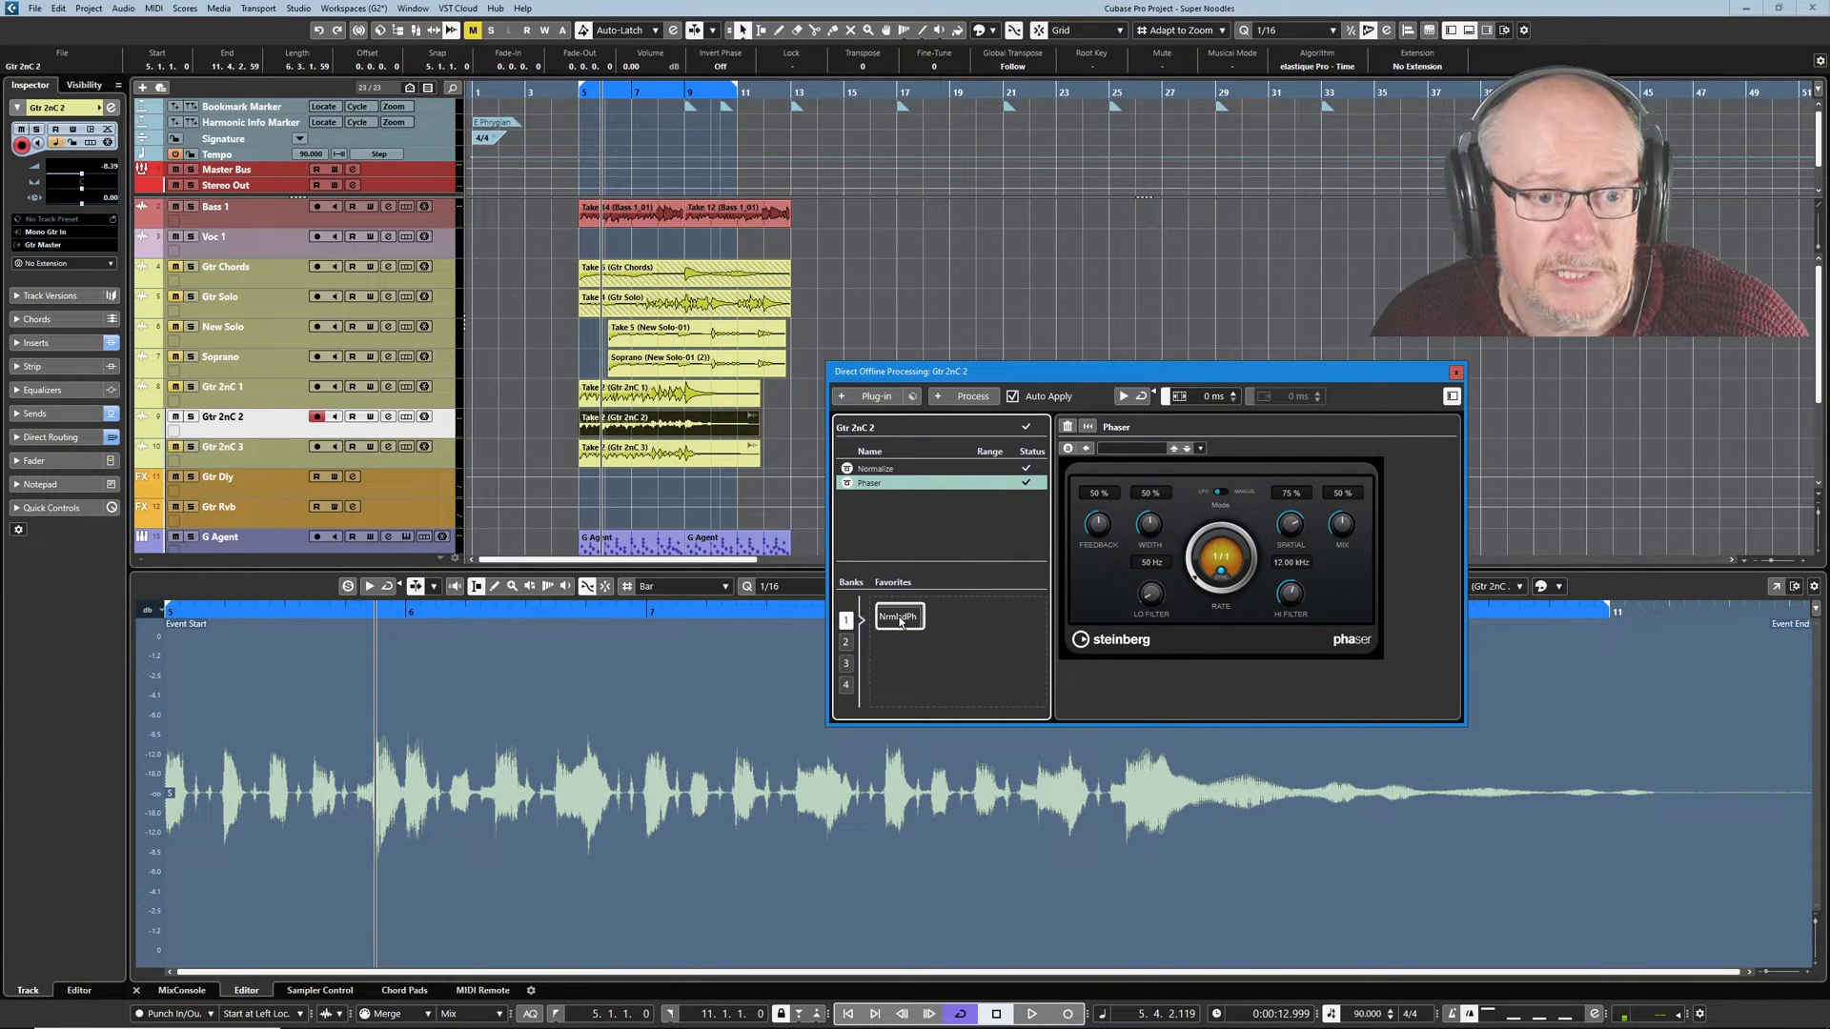
left_click(1031, 1012)
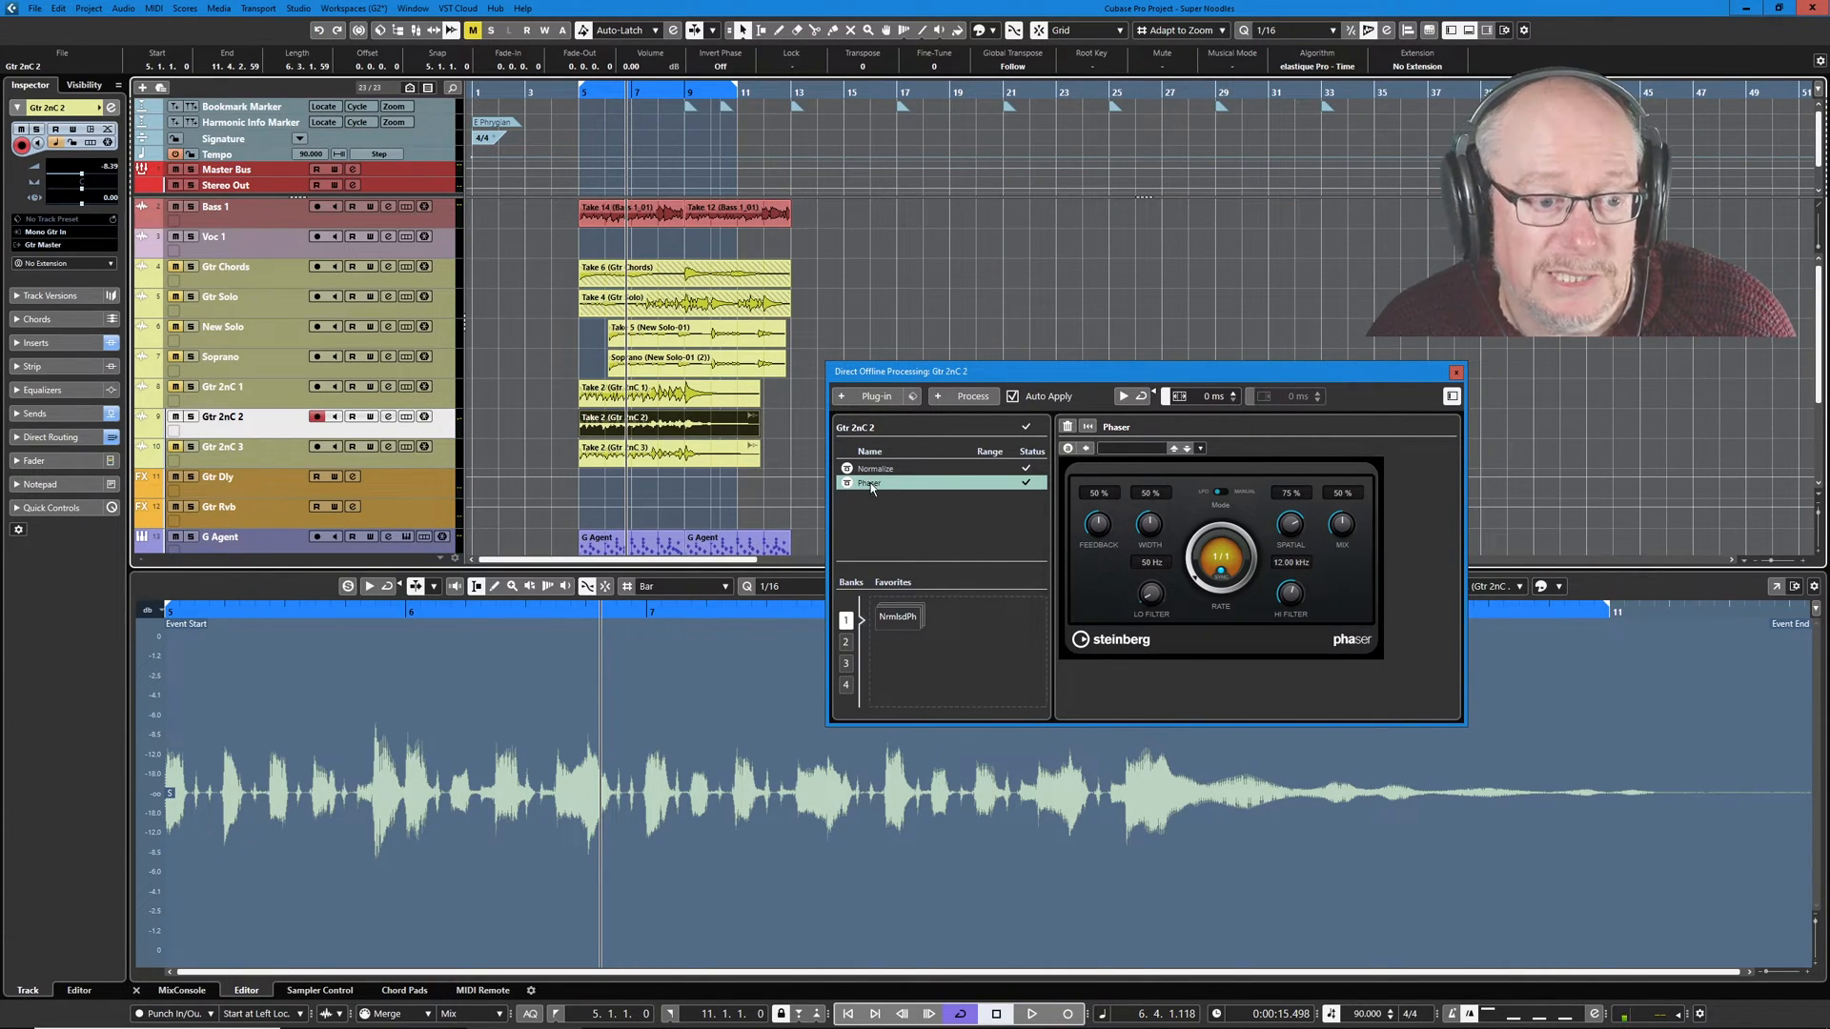
Copy the Phaser process, then select the Gtr 2nC 1 guitar track as its target.
right_click(869, 482)
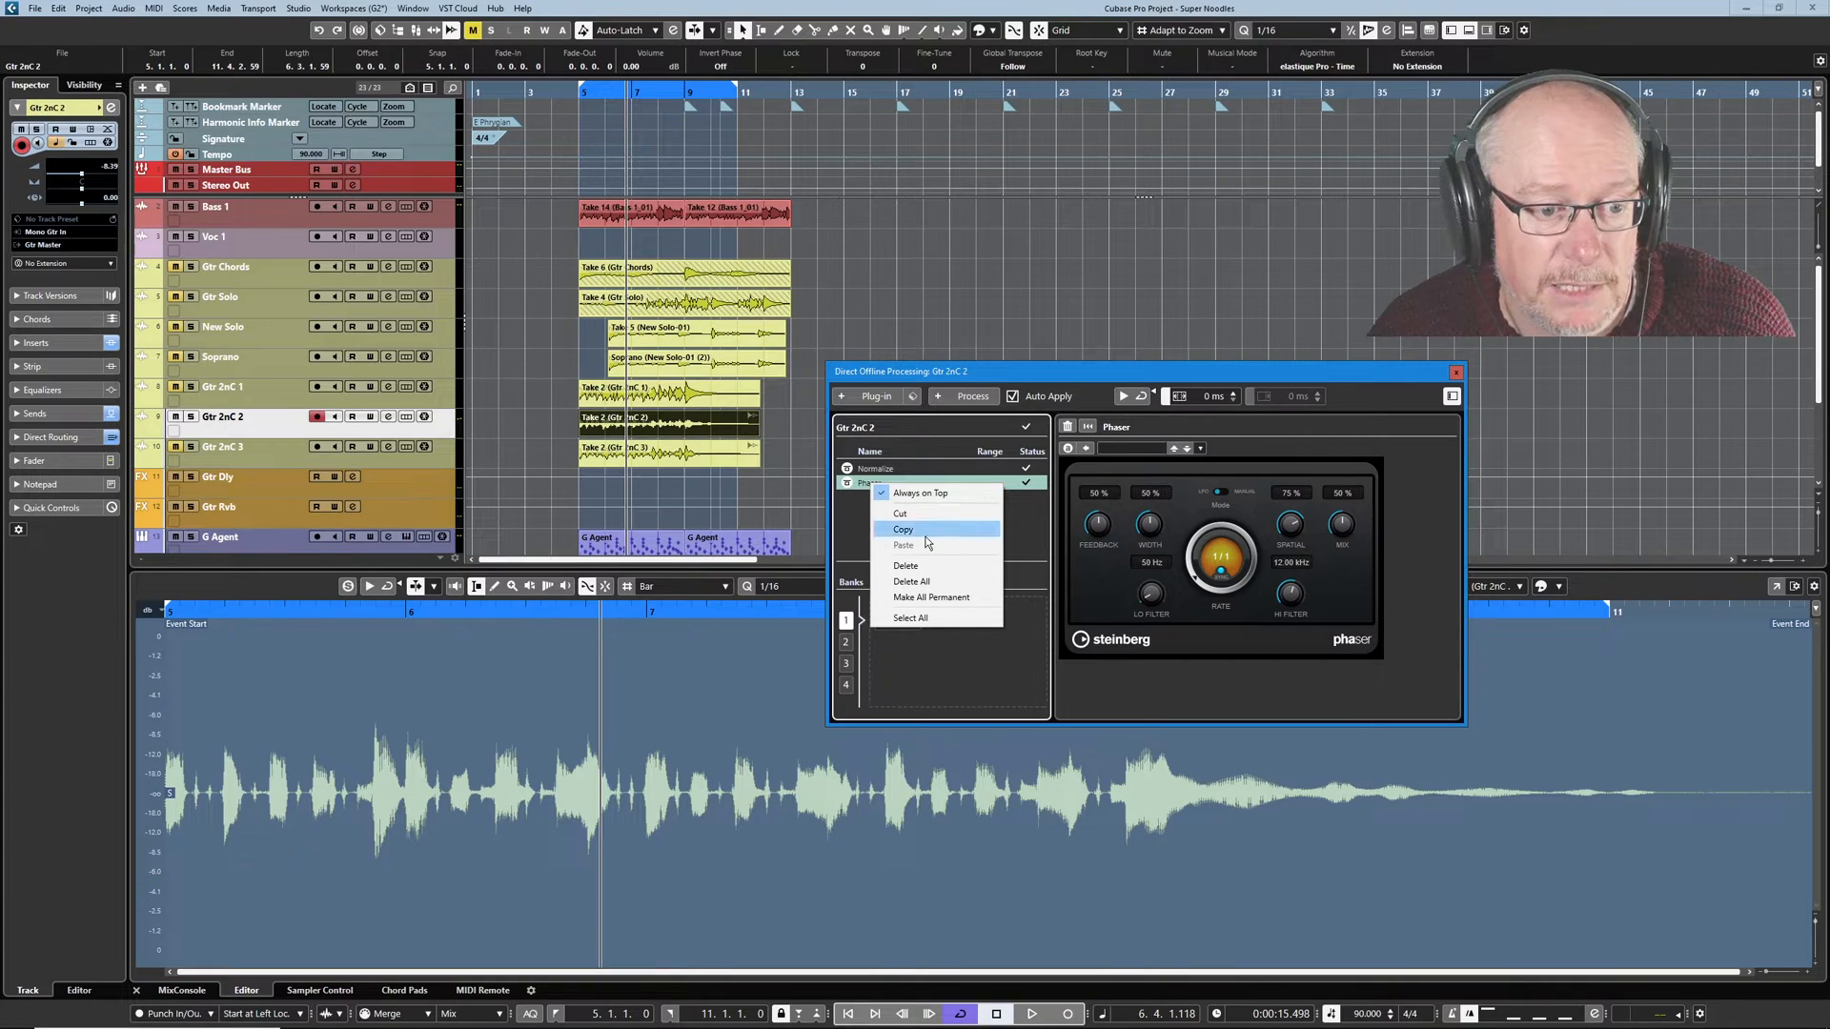
left_click(901, 529)
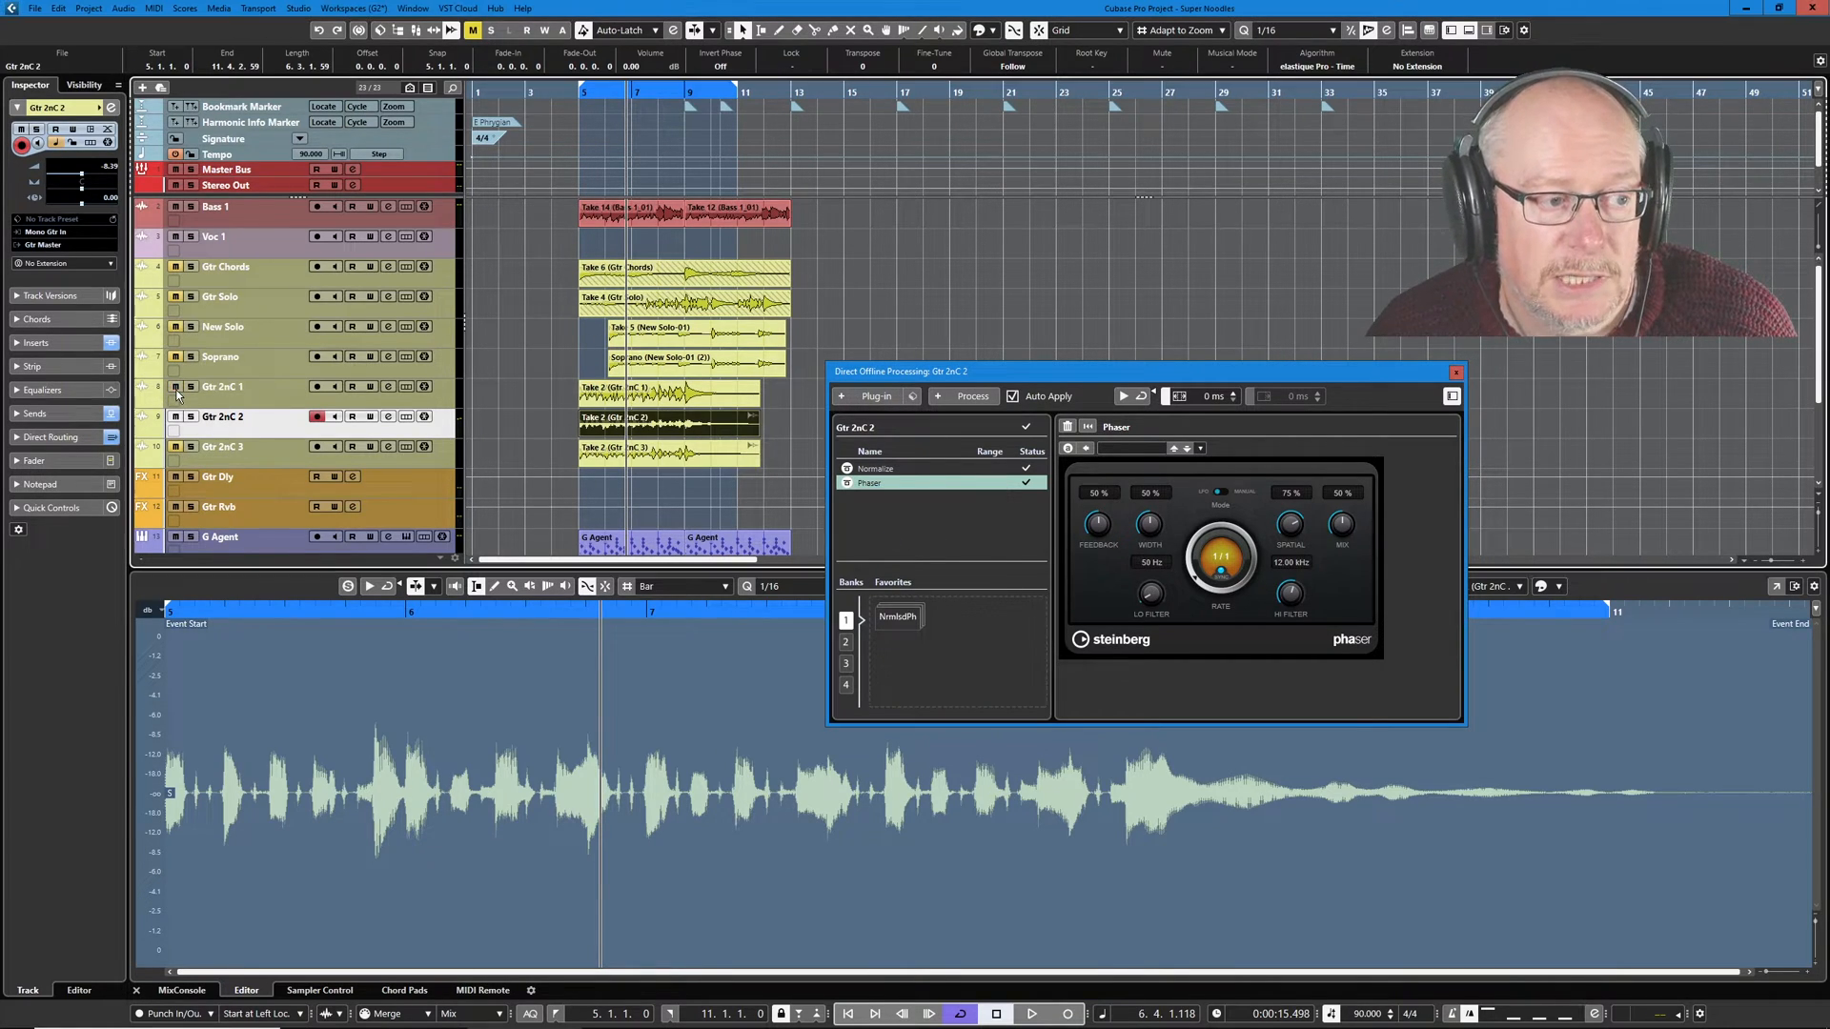
left_click(221, 387)
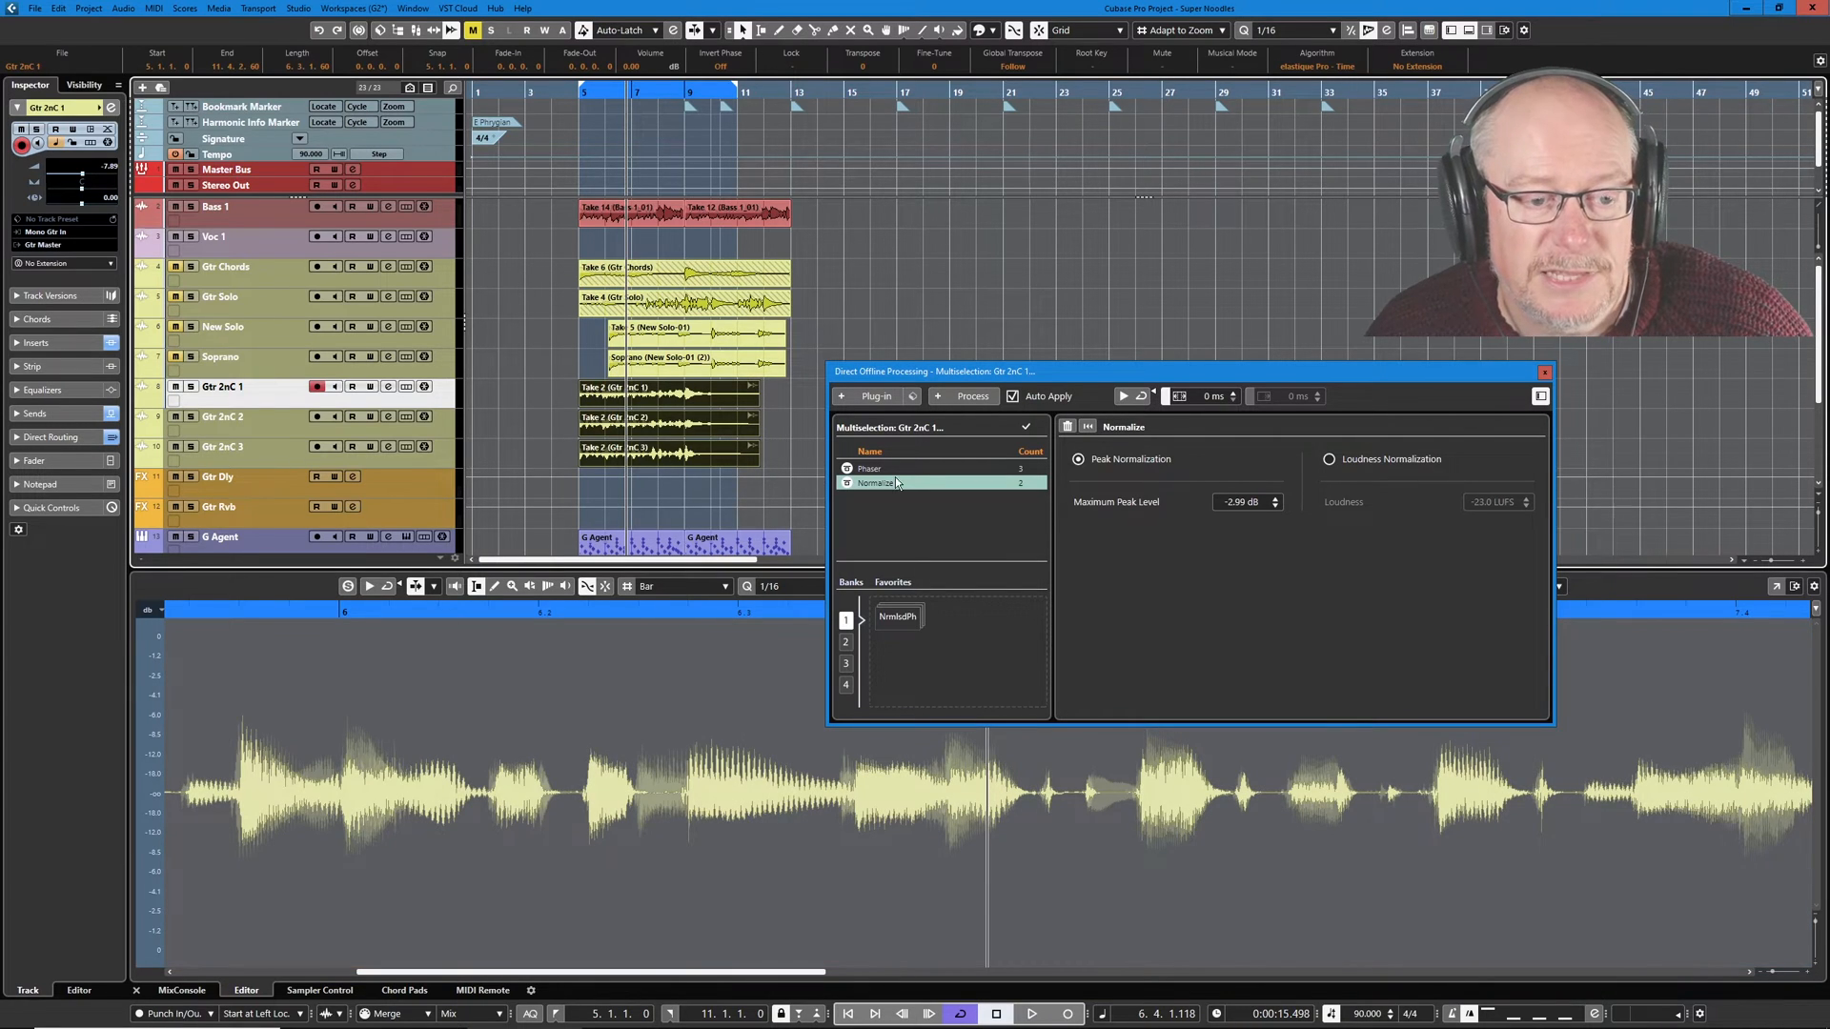
mouse_move(892, 484)
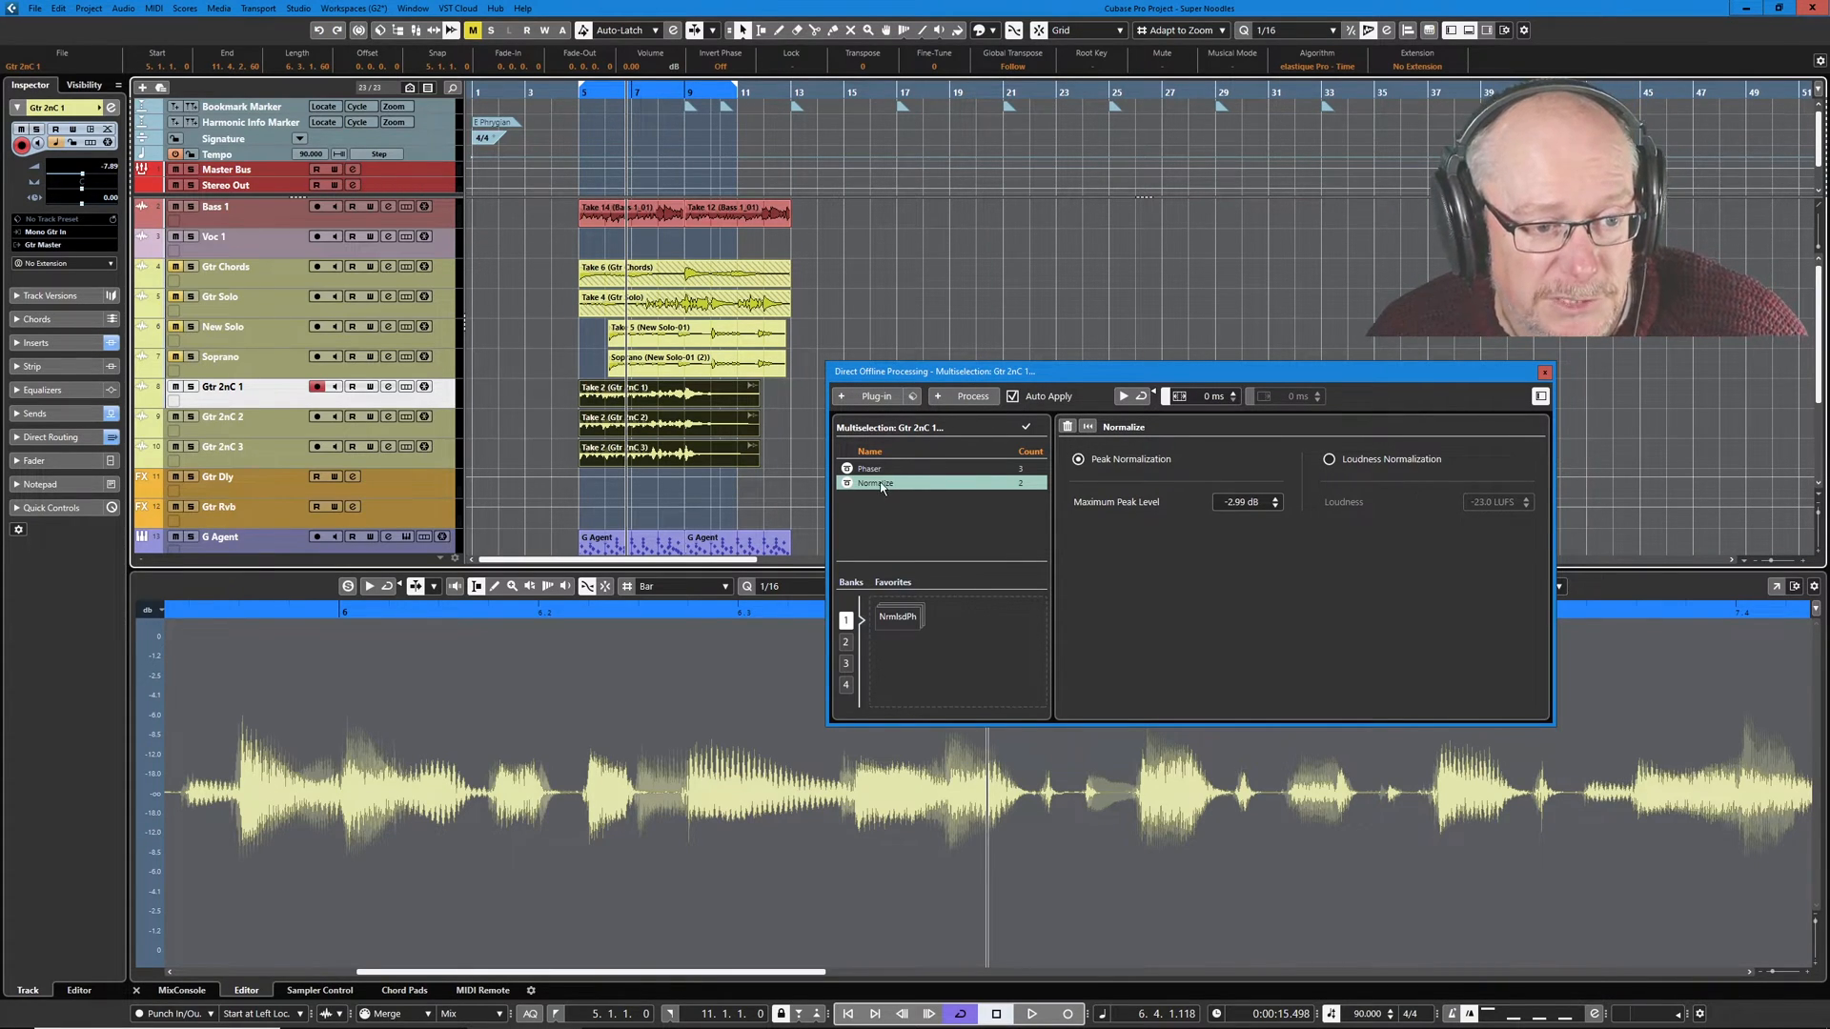
mouse_move(953, 492)
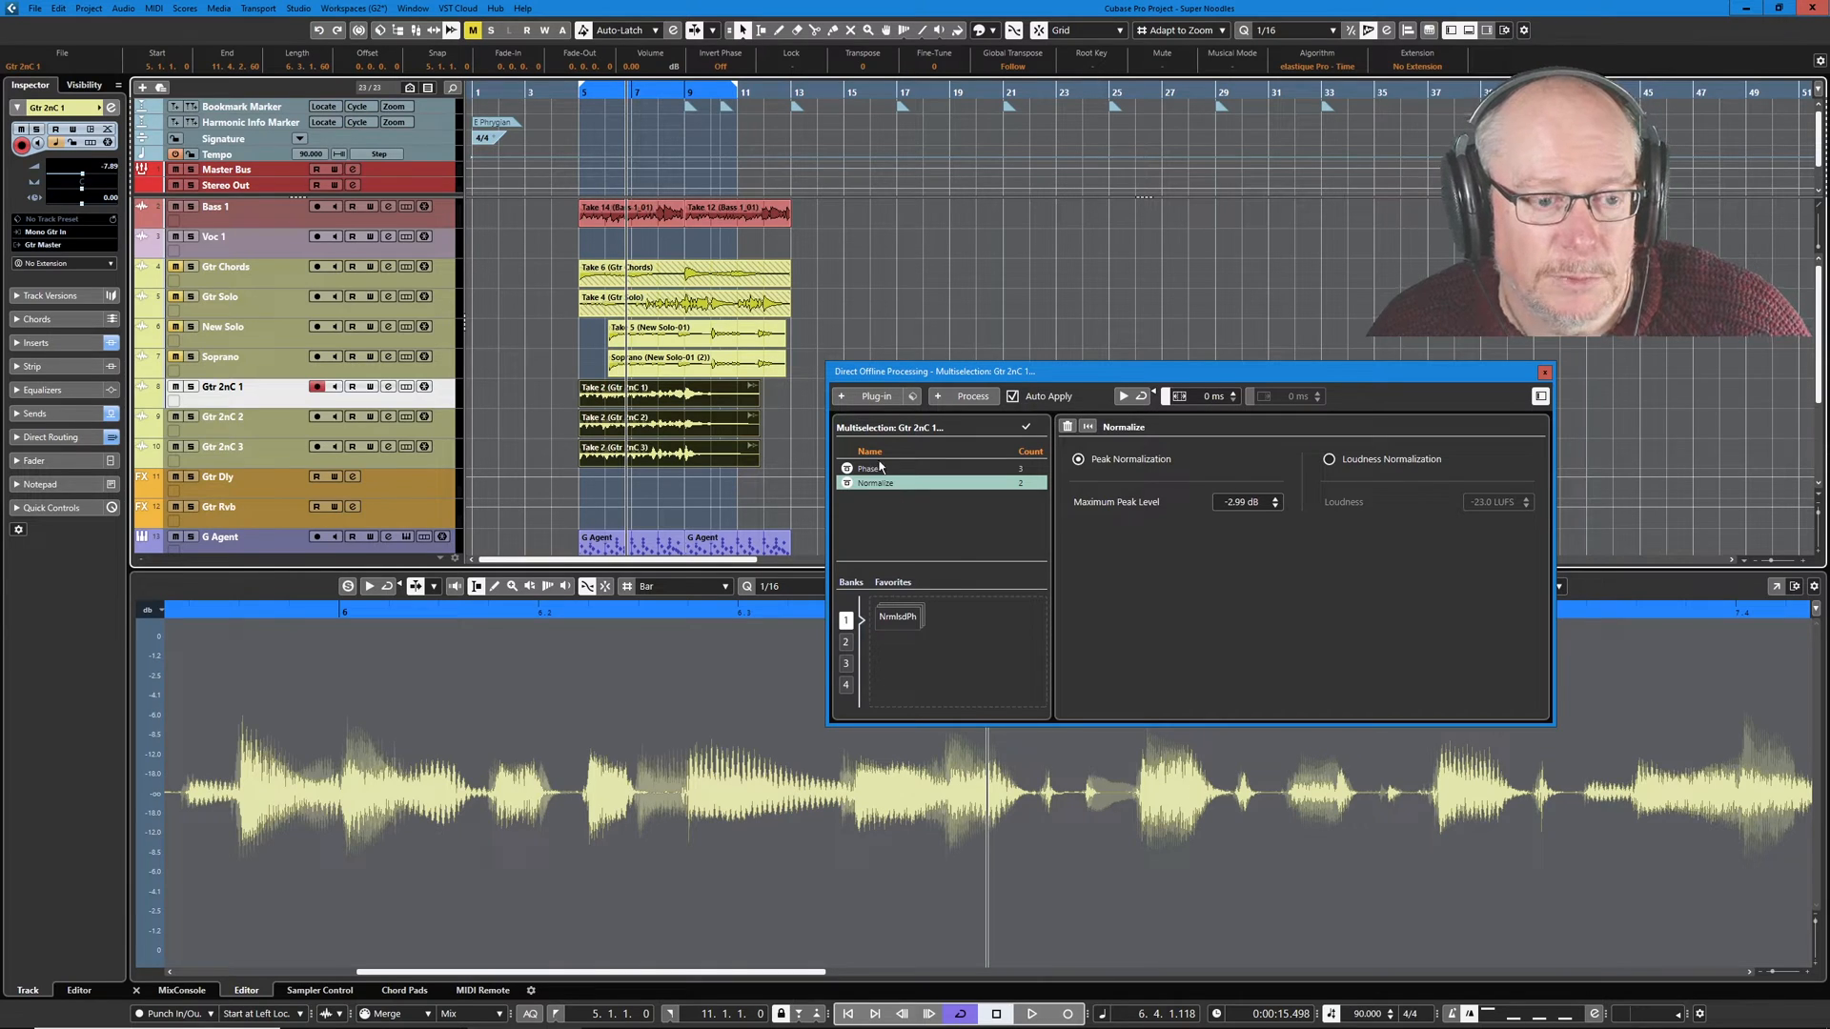
Show the Phaser settings for the selected guitar events.
left_click(869, 469)
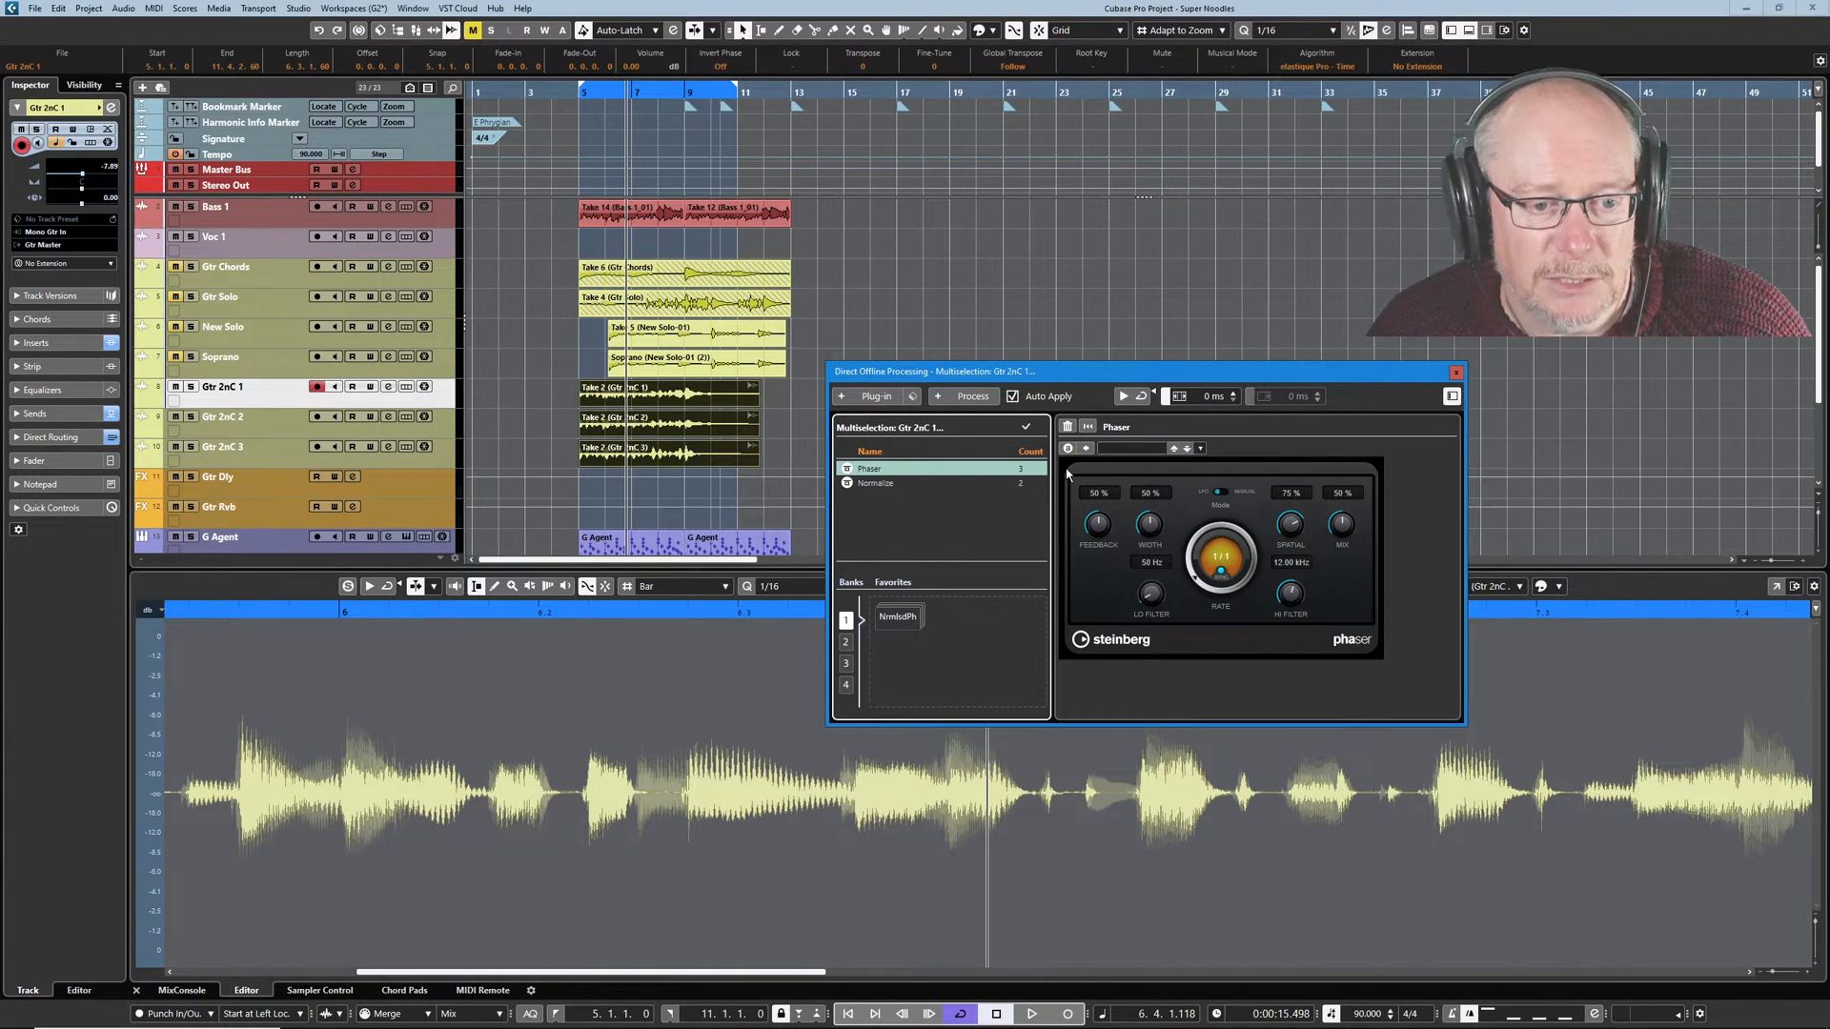
mouse_move(1037, 505)
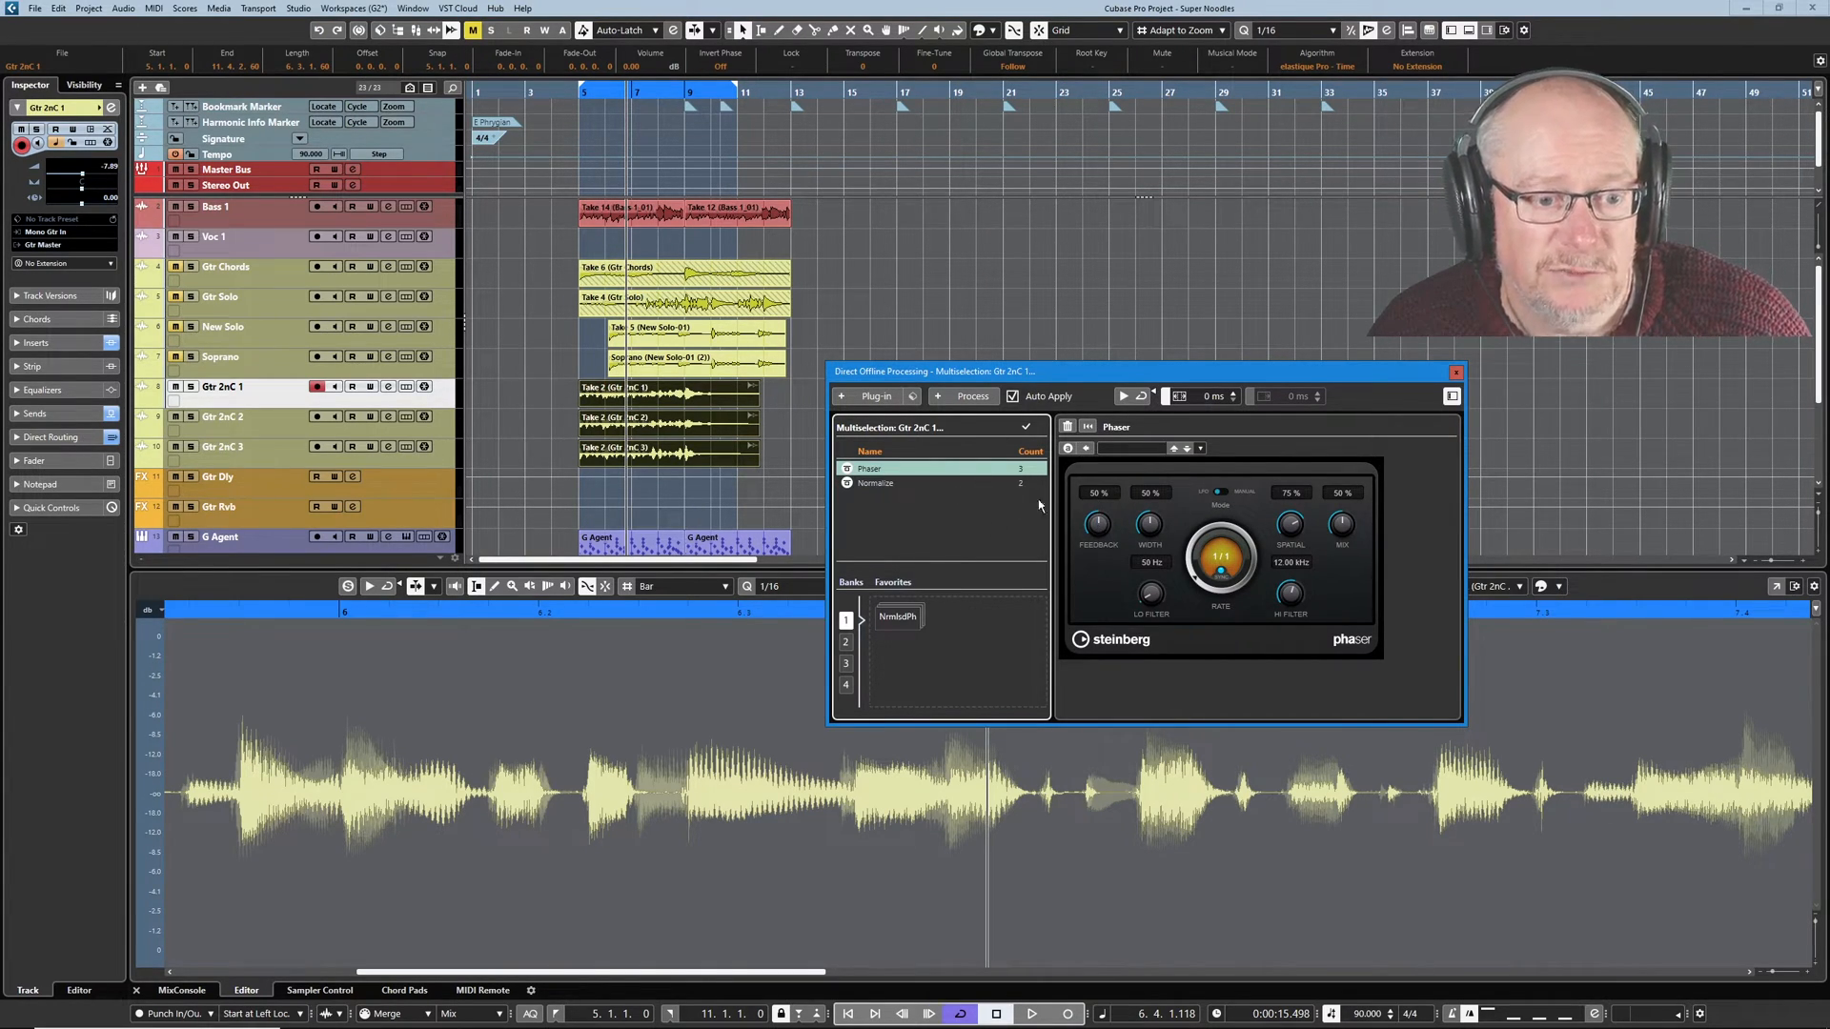
mouse_move(1094, 477)
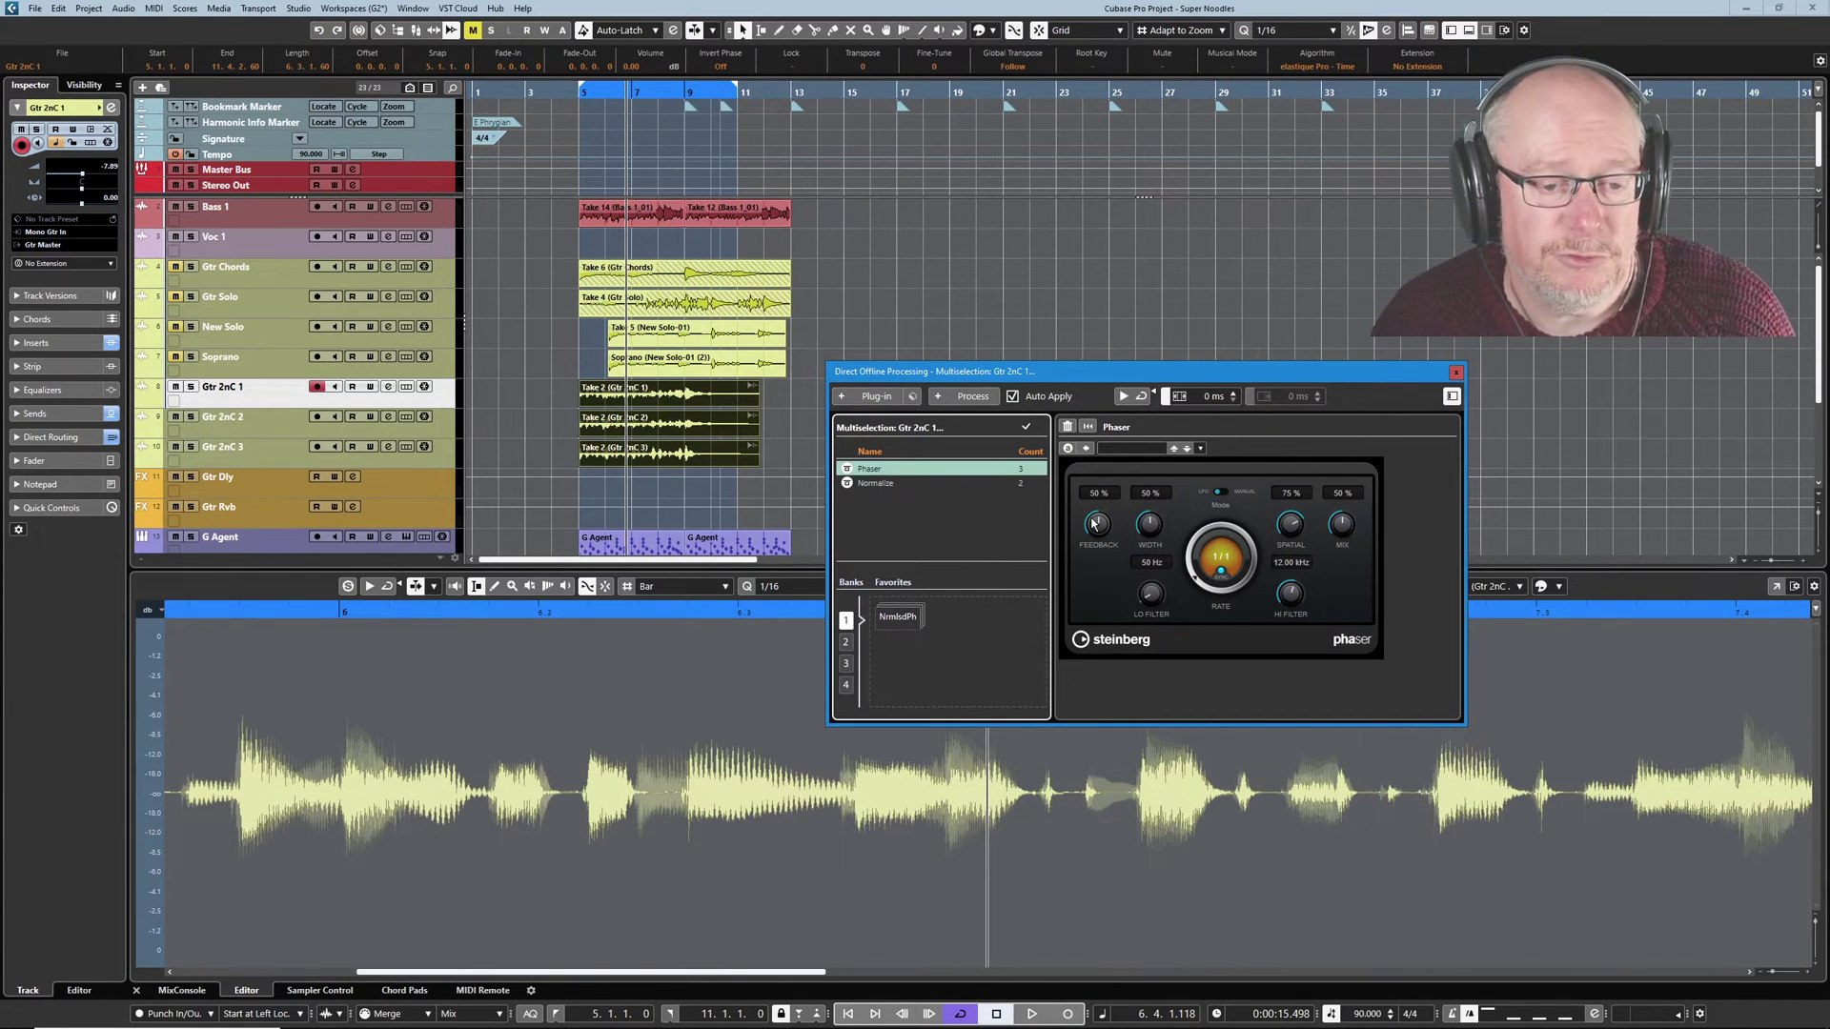
mouse_move(1117, 518)
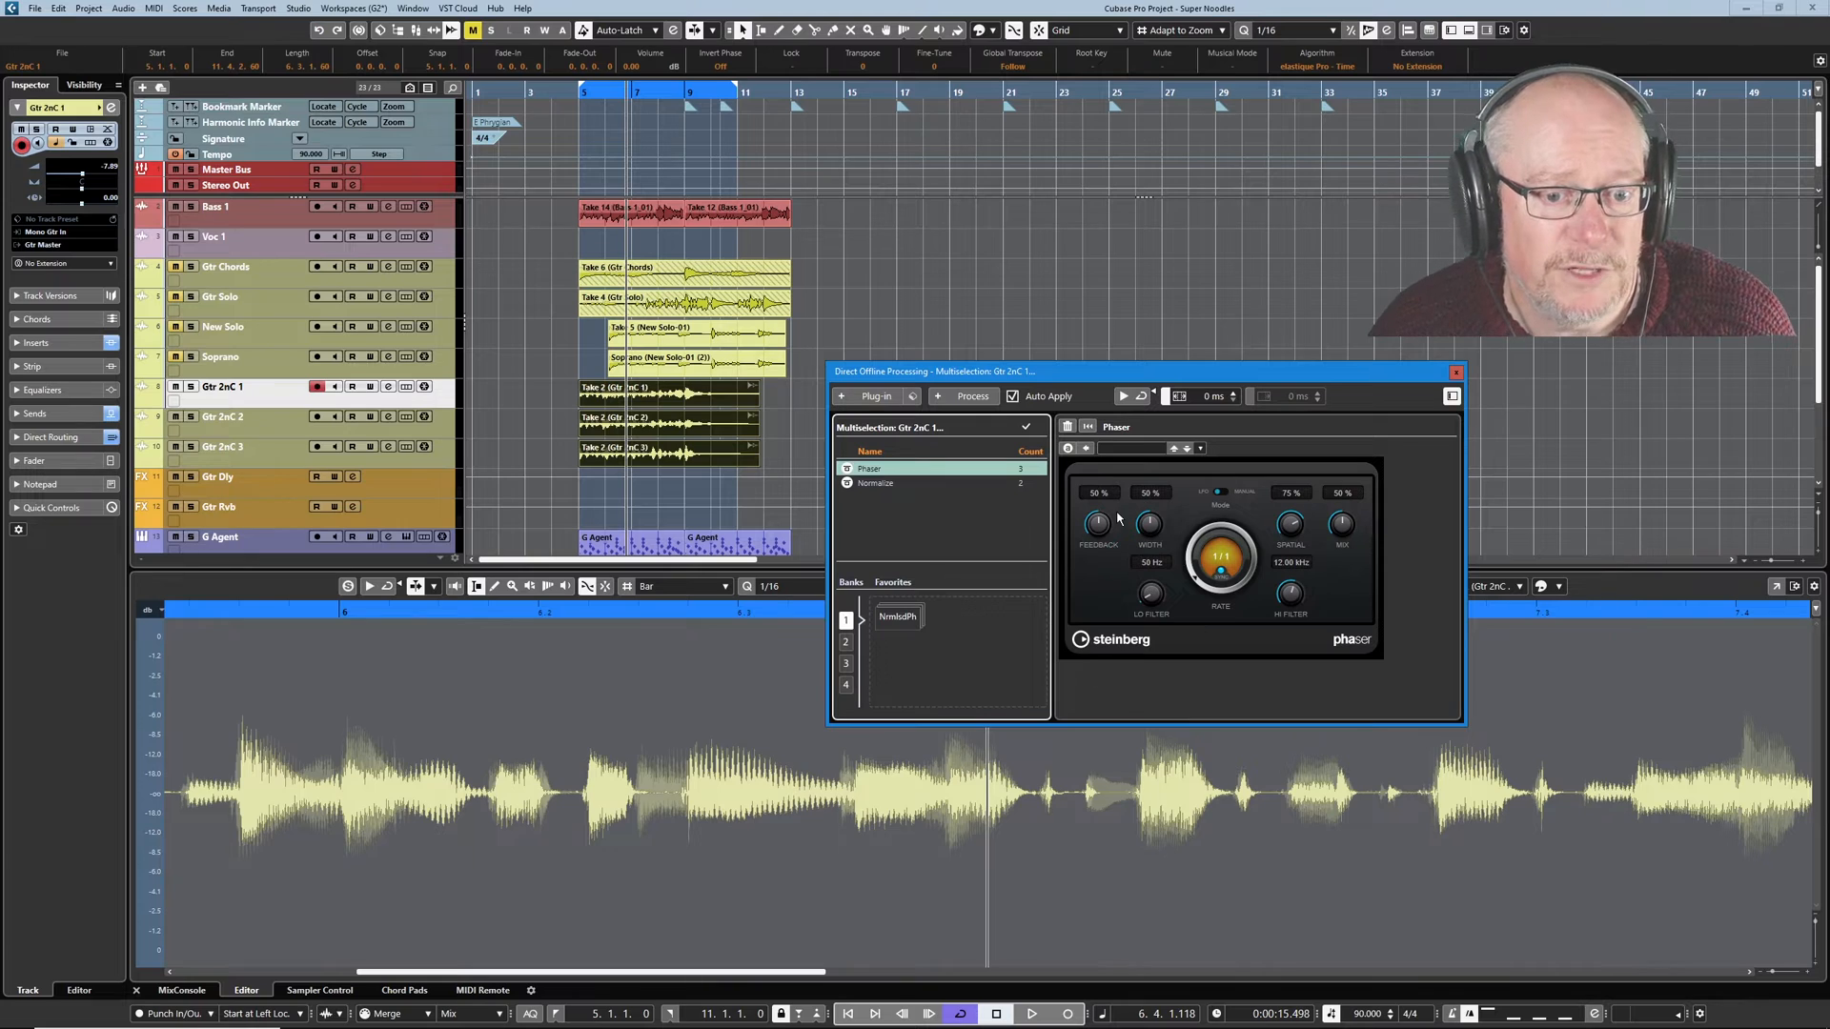
mouse_move(1105, 475)
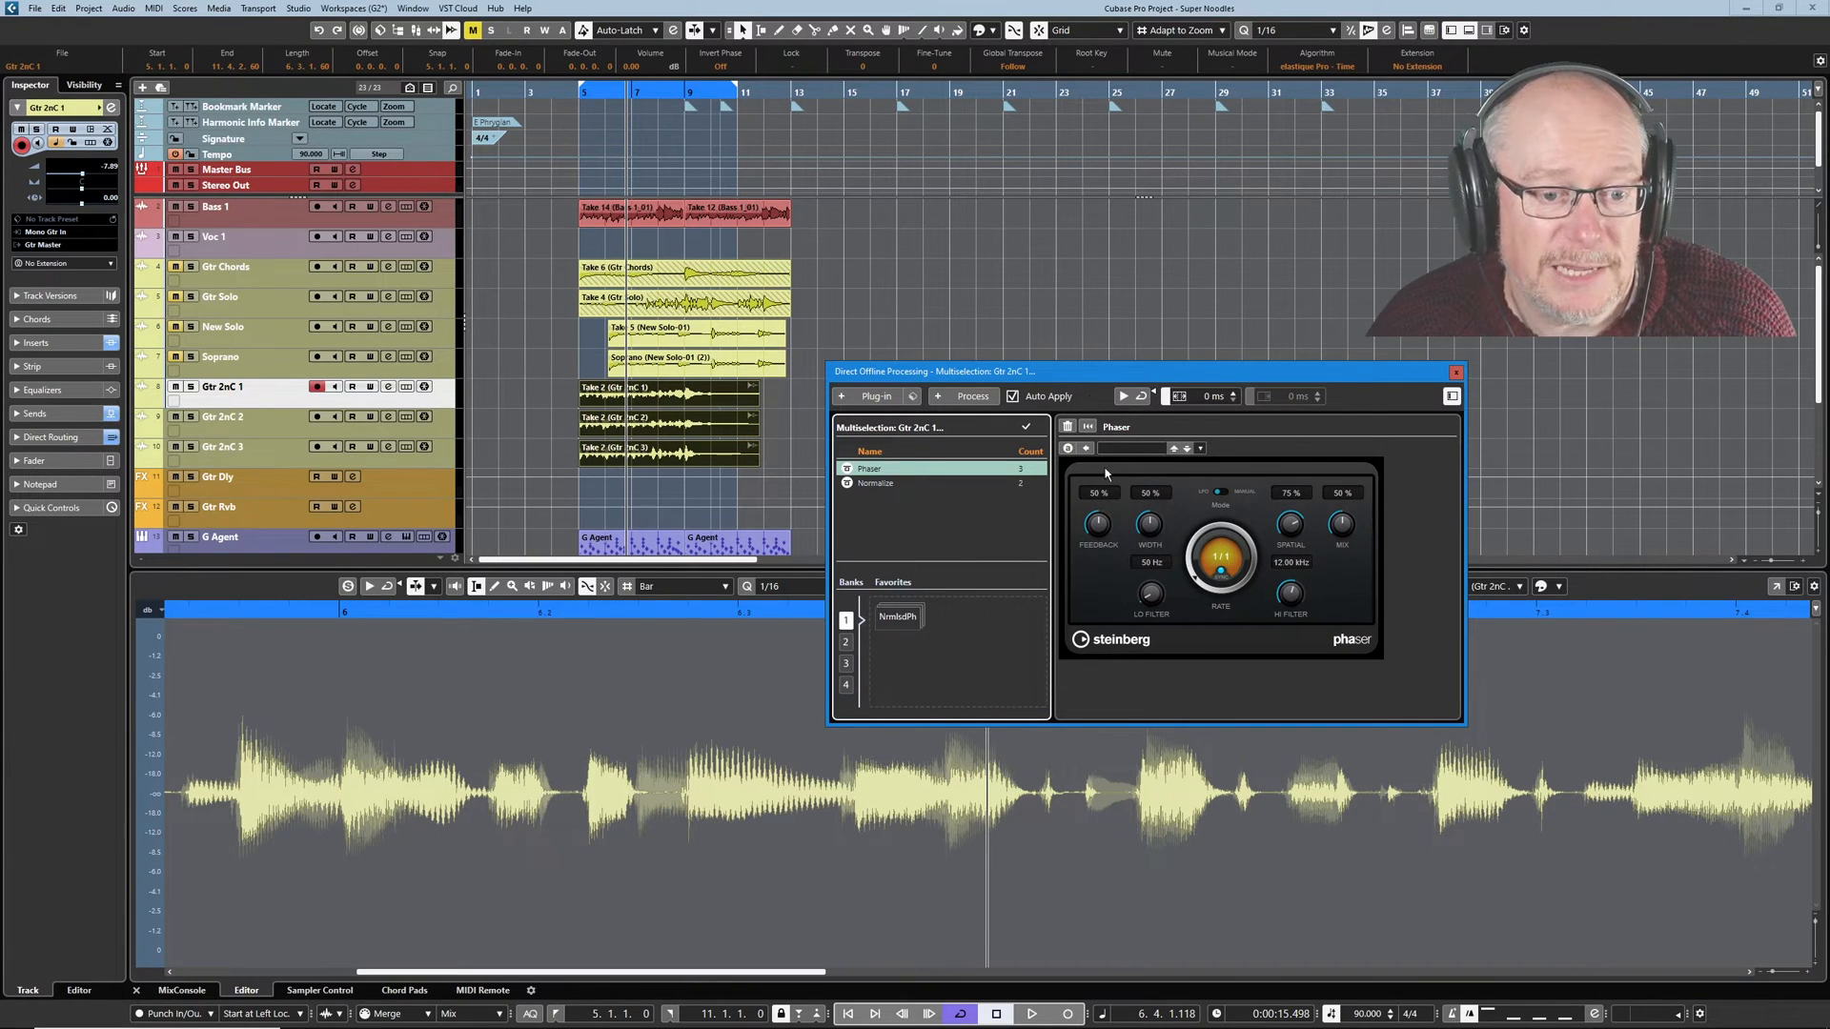
mouse_move(1098, 523)
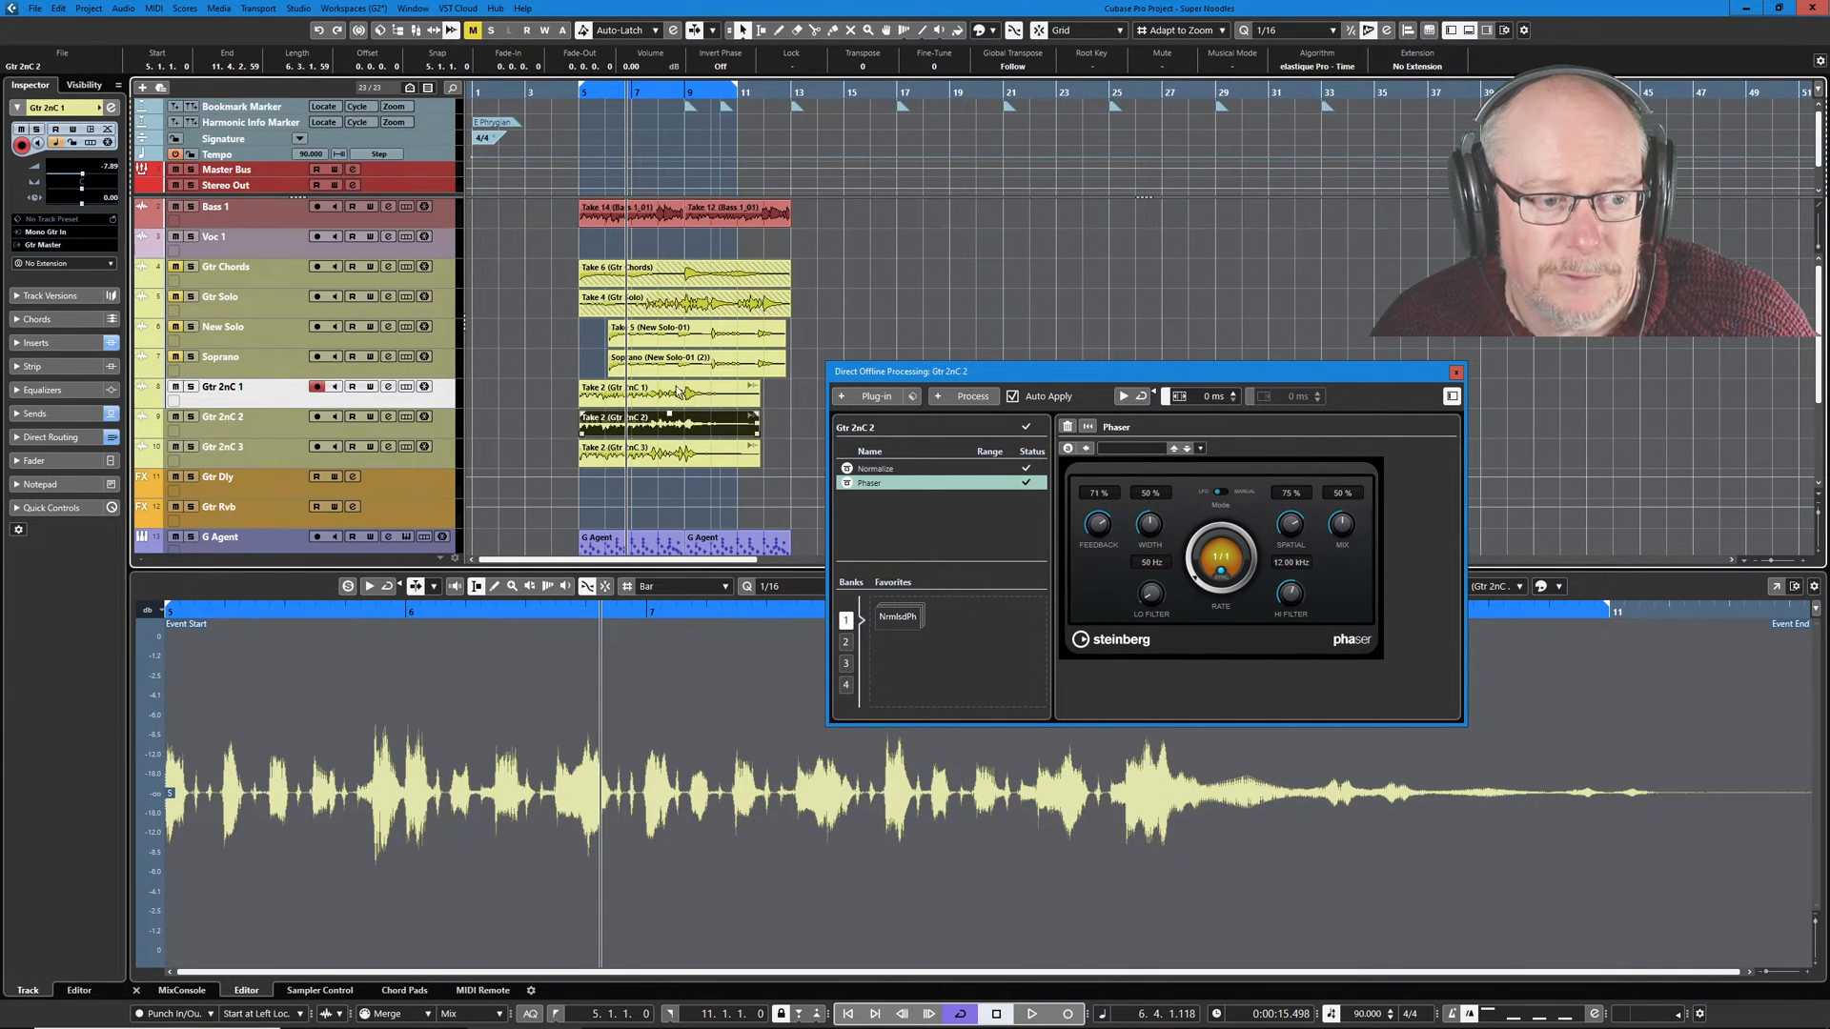
mouse_move(690, 400)
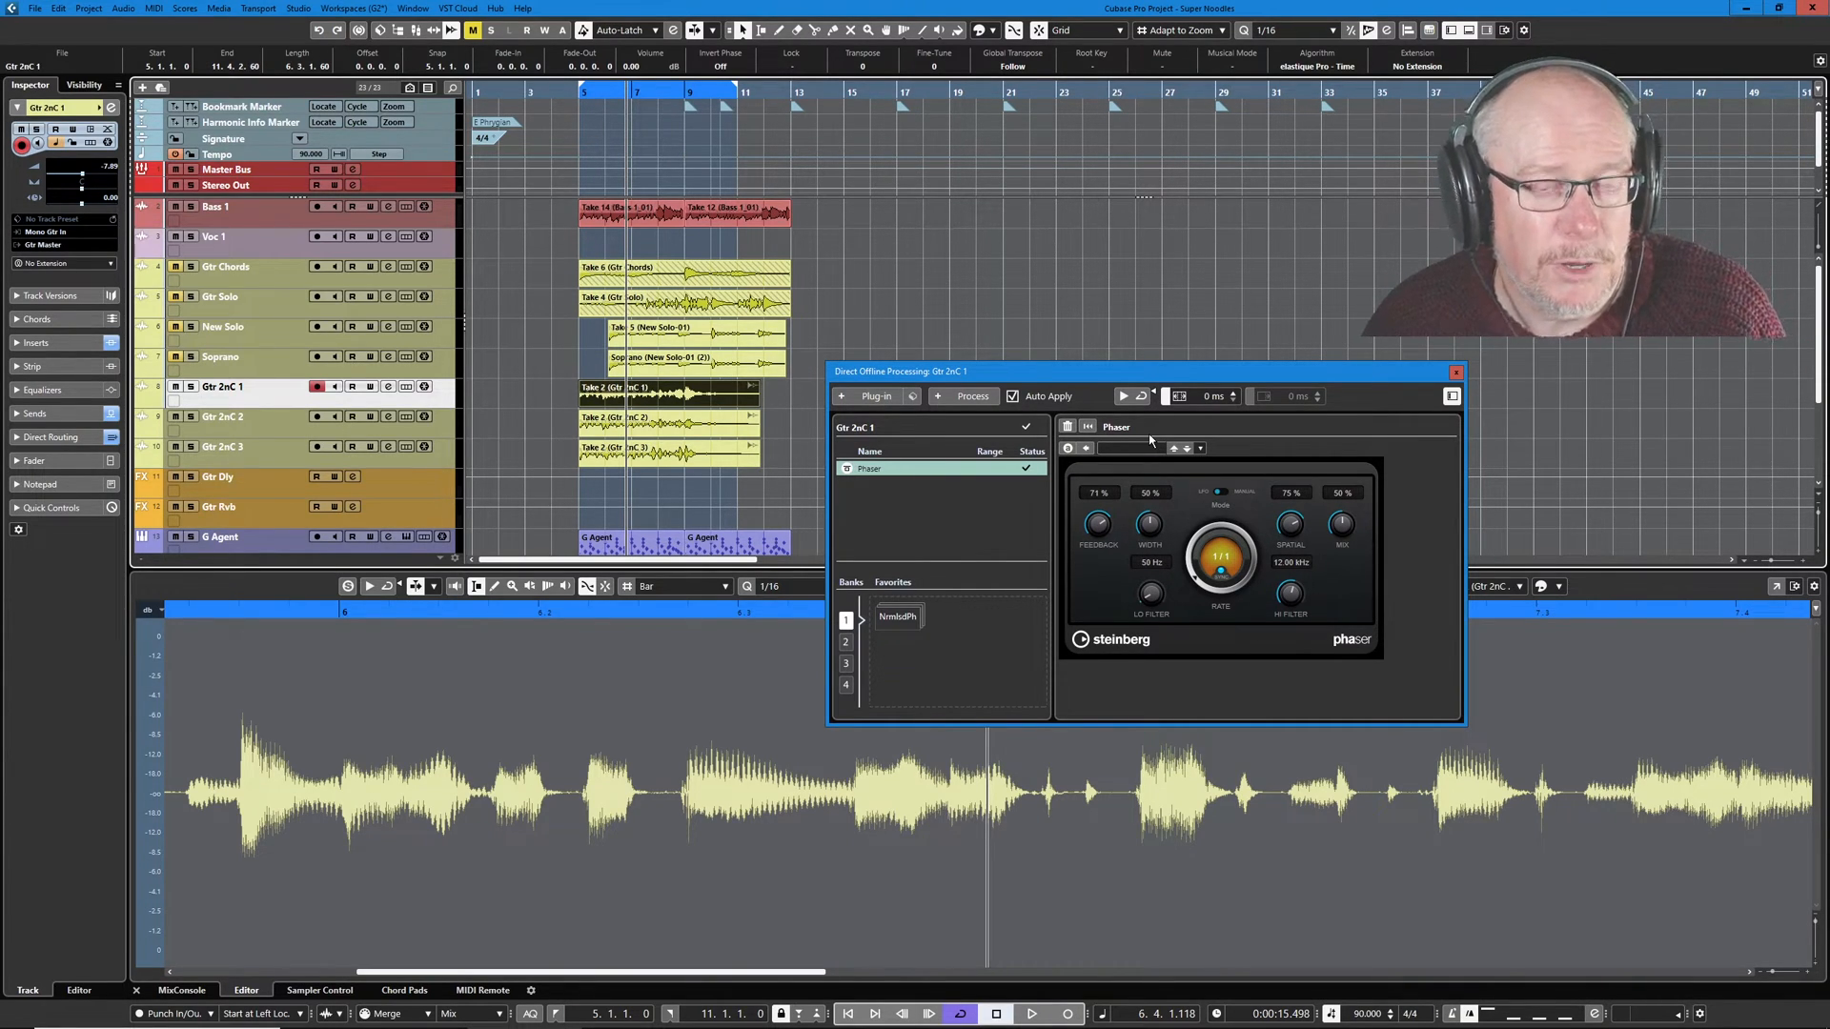
mouse_move(512, 383)
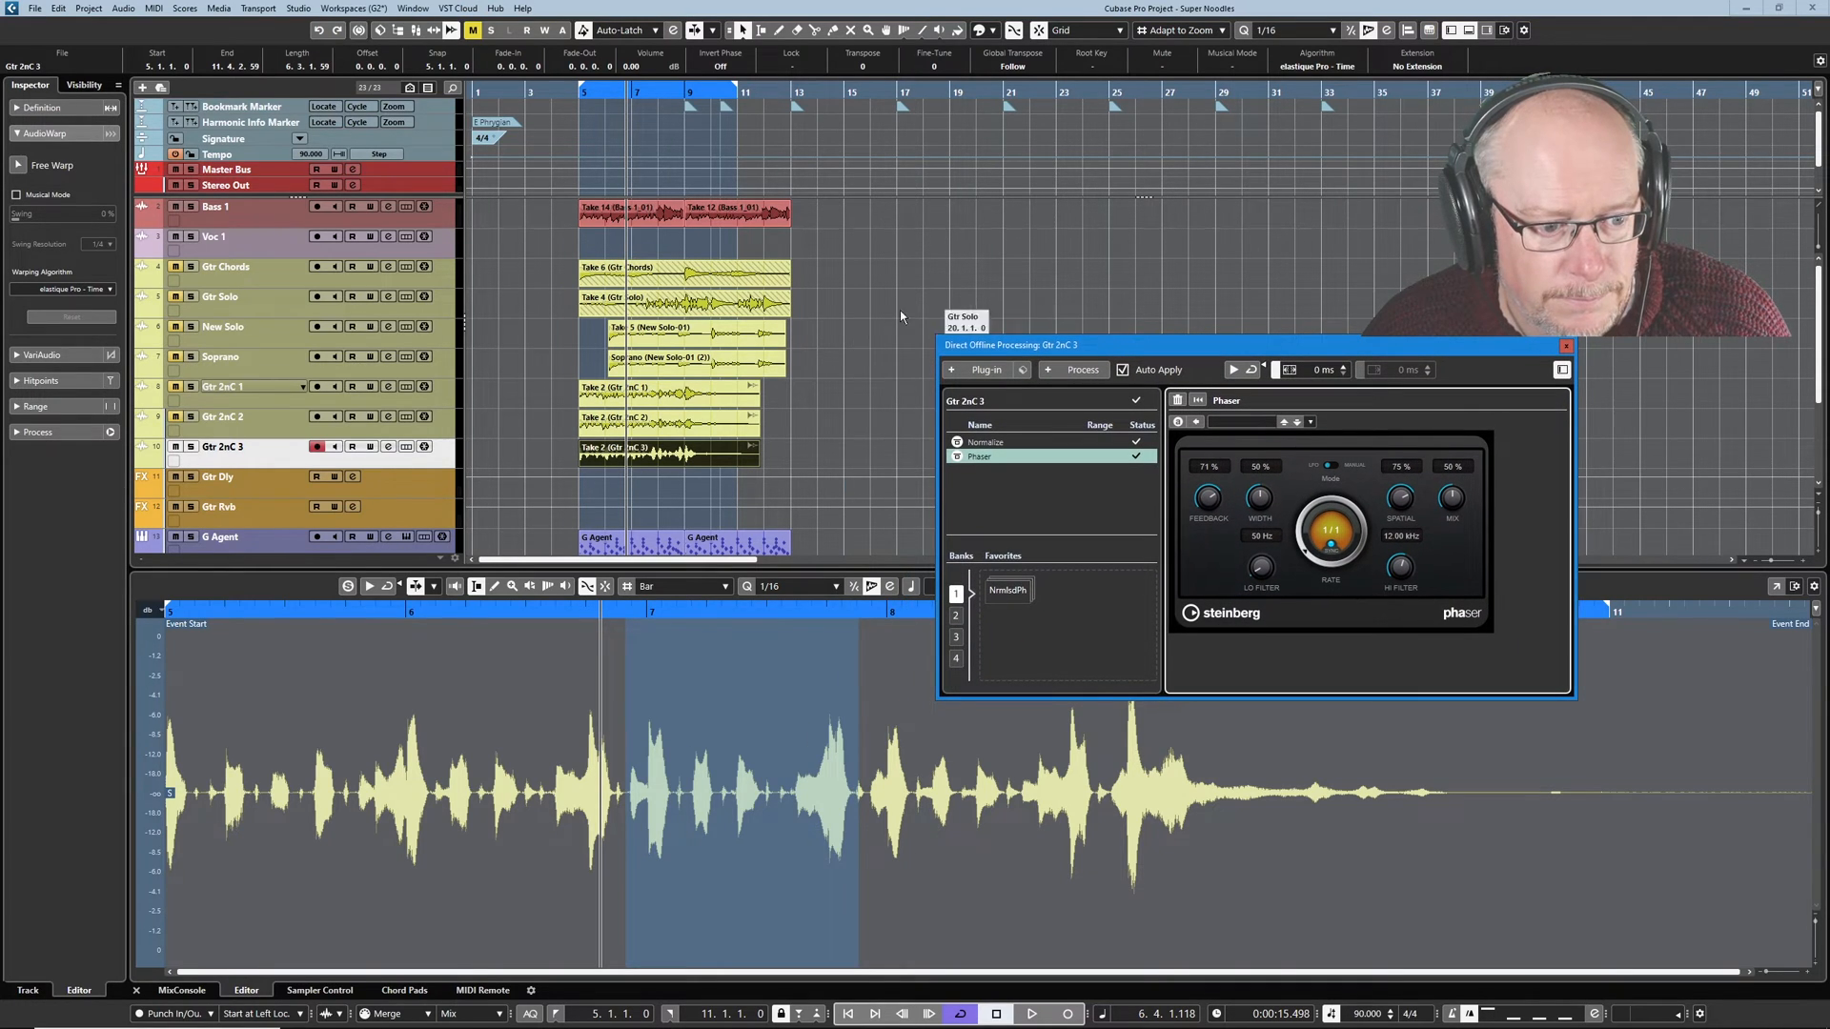
mouse_move(1010, 489)
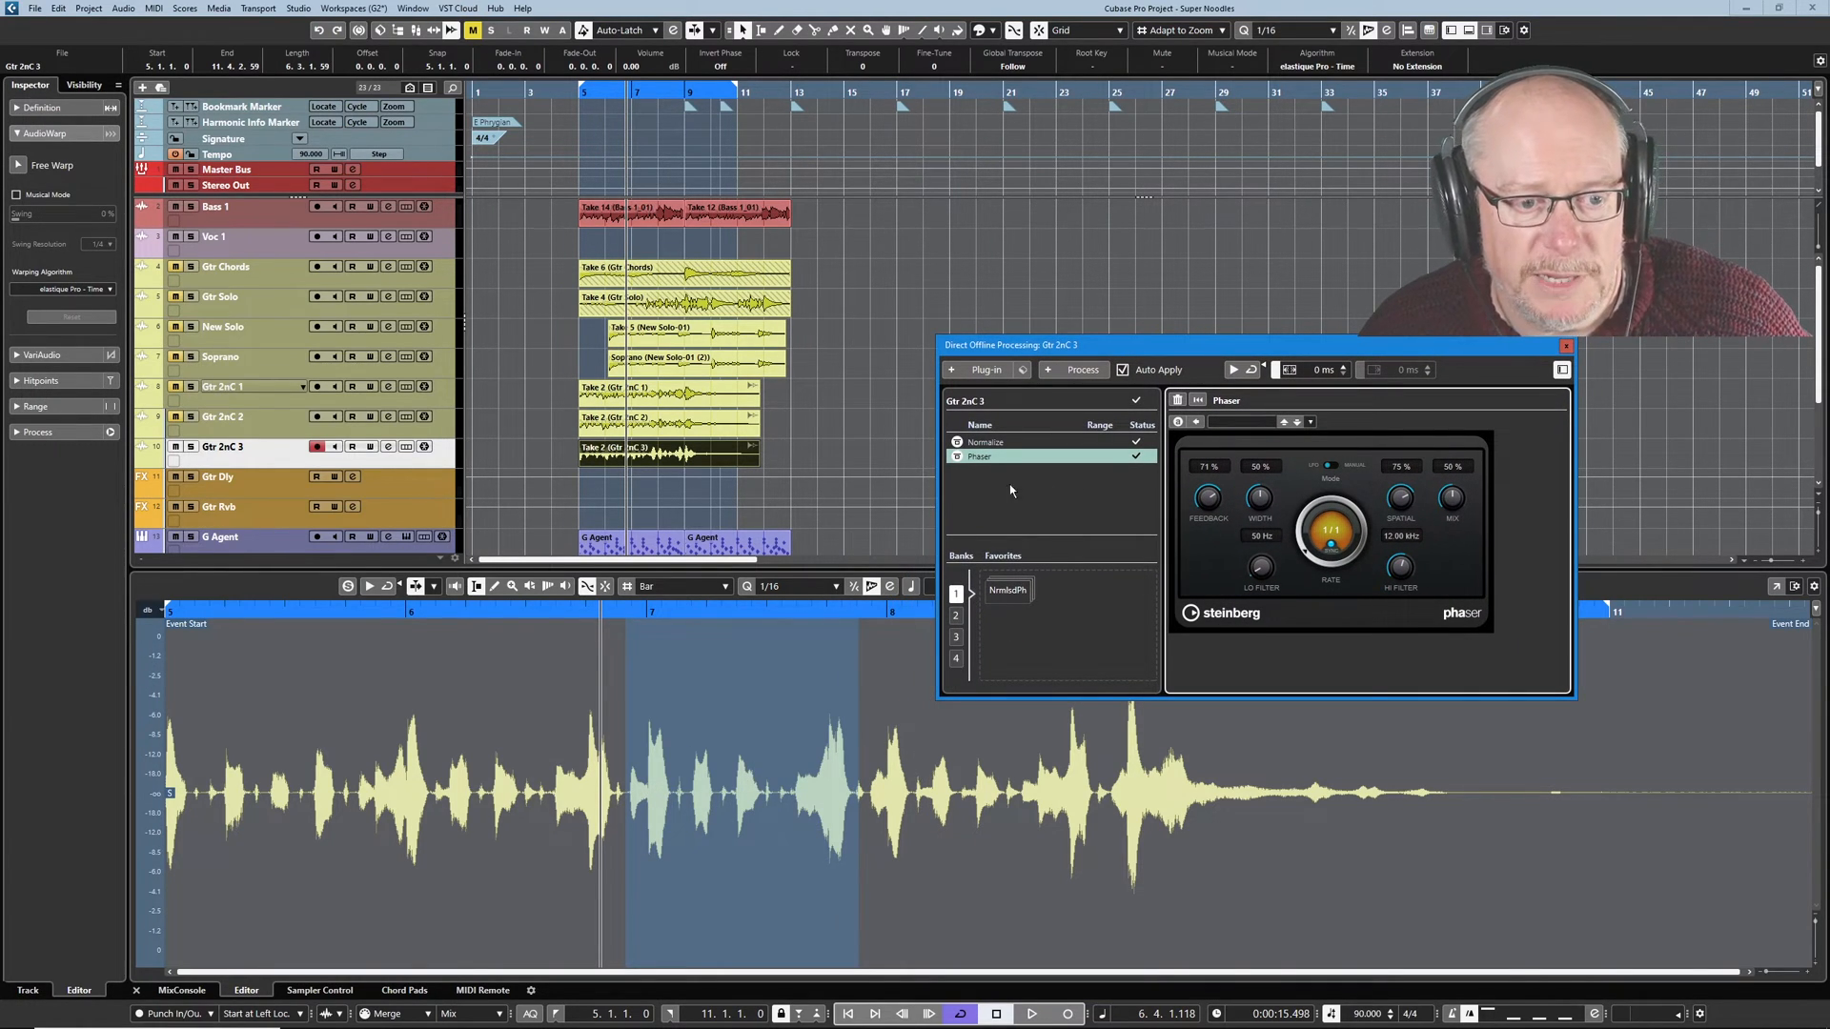
Add Steinberg Distortion after Normalize and Phaser on the marked range, then audition it.
left_click(983, 370)
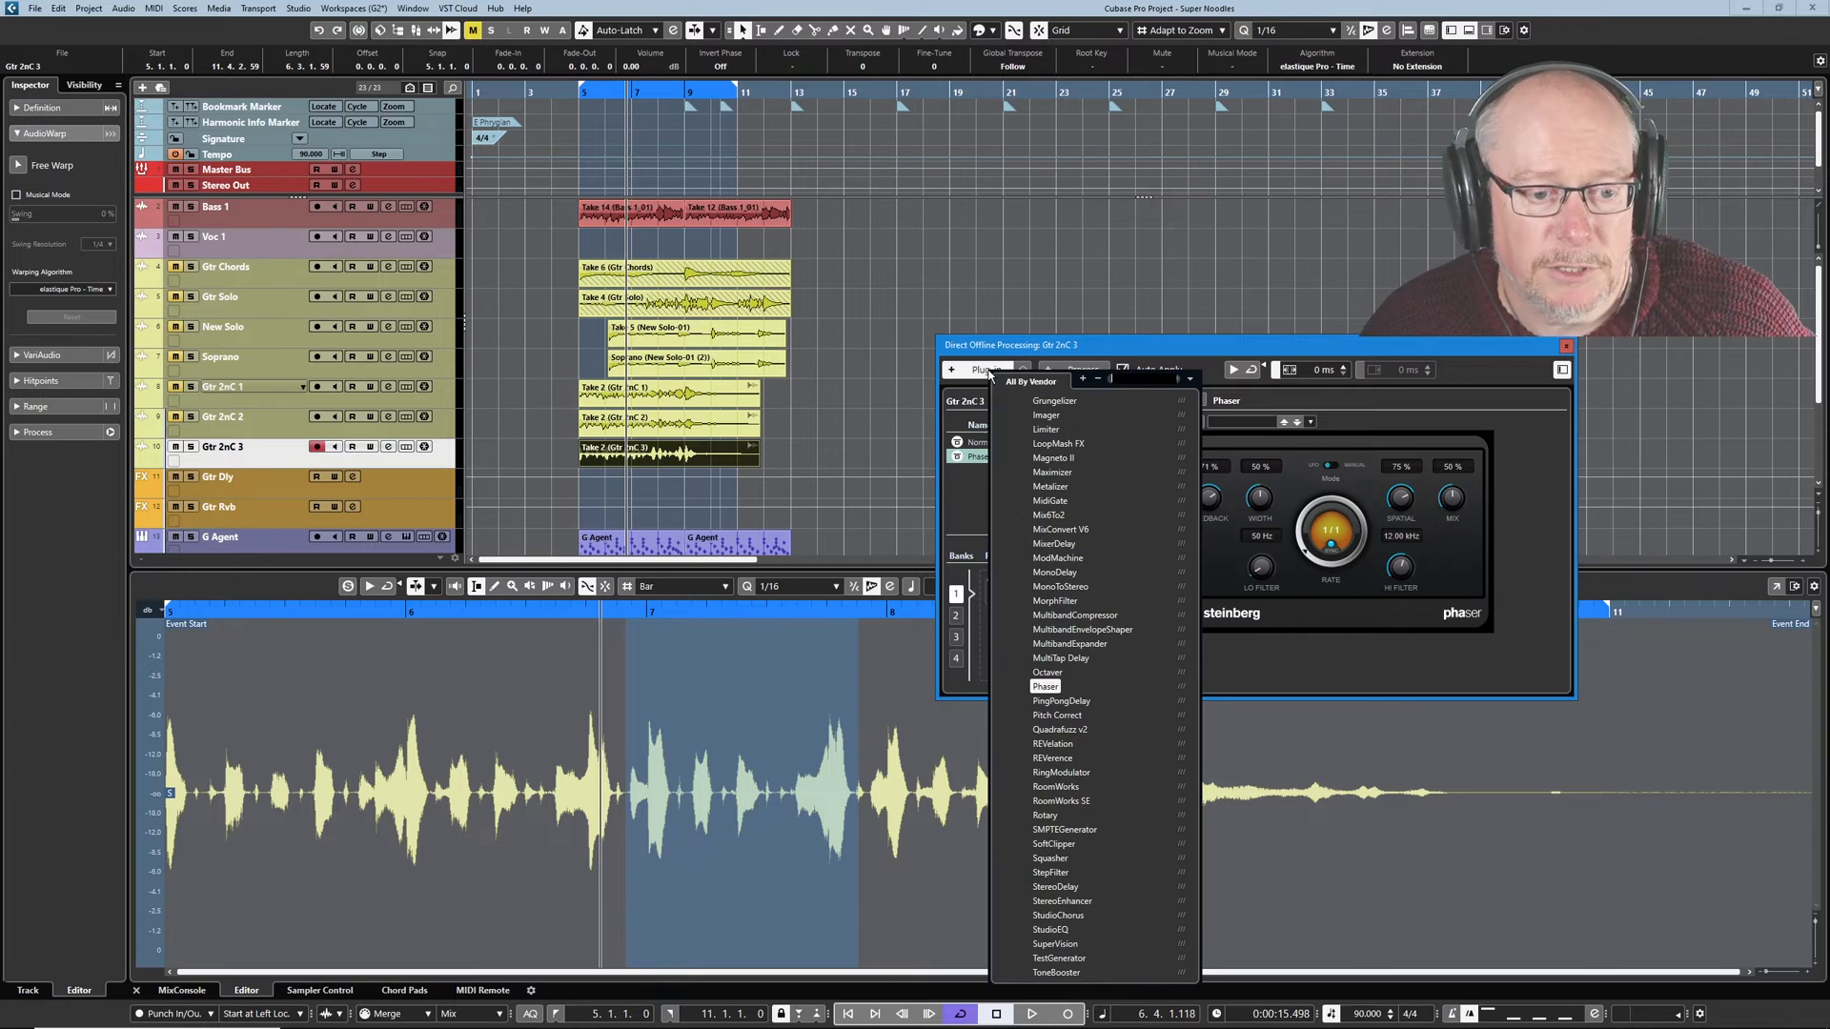
scroll("up", 3)
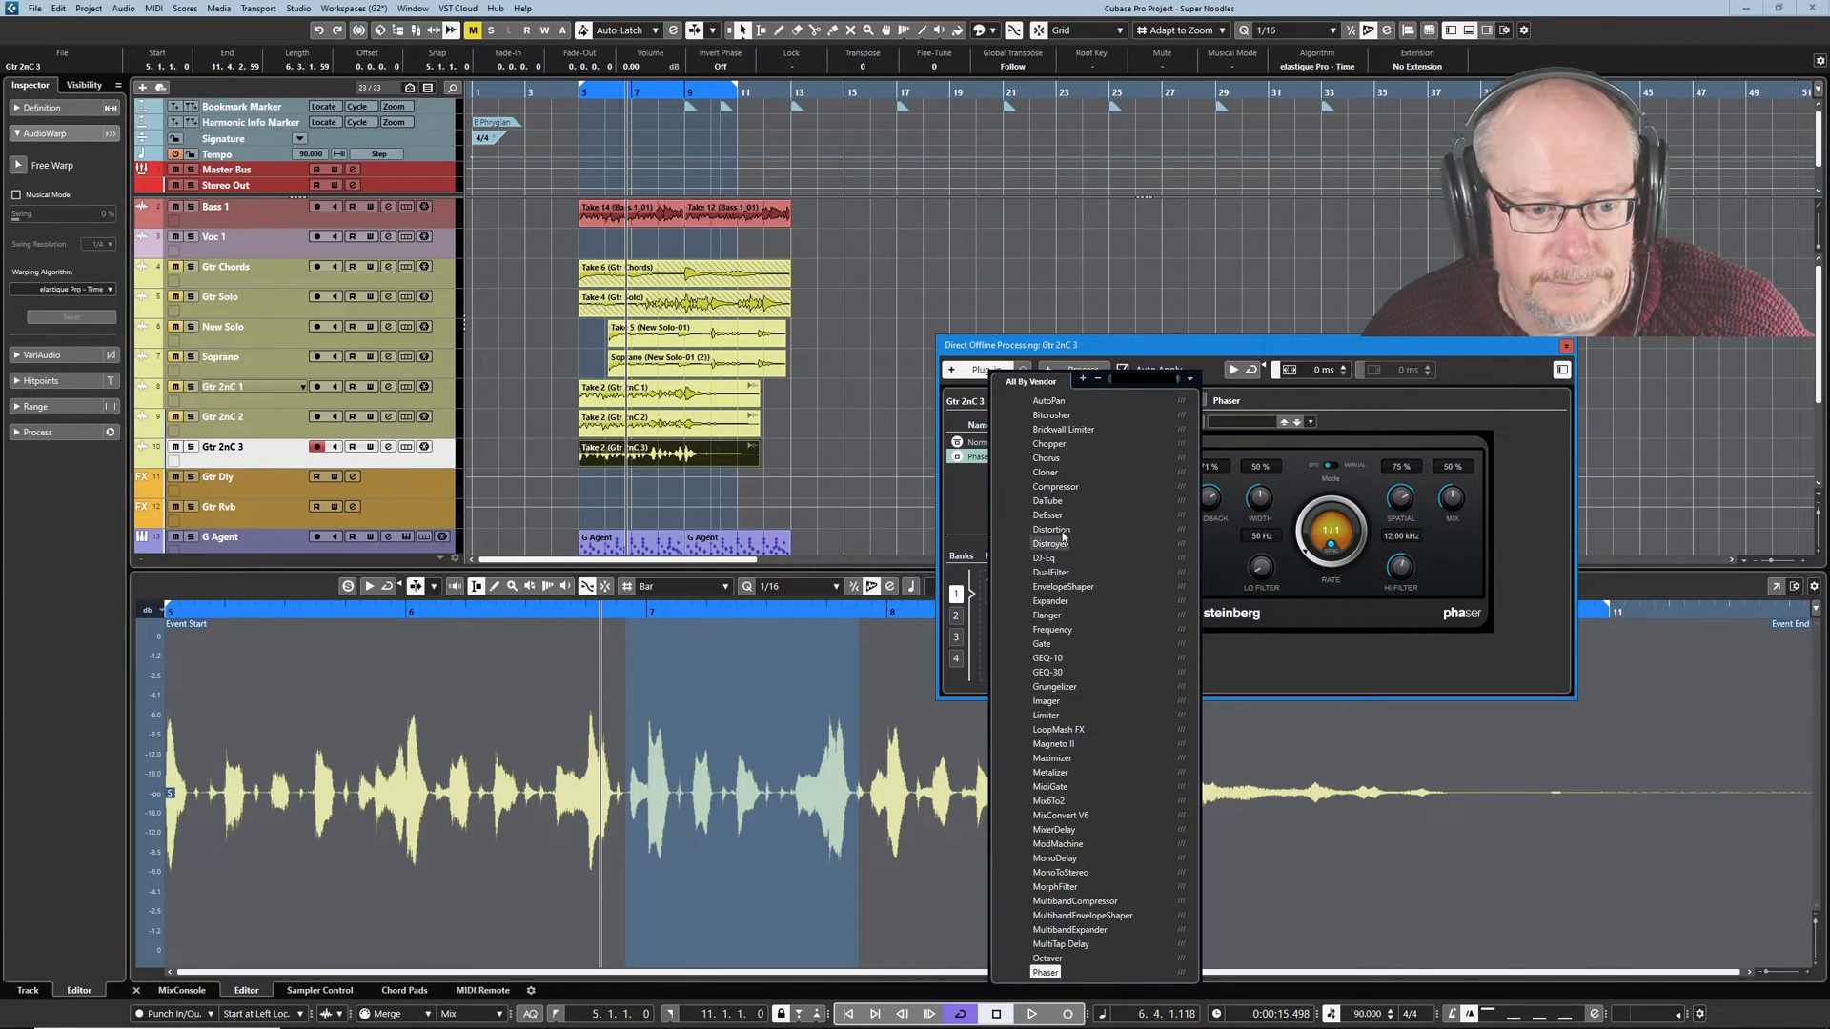
left_click(1050, 528)
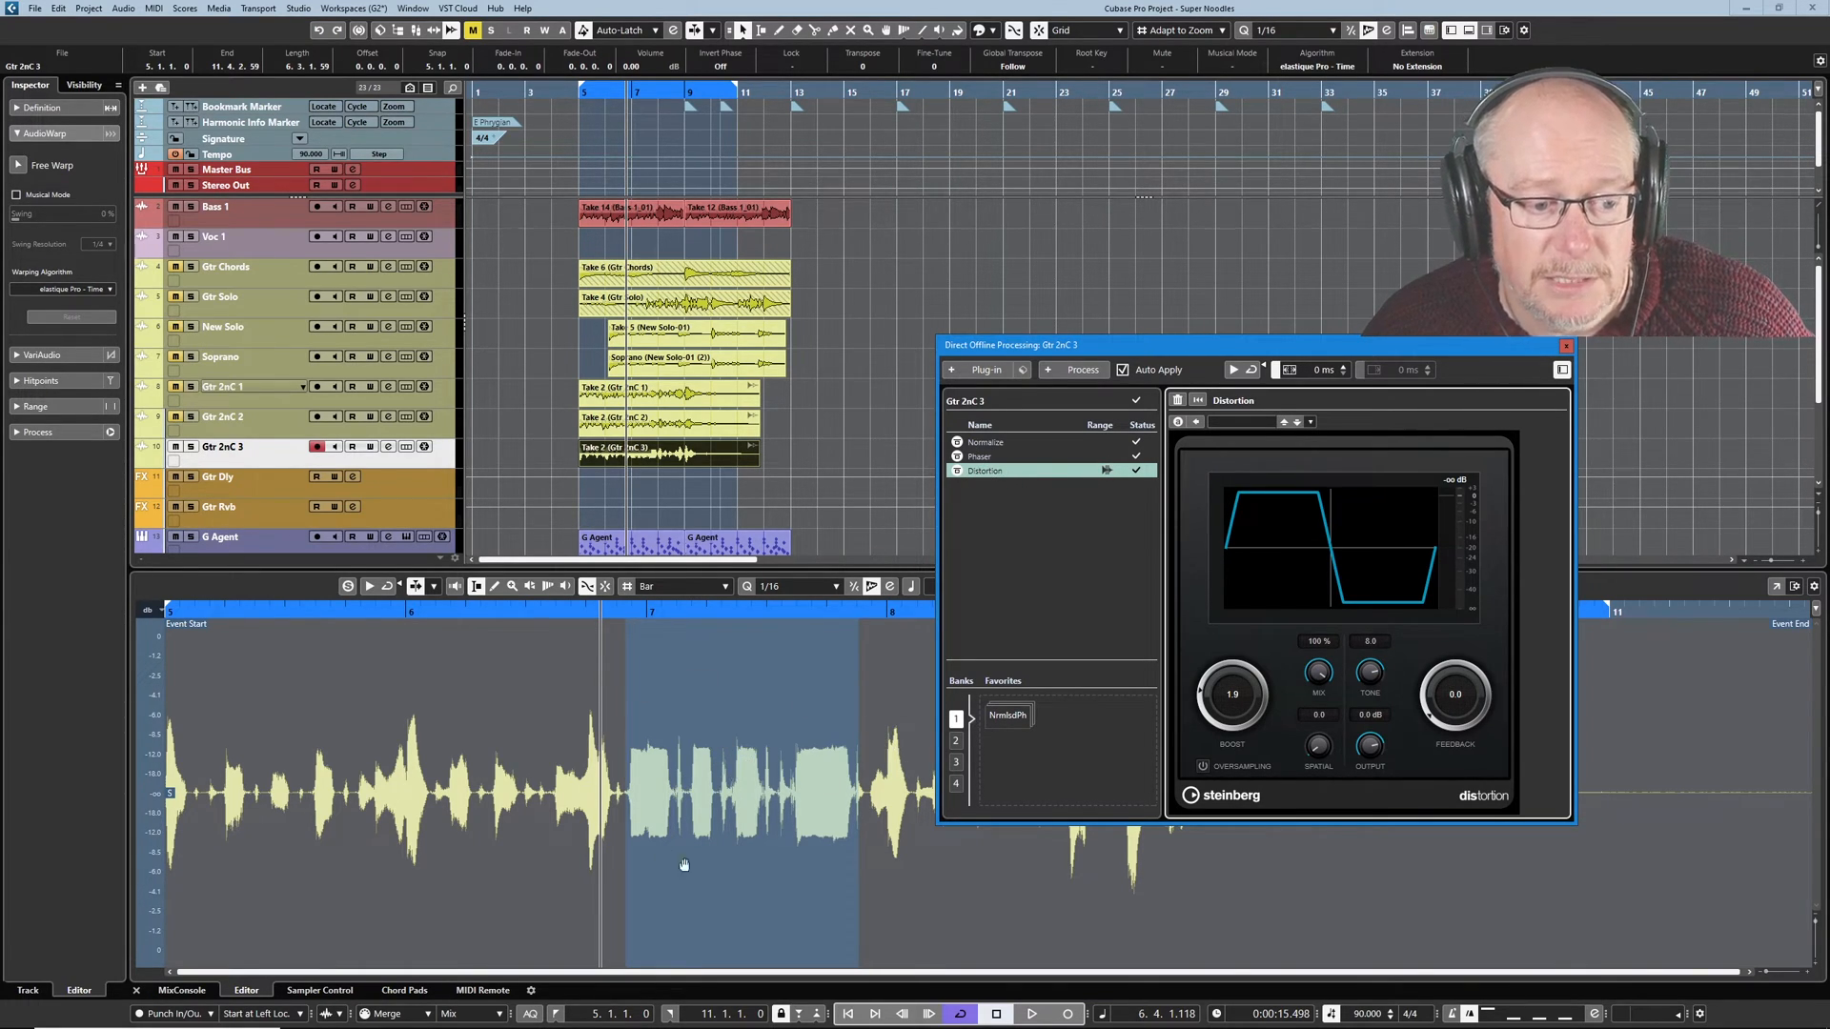
mouse_move(886, 779)
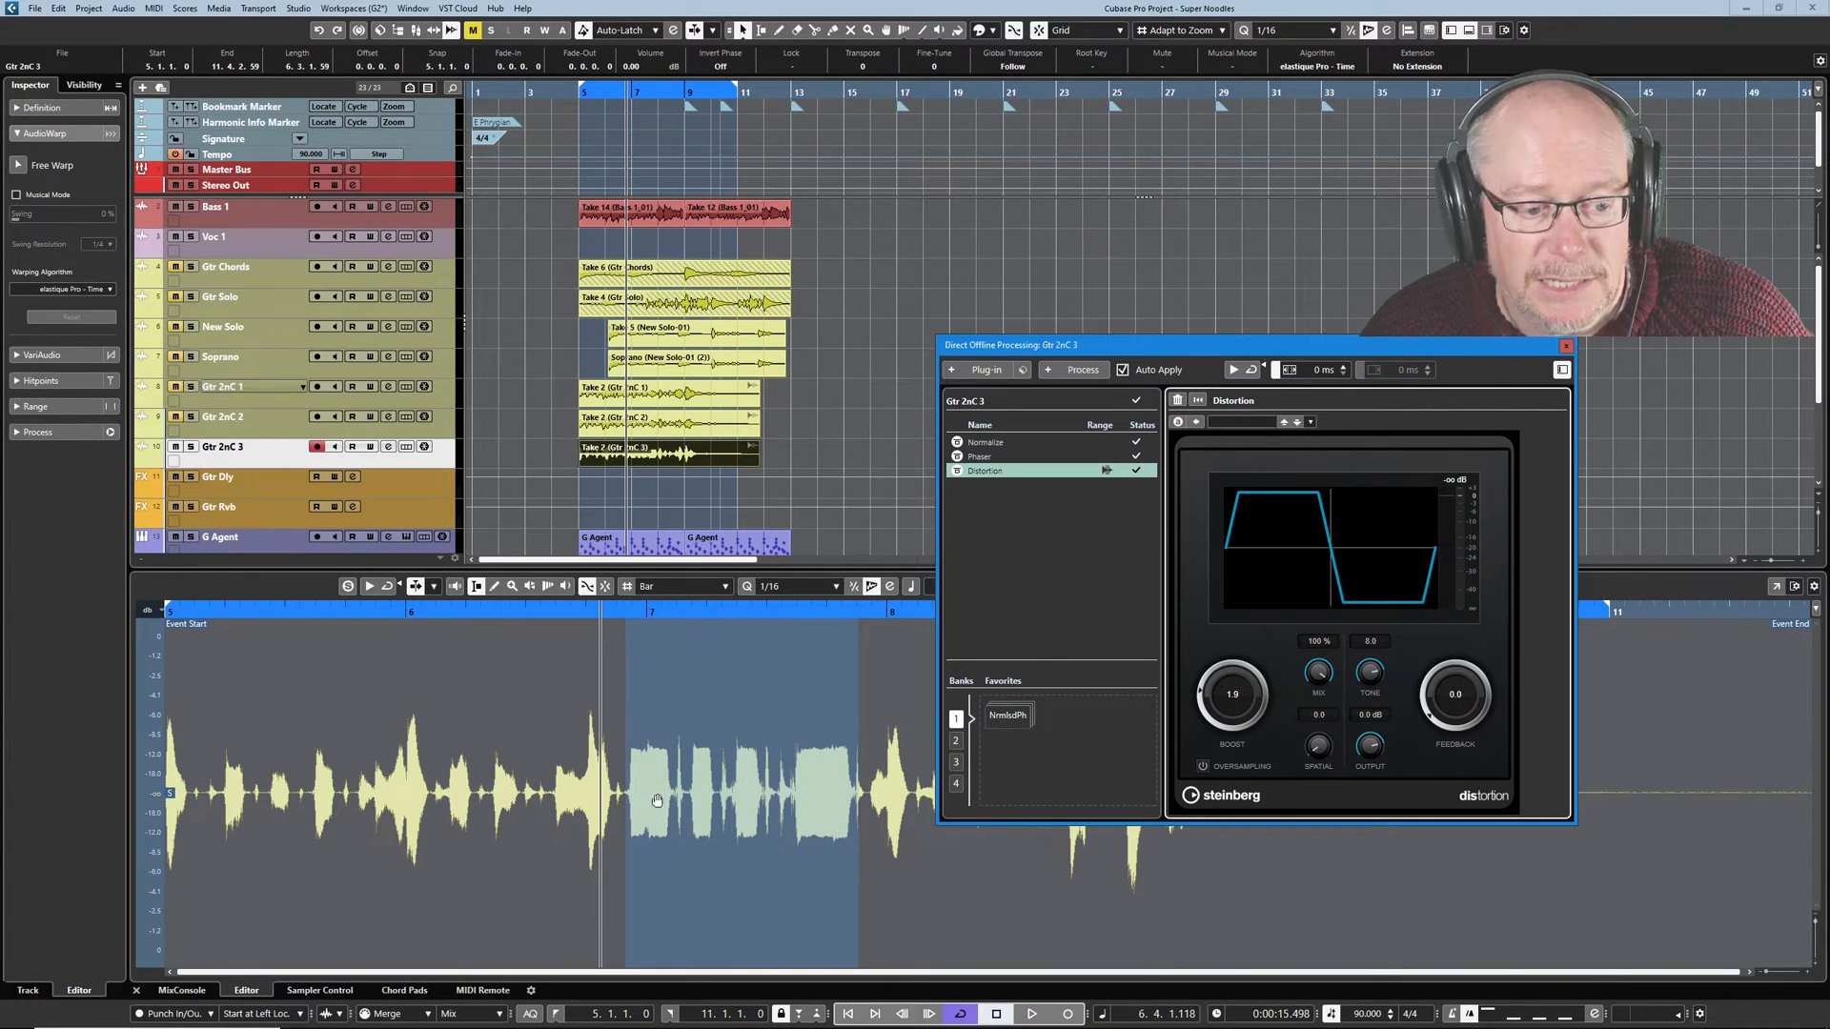
mouse_move(863, 855)
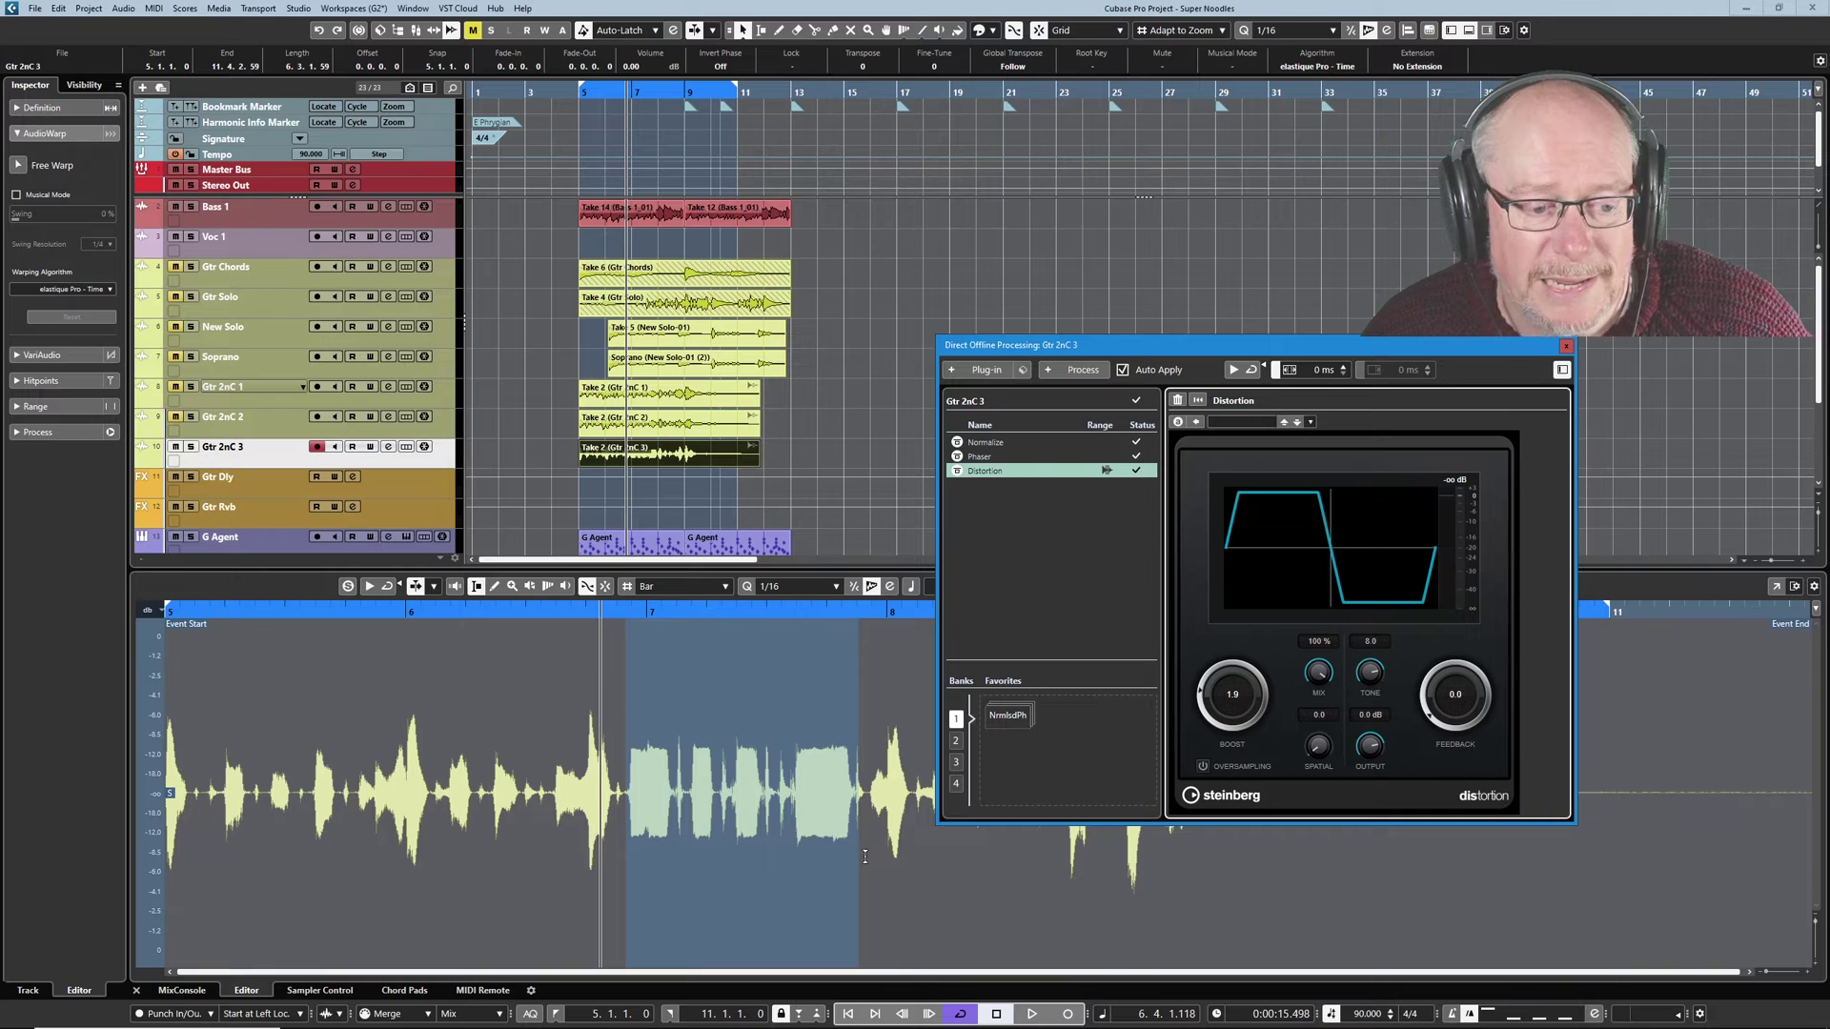
mouse_move(705, 814)
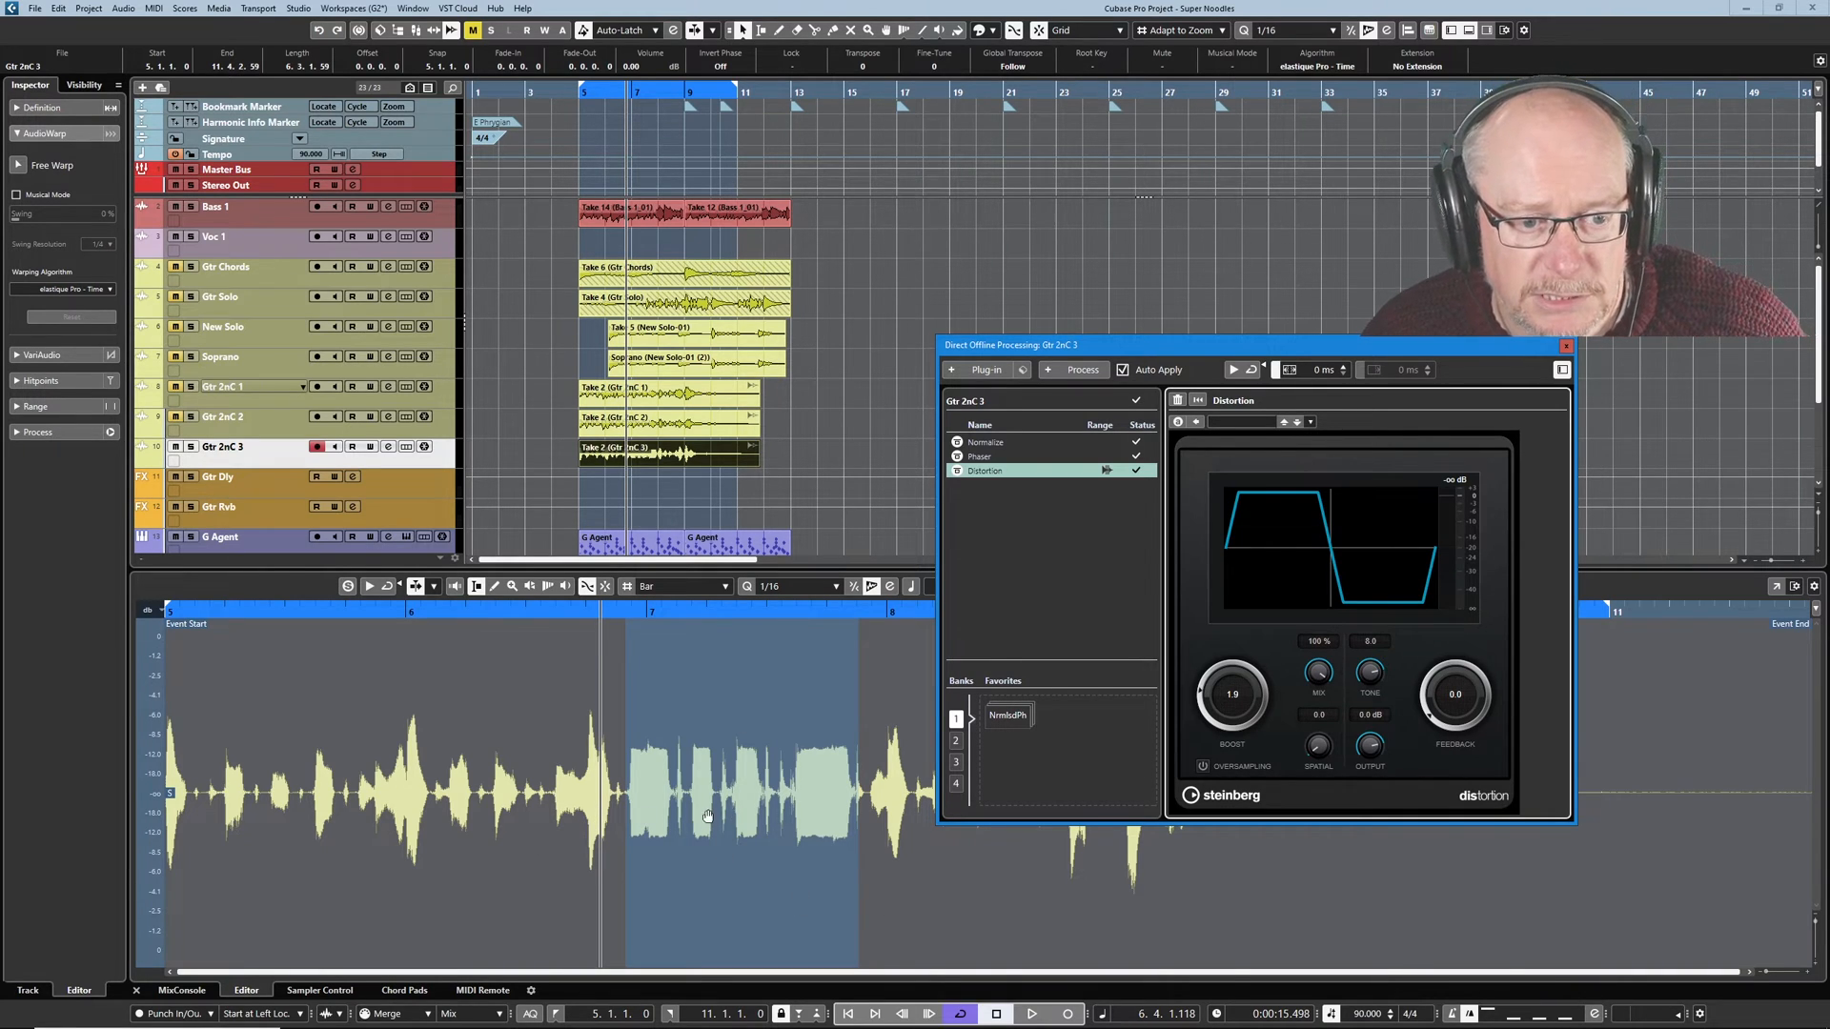
left_click(1031, 1012)
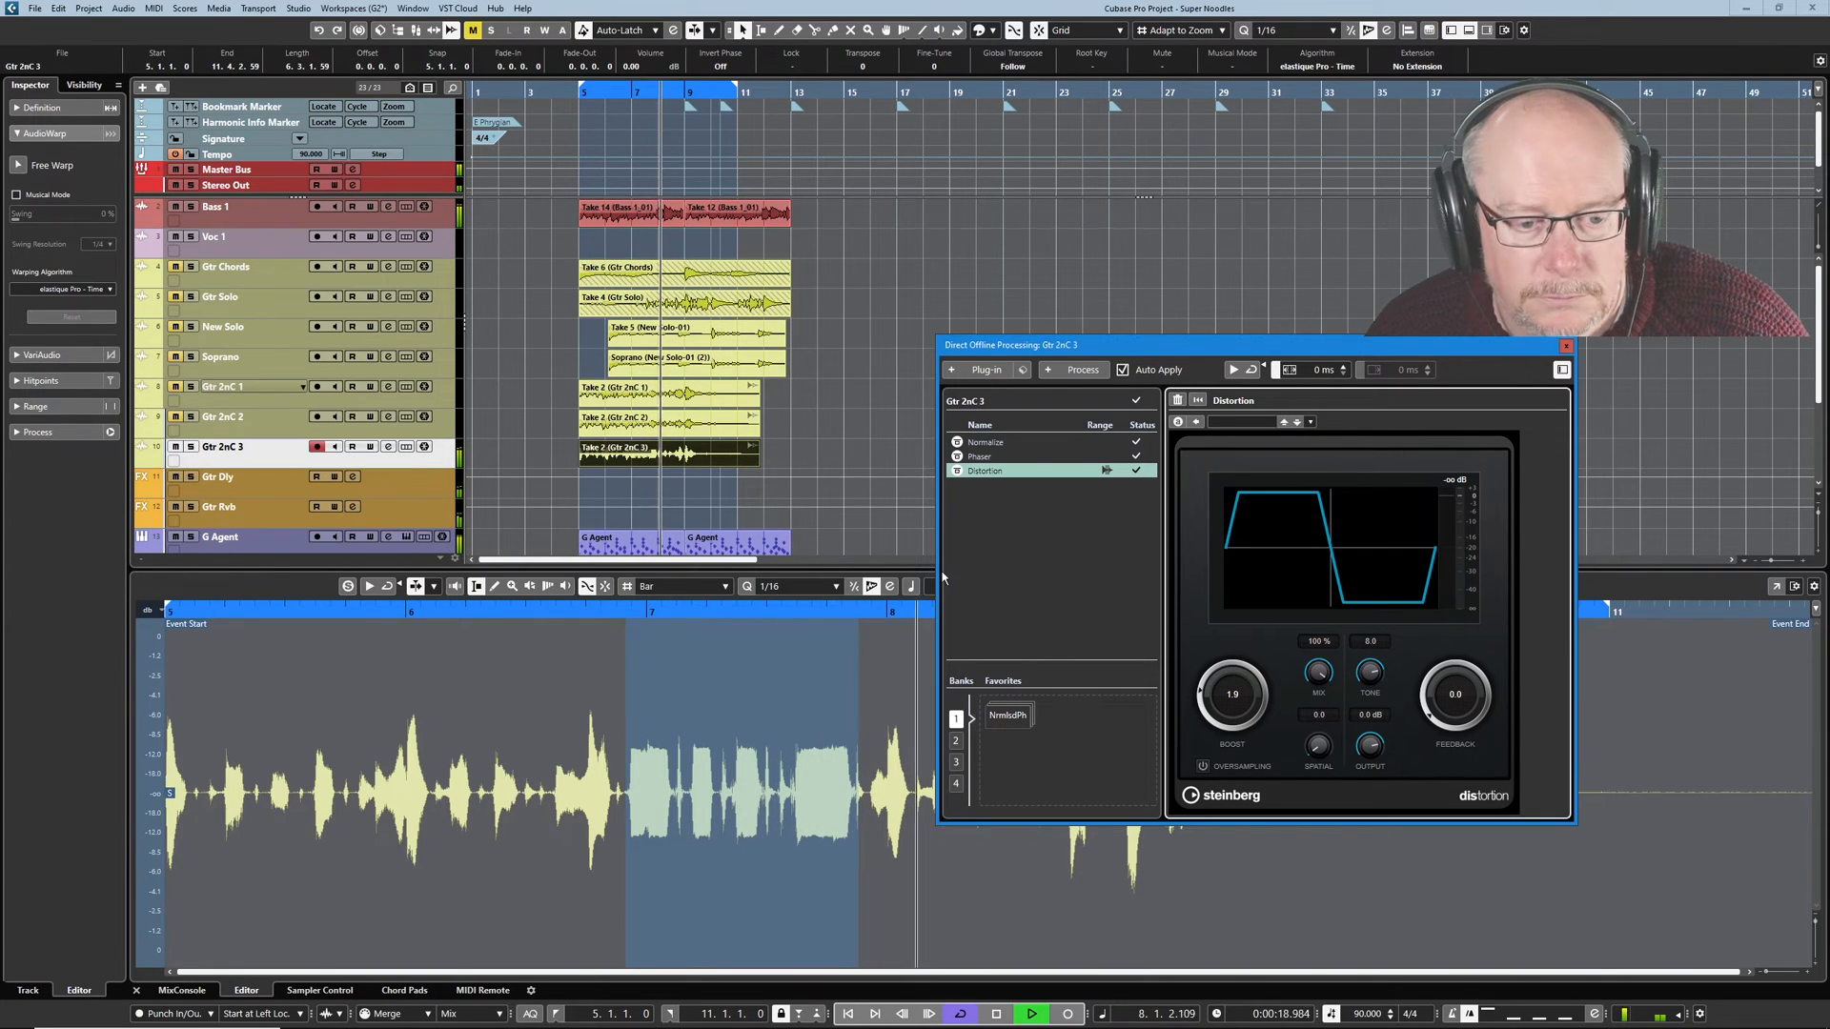
Stop playback of the distorted Gtr 2nC 3 take.
left_click(1027, 1012)
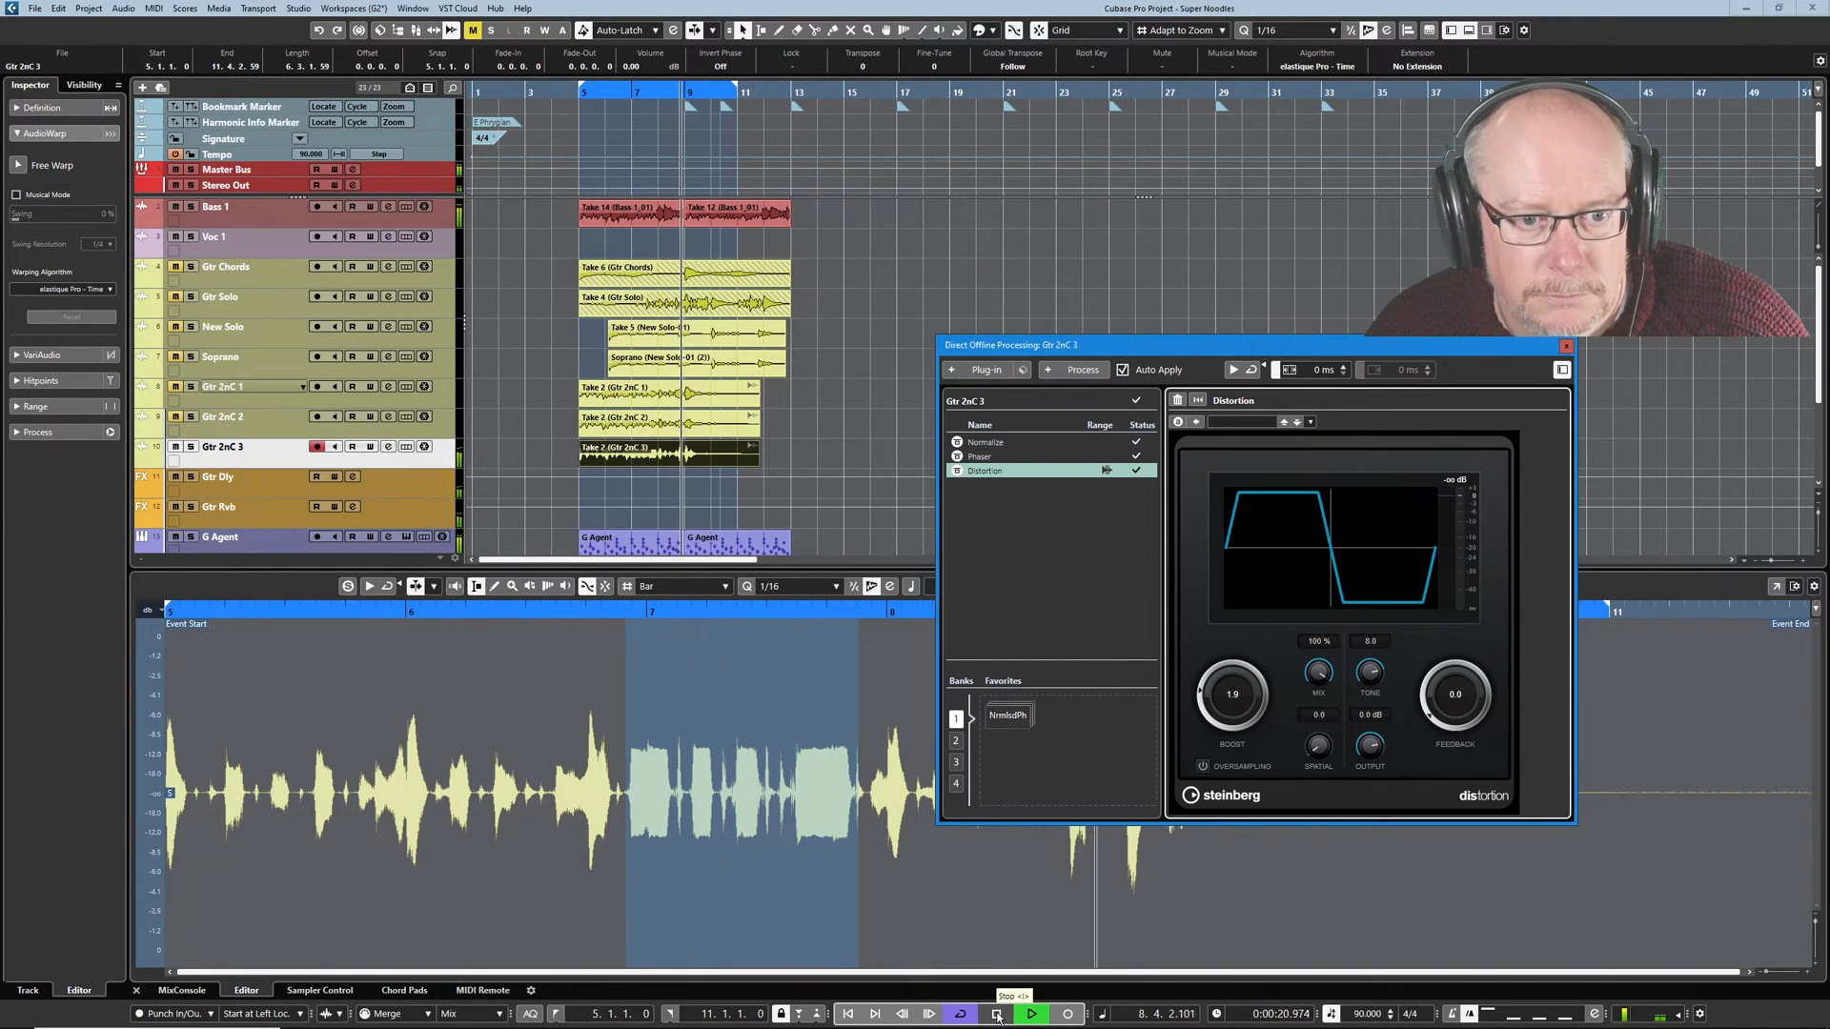
left_click(998, 1012)
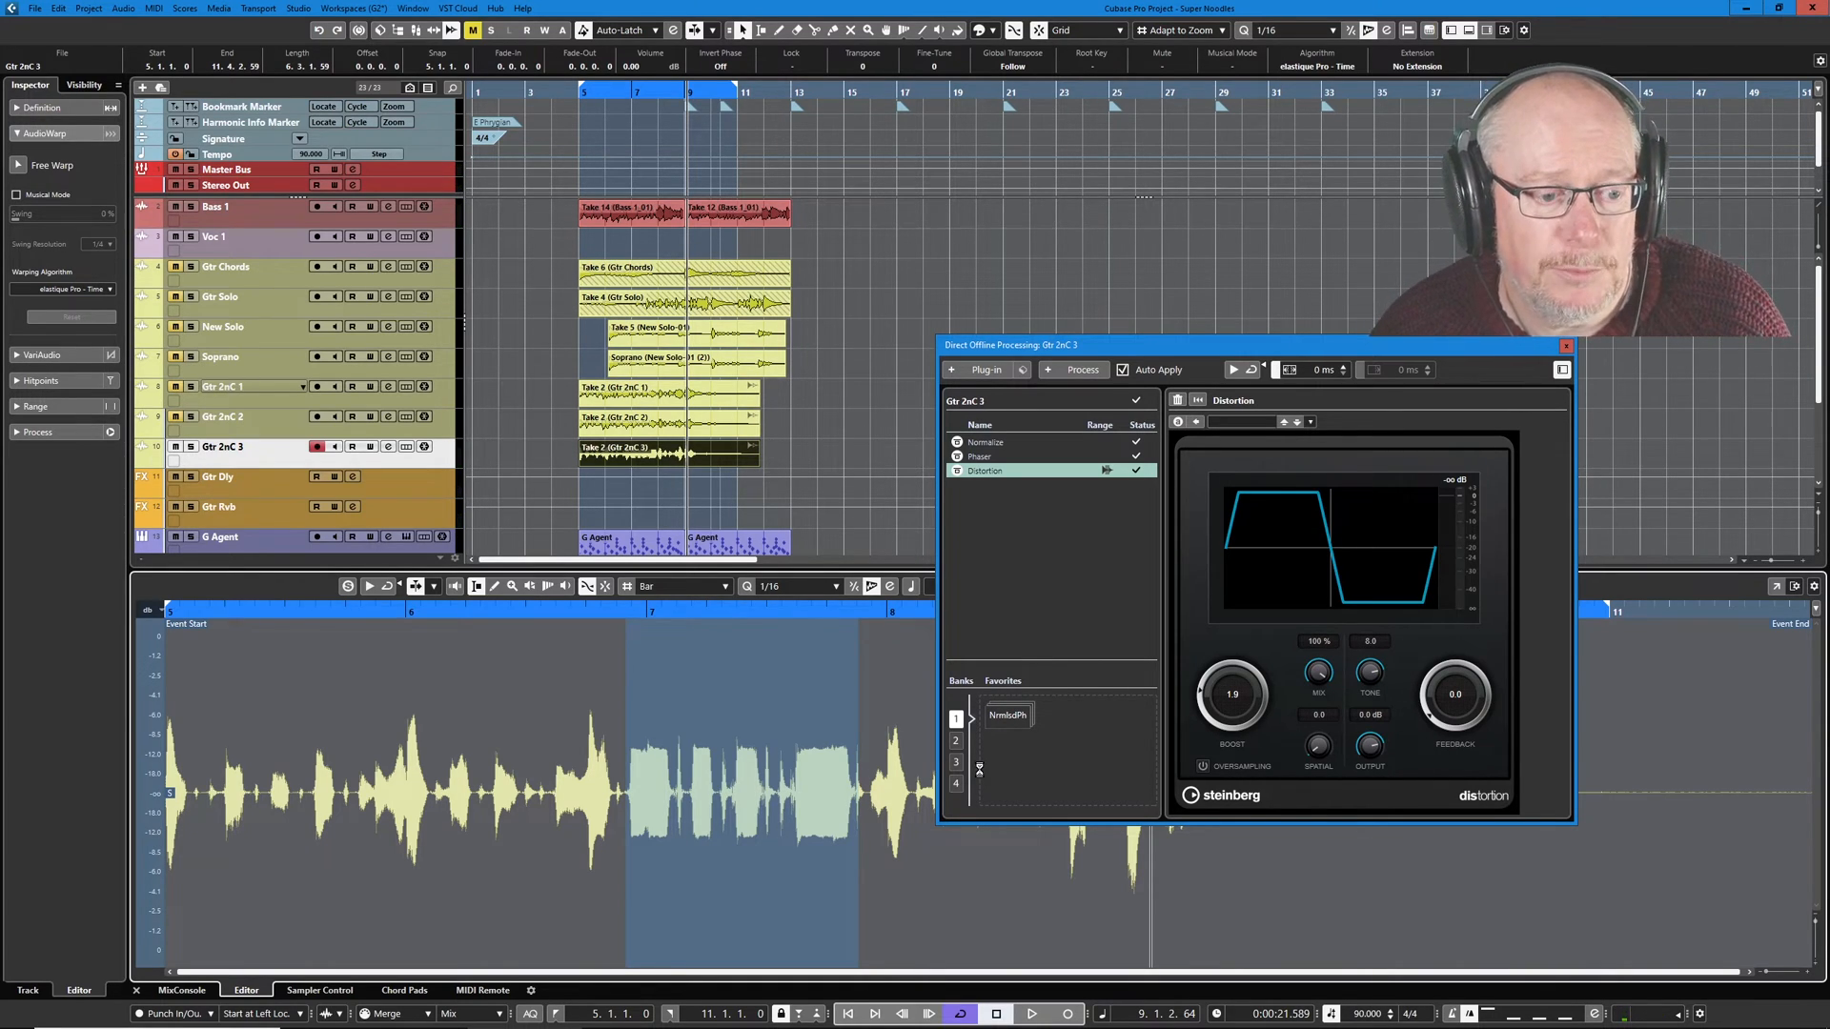
mouse_move(1068, 781)
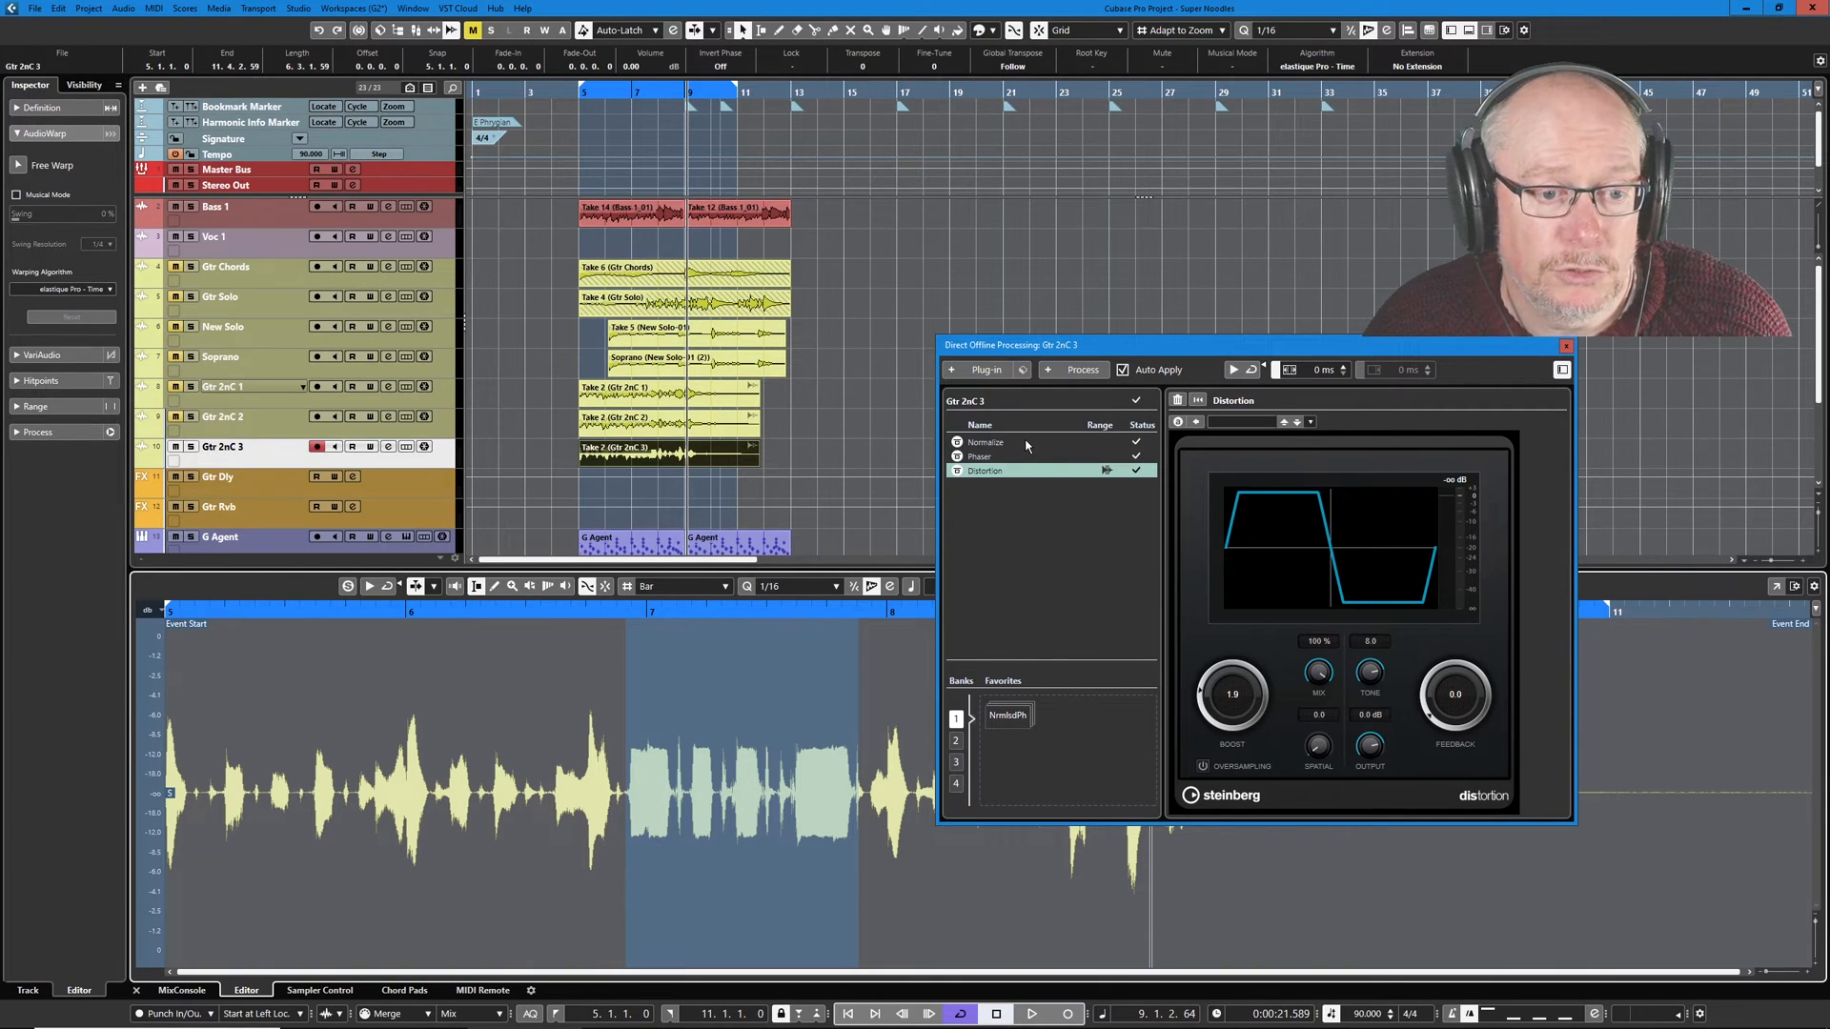
Delete the Phaser so only Normalize and Distortion remain, then play the result.
left_click(984, 455)
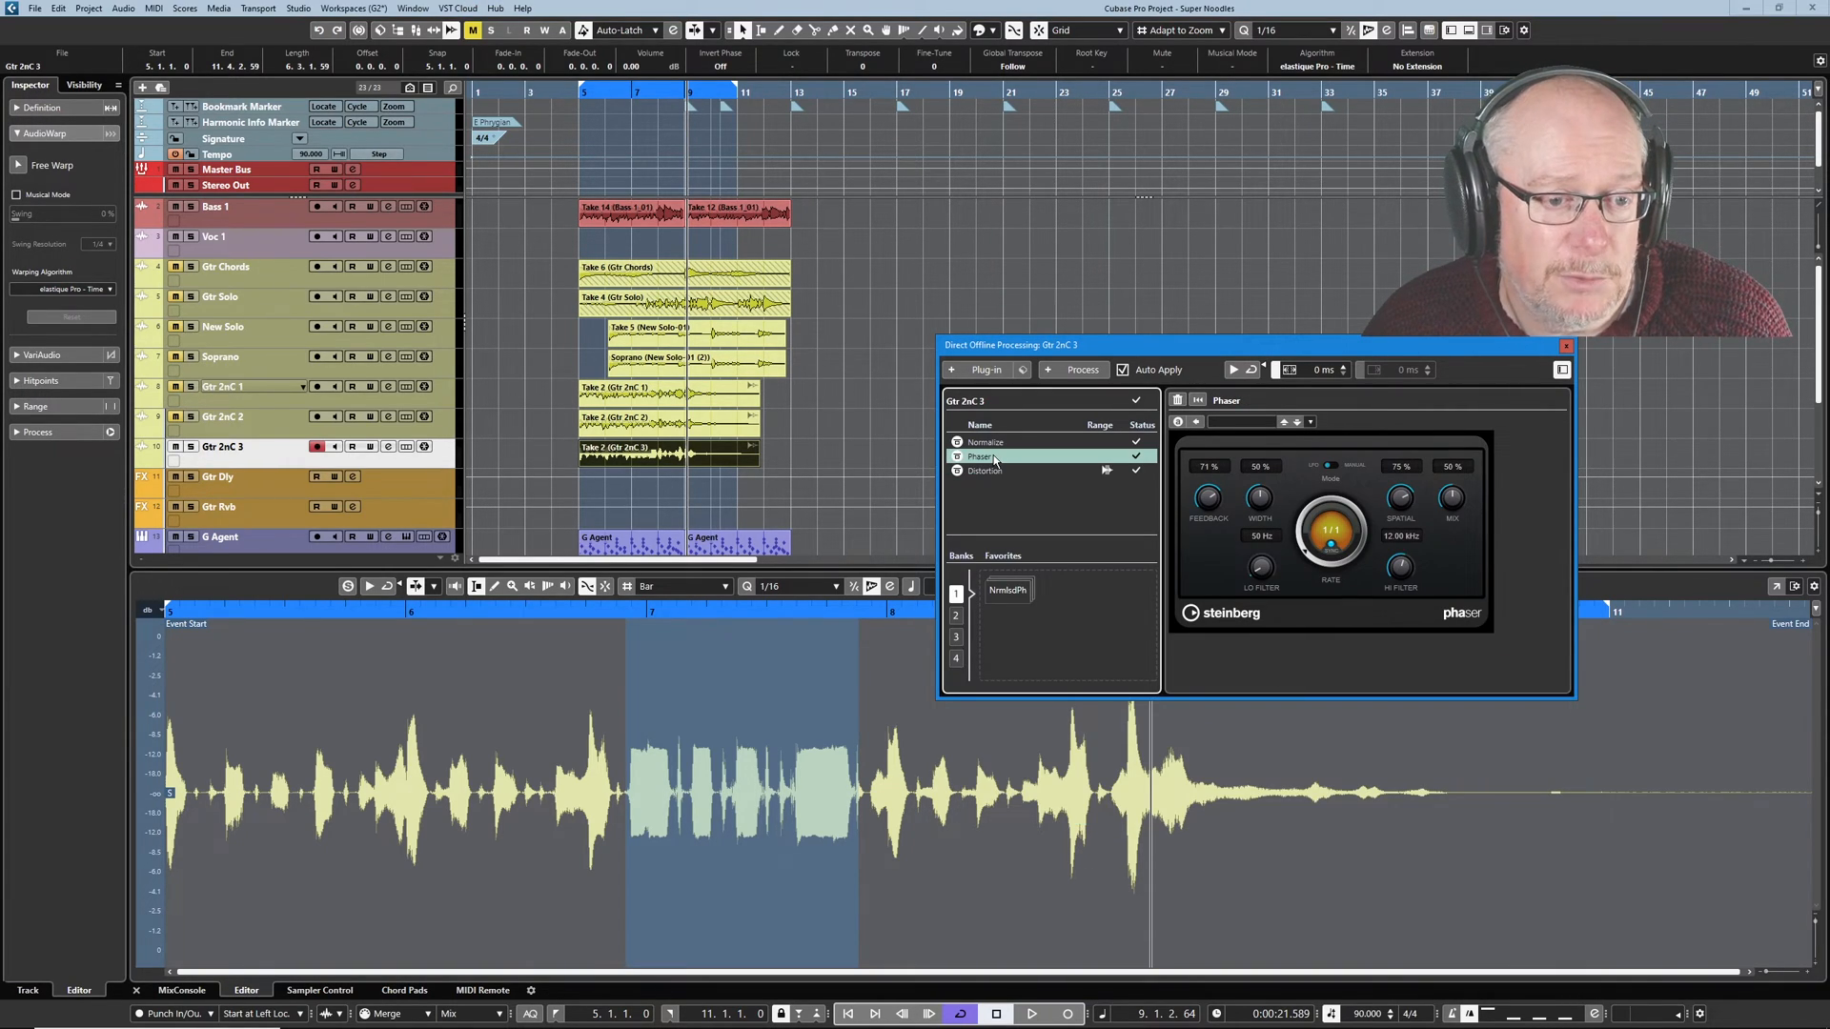
right_click(980, 456)
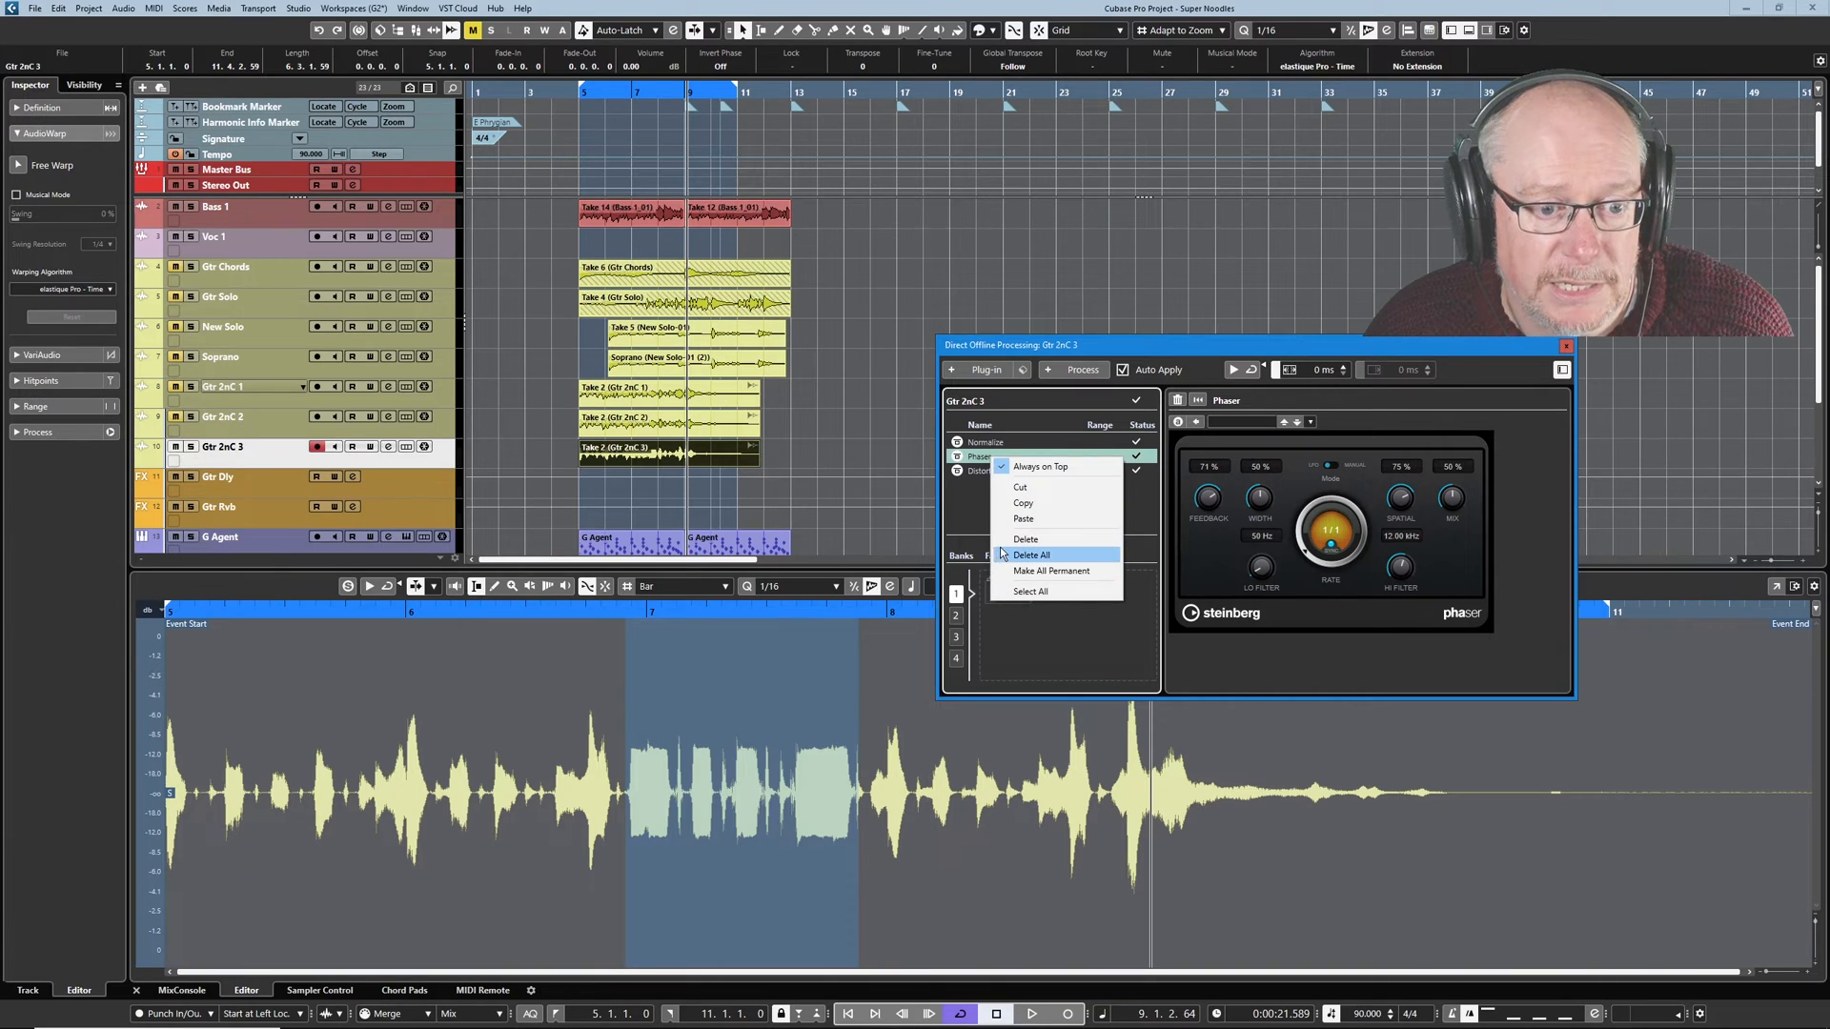
left_click(1031, 555)
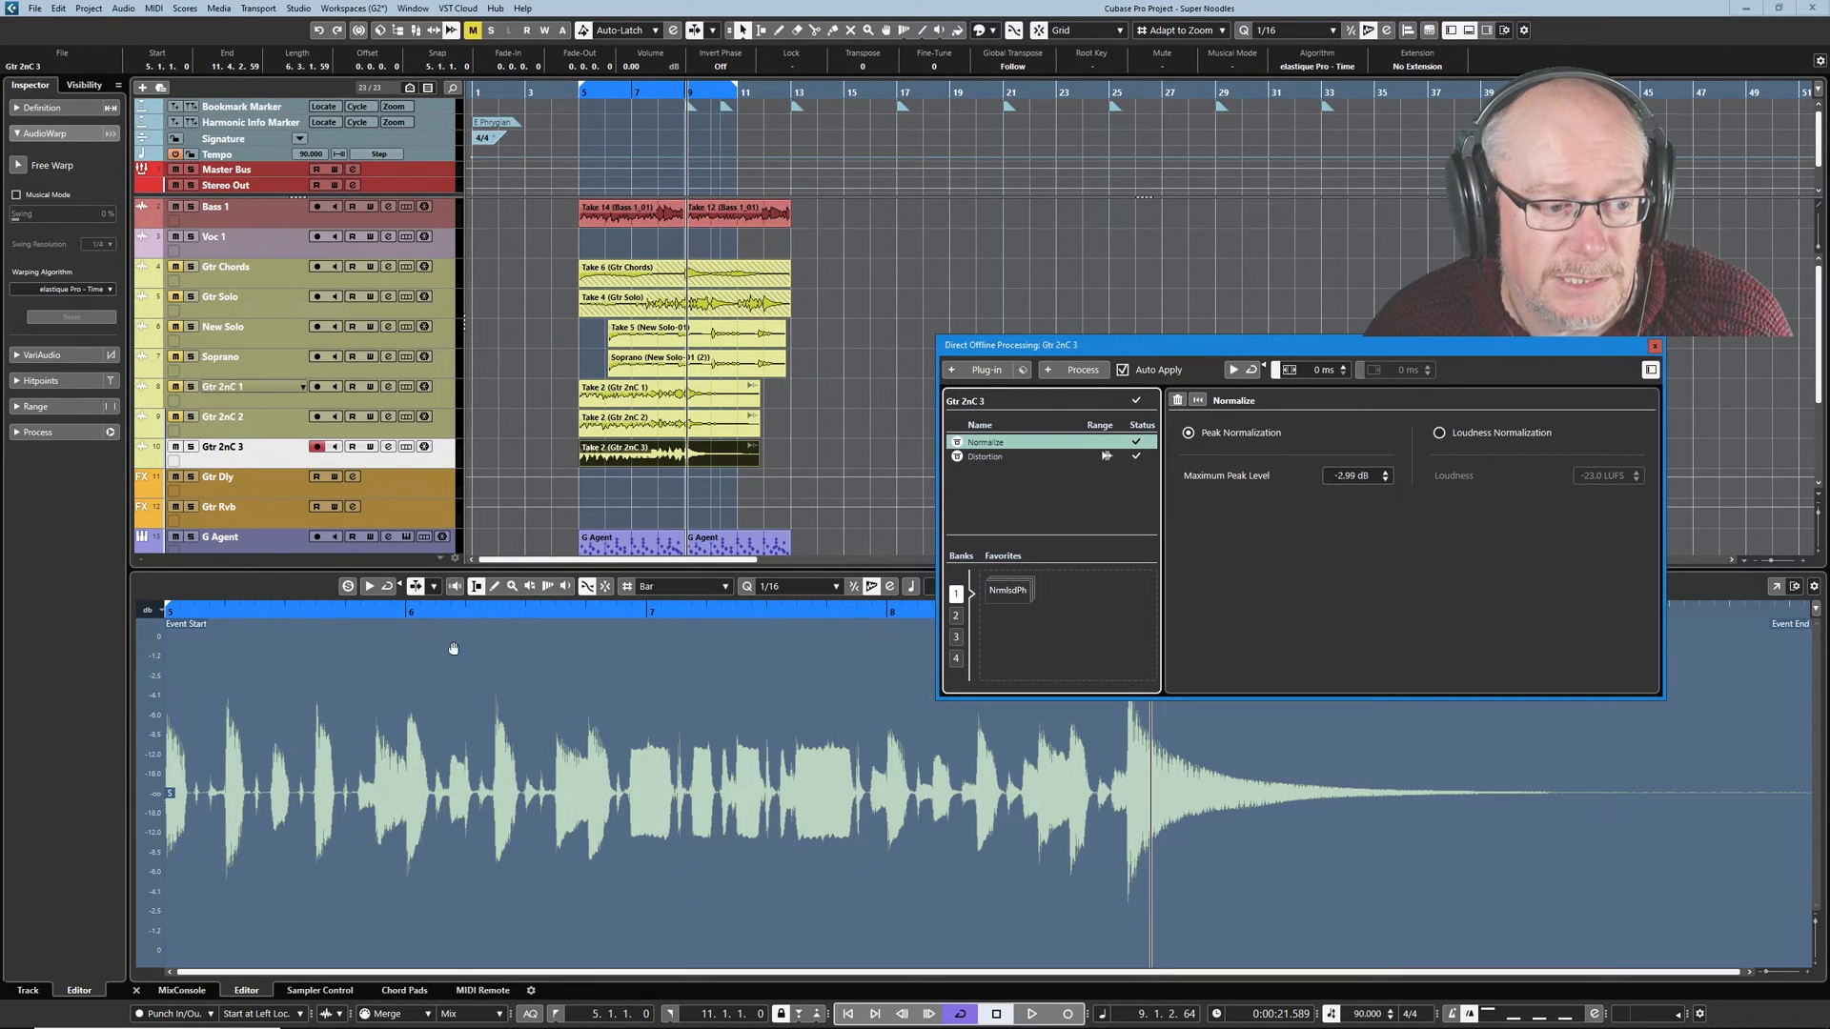
left_click(1031, 1012)
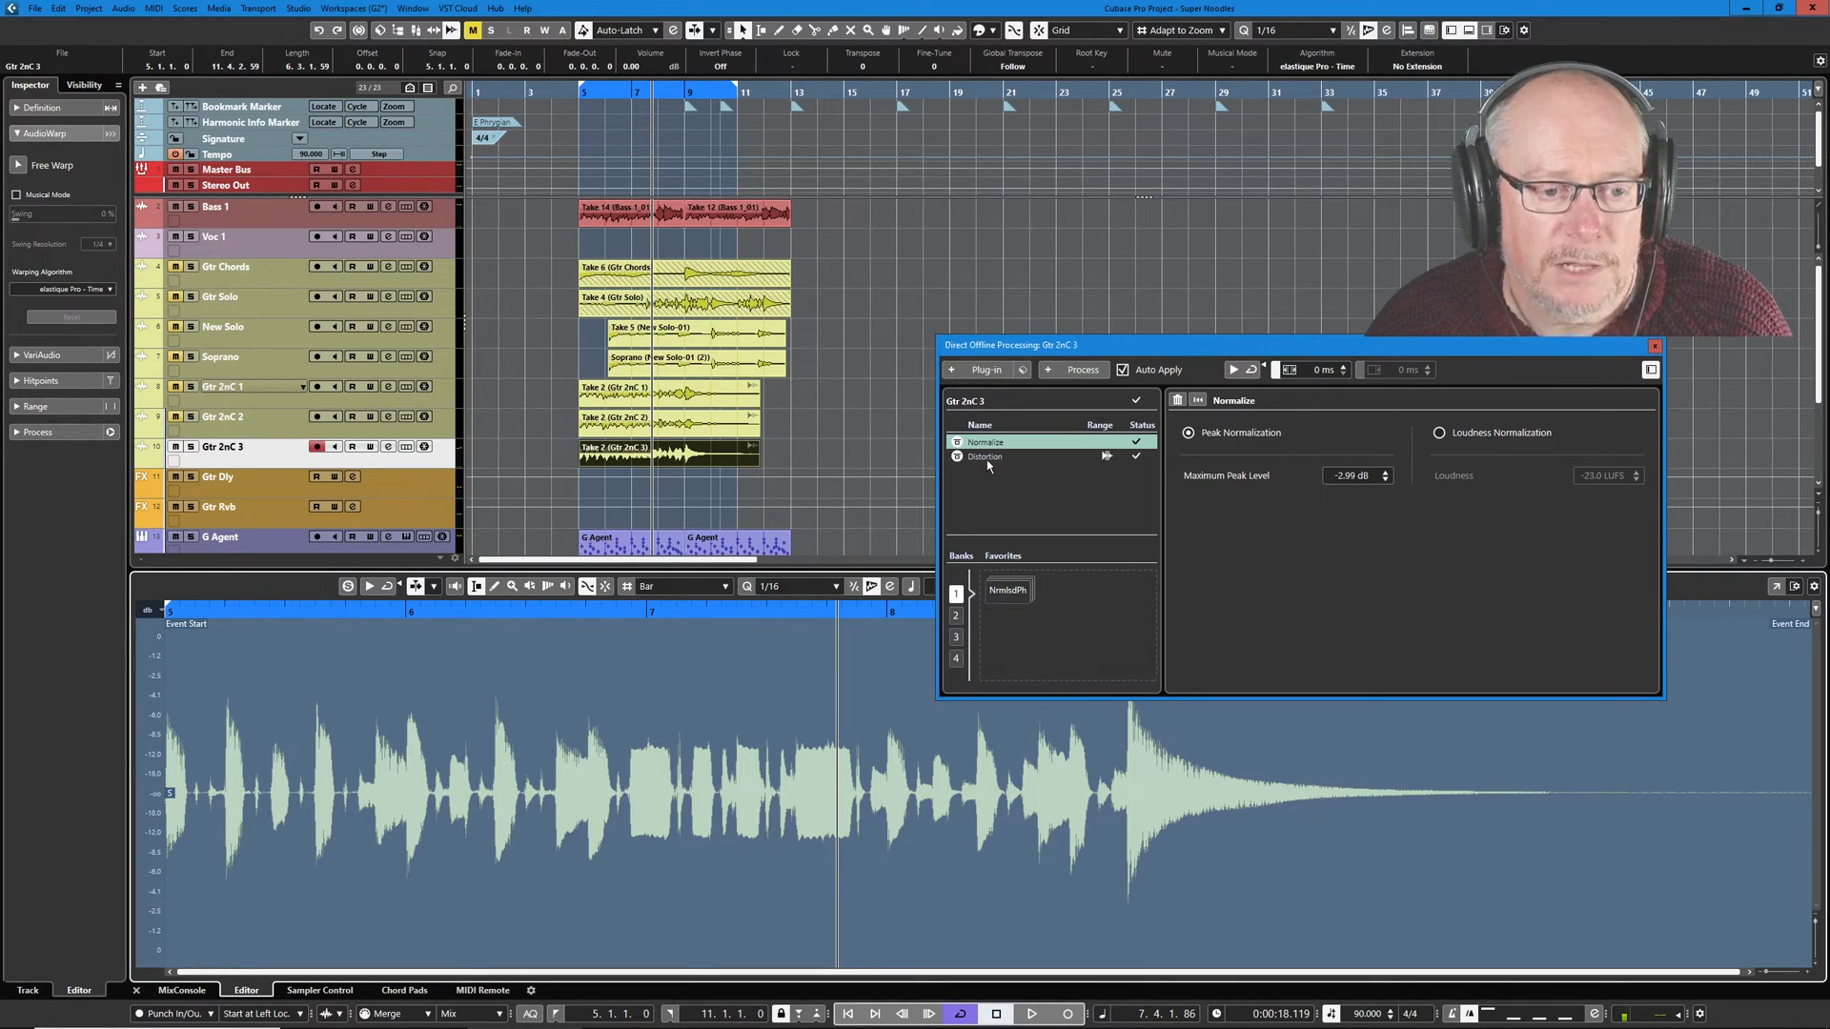
Choose Make All Permanent for the Gtr 2nC 3 process list.
right_click(983, 441)
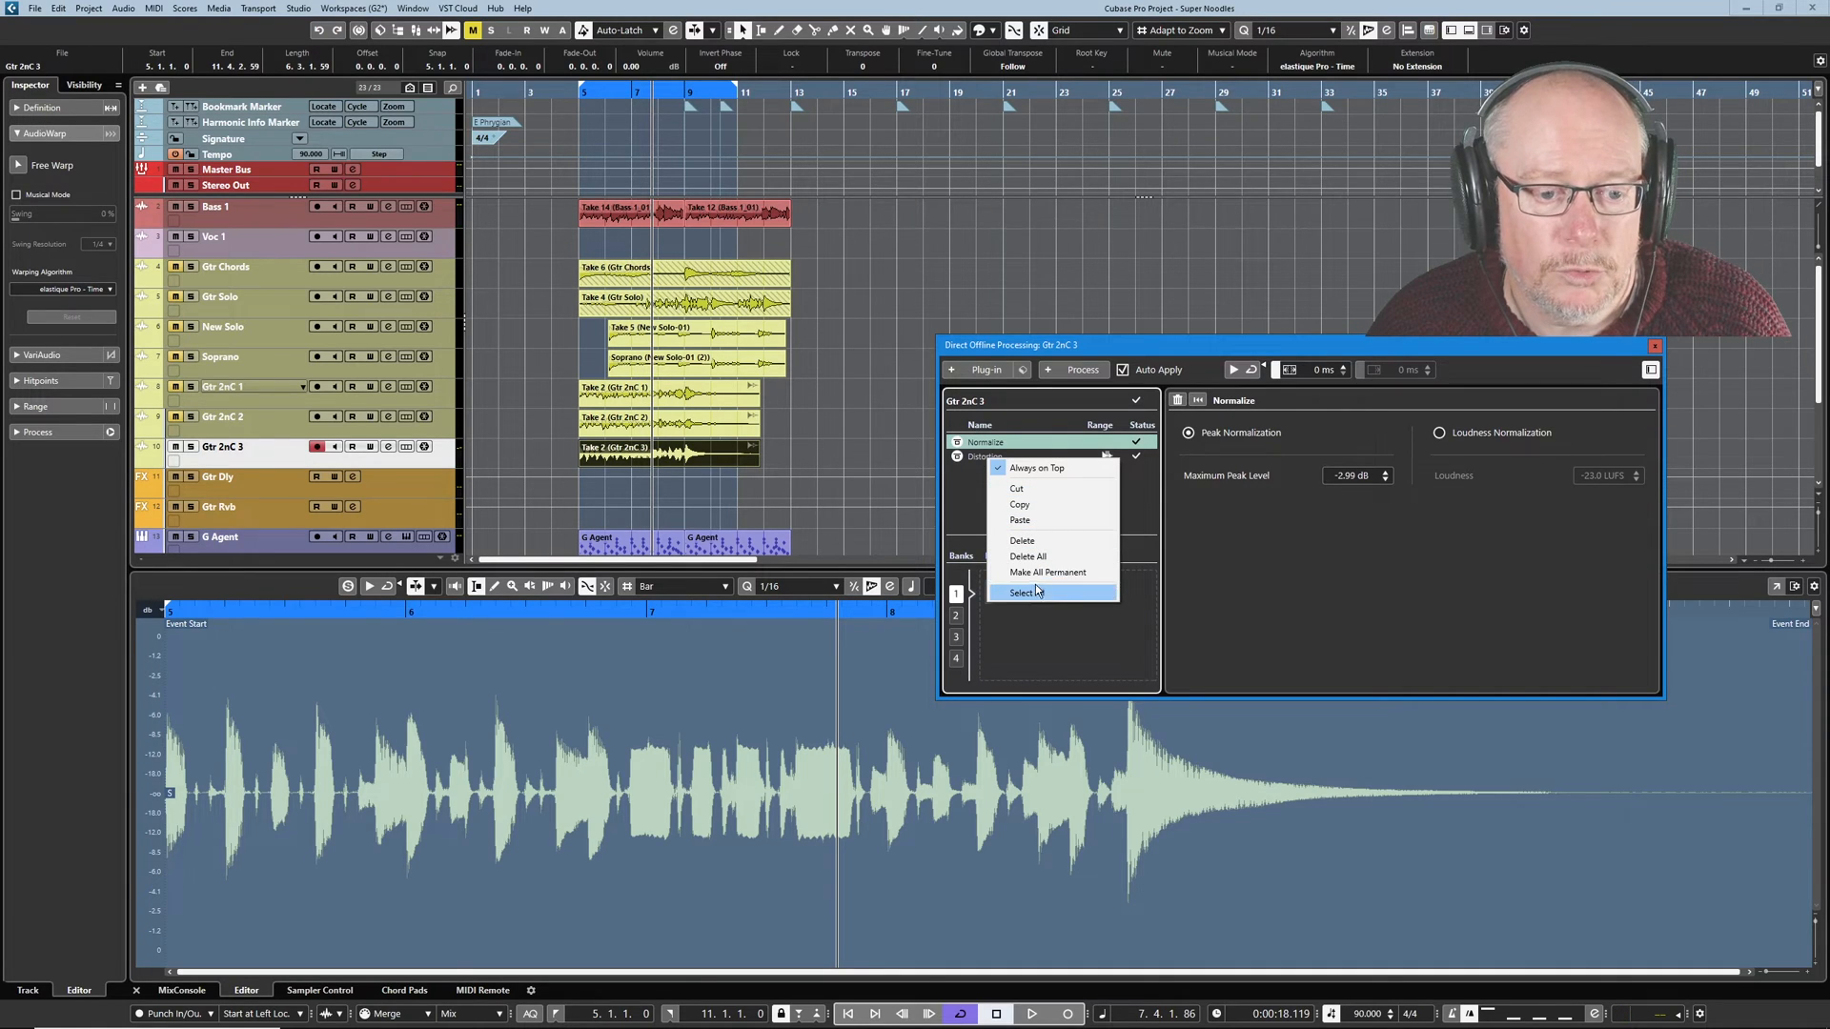
mouse_move(980, 475)
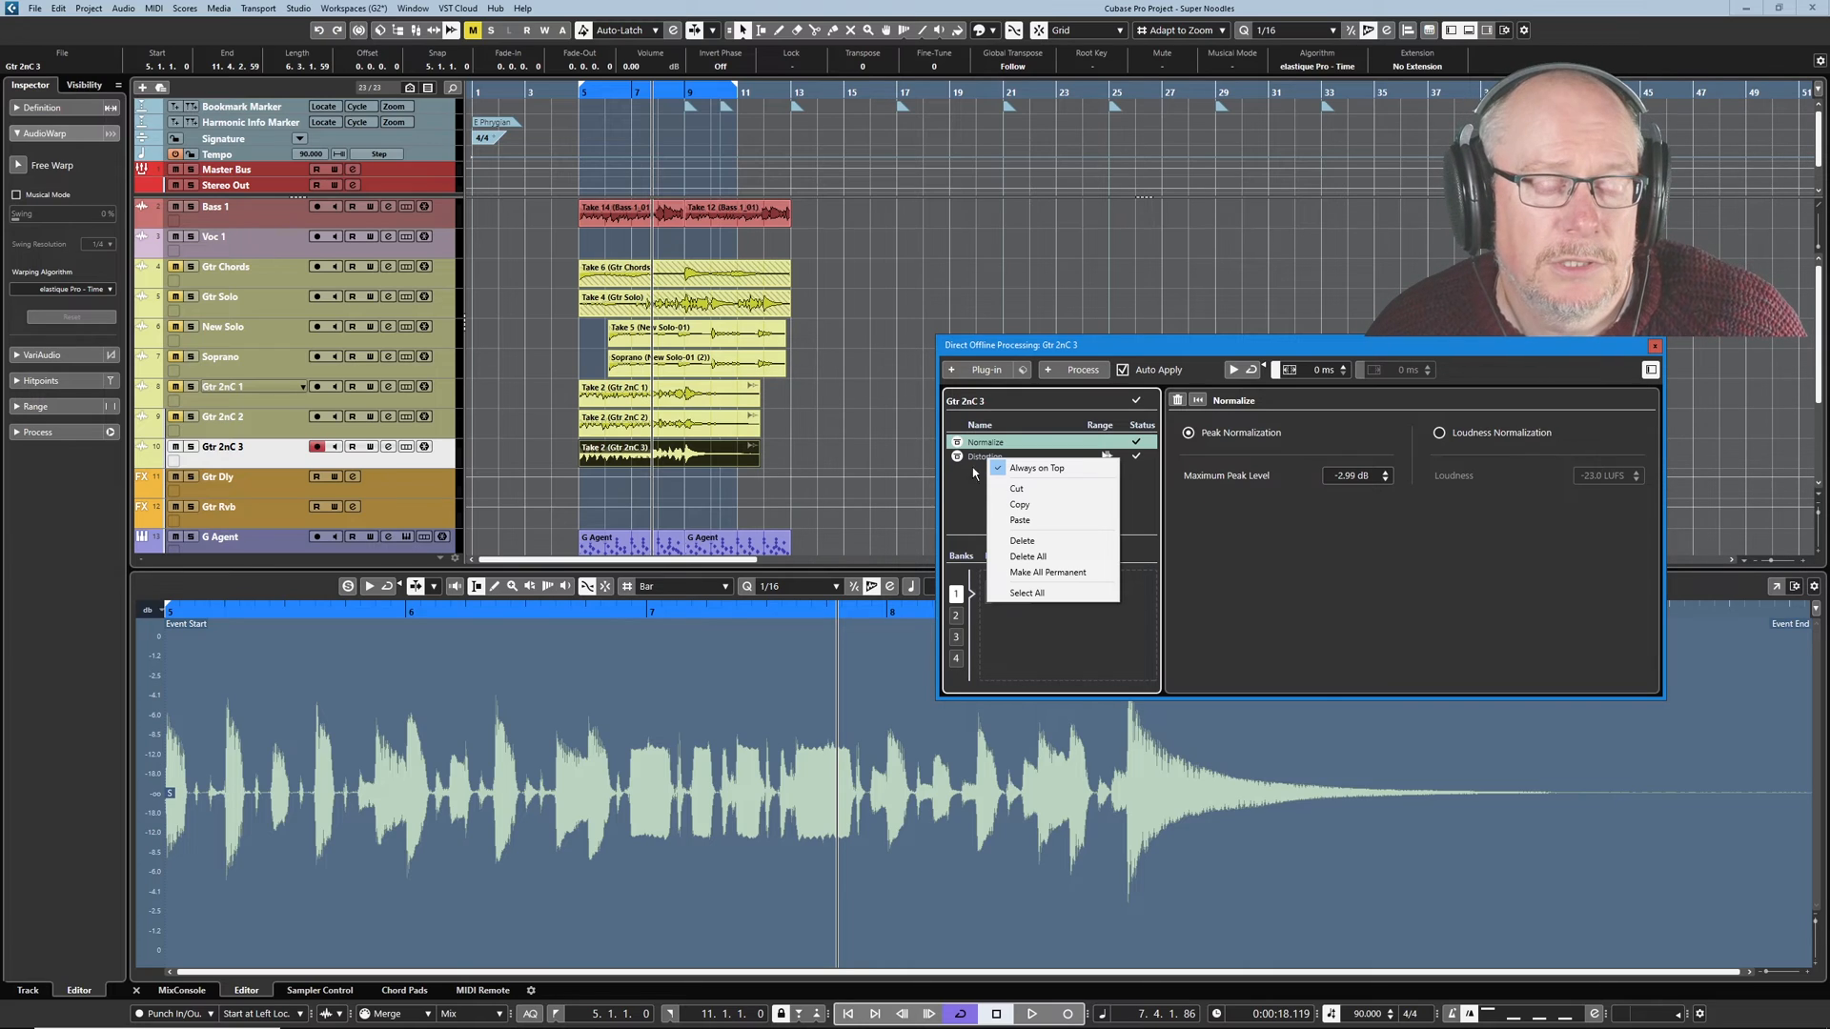
mouse_move(1048, 572)
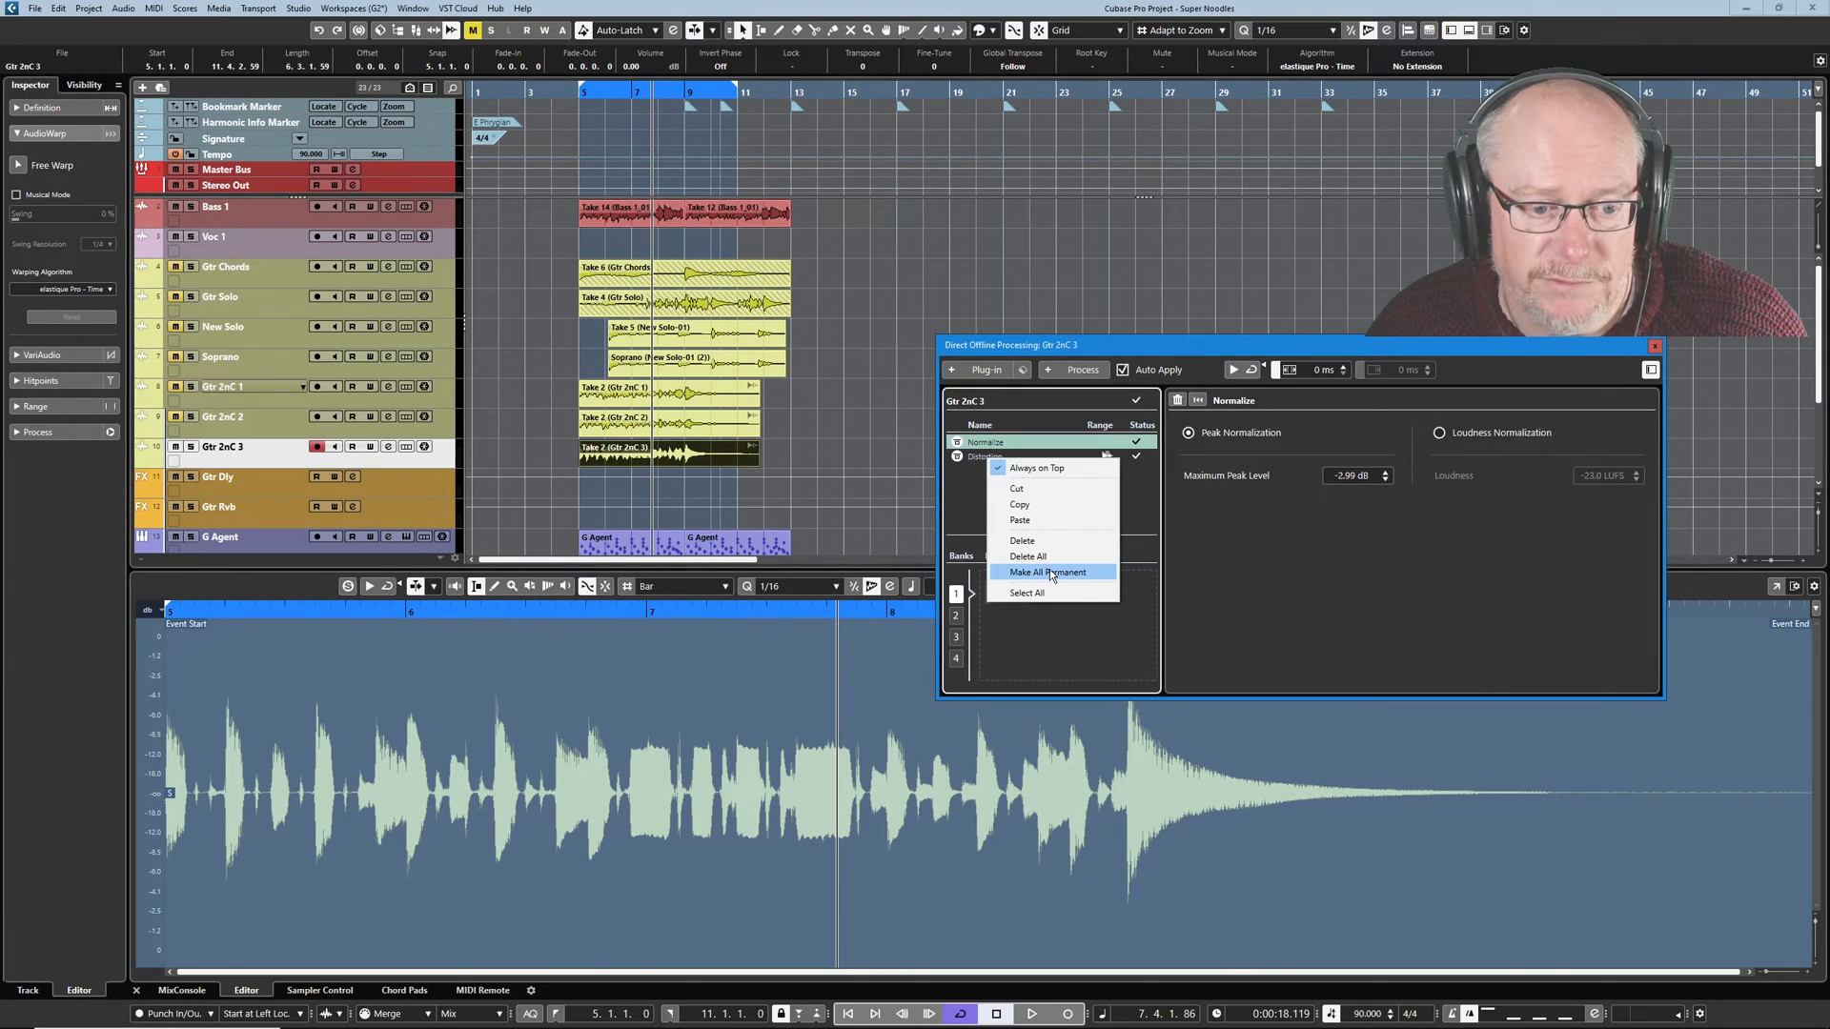
left_click(1047, 572)
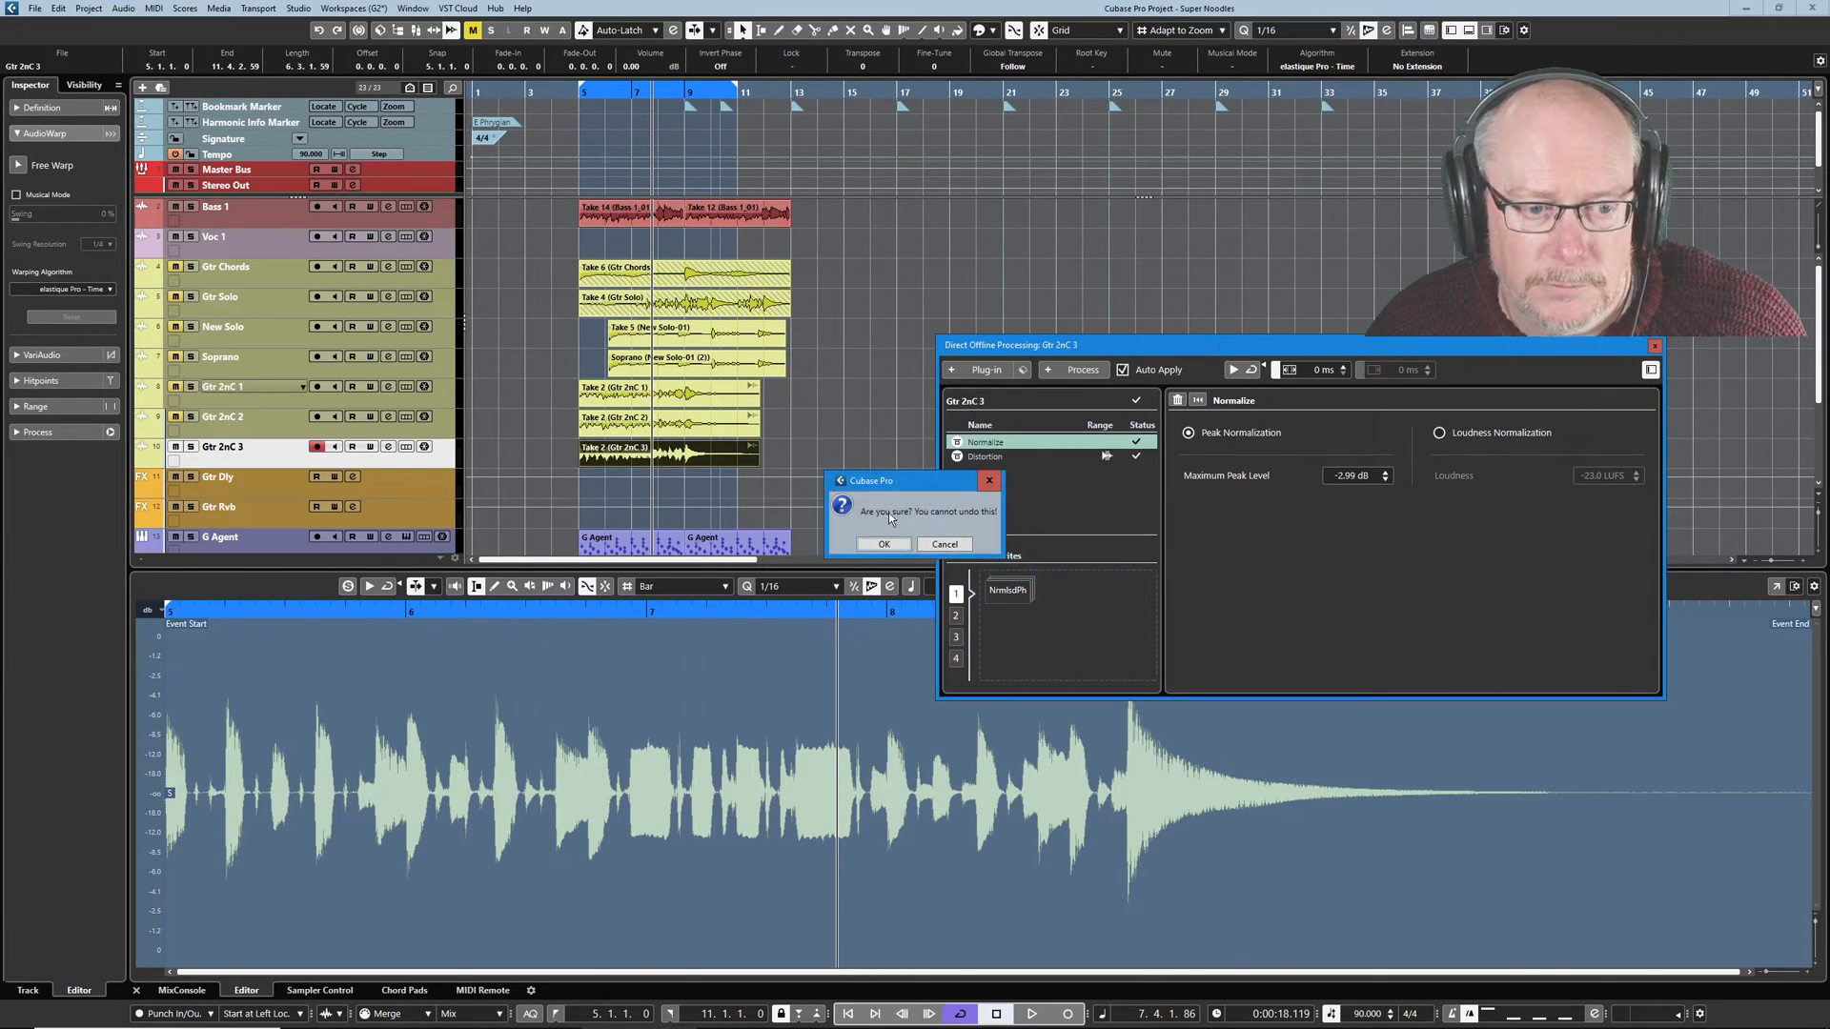
mouse_move(953, 495)
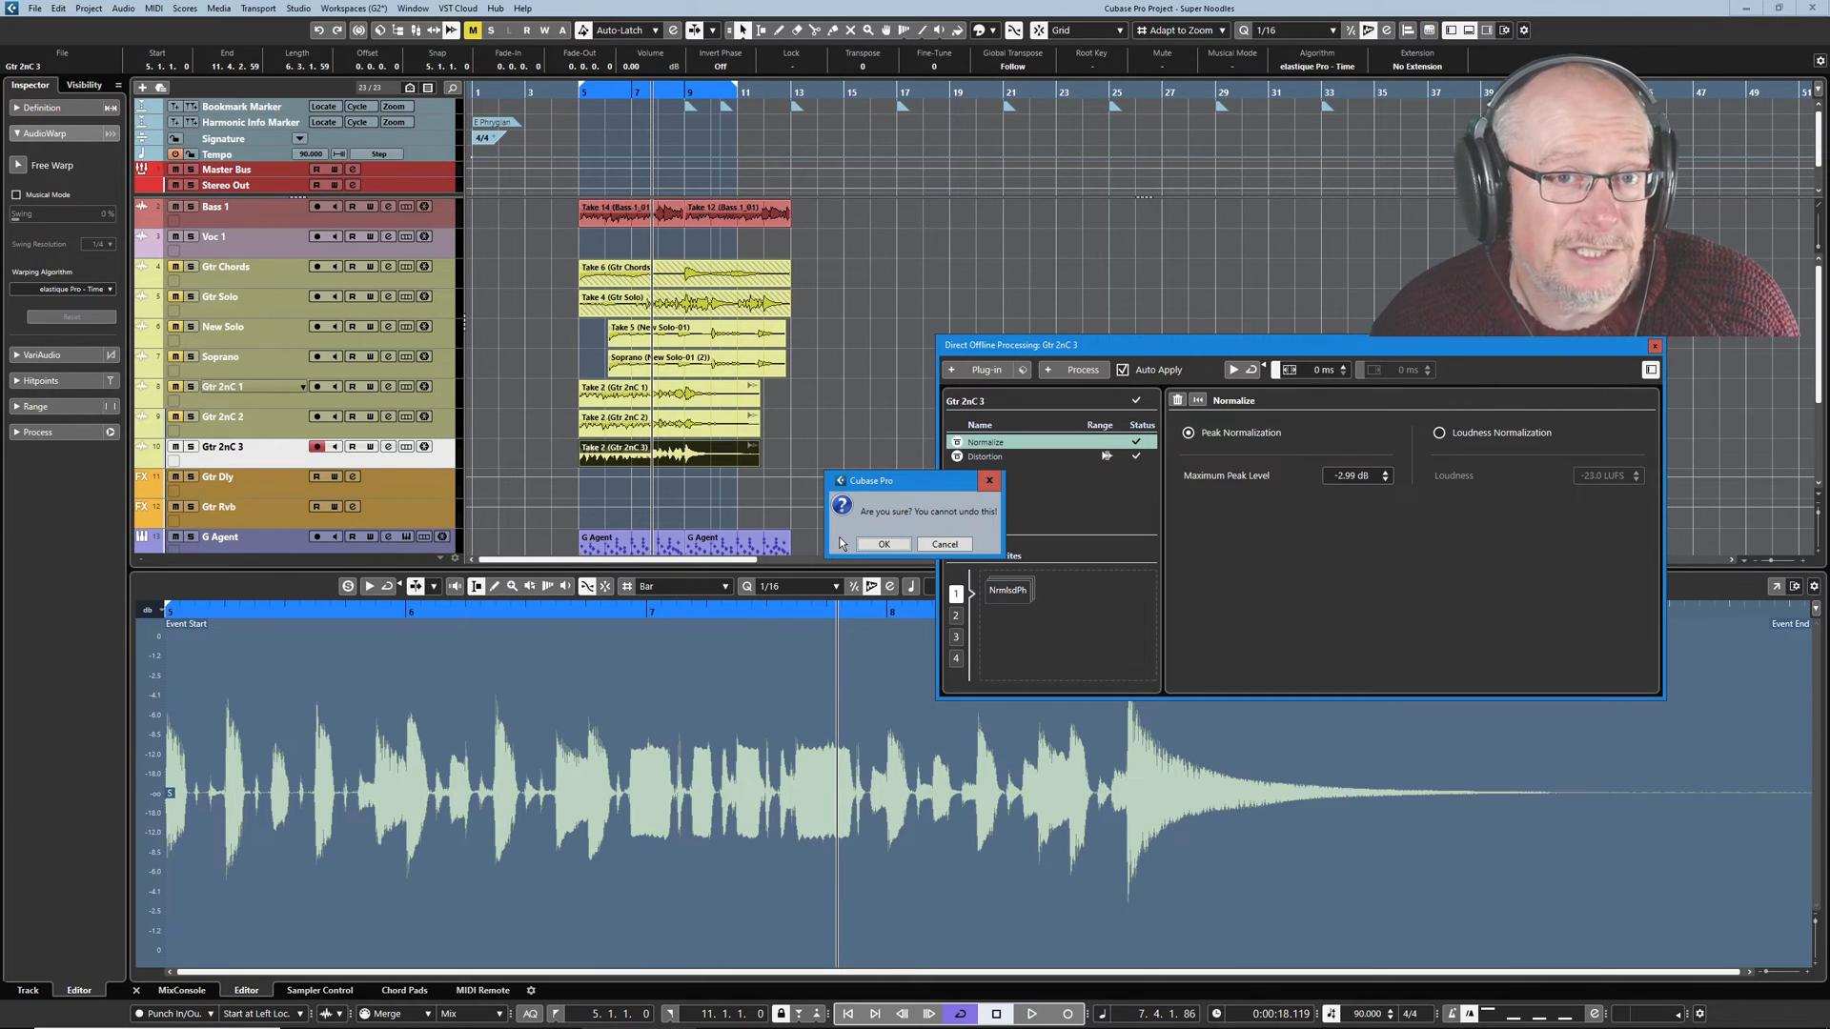
mouse_move(916, 440)
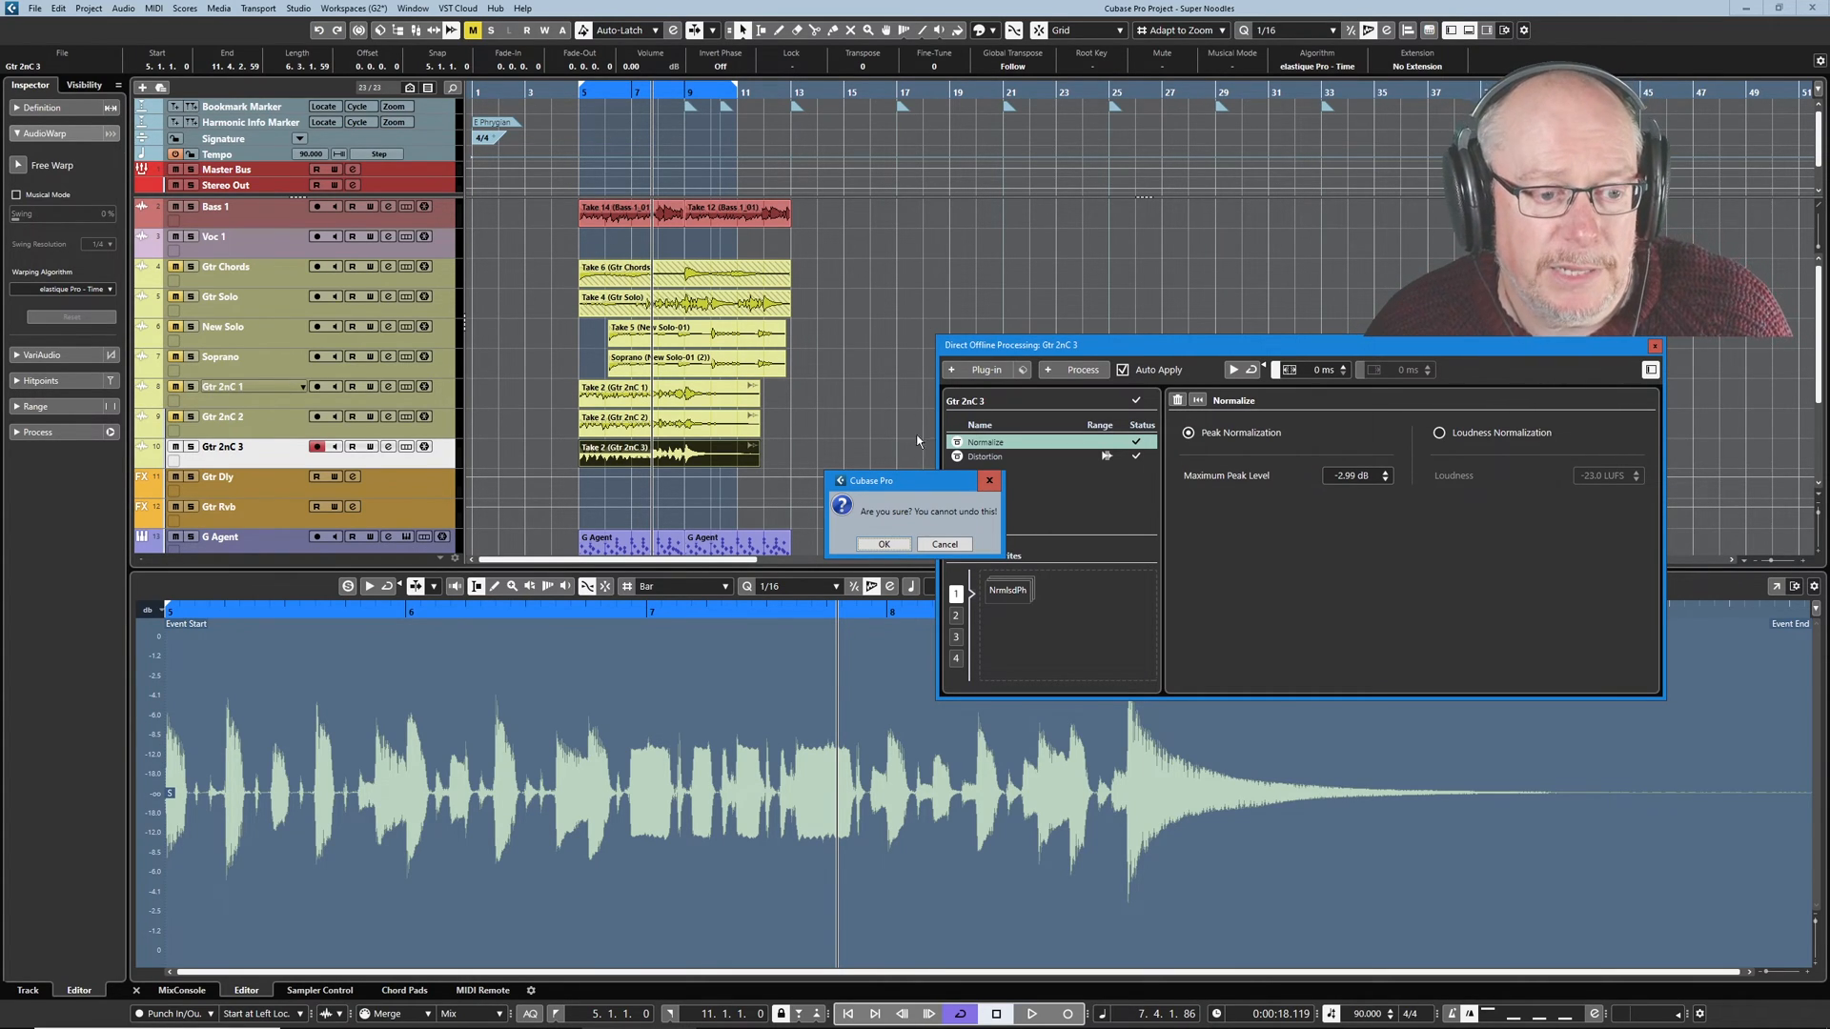
Confirm the cannot-undo dialog, producing the new Gtr 2nC 3-01 audio file.
left_click(882, 543)
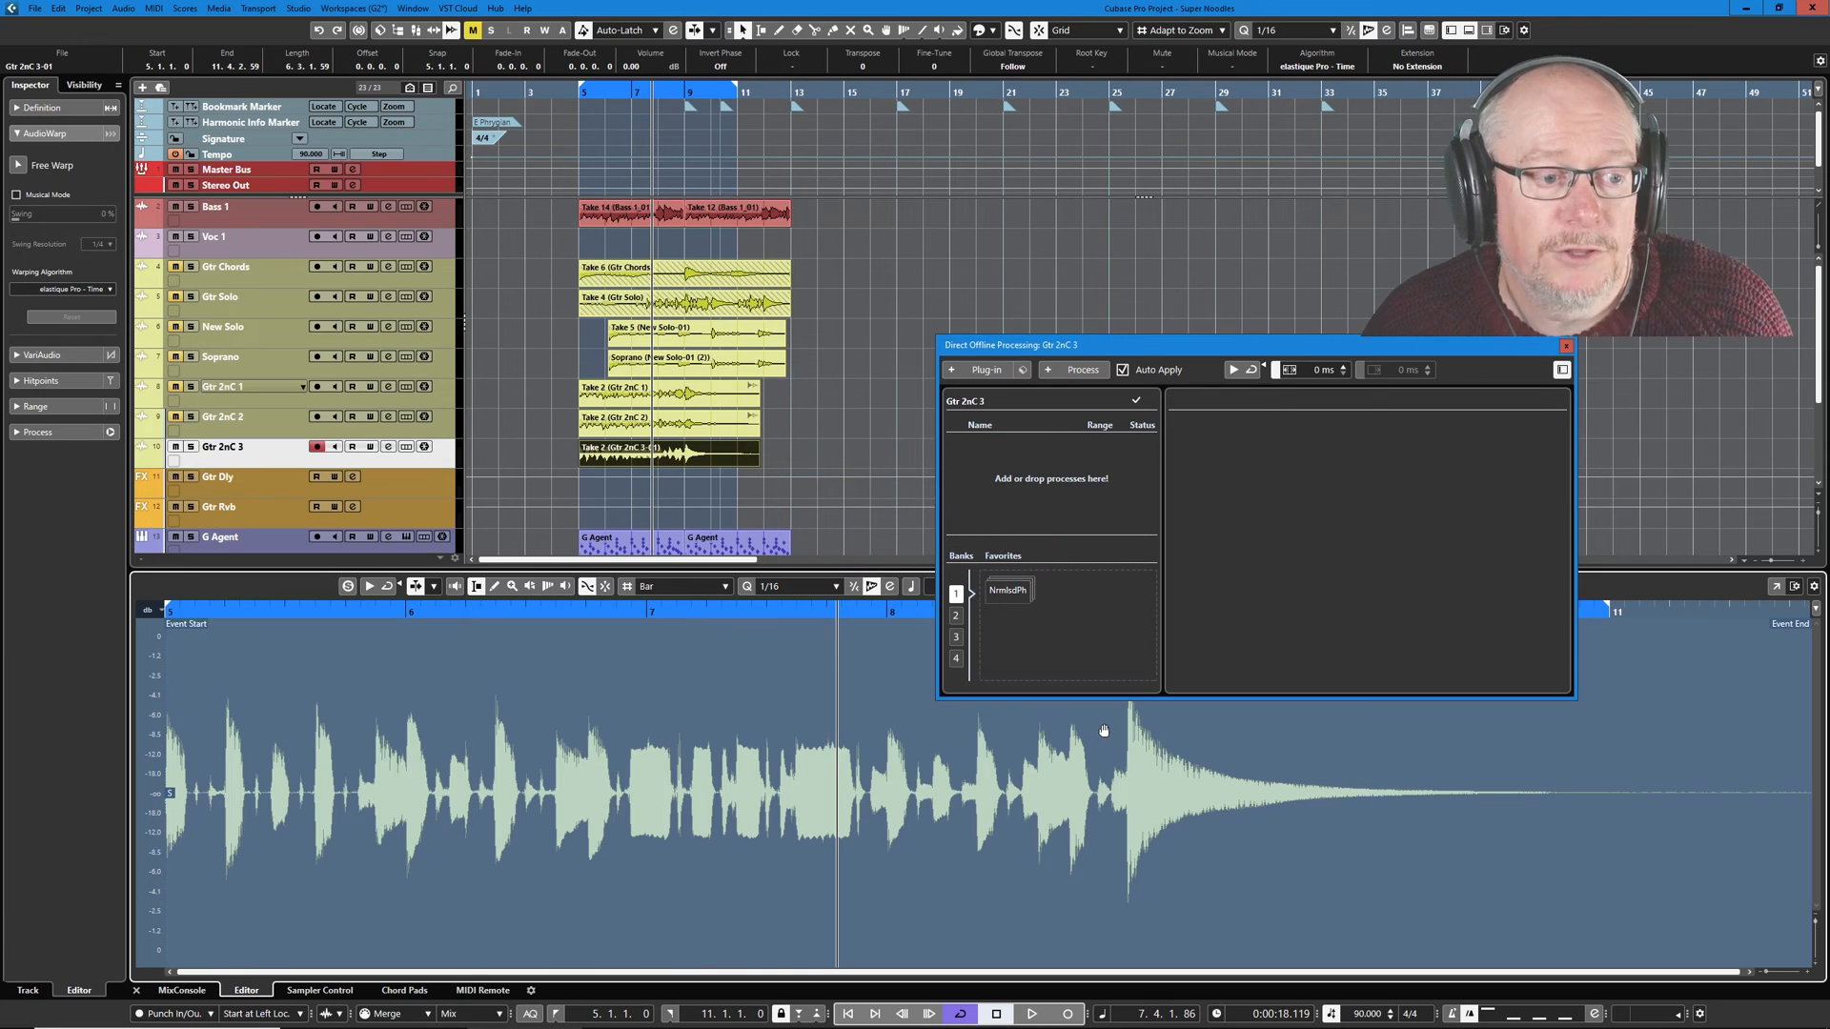
mouse_move(1010, 511)
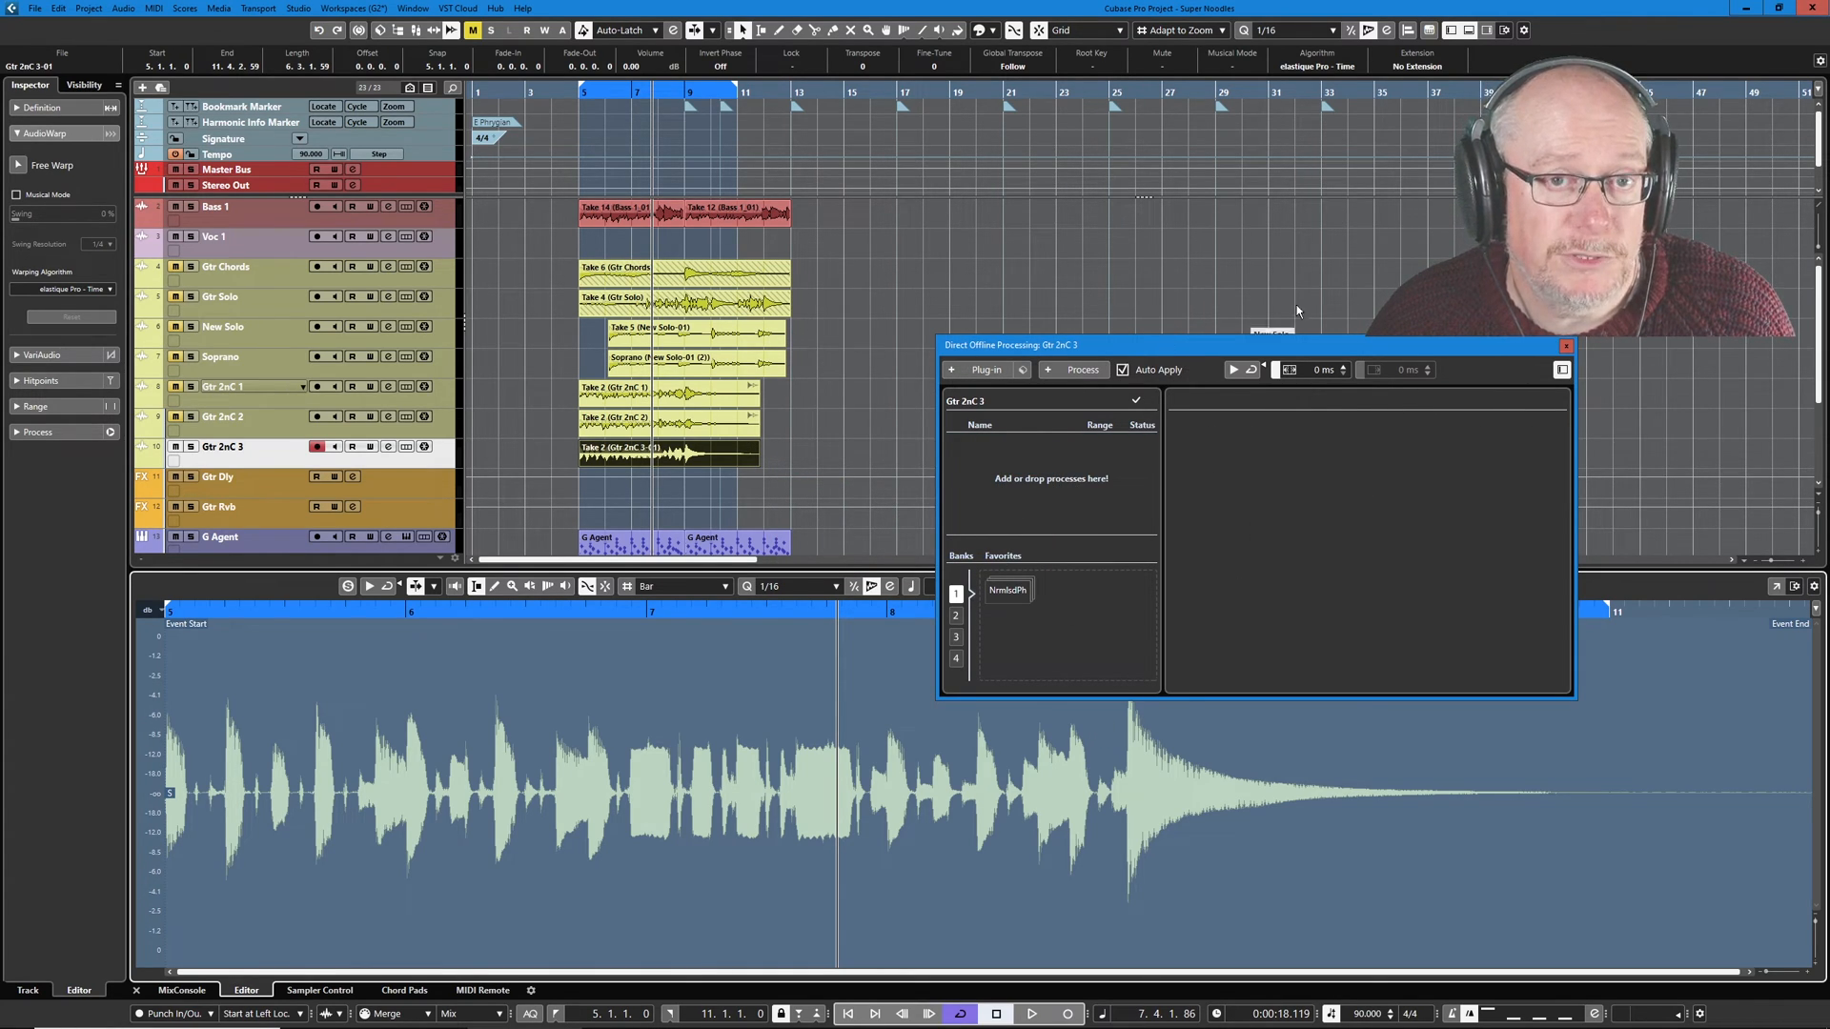
left_click(1567, 345)
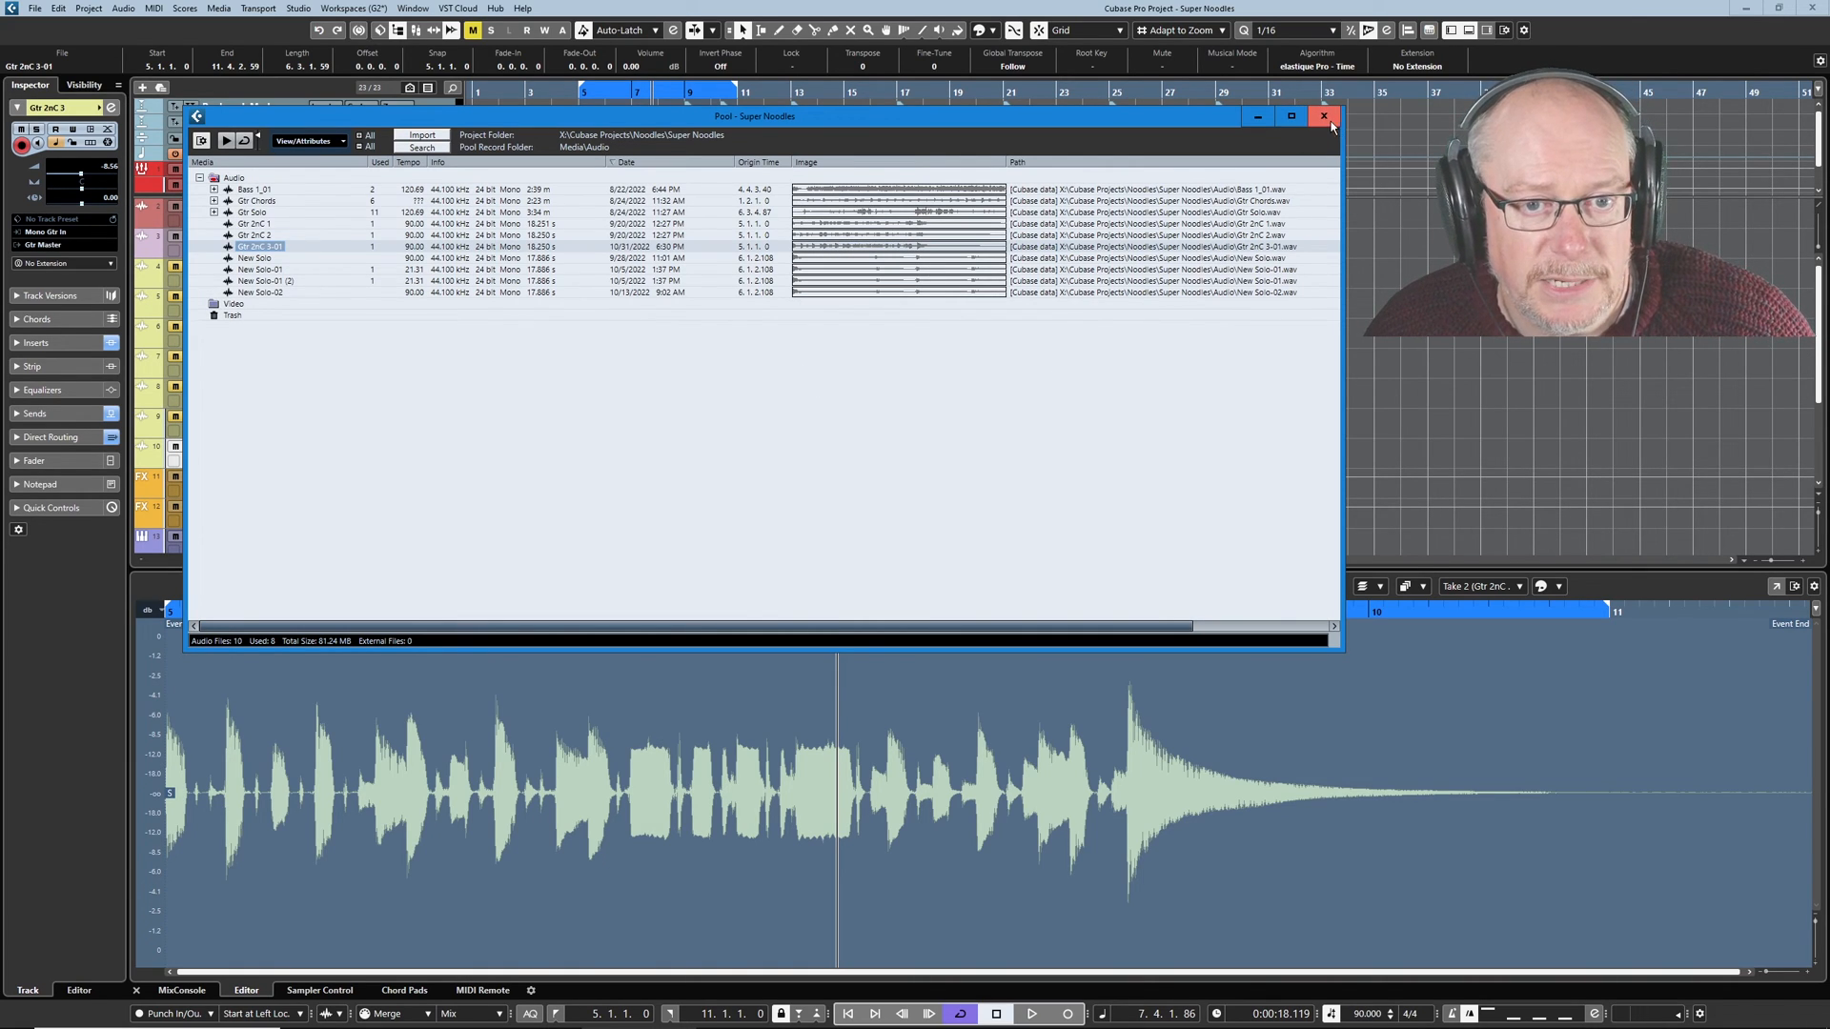
left_click(1326, 116)
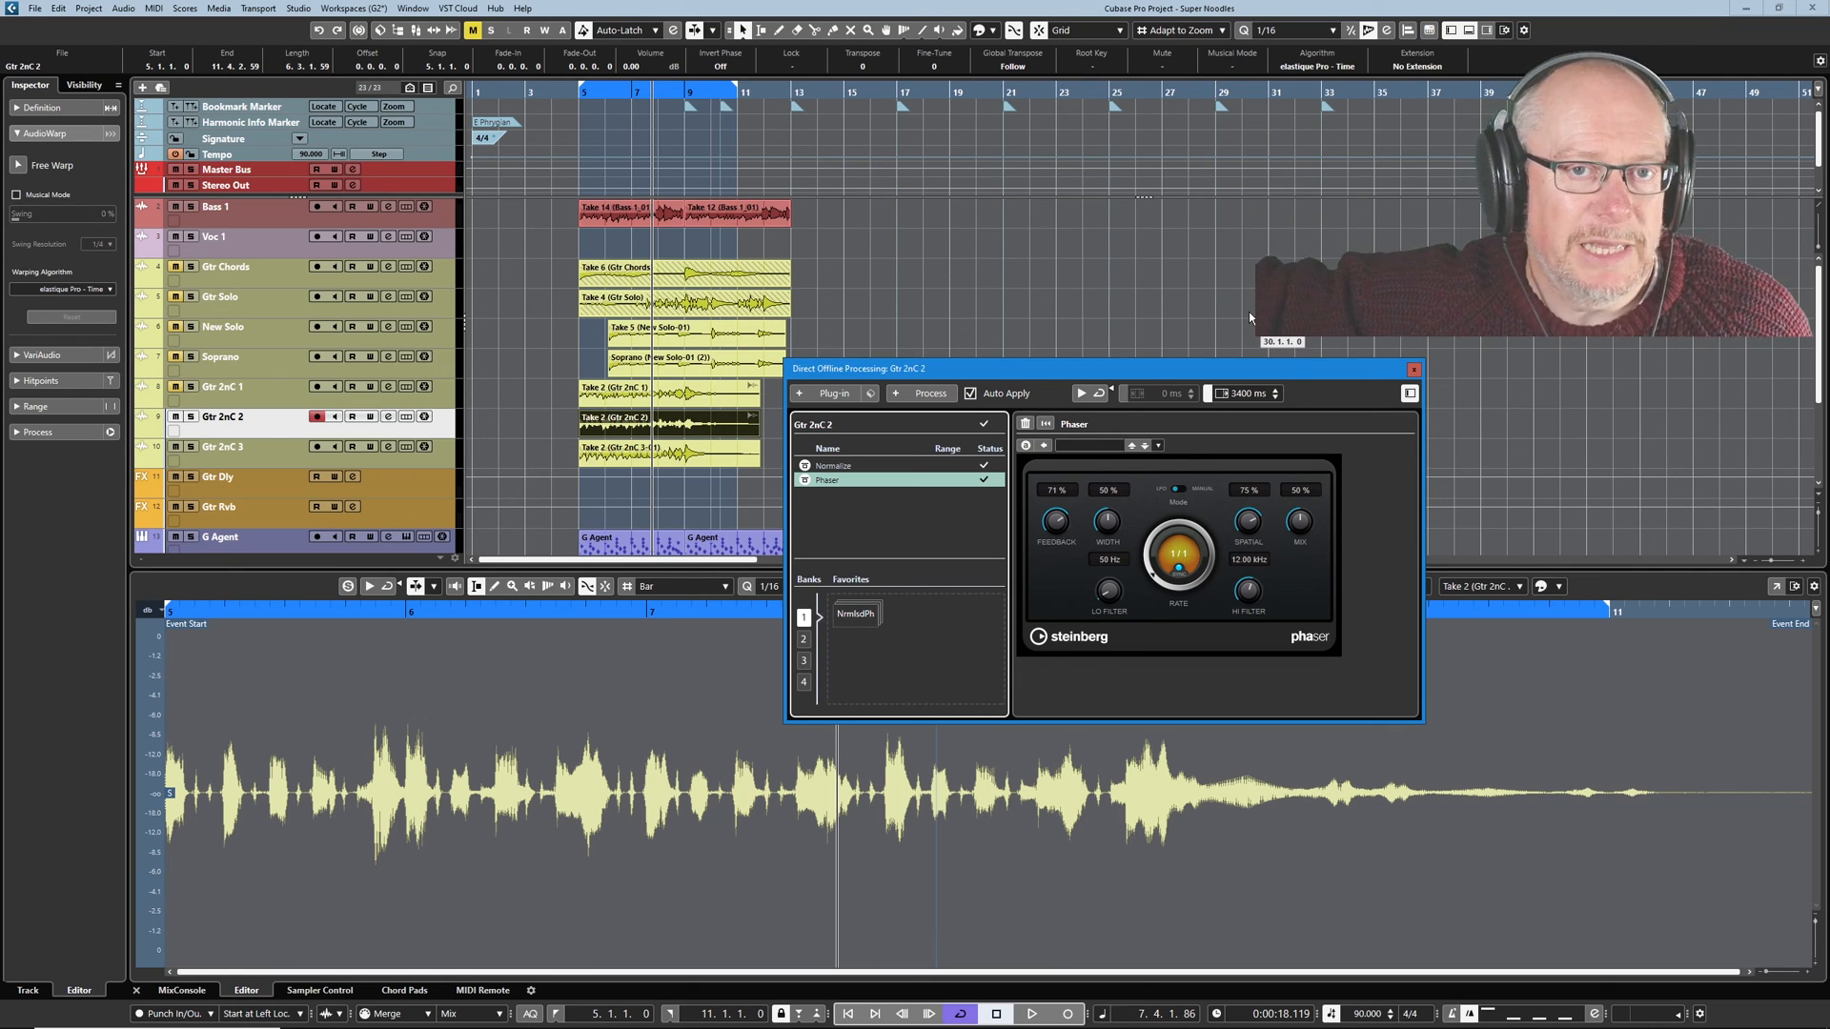
mouse_move(1210, 474)
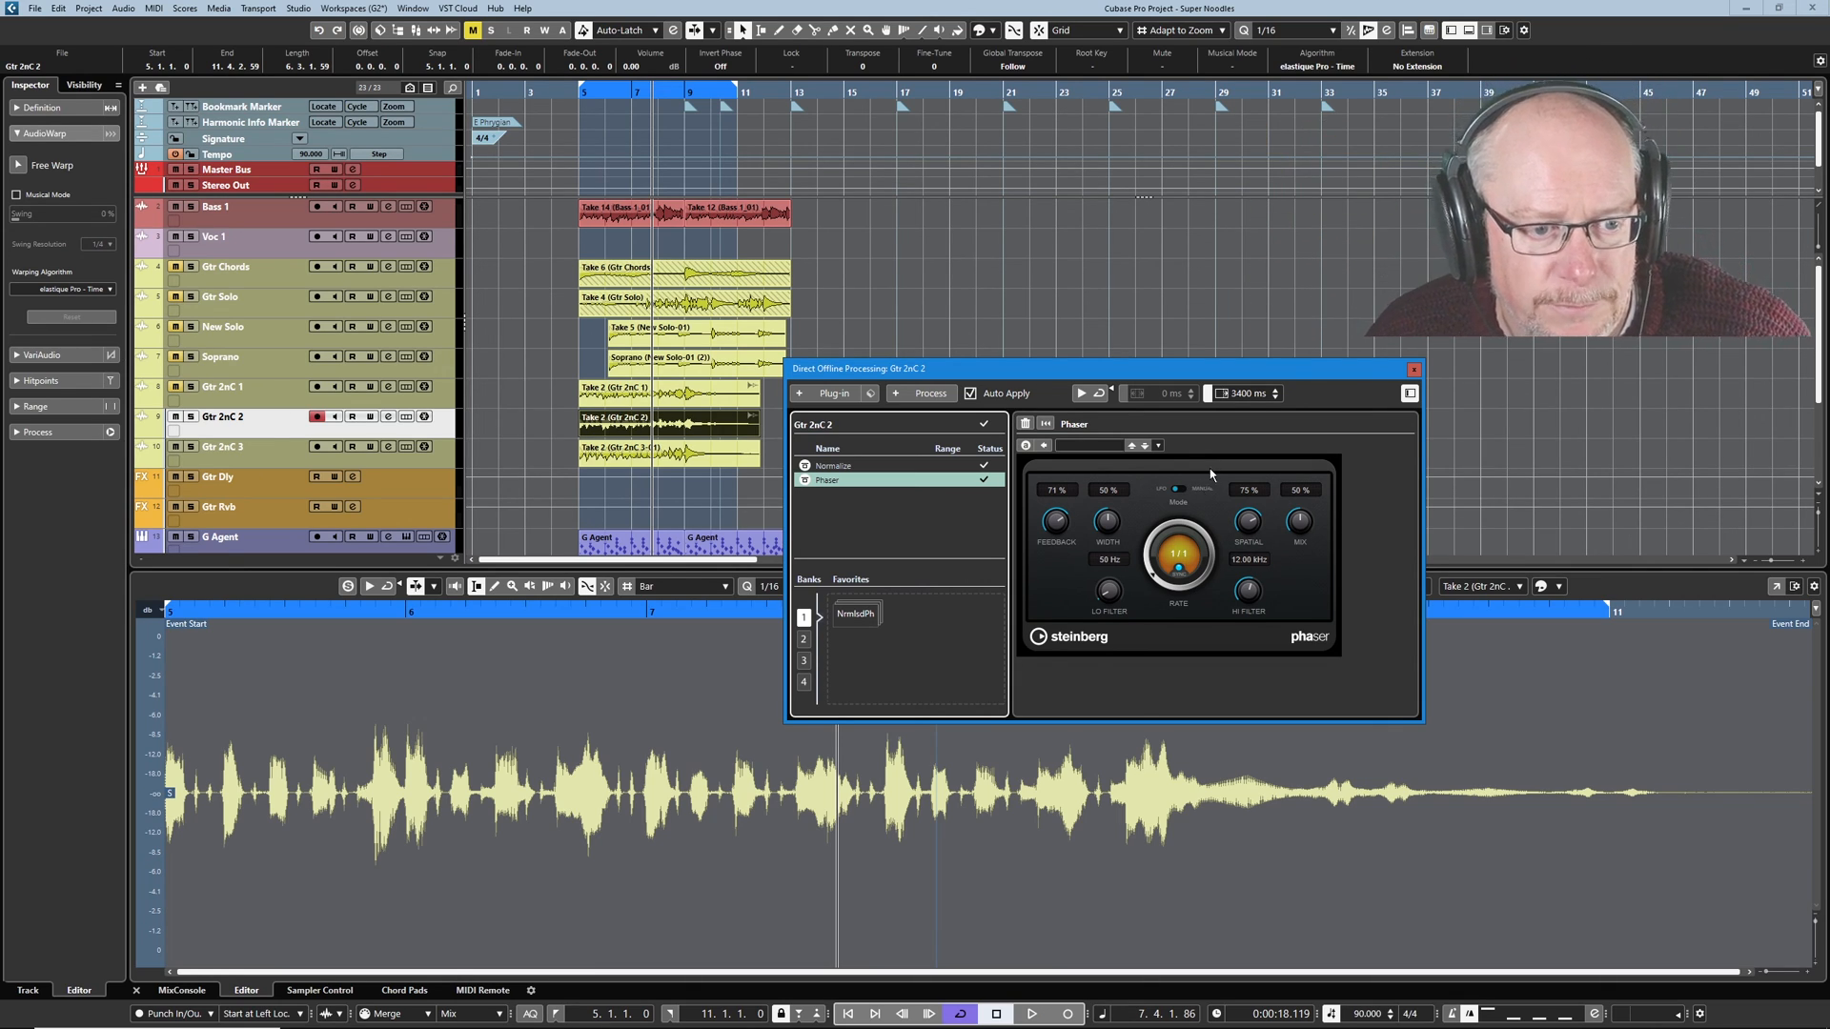